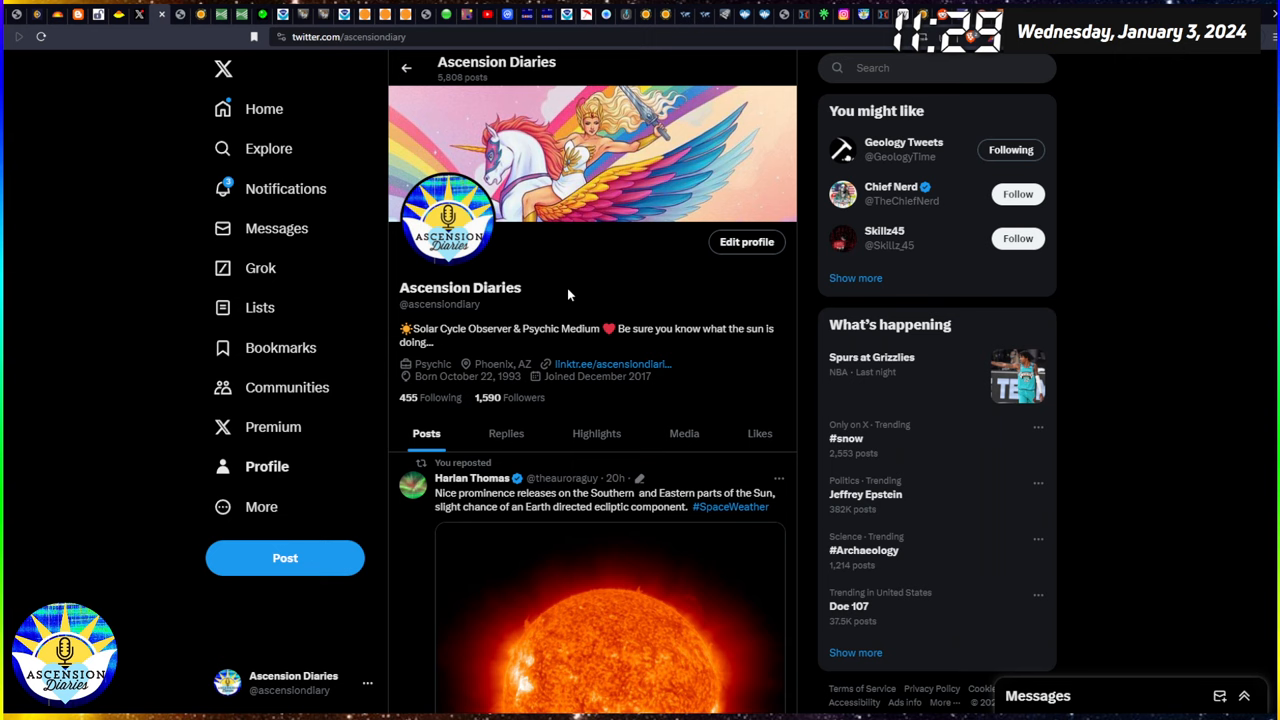
View the GOES-16 sun image full size and return to the timeline.
scroll(down, 3)
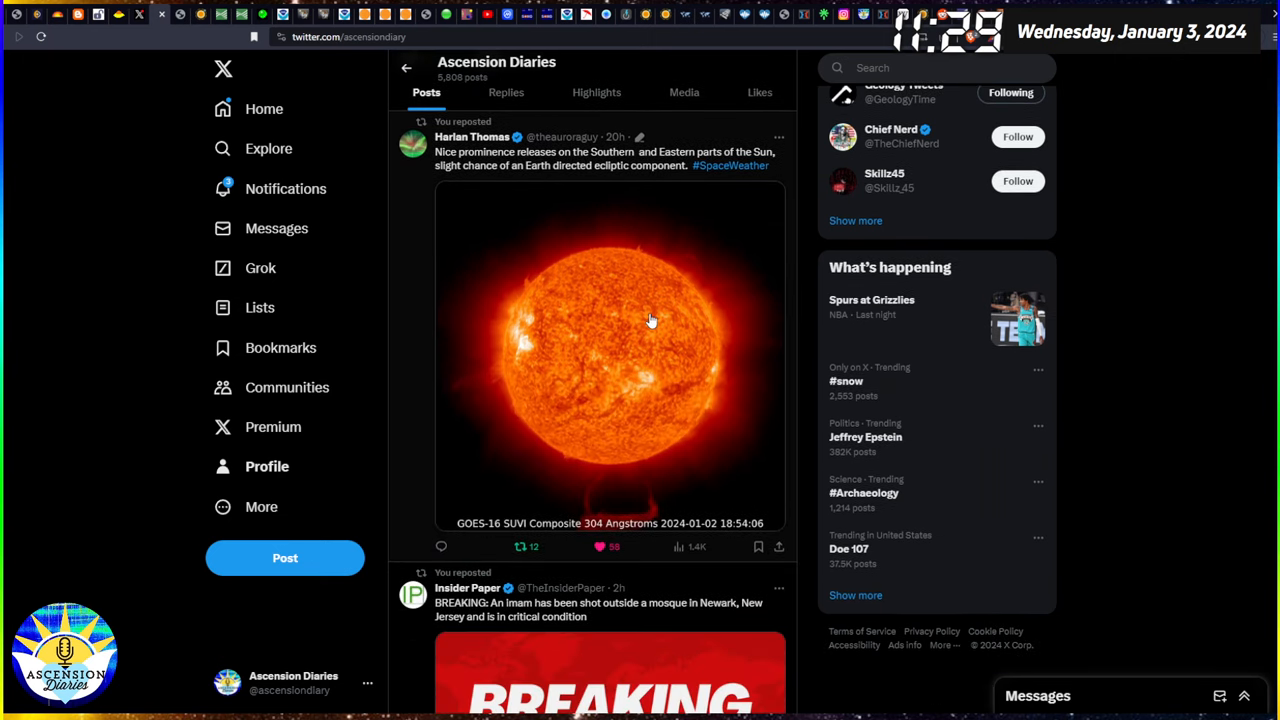
click(650, 320)
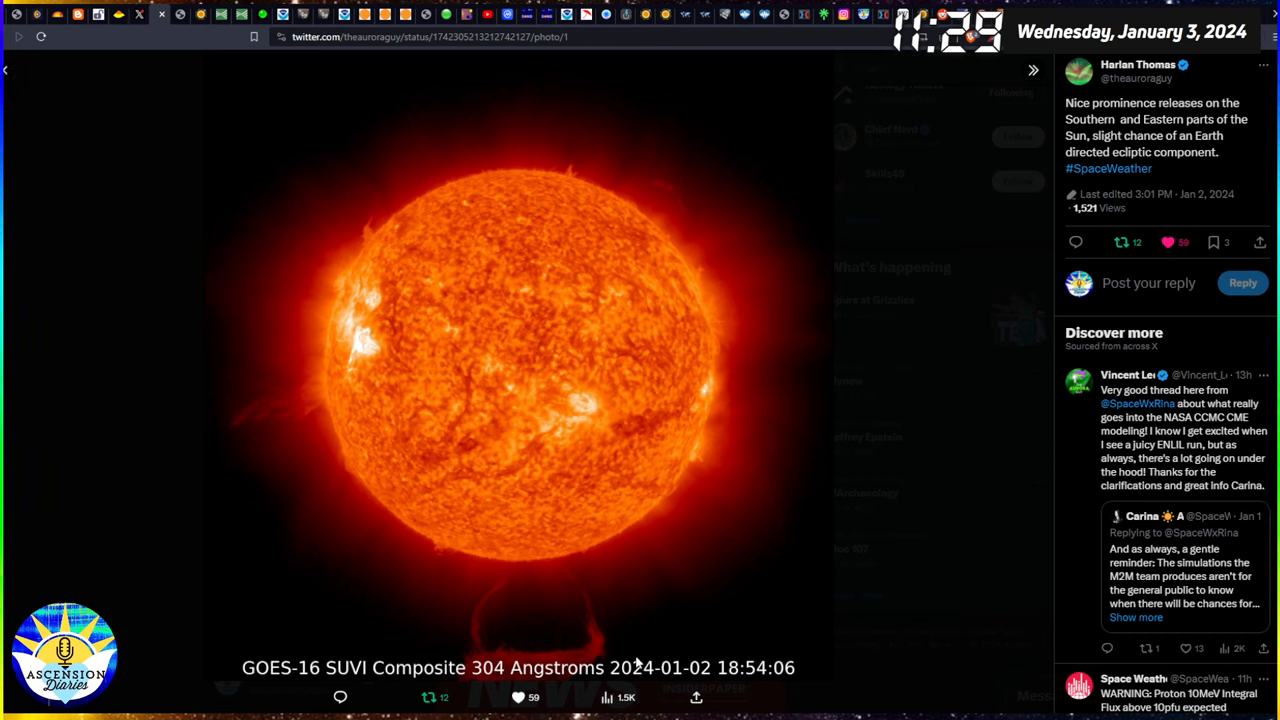
mouse_move(600, 595)
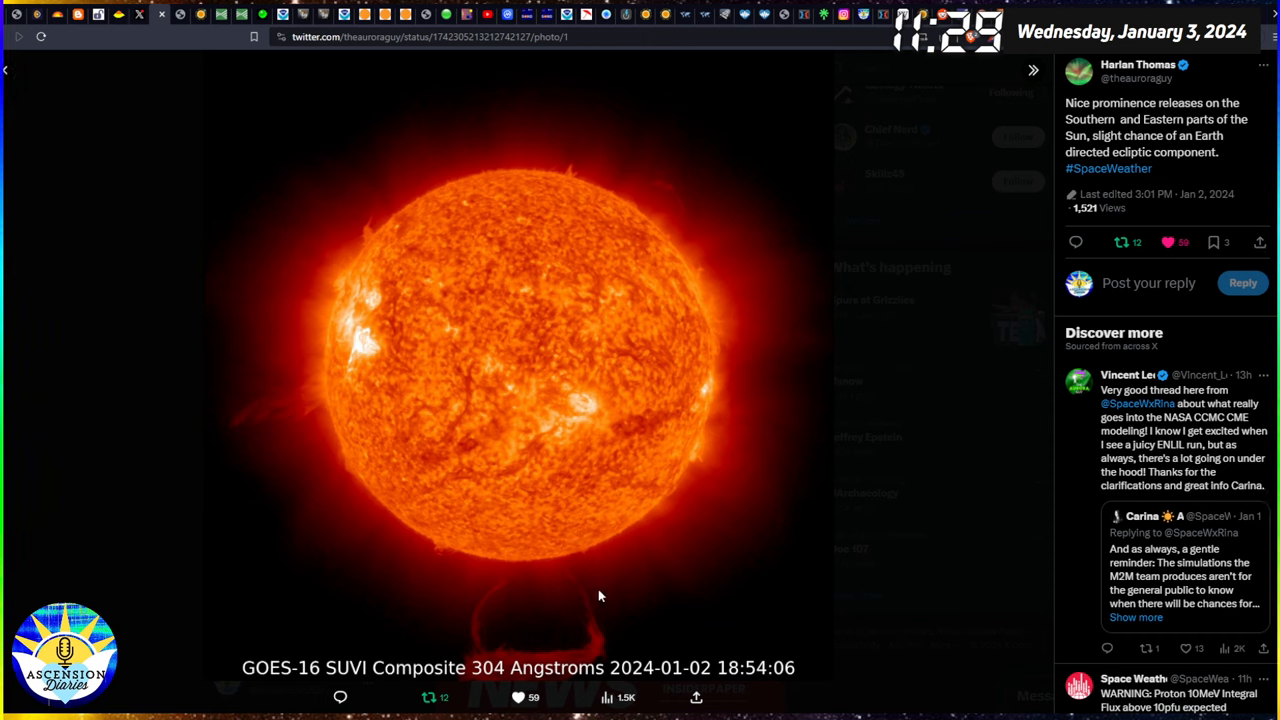
mouse_move(210, 150)
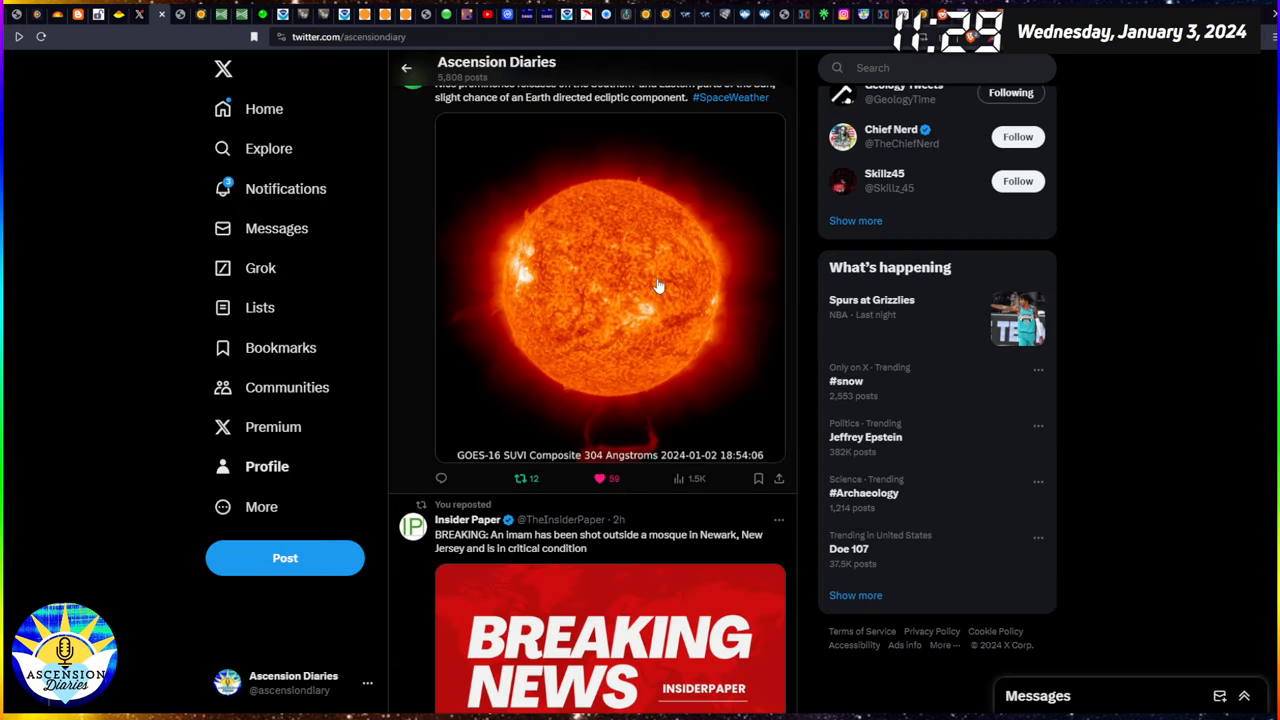
mouse_move(652, 275)
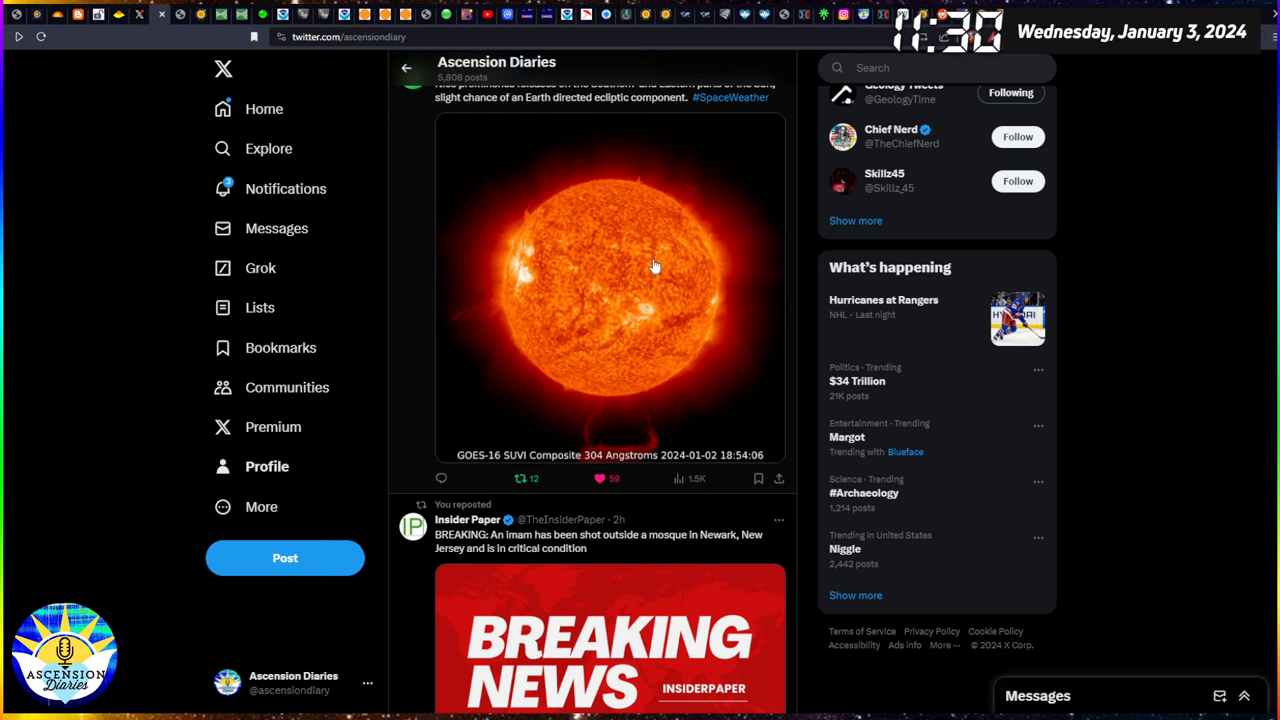
scroll(down, 3)
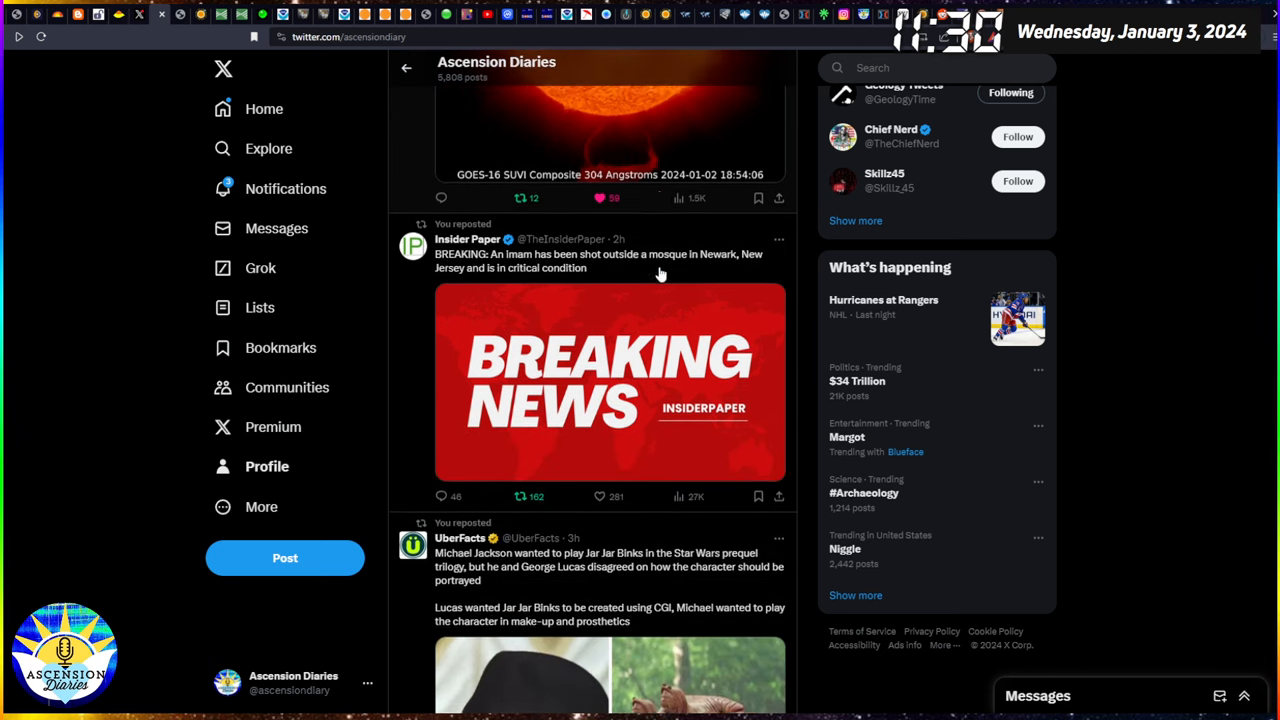
scroll(down, 3)
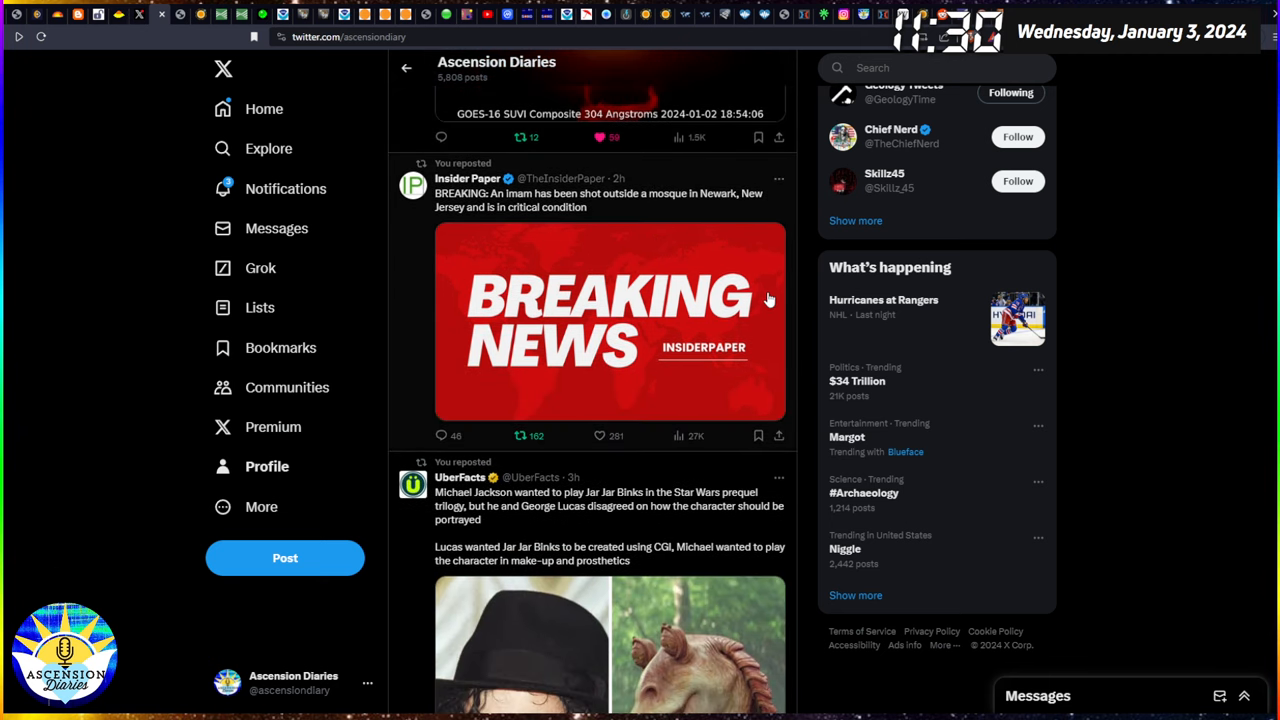
mouse_move(793, 308)
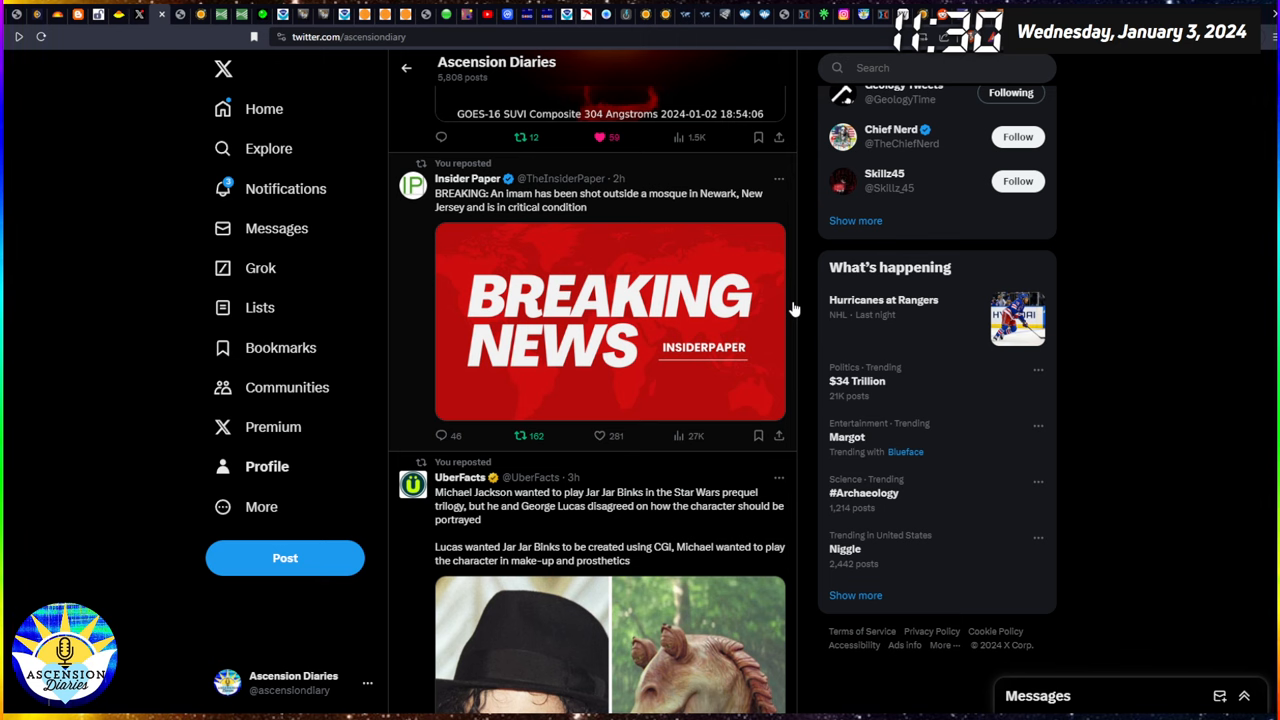
Scroll down past the reposted news posts to the Halo CME shock-wave post.
scroll(down, 3)
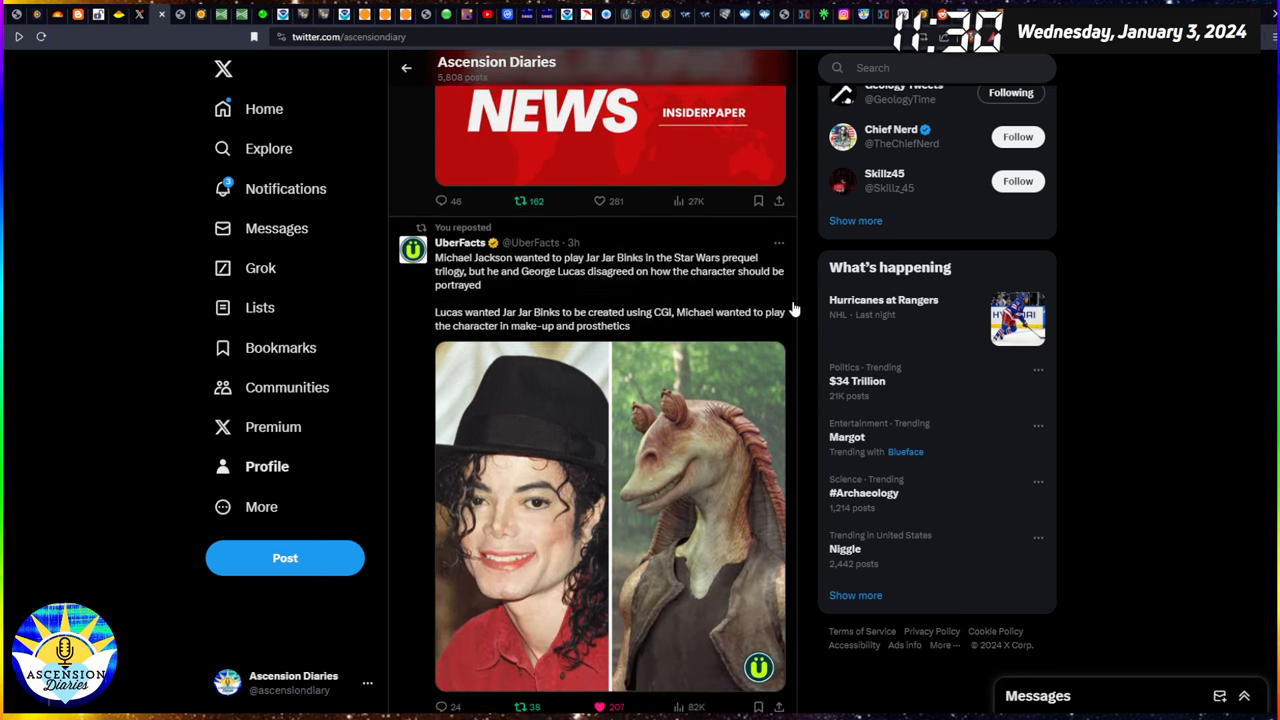
scroll(down, 3)
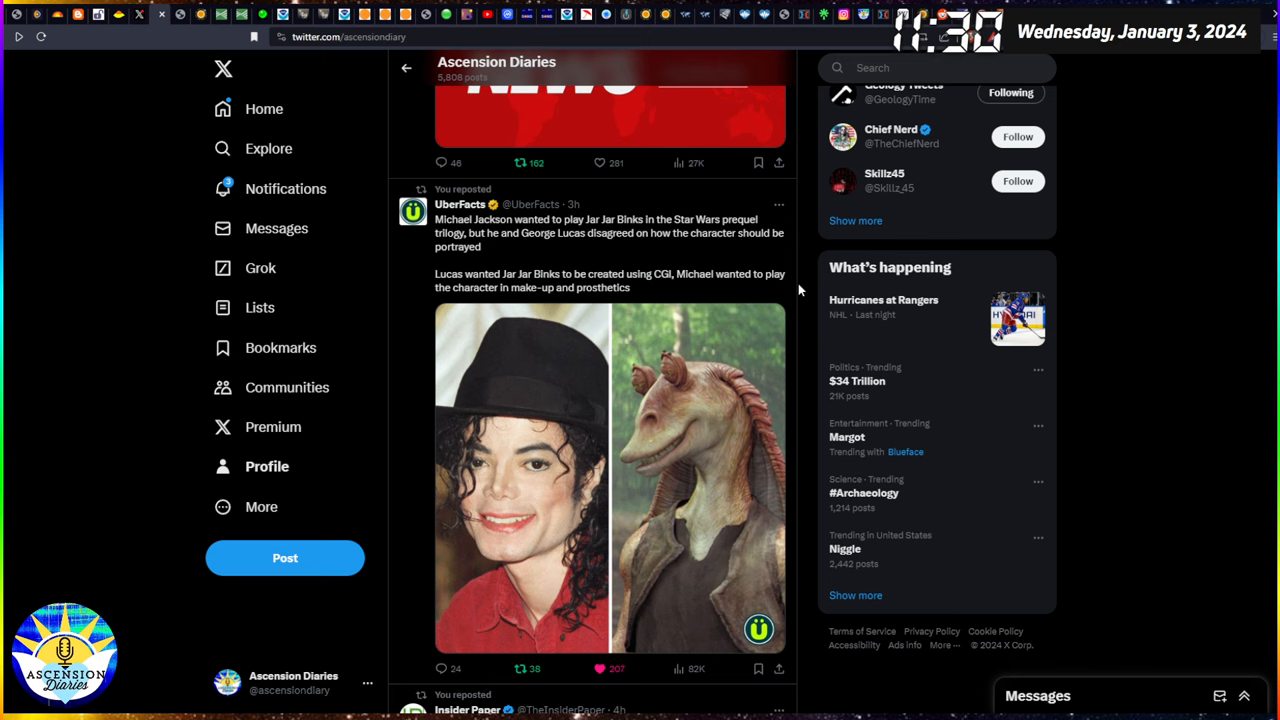
scroll(down, 3)
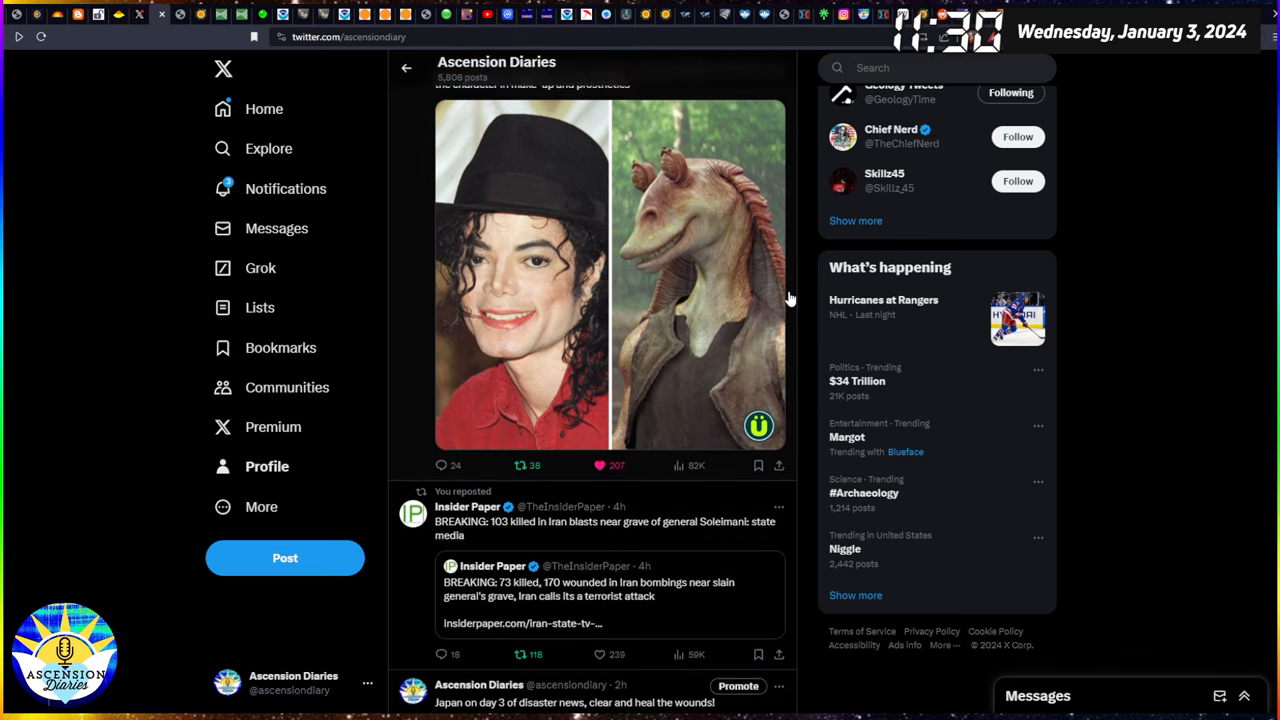
scroll(up, 3)
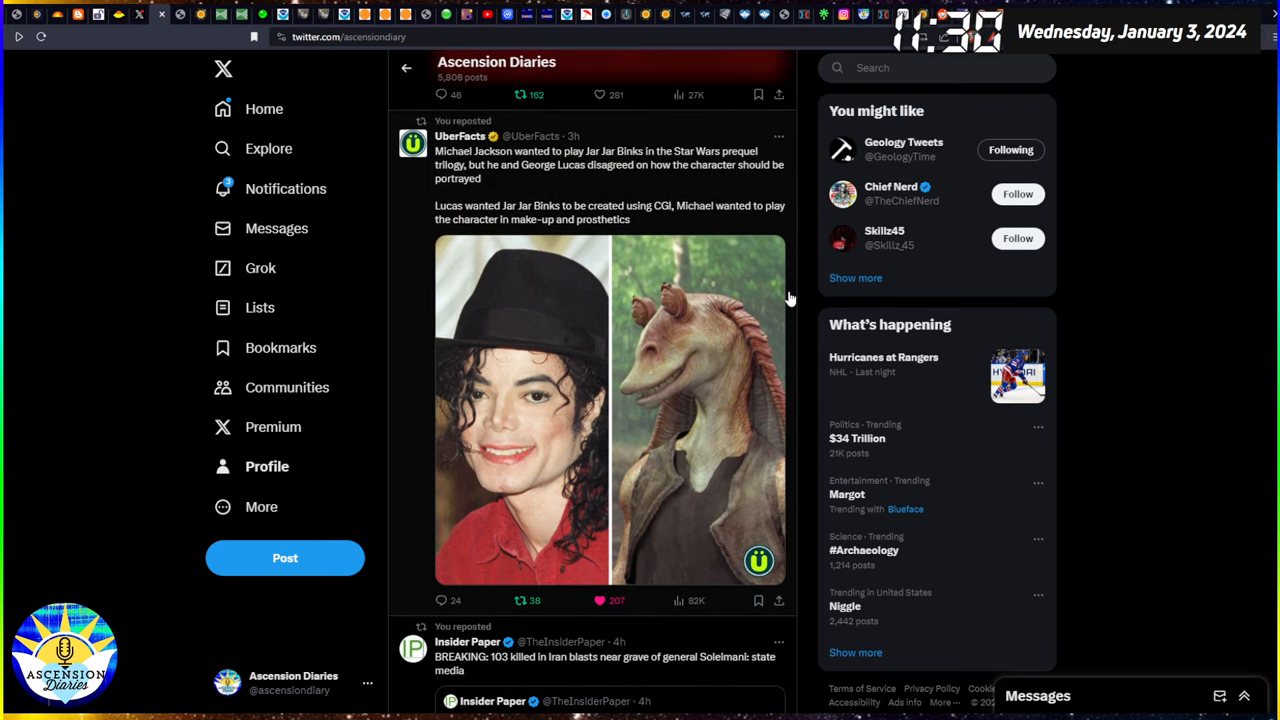
scroll(down, 3)
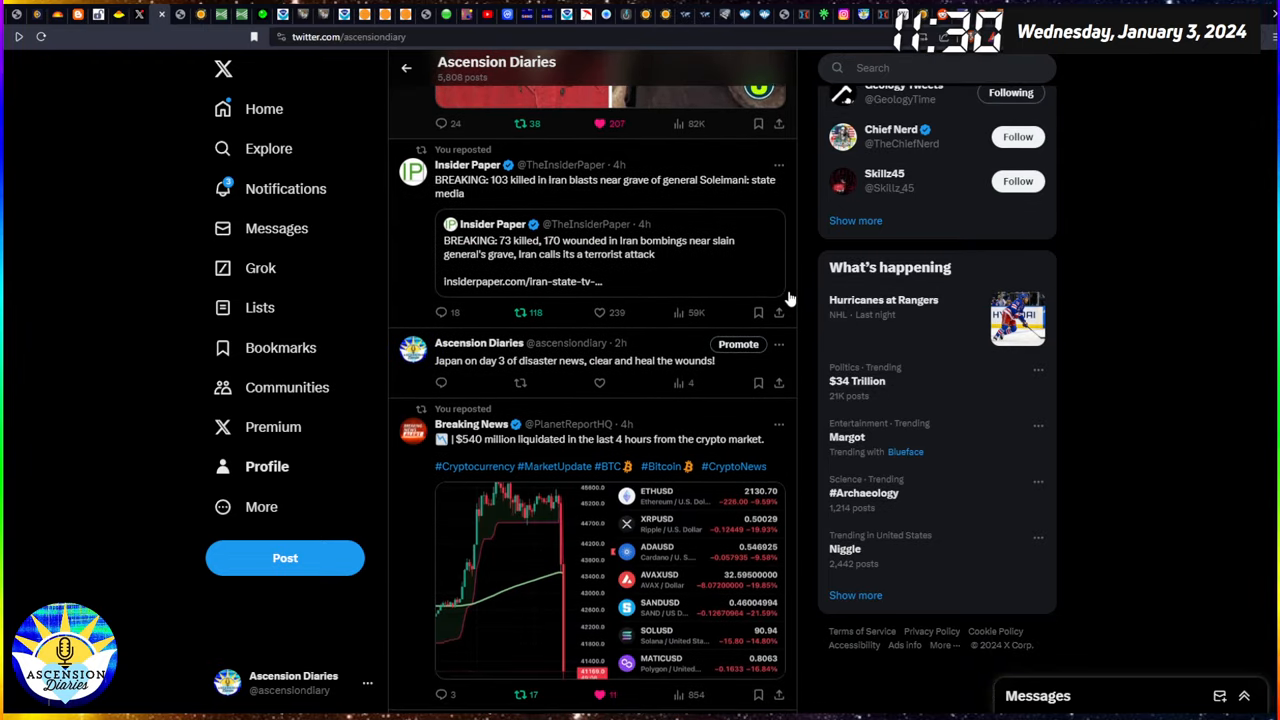
scroll(up, 3)
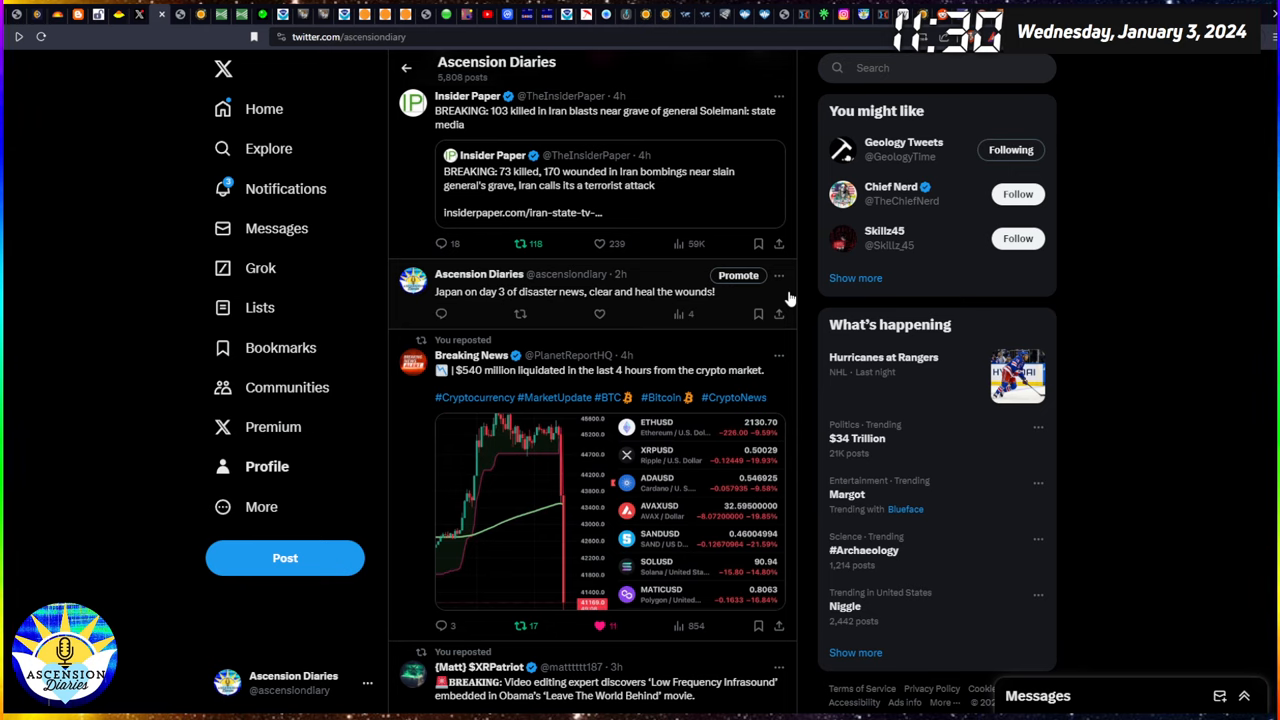
scroll(down, 3)
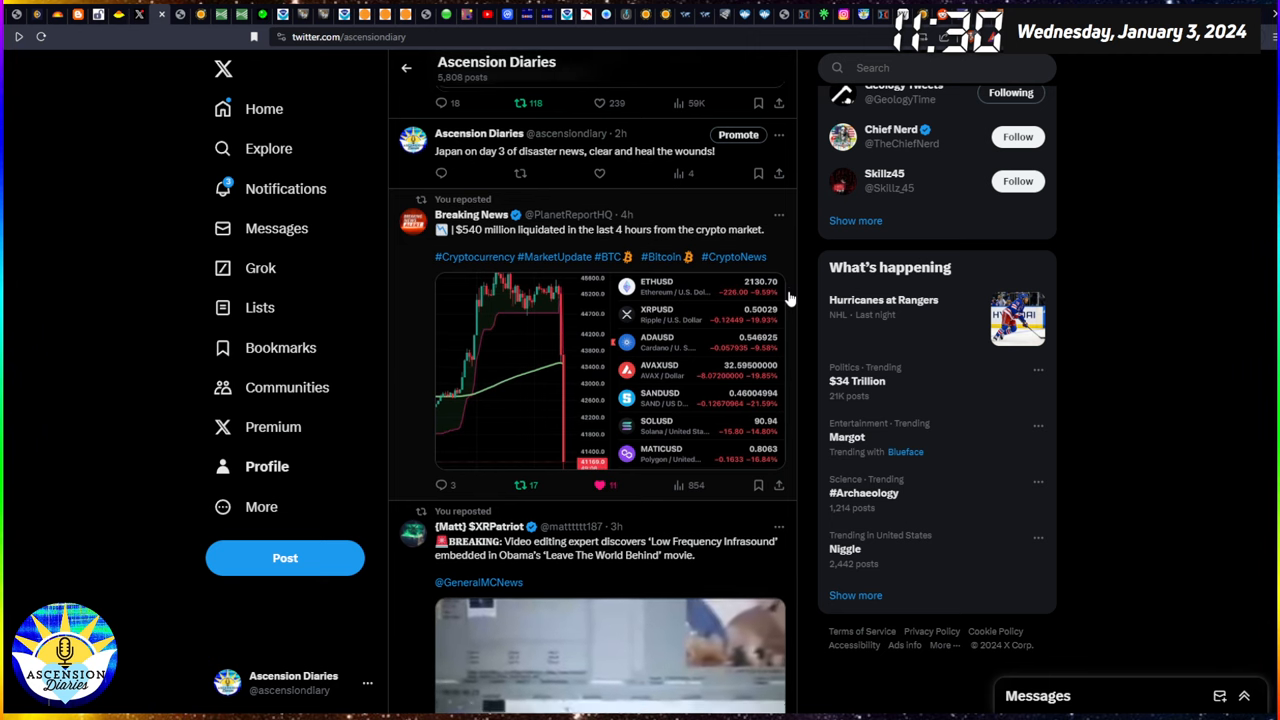
scroll(down, 3)
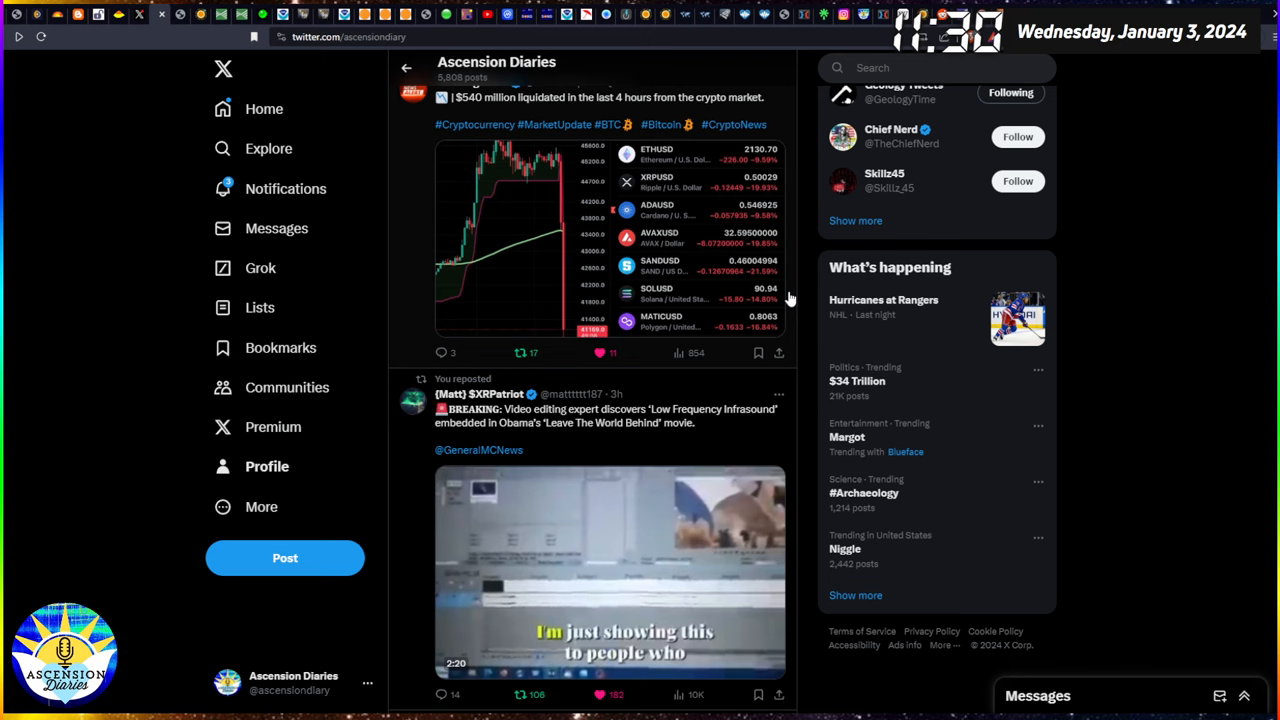
scroll(down, 3)
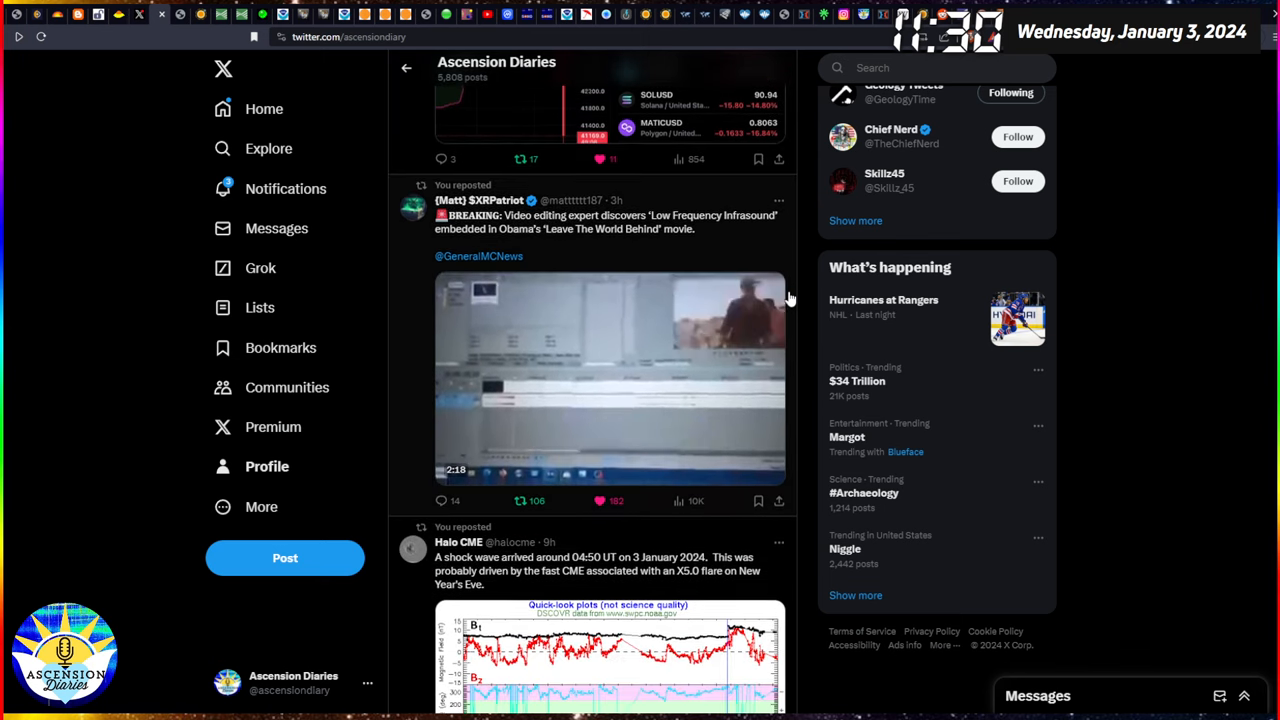
scroll(down, 3)
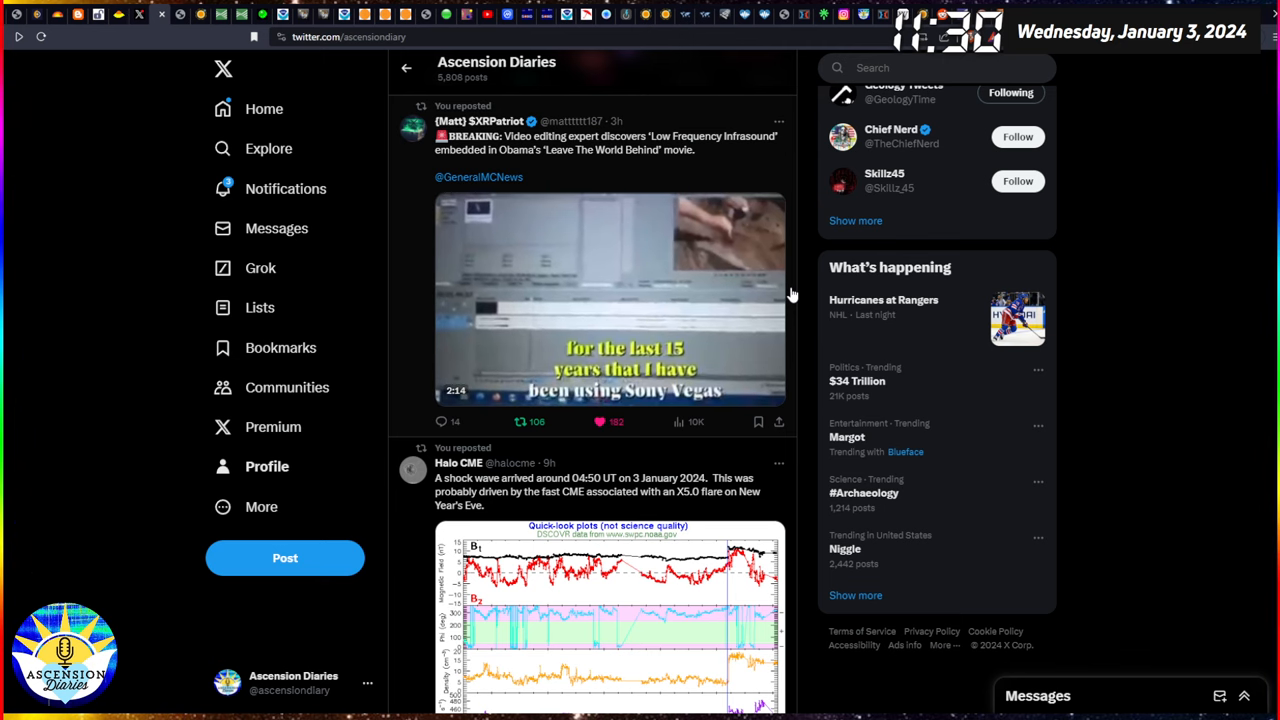
Close the Halo CME chart and scroll to the Japan earthquake liquefaction repost.
scroll(down, 3)
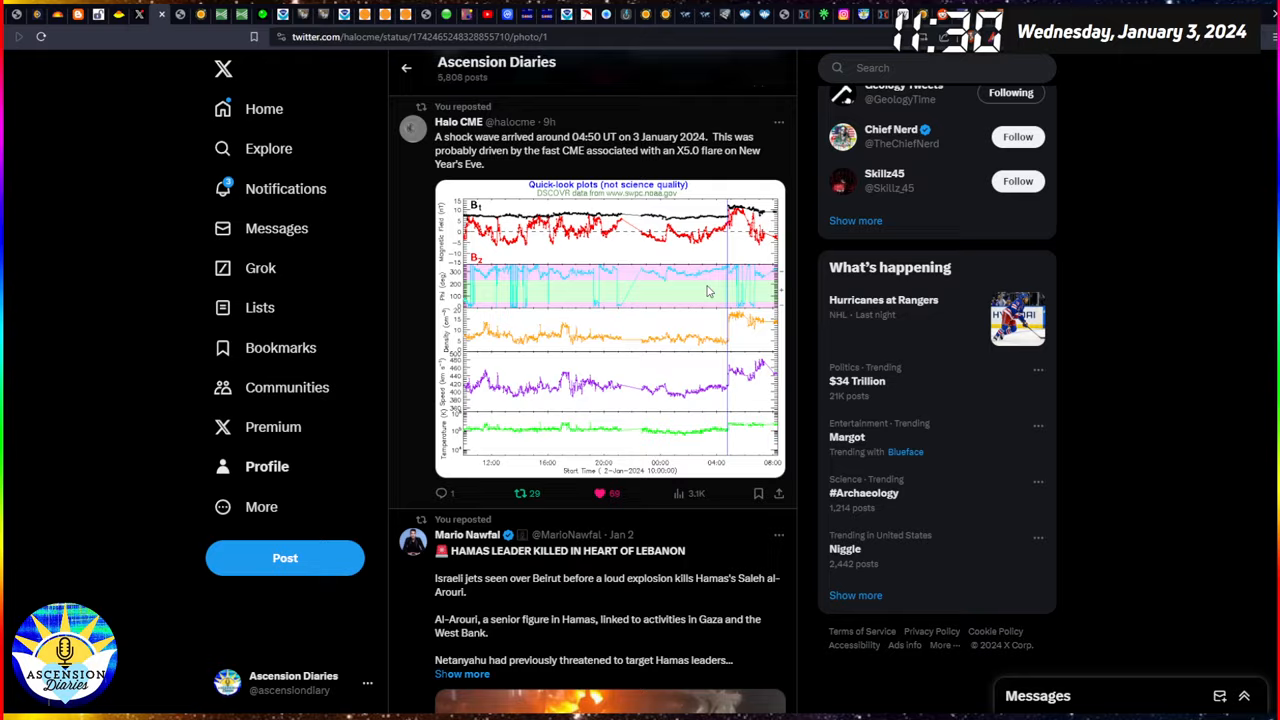
click(608, 330)
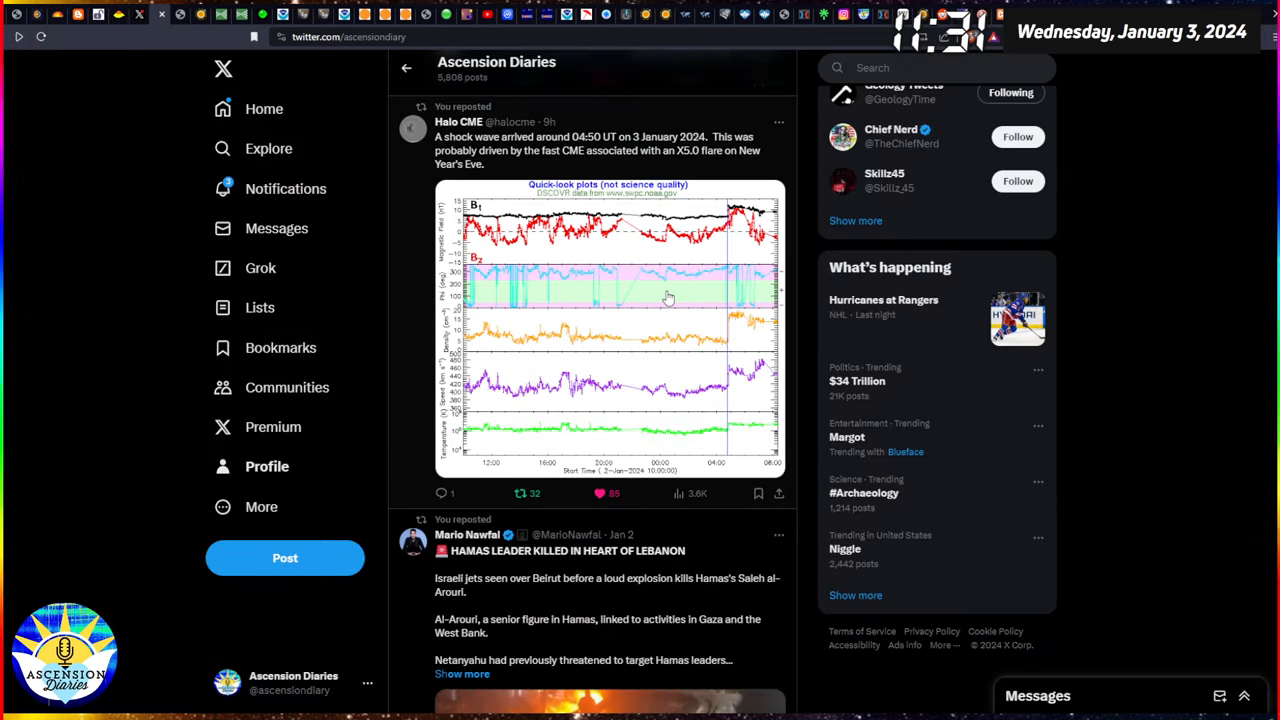
scroll(down, 3)
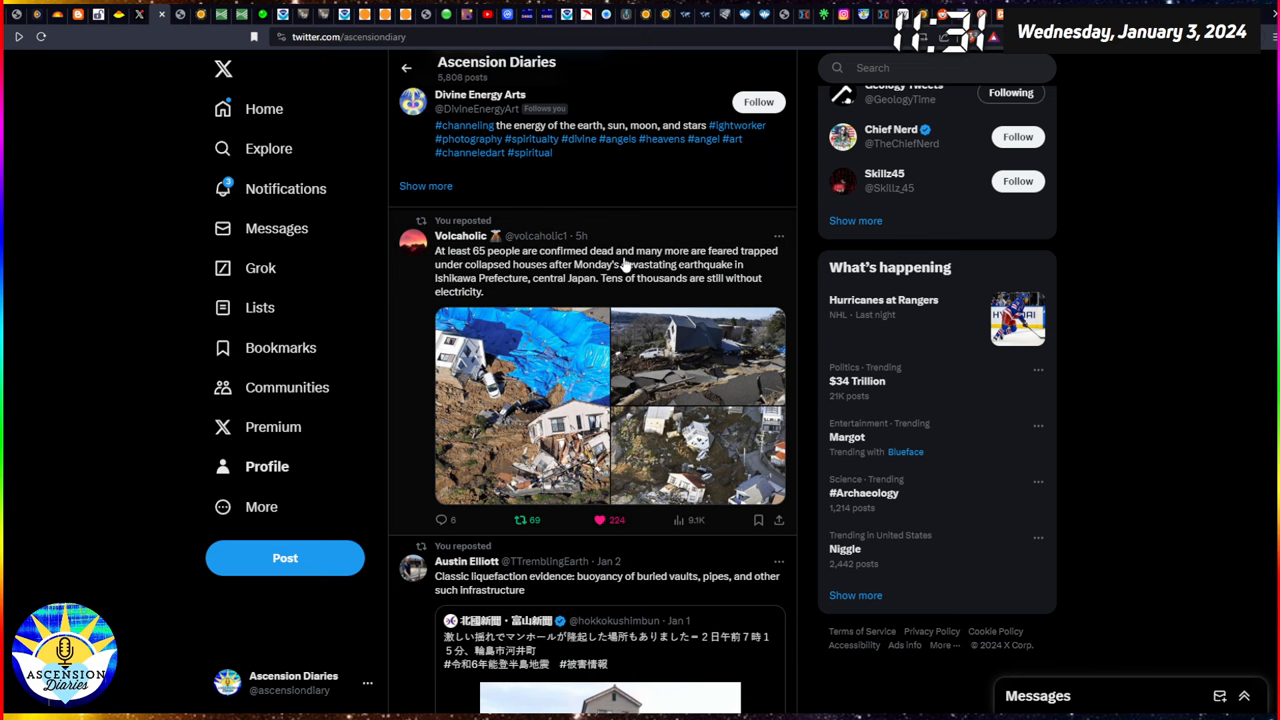
mouse_move(748, 268)
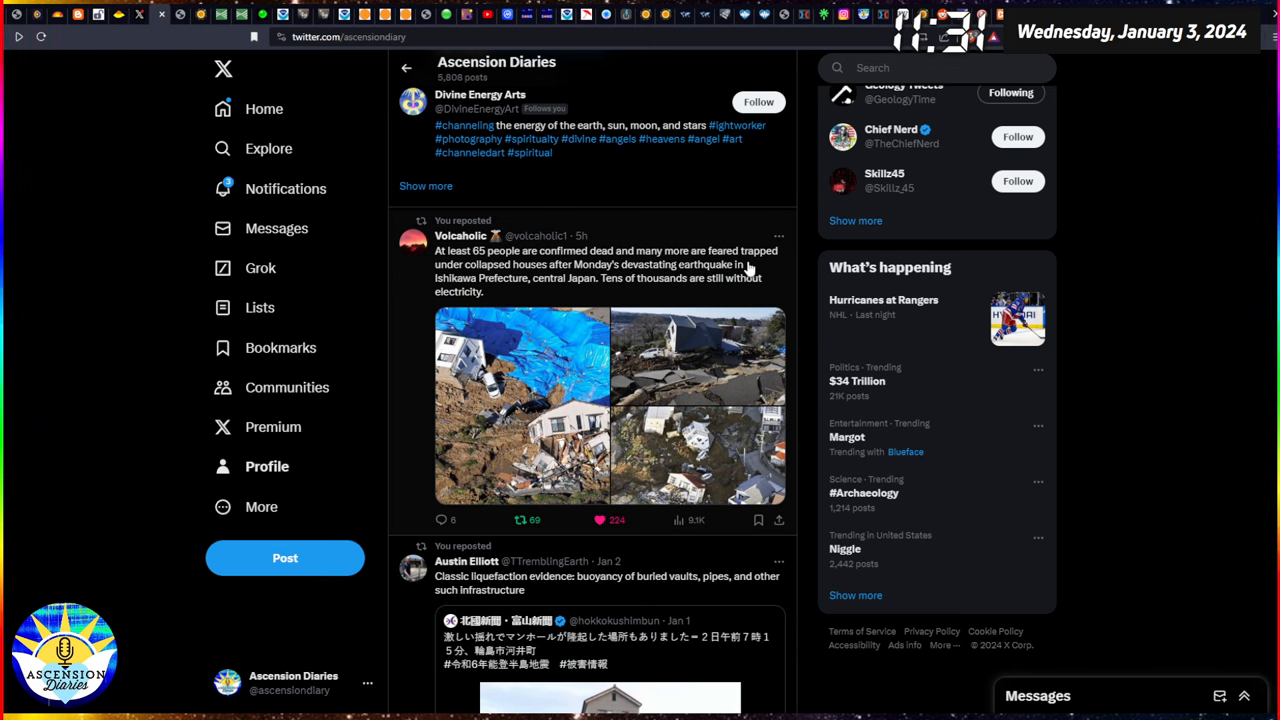
mouse_move(657, 280)
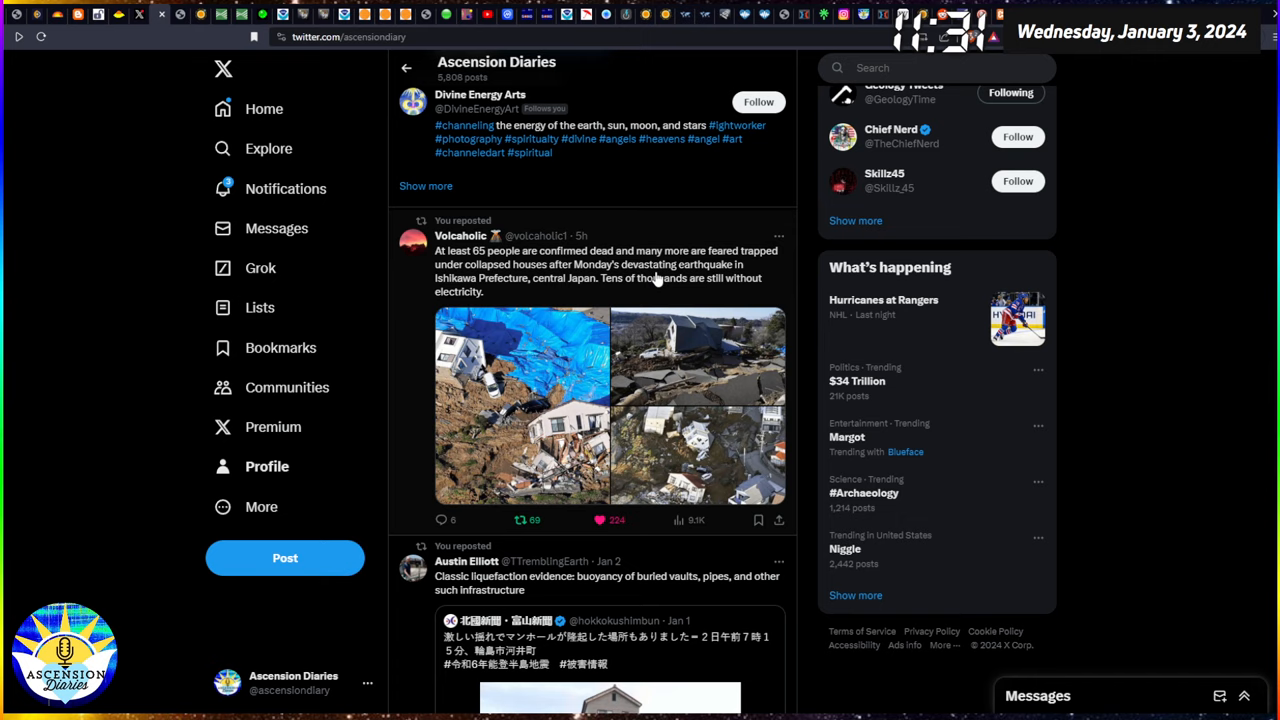
scroll(down, 3)
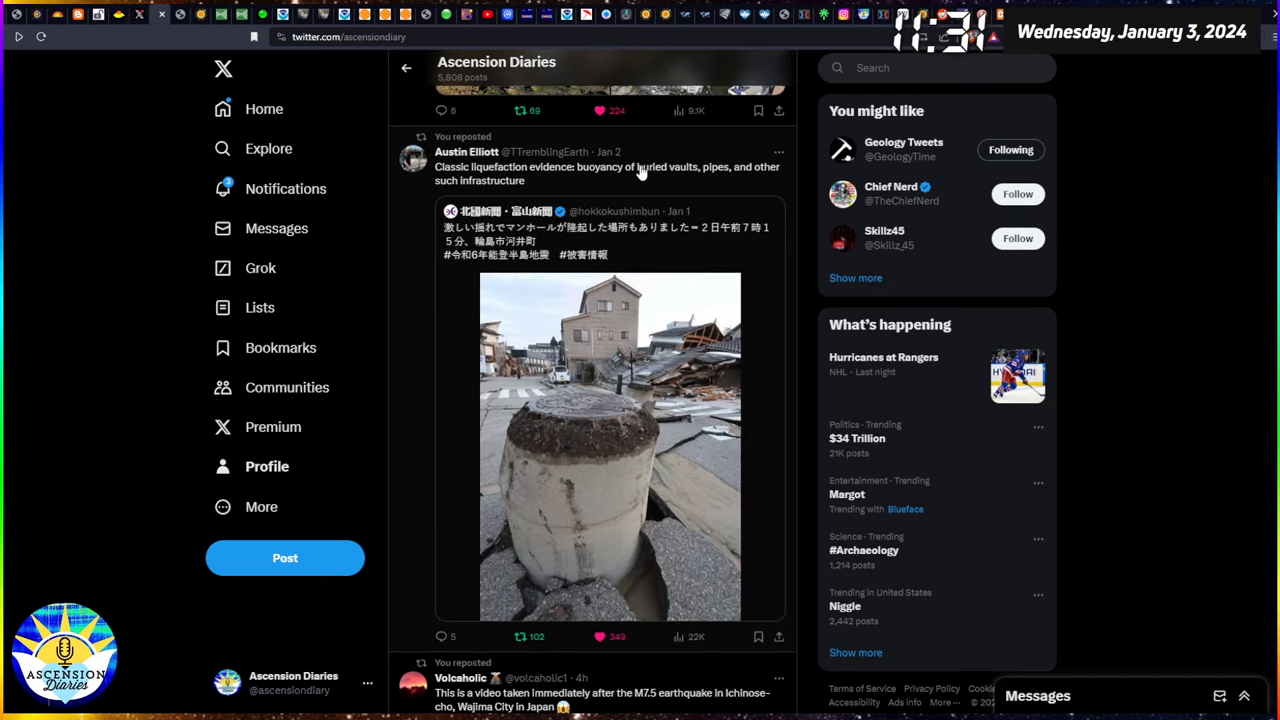
mouse_move(480, 180)
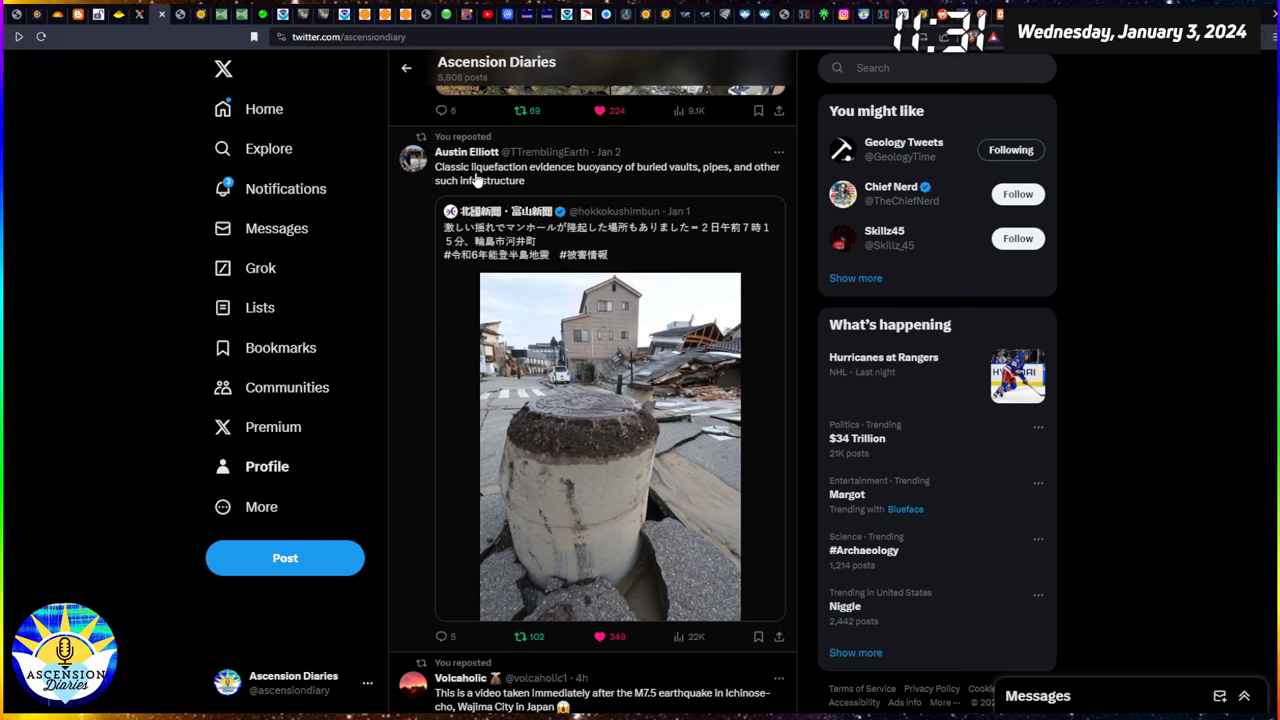
mouse_move(545, 187)
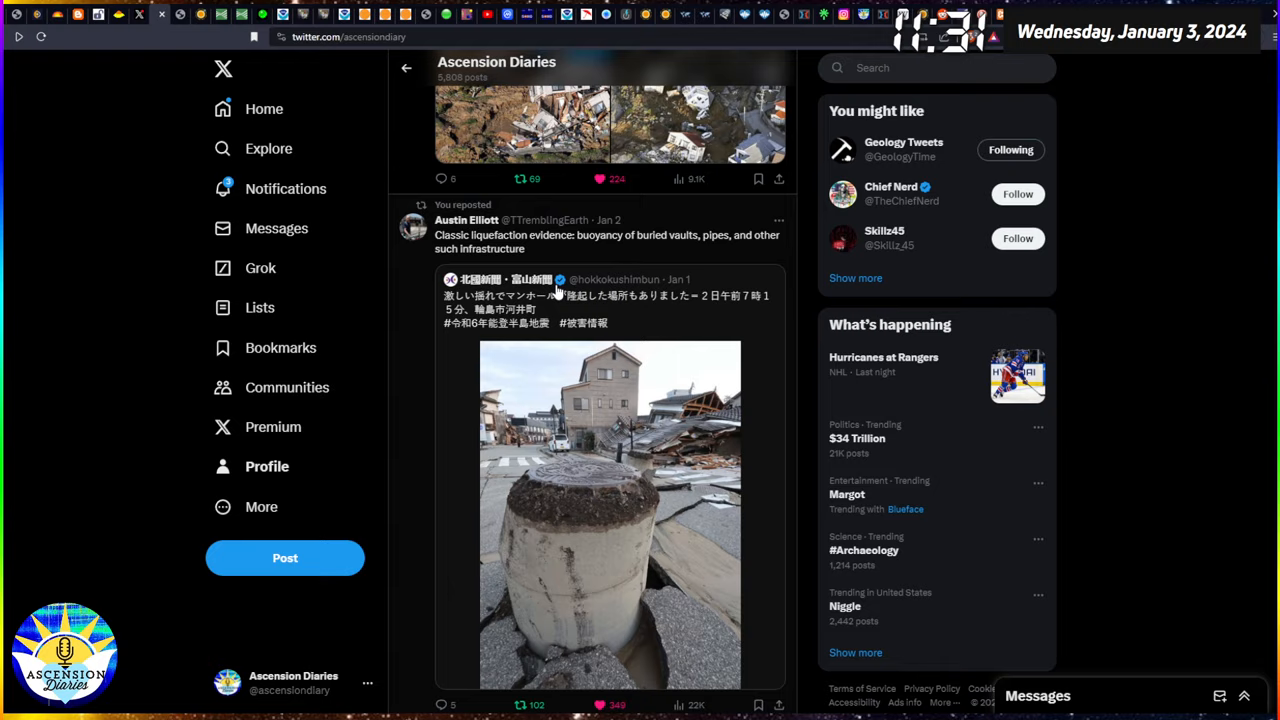
mouse_move(681, 318)
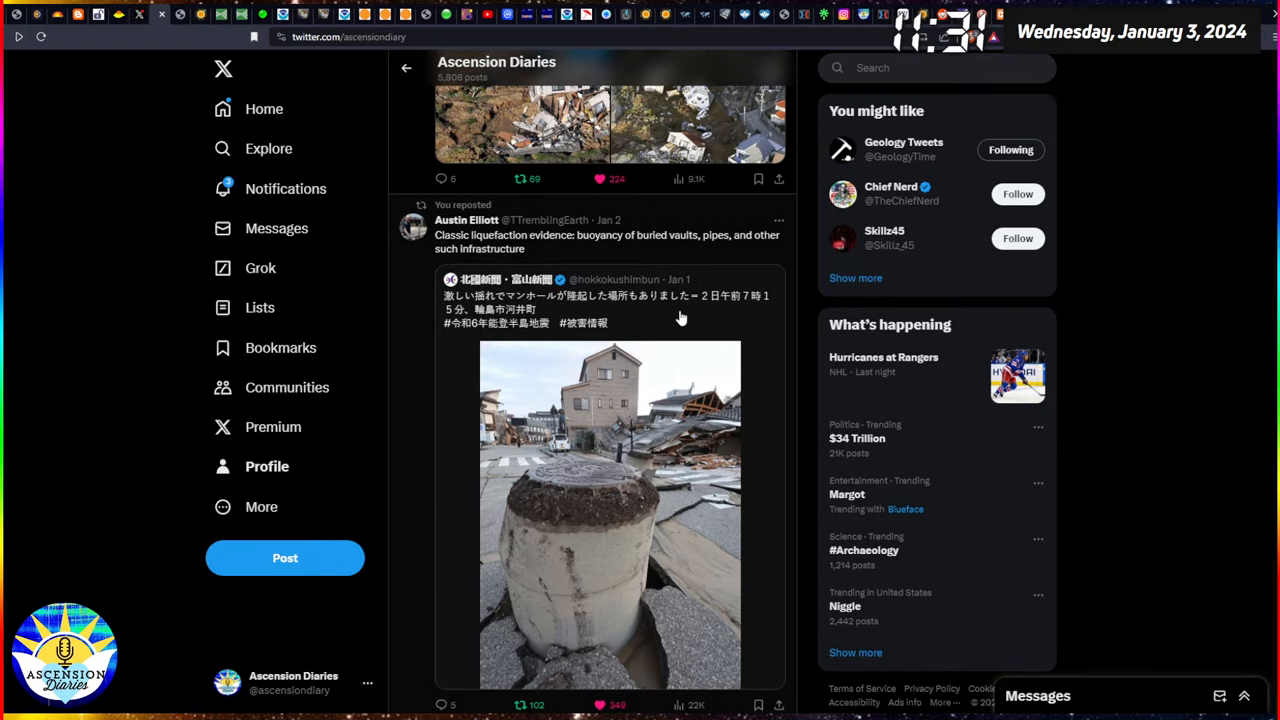
scroll(down, 3)
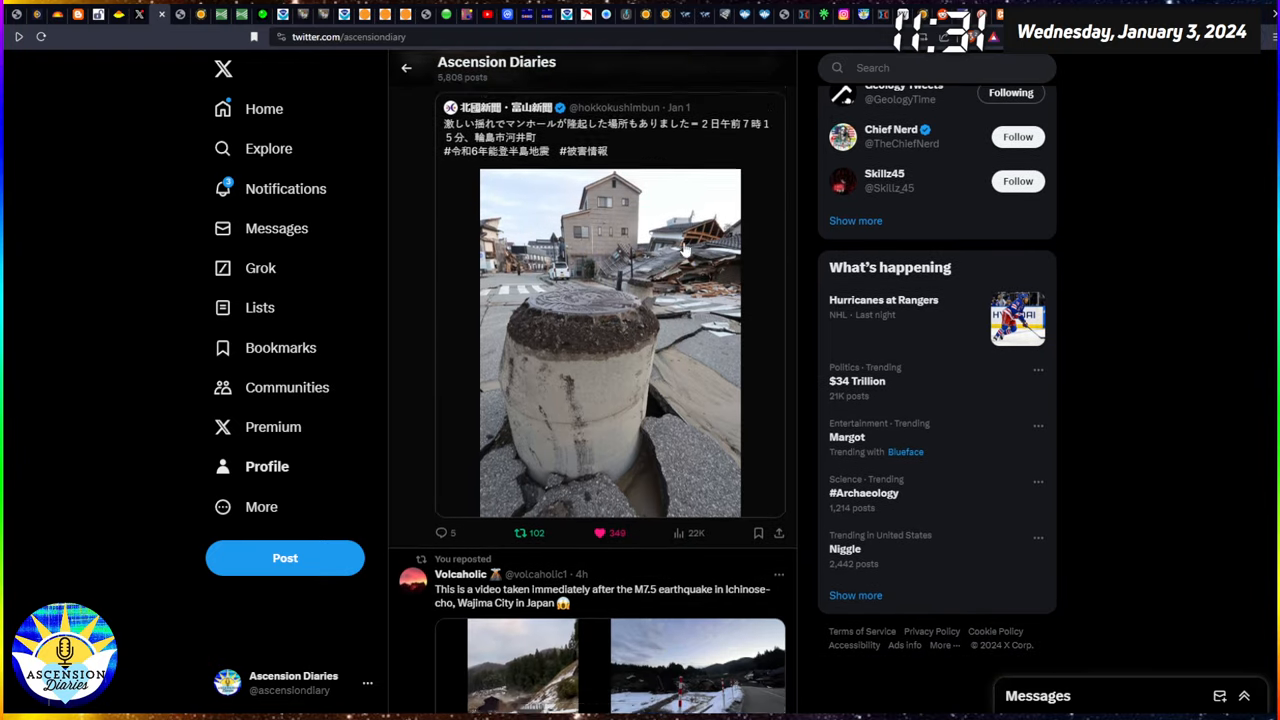
Watch the Wajima City earthquake video full size, then close it back to the timeline.
scroll(down, 3)
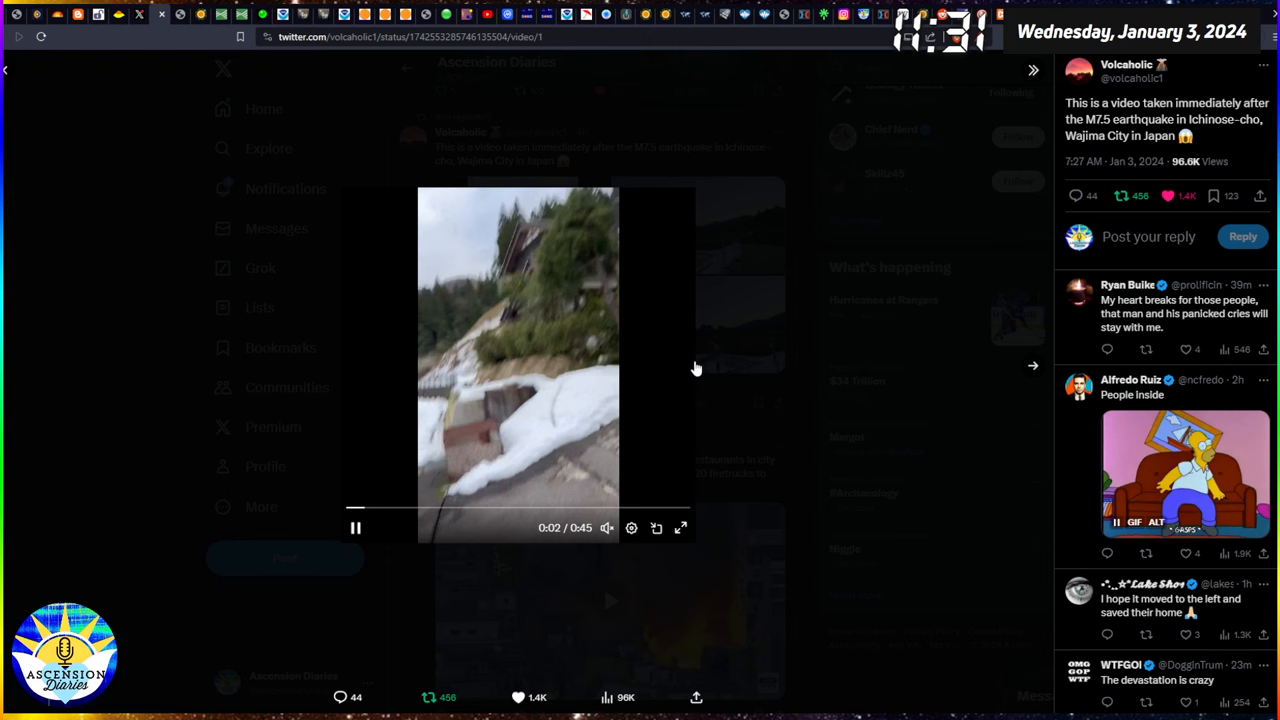
mouse_move(800, 378)
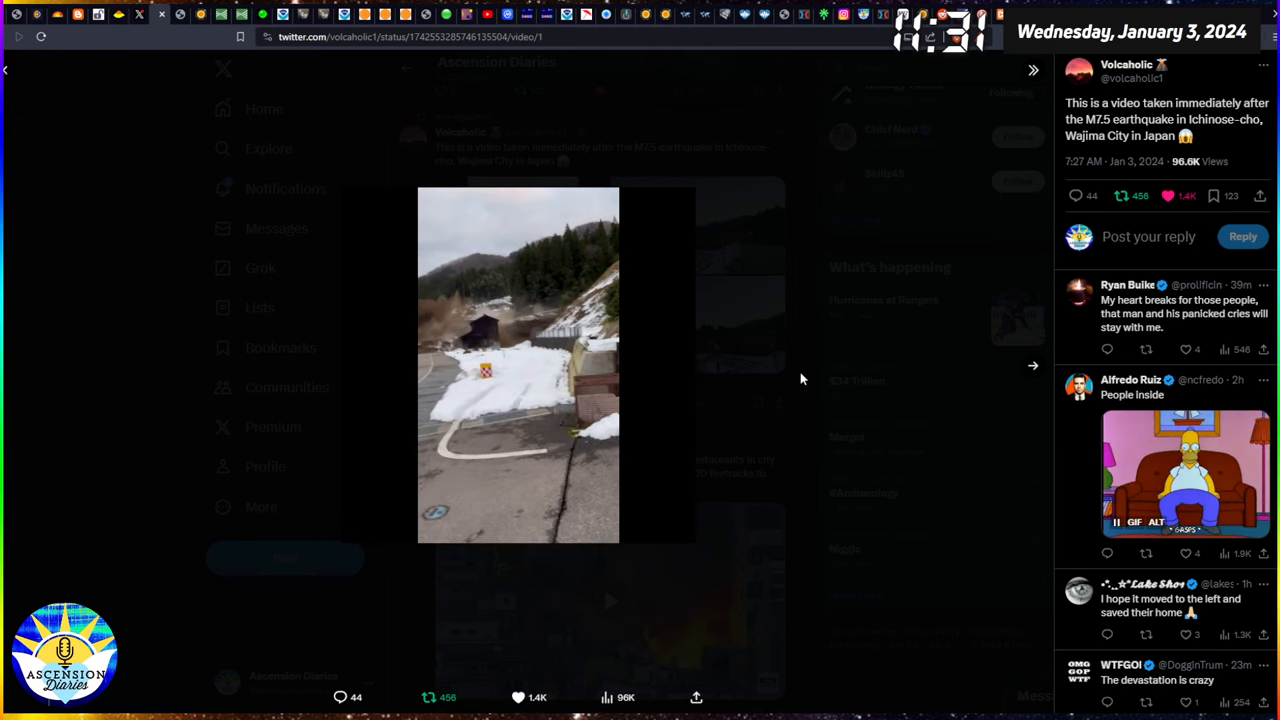
click(518, 365)
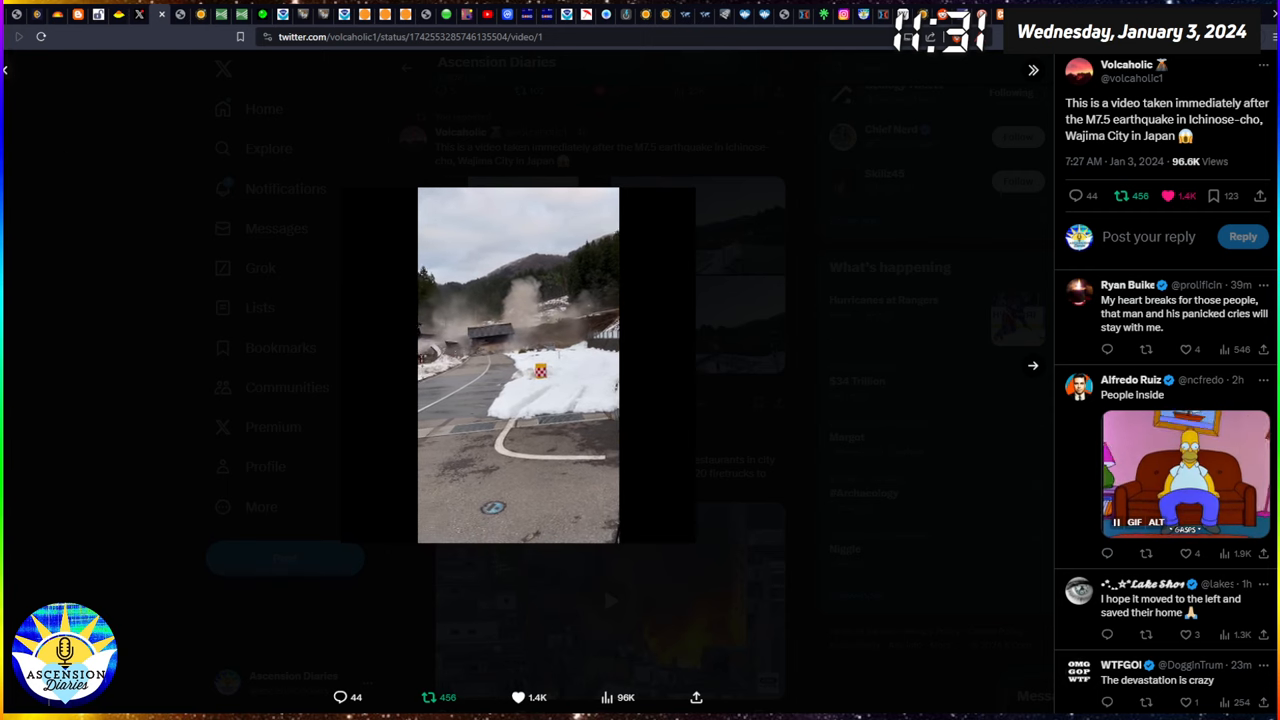
click(518, 365)
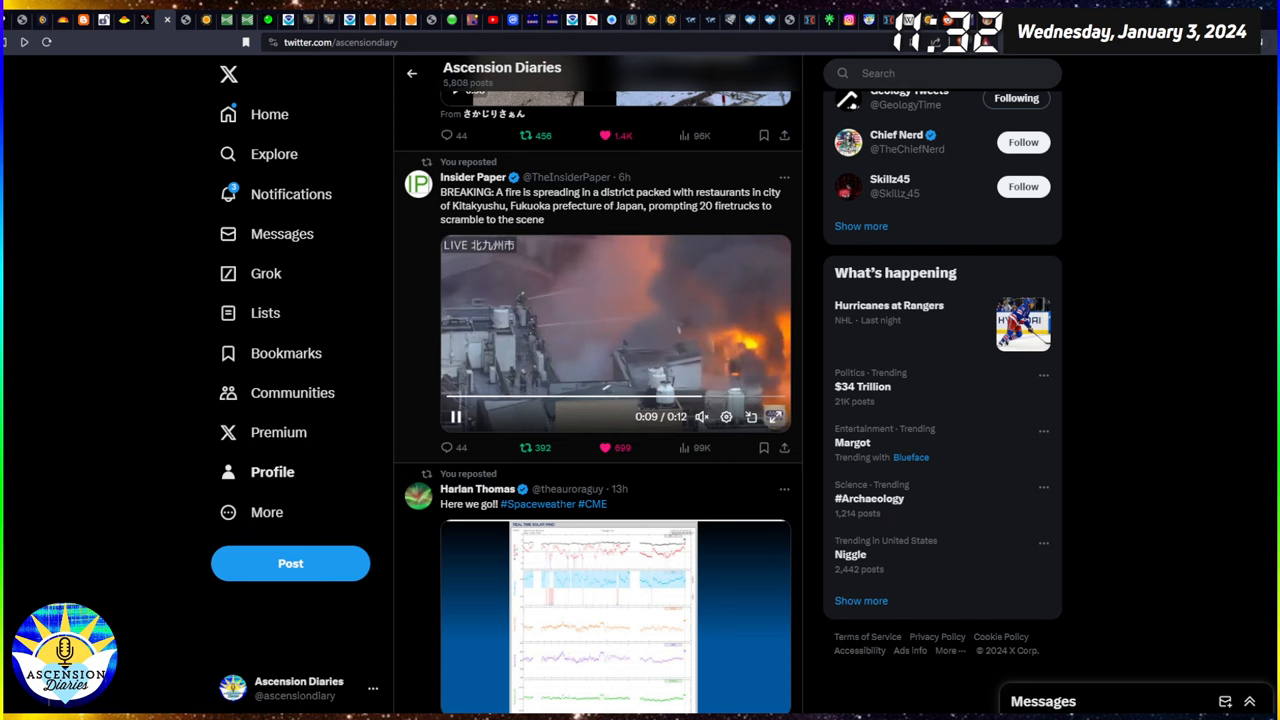
View the real-time solar wind and halo CME charts full size.
scroll(down, 3)
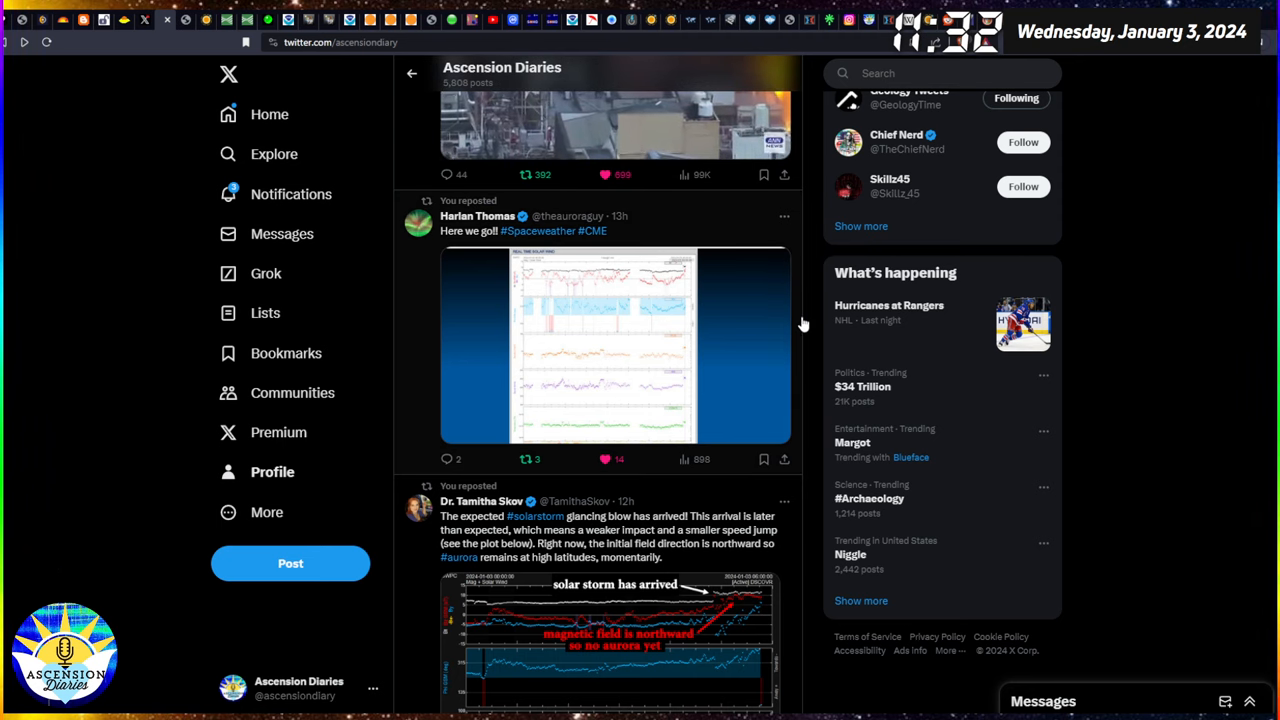
click(614, 345)
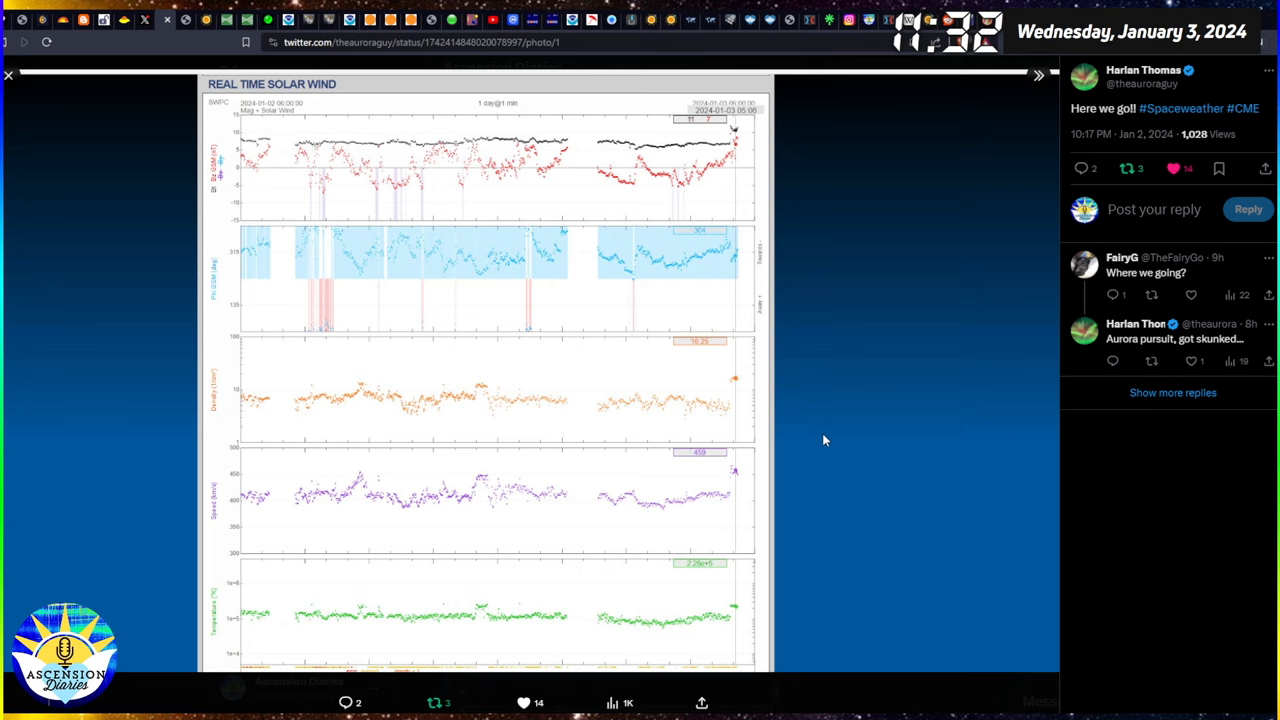
mouse_move(817, 404)
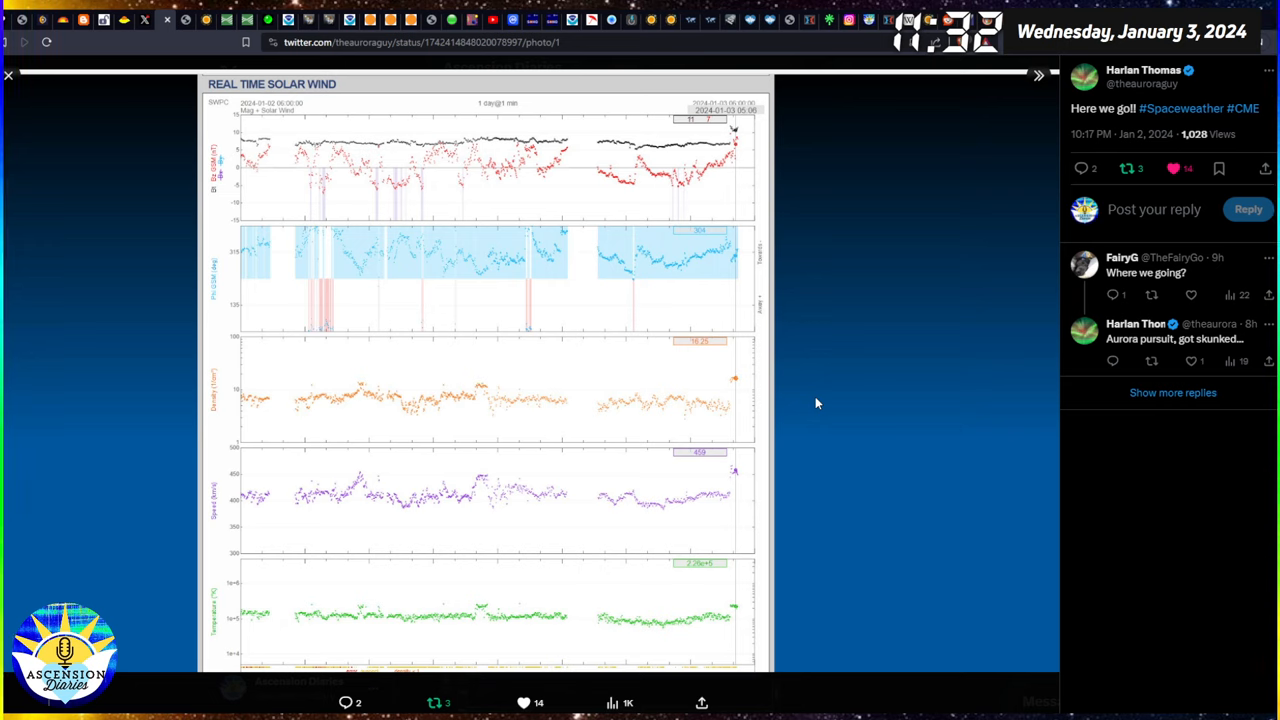
mouse_move(835, 423)
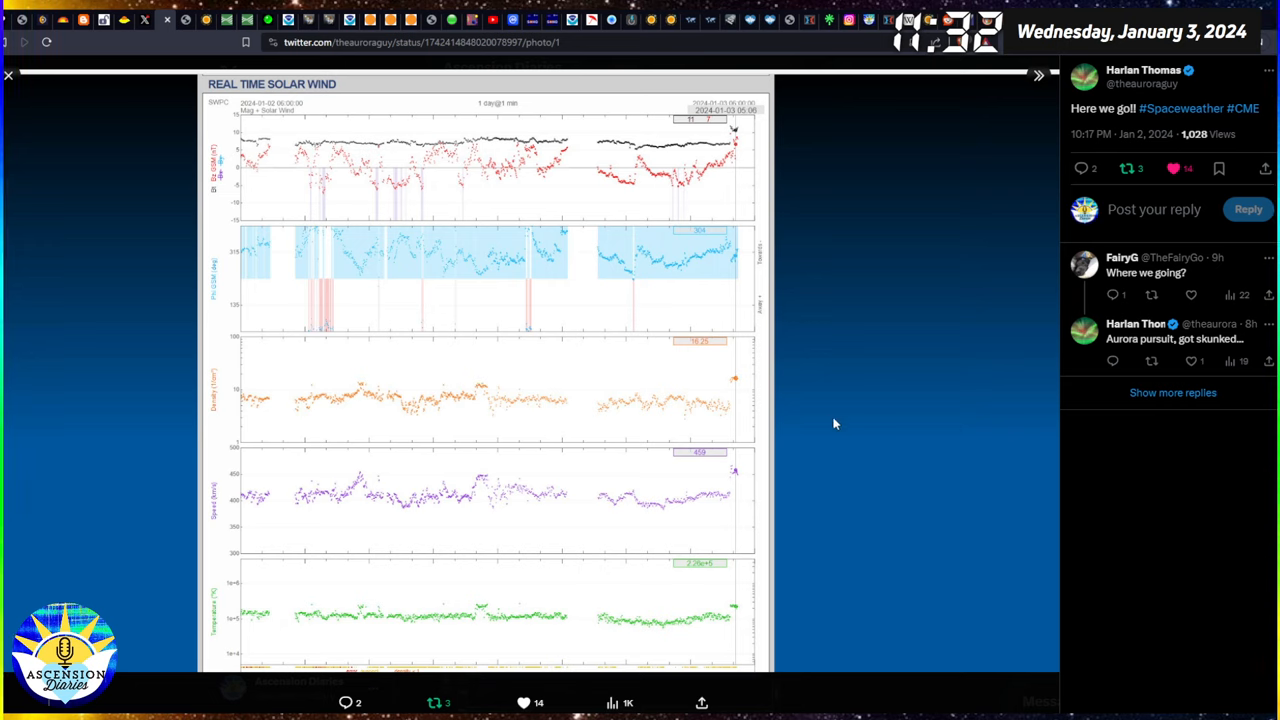
mouse_move(856, 411)
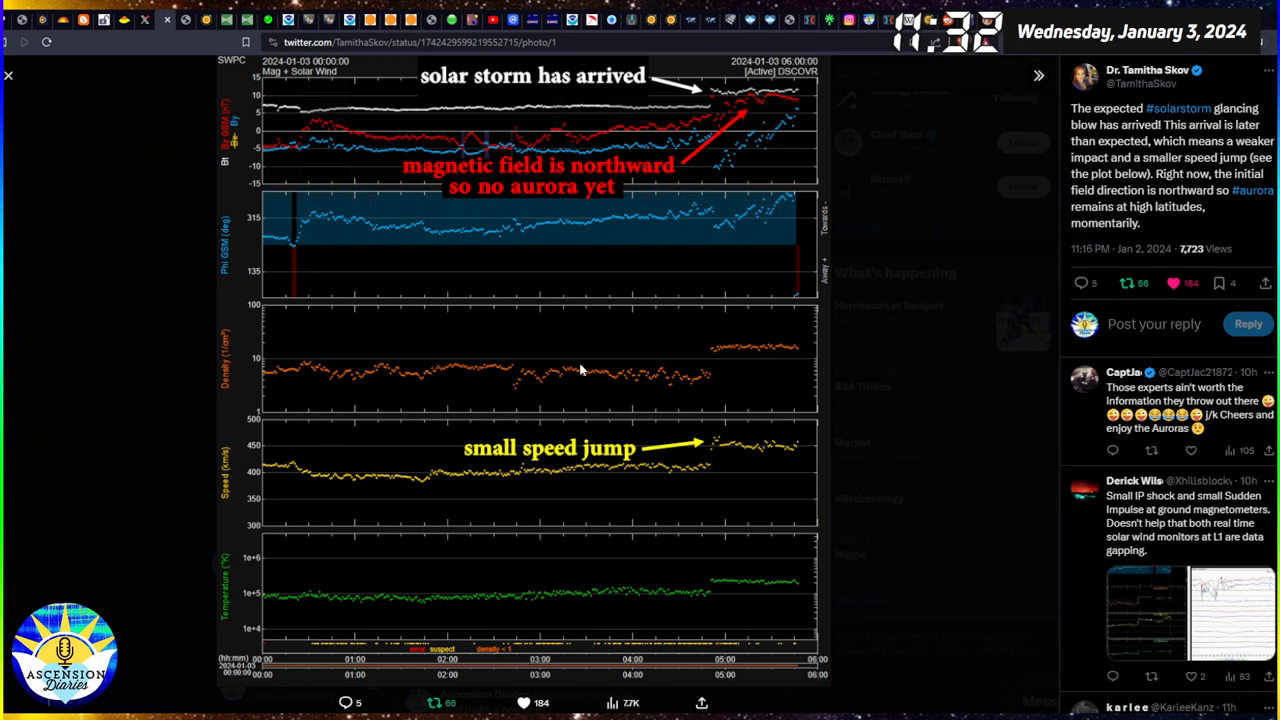
mouse_move(728, 482)
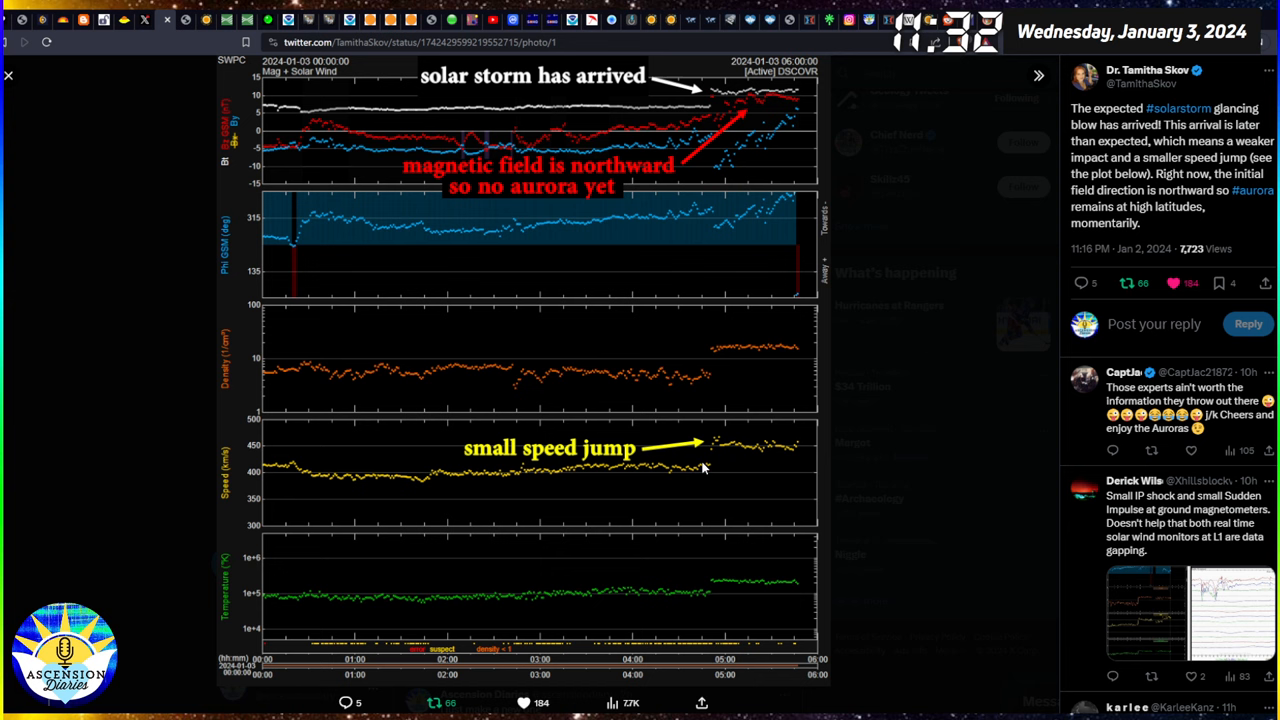
mouse_move(620, 183)
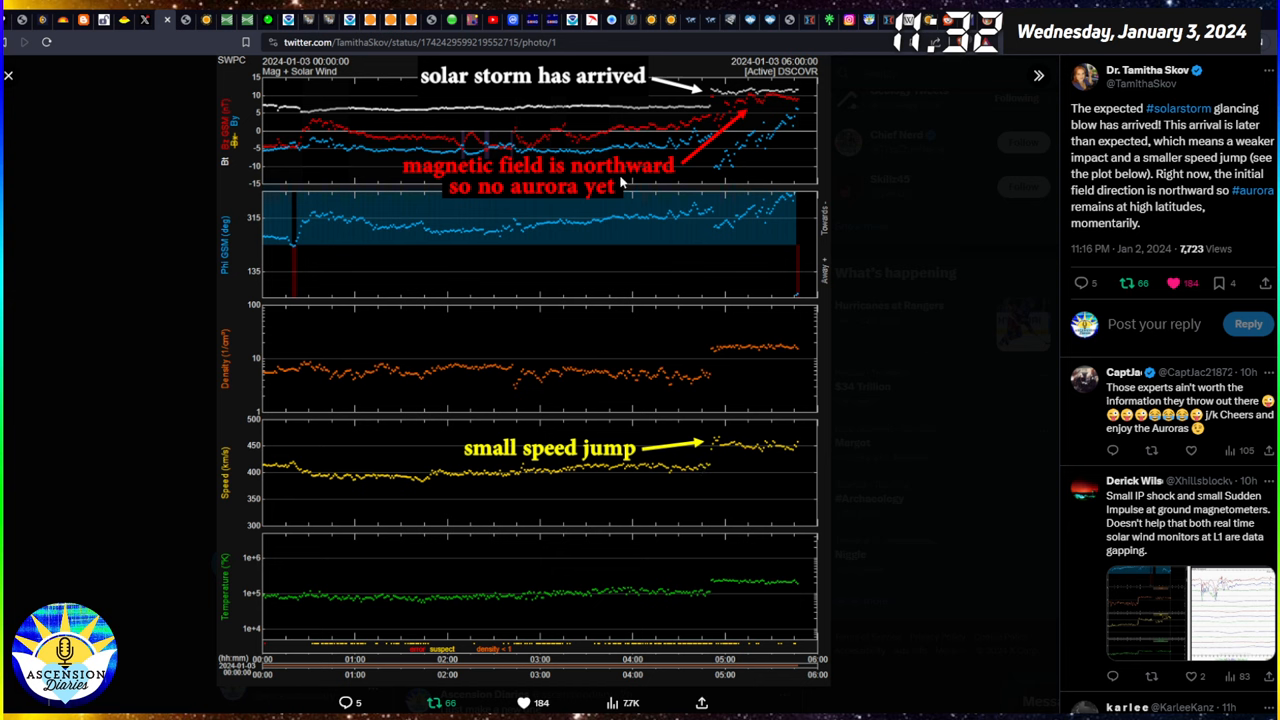
mouse_move(745, 130)
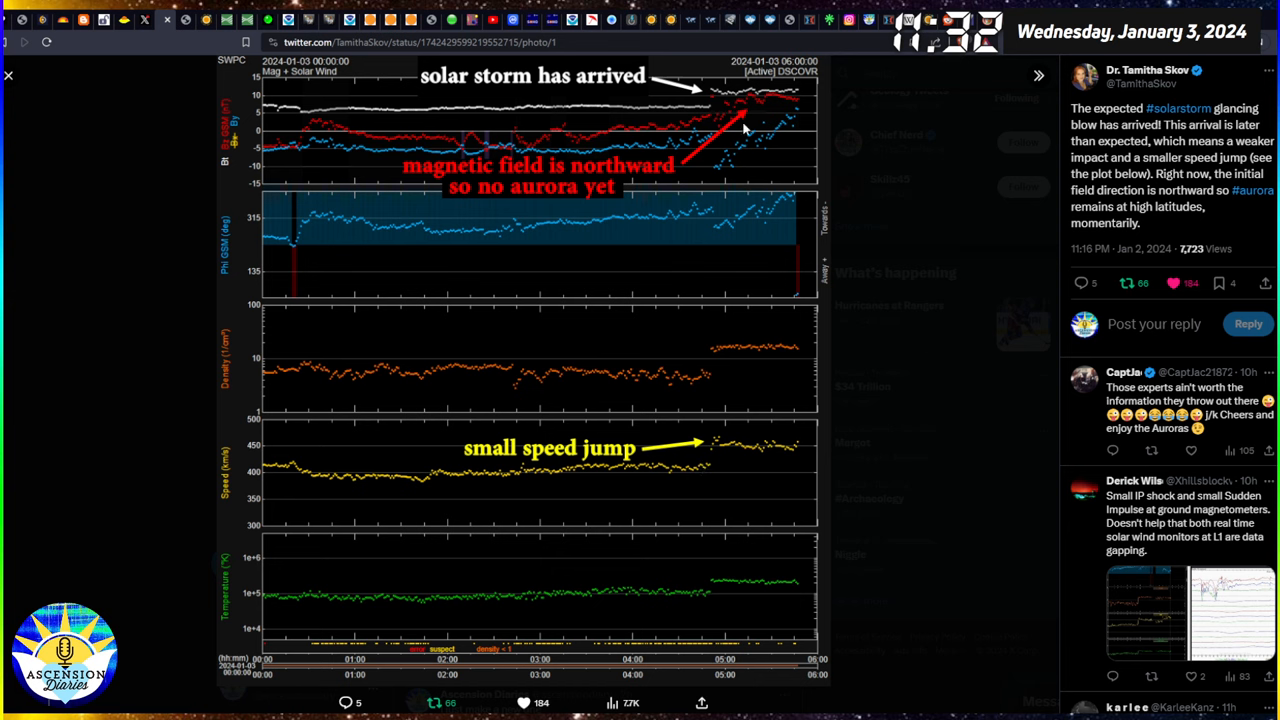
mouse_move(770, 98)
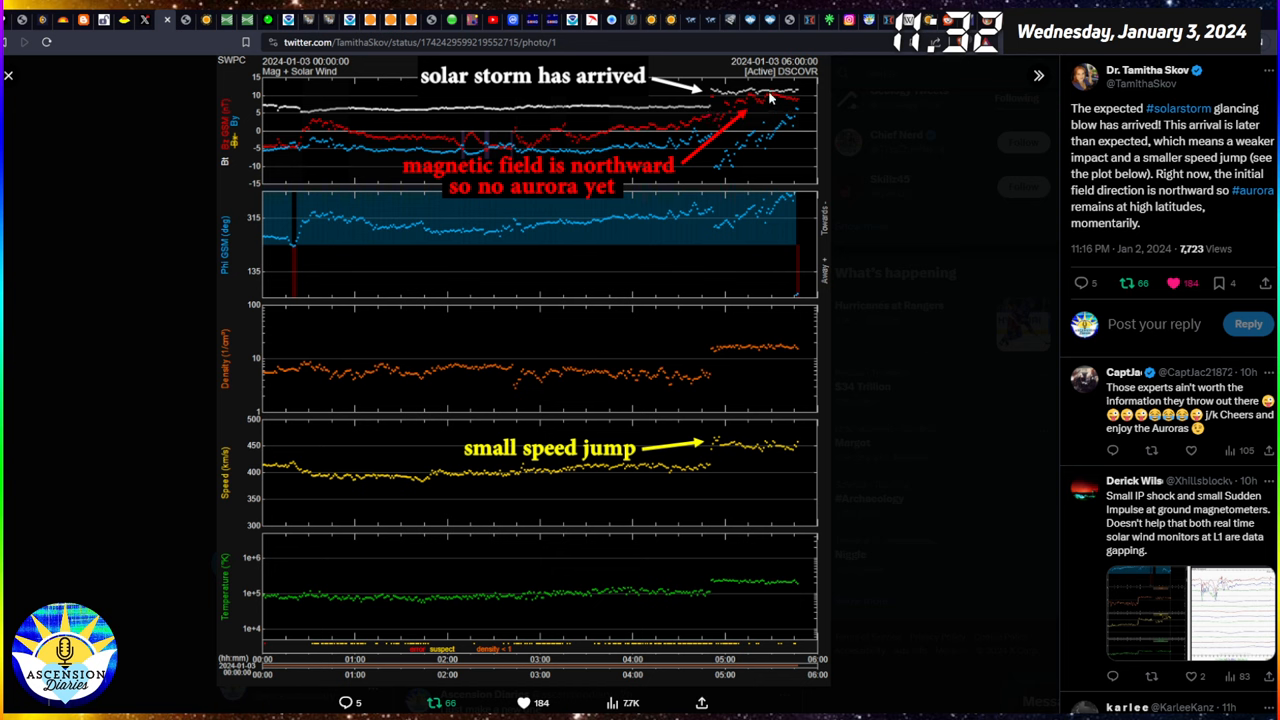
mouse_move(793, 258)
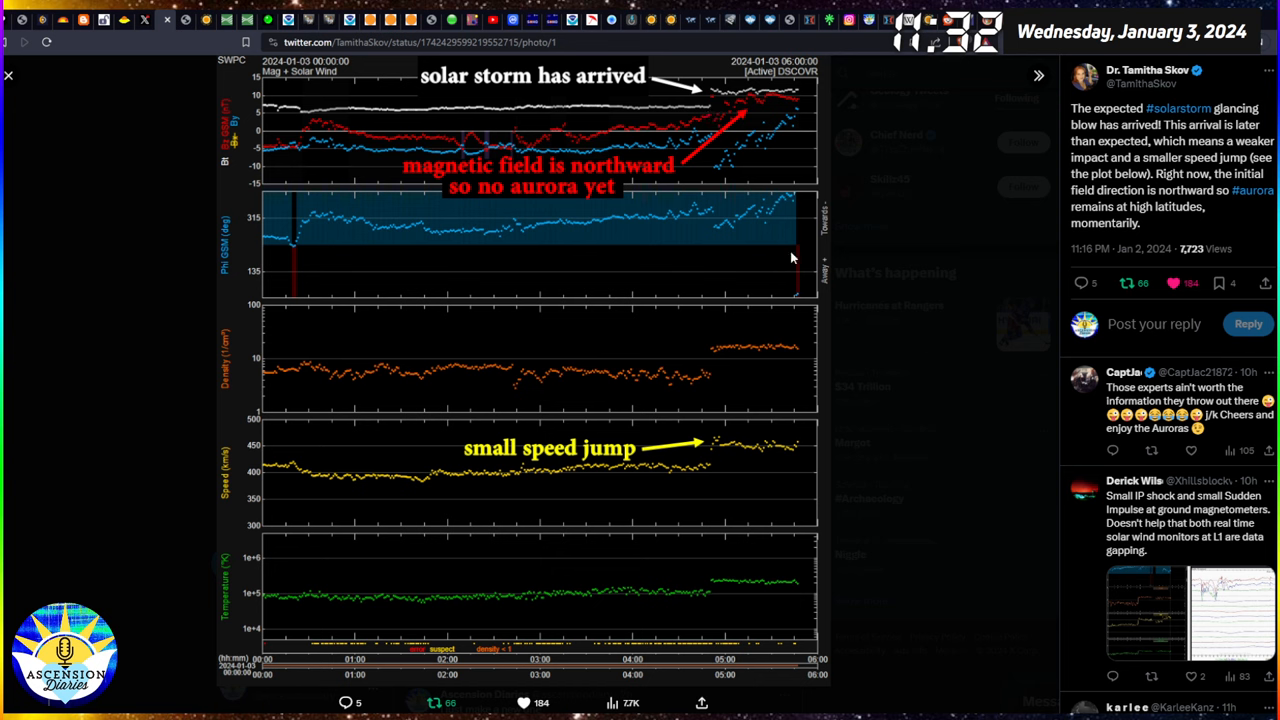
mouse_move(10, 78)
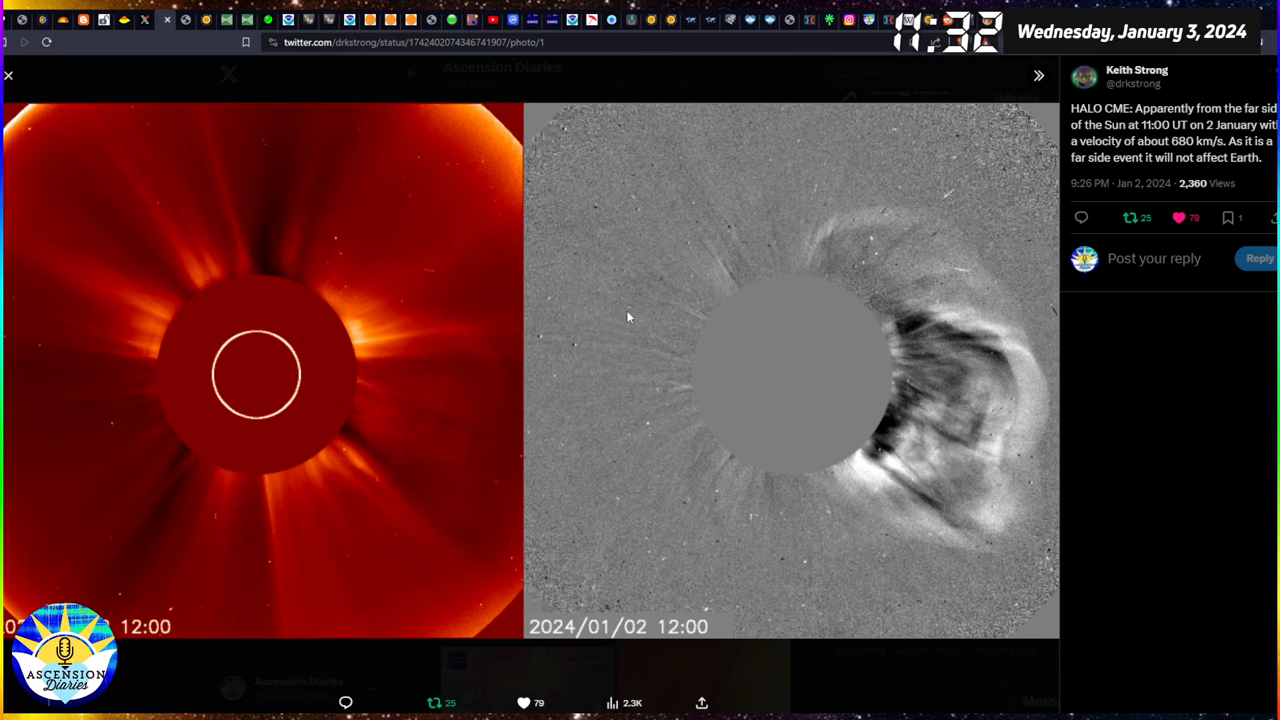
click(9, 74)
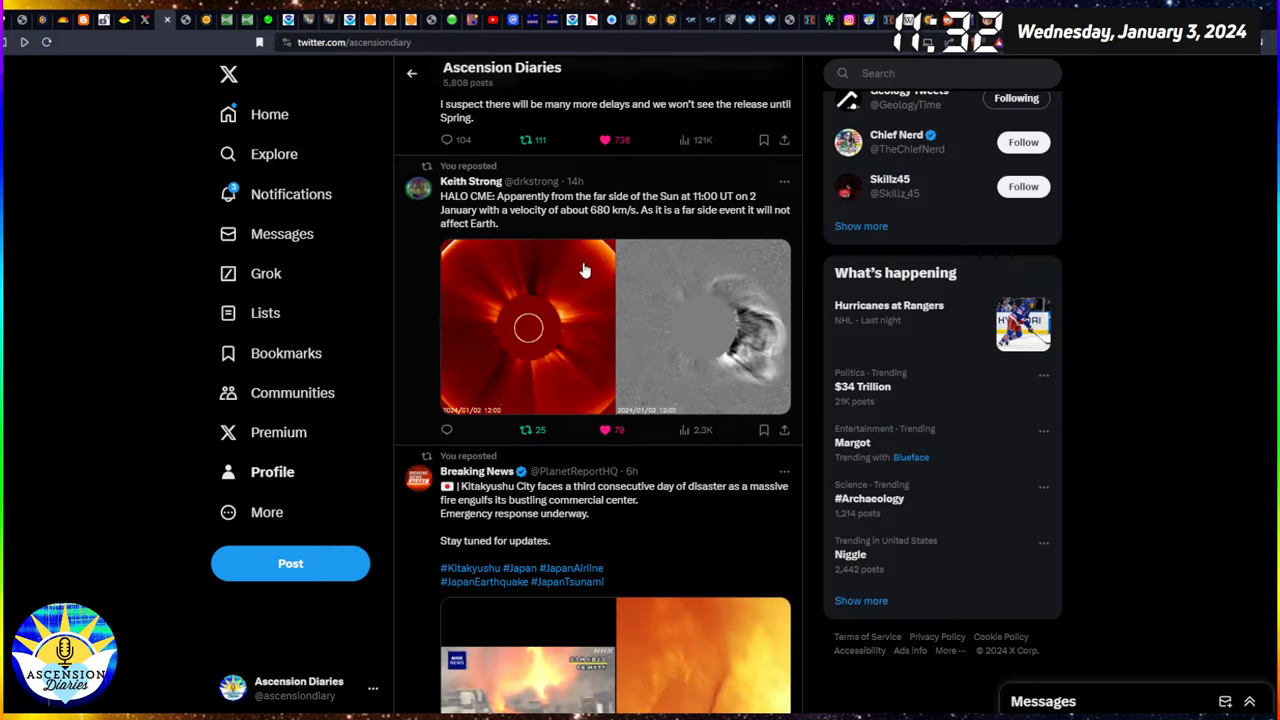
scroll(down, 3)
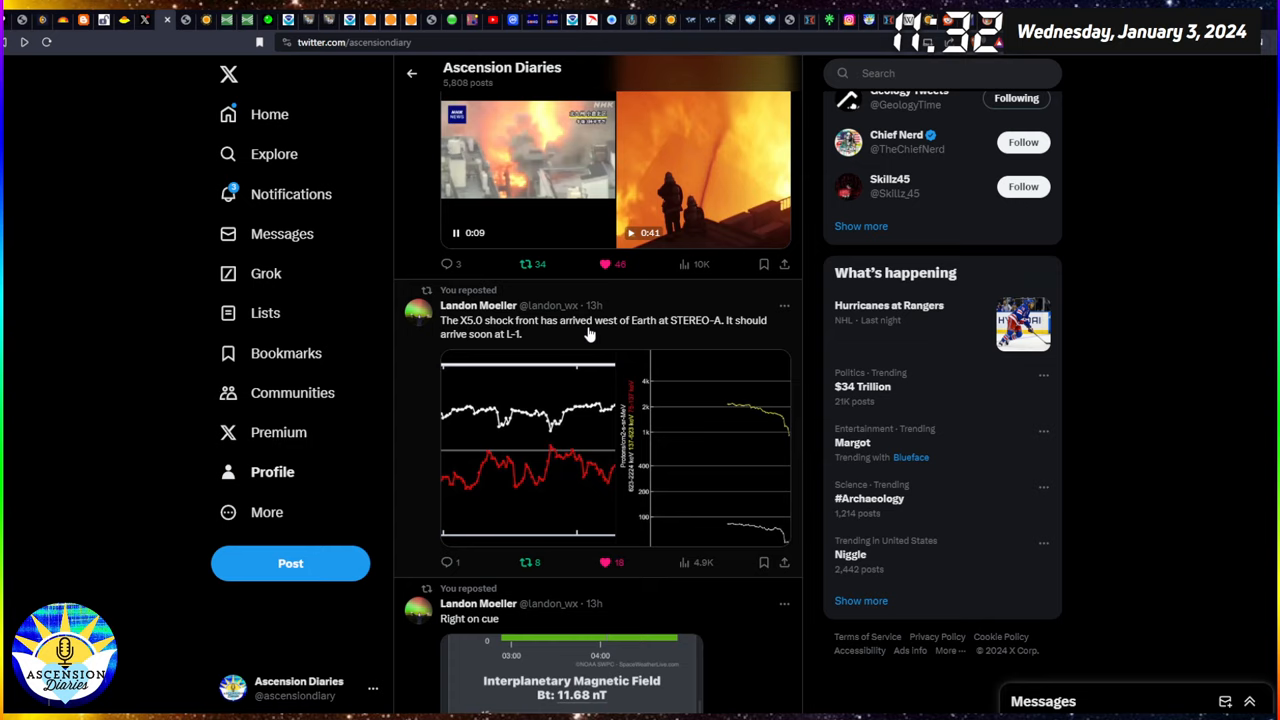
scroll(down, 3)
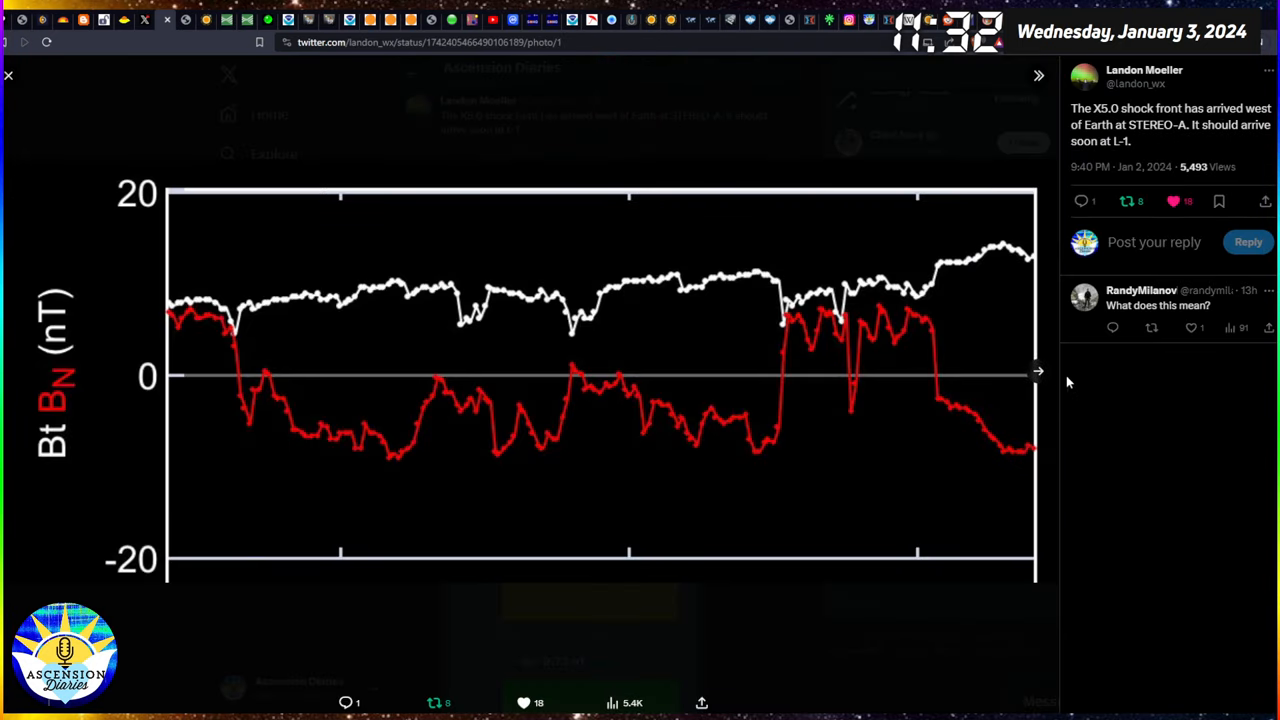
Close the magnetic field chart and scroll down to the Beirut explosion post.
click(1037, 371)
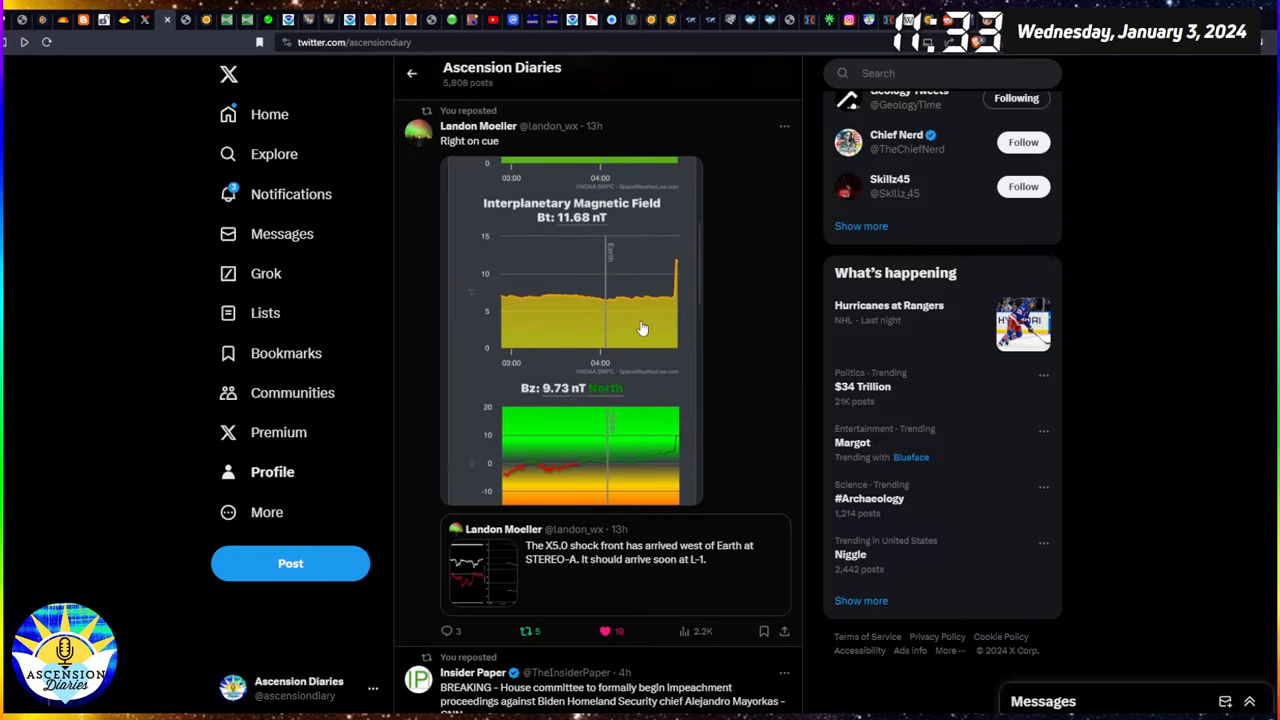
scroll(up, 3)
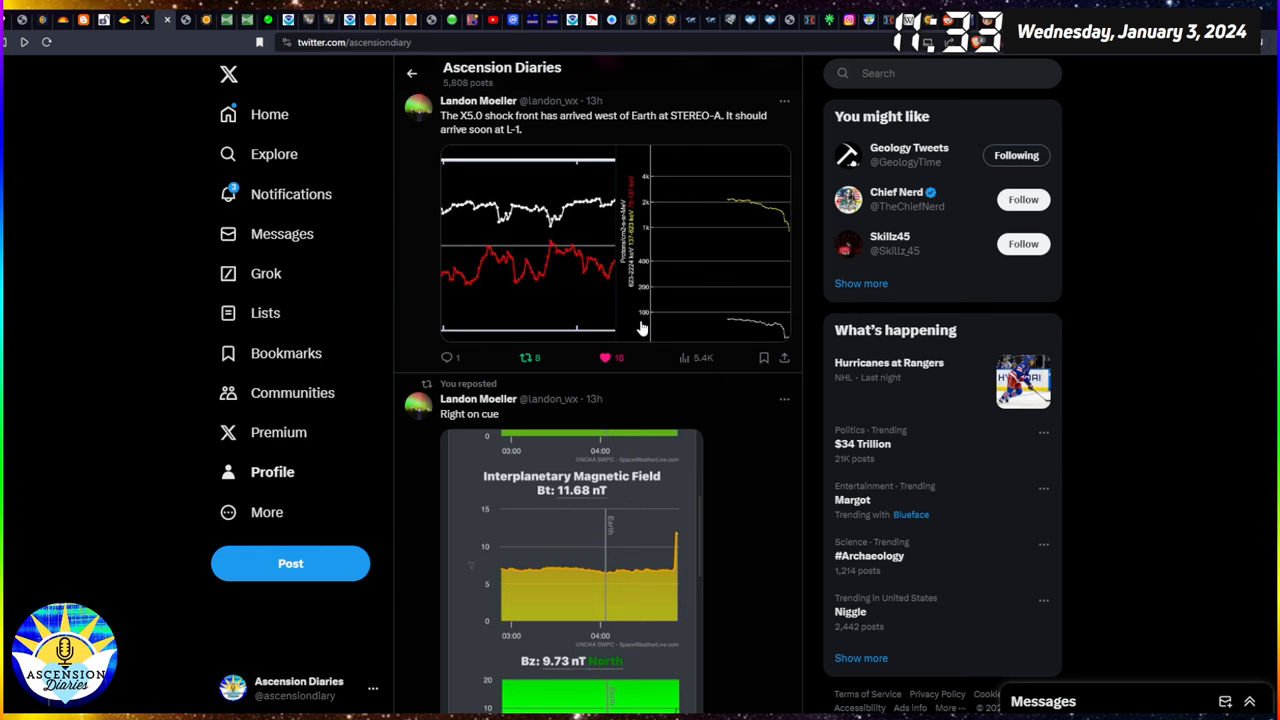
scroll(down, 3)
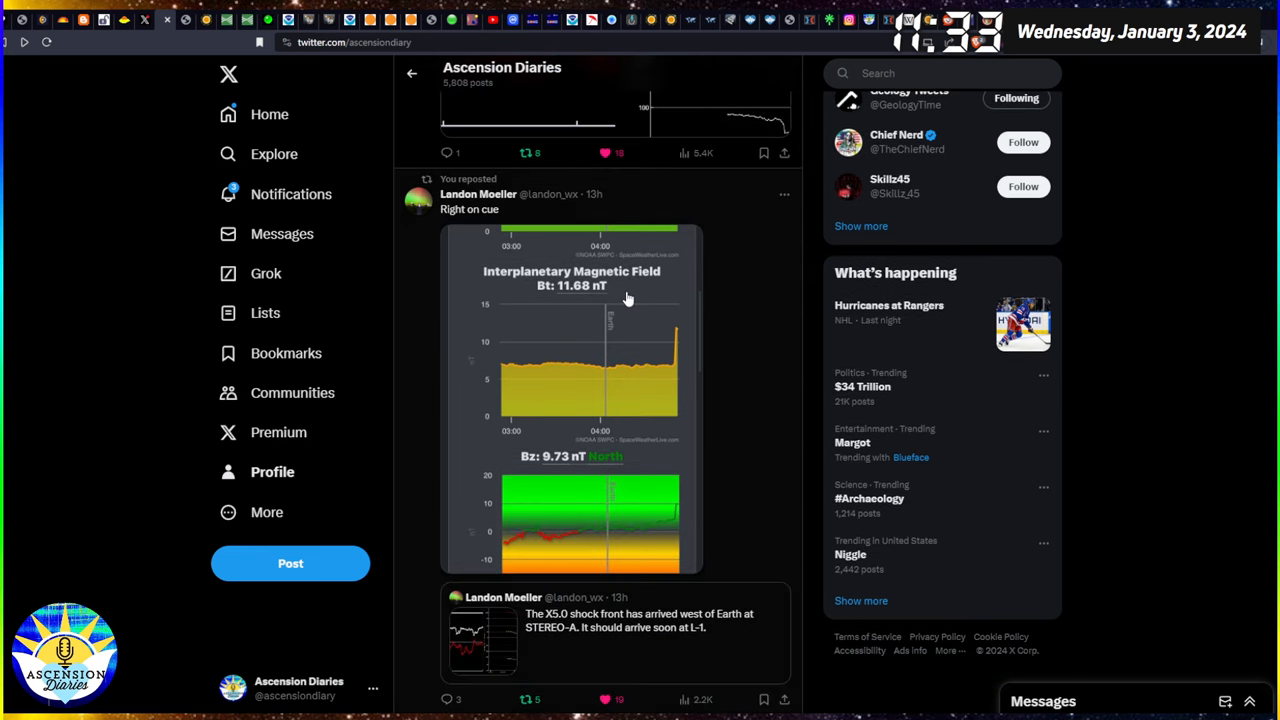
scroll(down, 3)
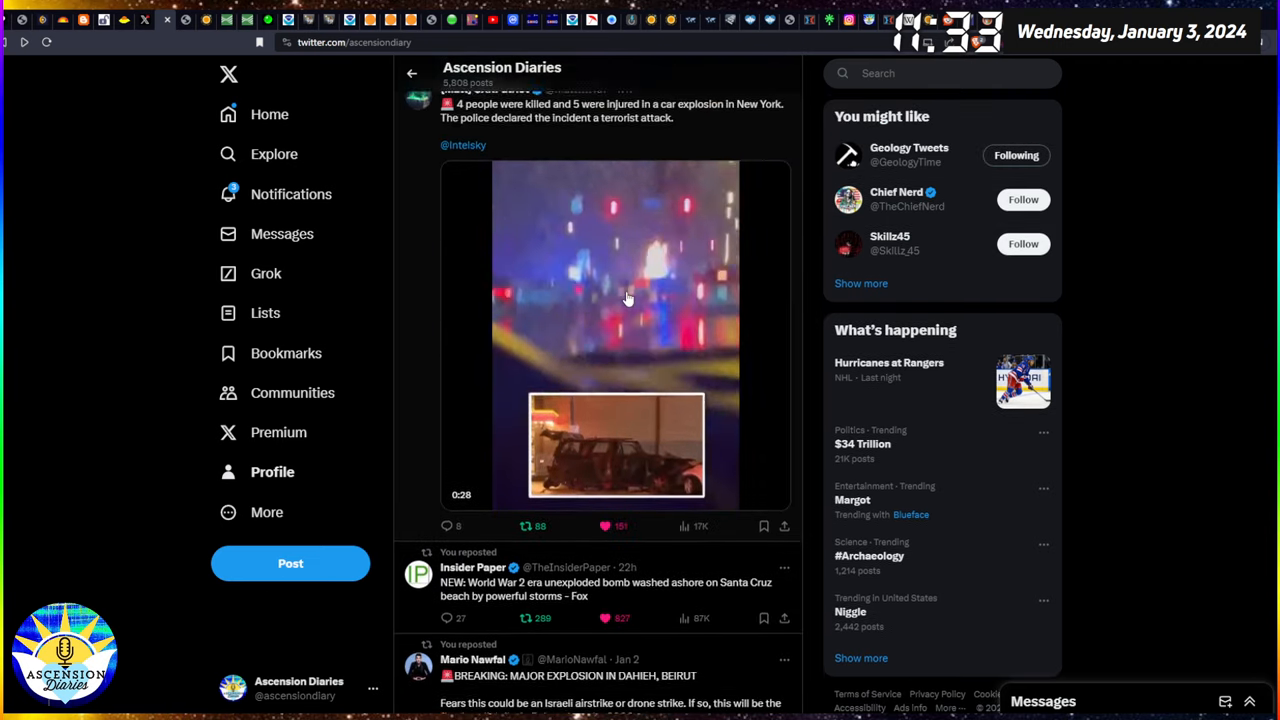
click(628, 298)
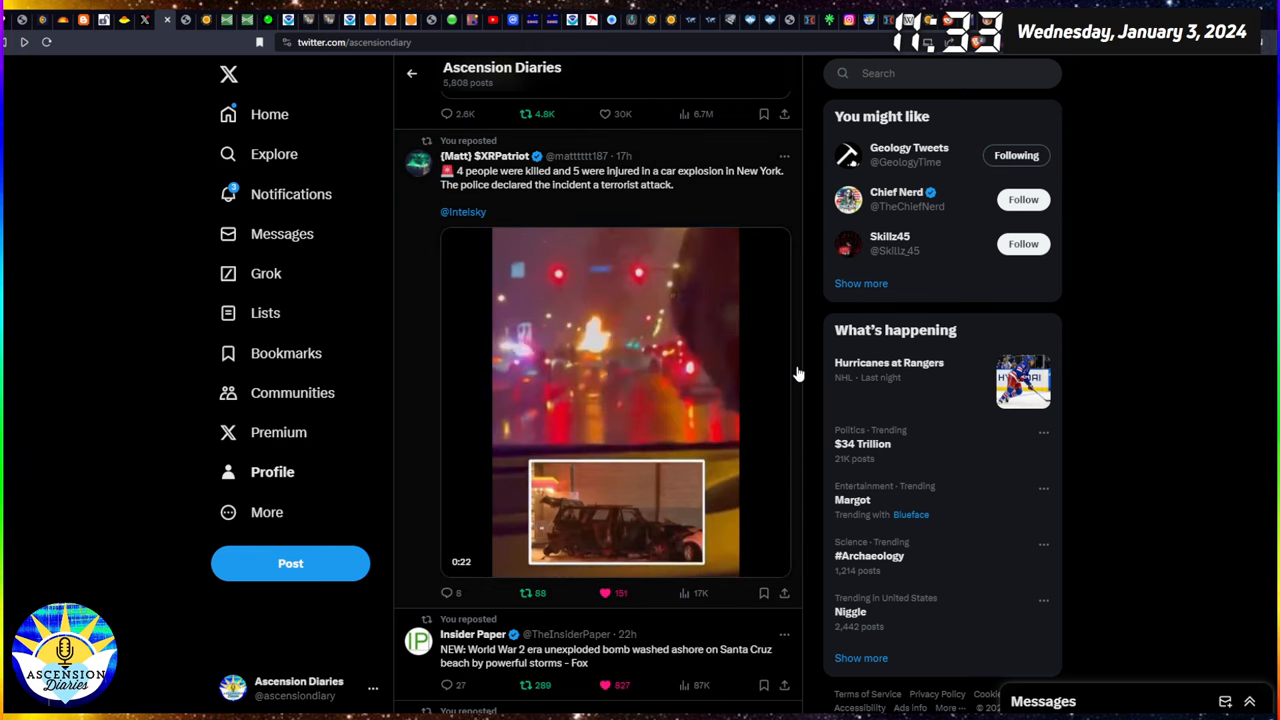
scroll(down, 3)
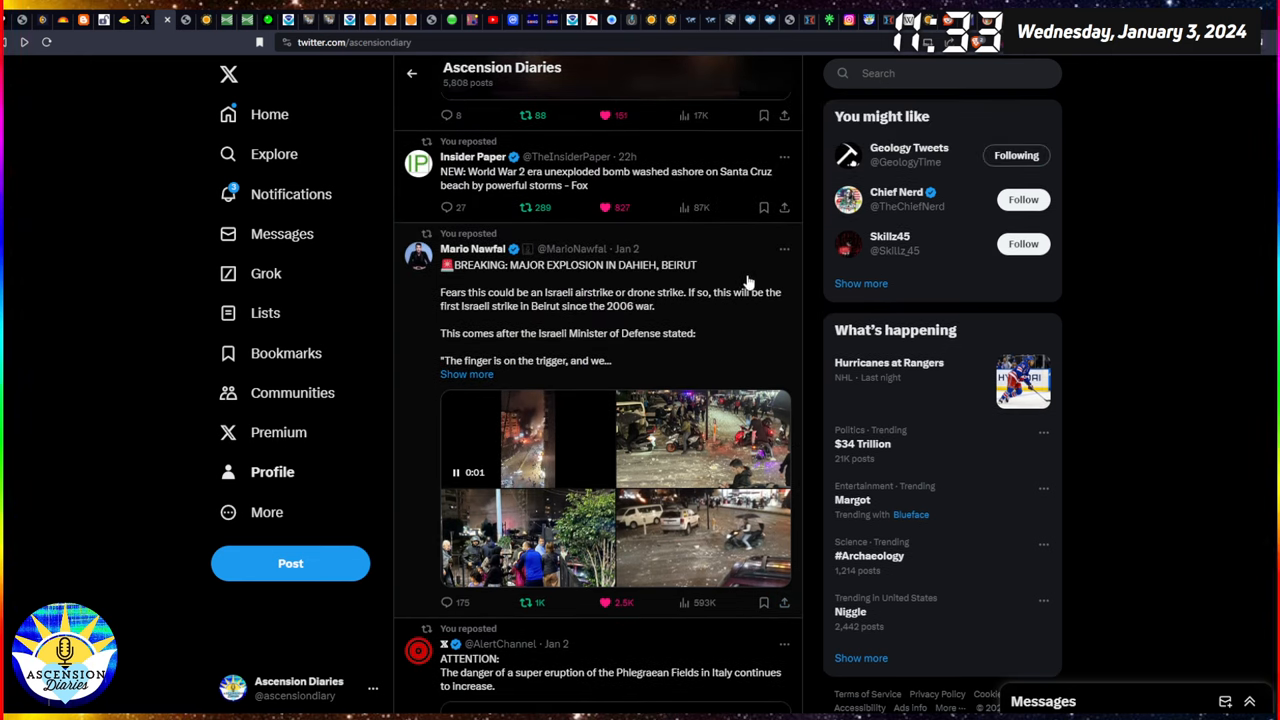
scroll(down, 3)
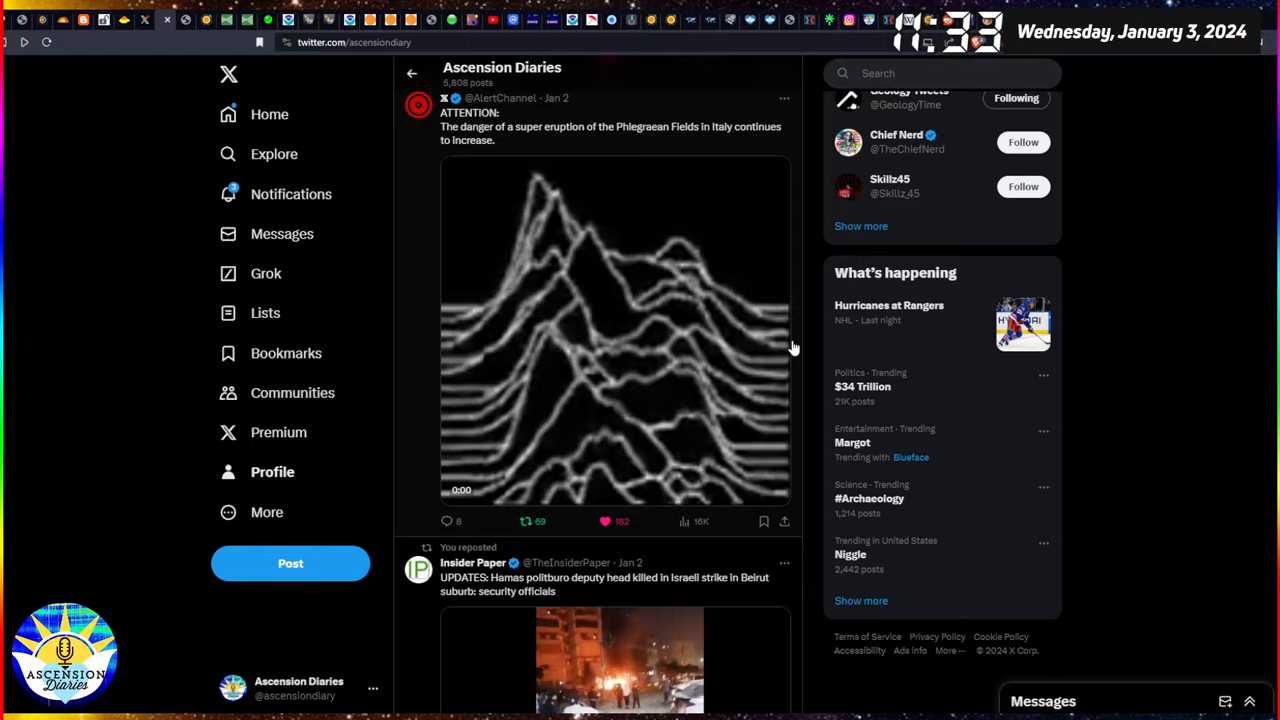
click(615, 330)
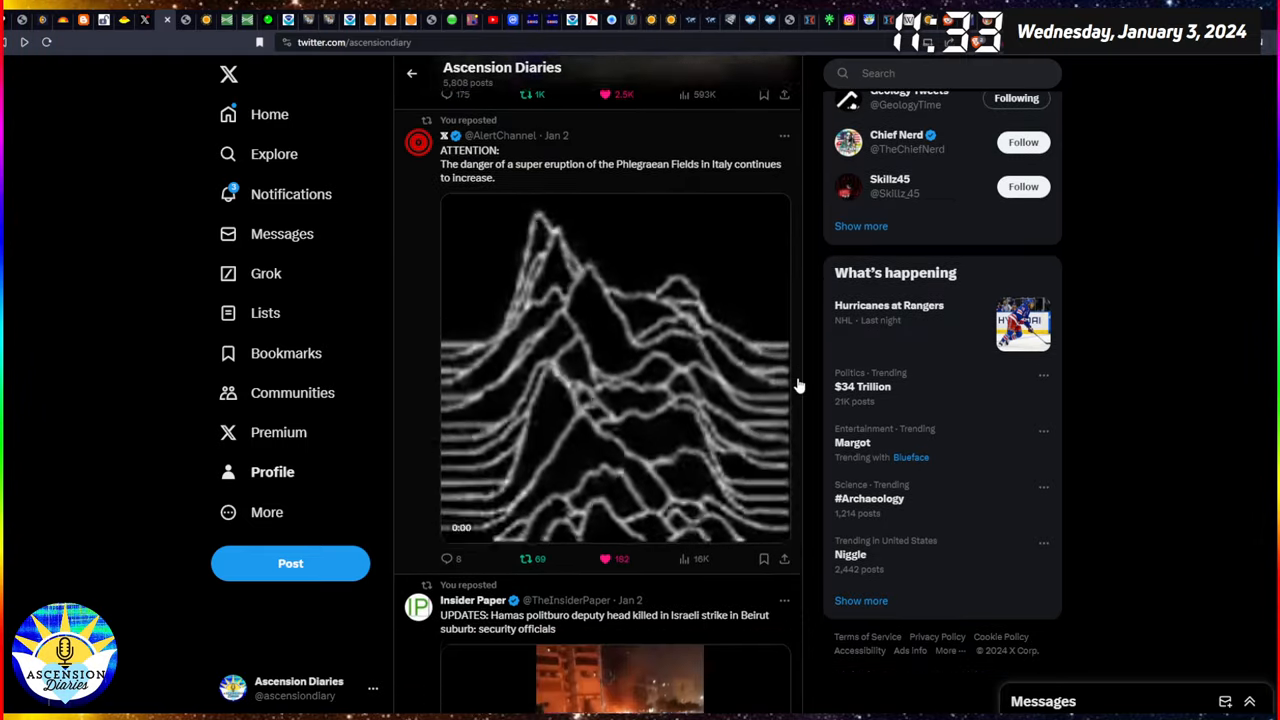
scroll(up, 3)
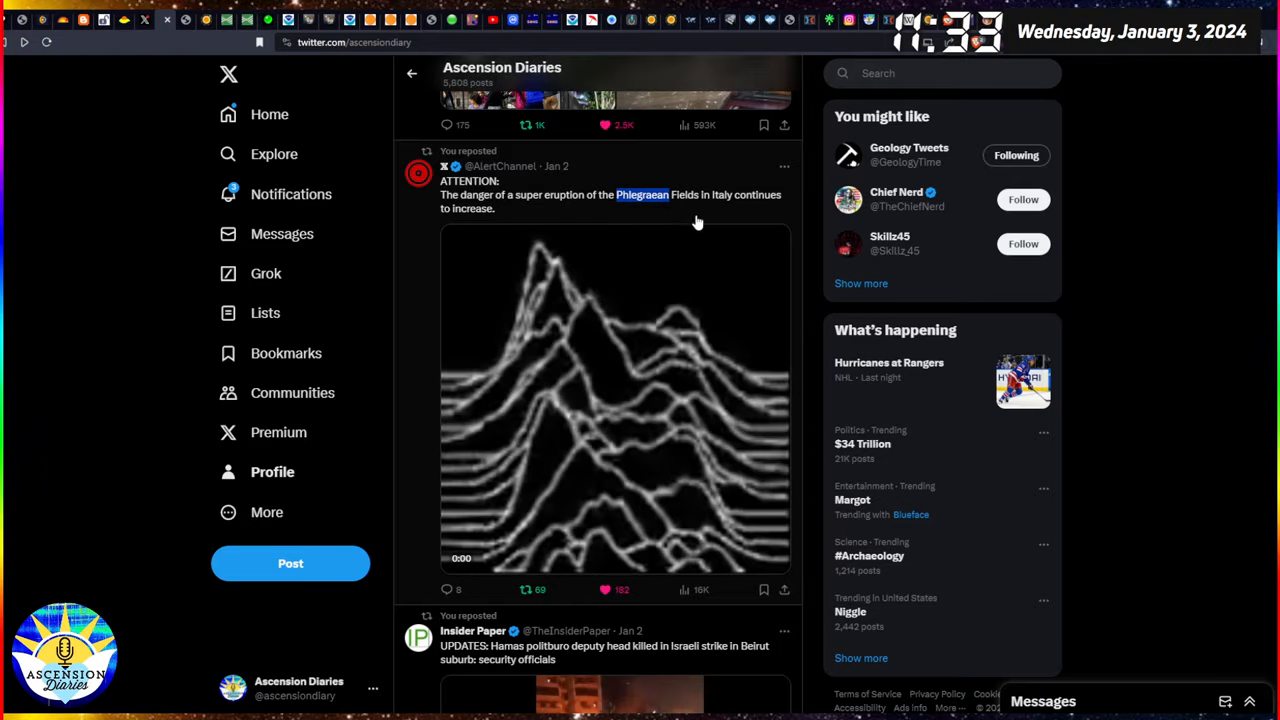
click(615, 400)
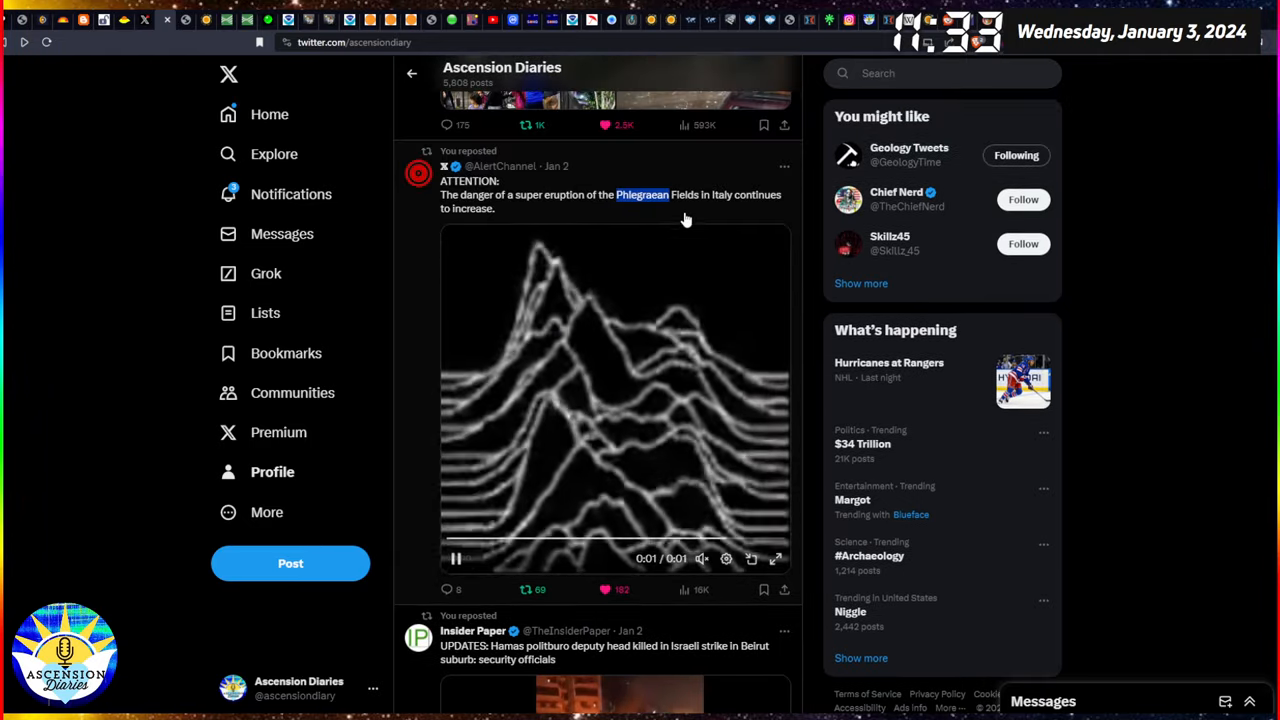
click(615, 400)
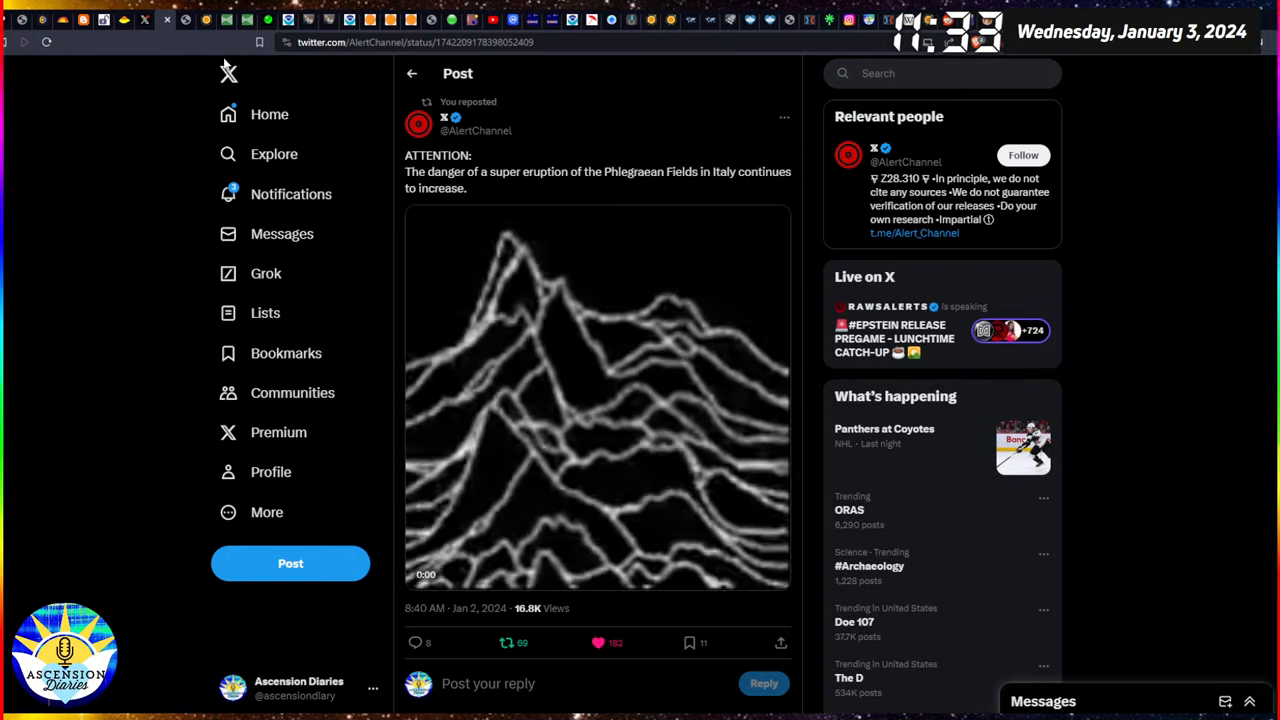
click(298, 687)
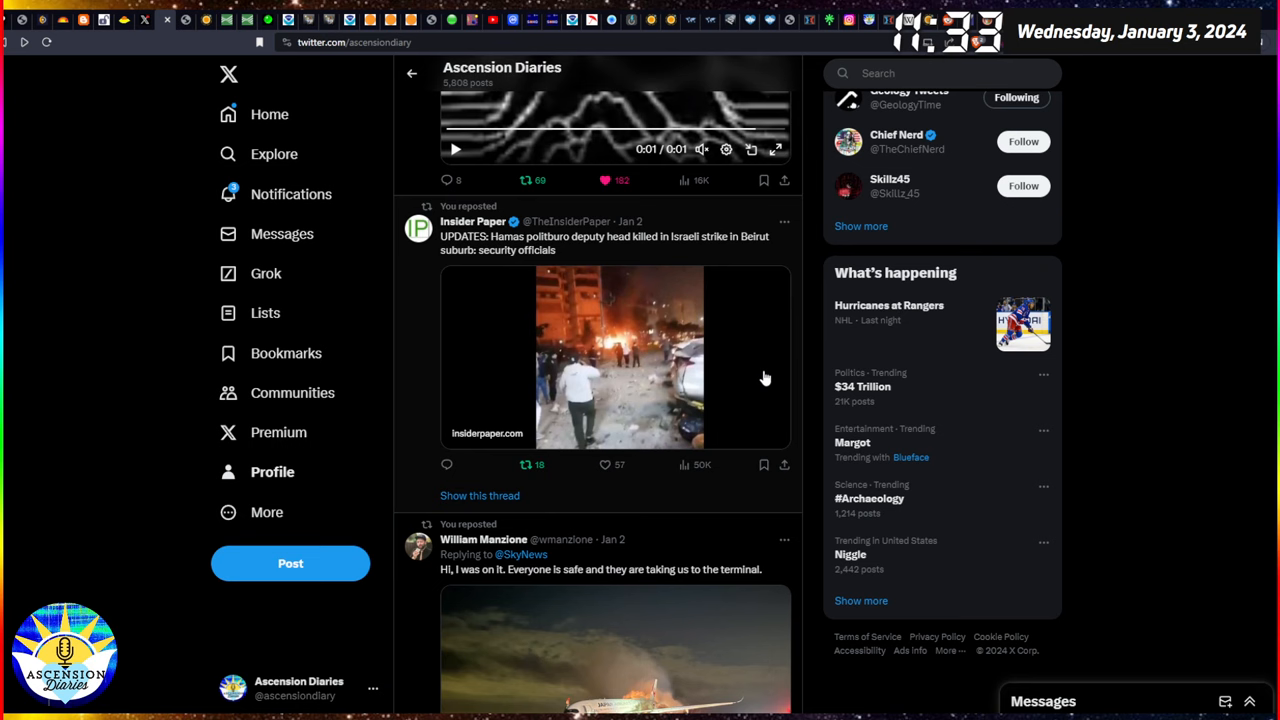
mouse_move(765, 324)
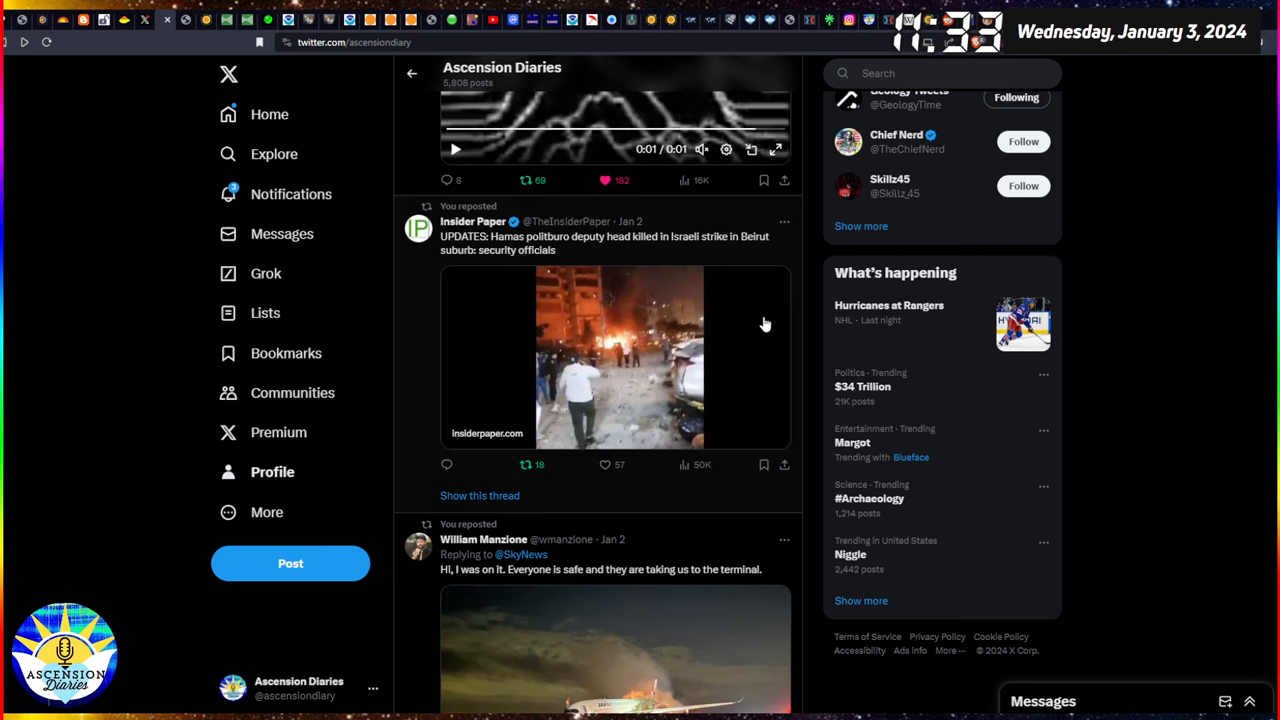
scroll(down, 3)
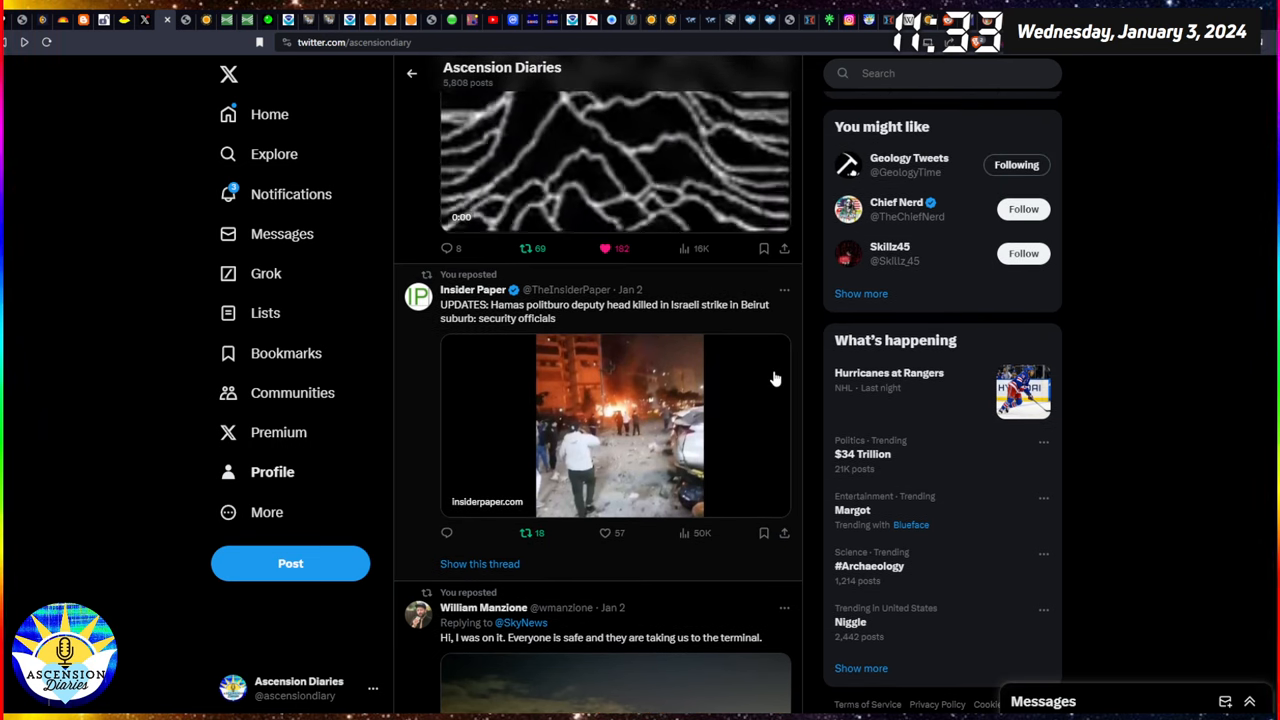
mouse_move(398, 188)
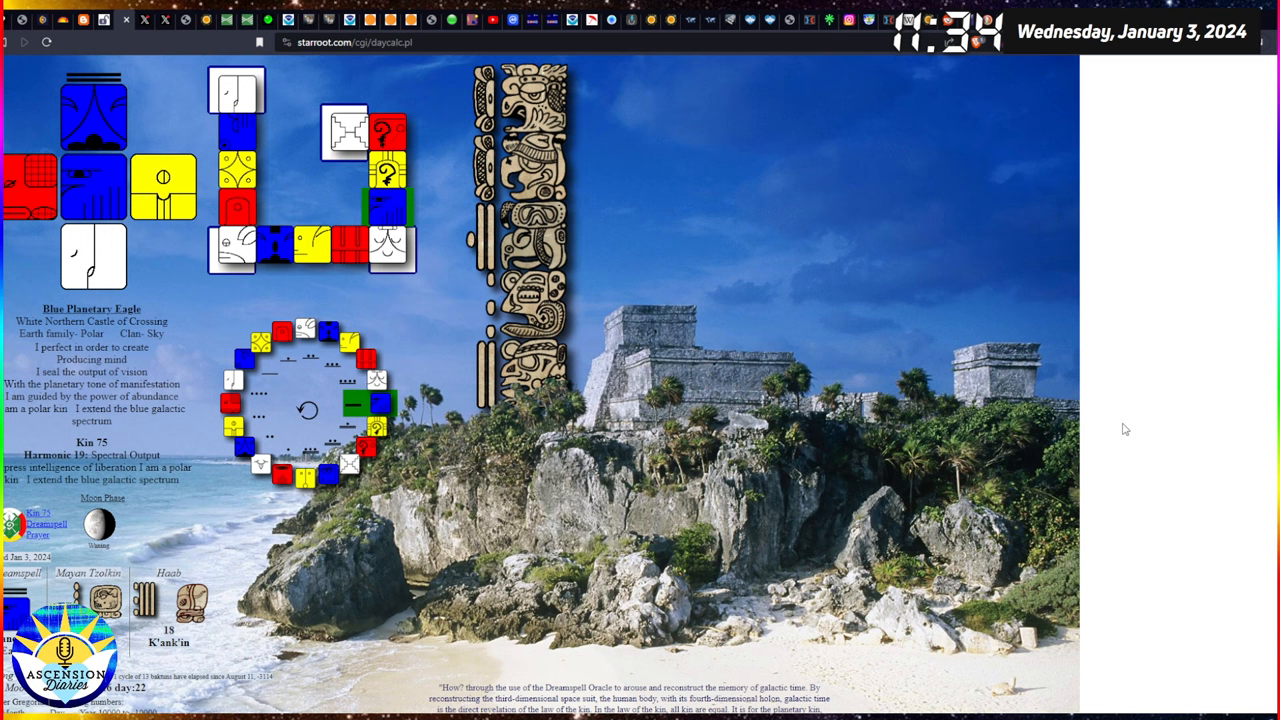
mouse_move(587, 497)
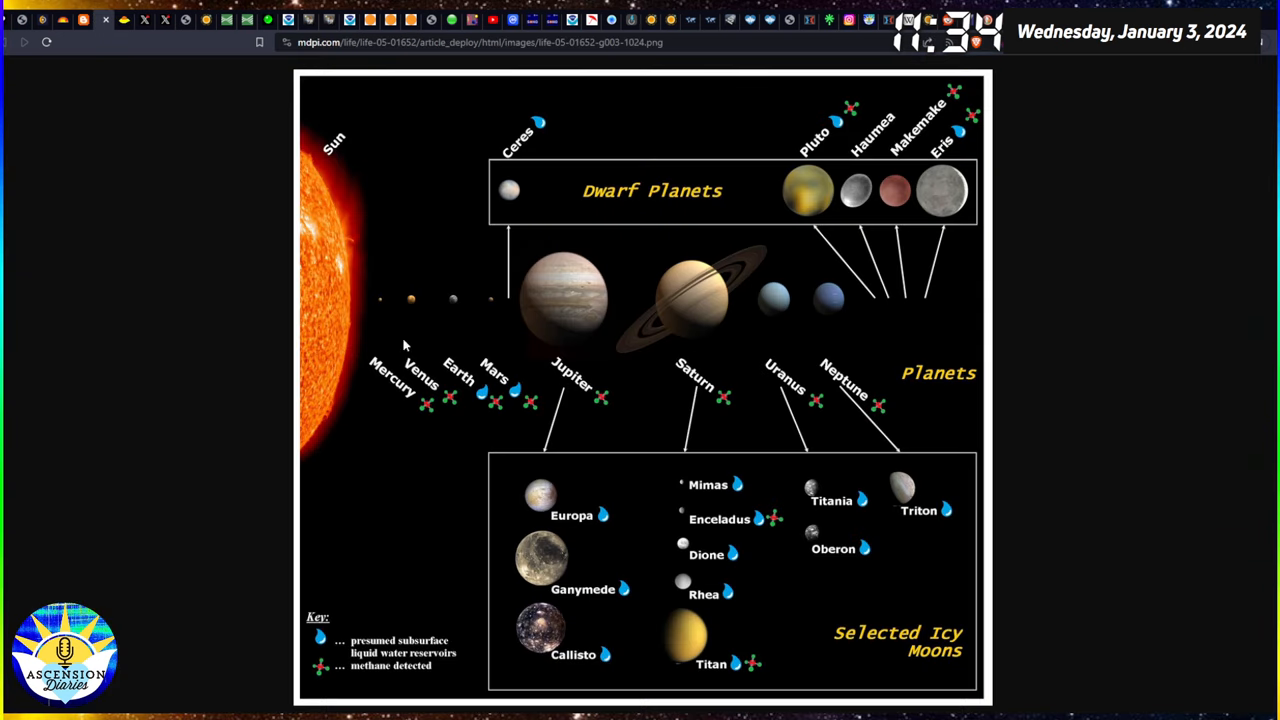
mouse_move(510, 381)
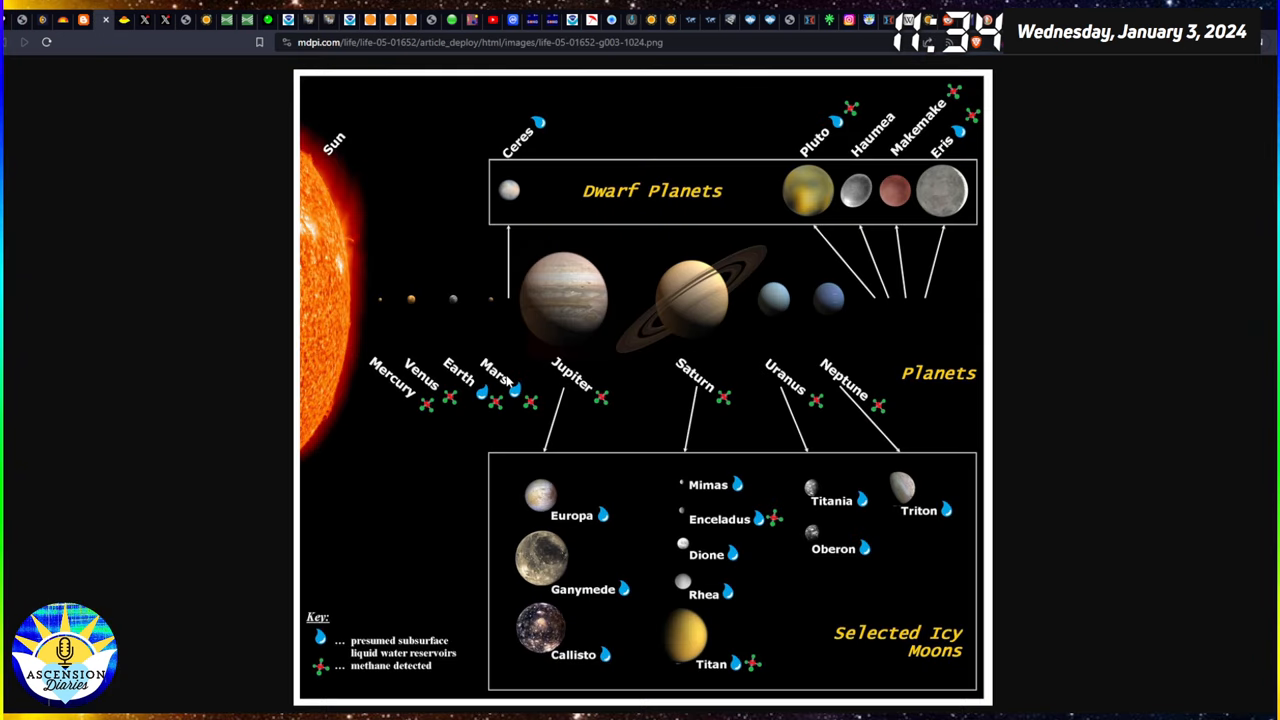
mouse_move(528, 347)
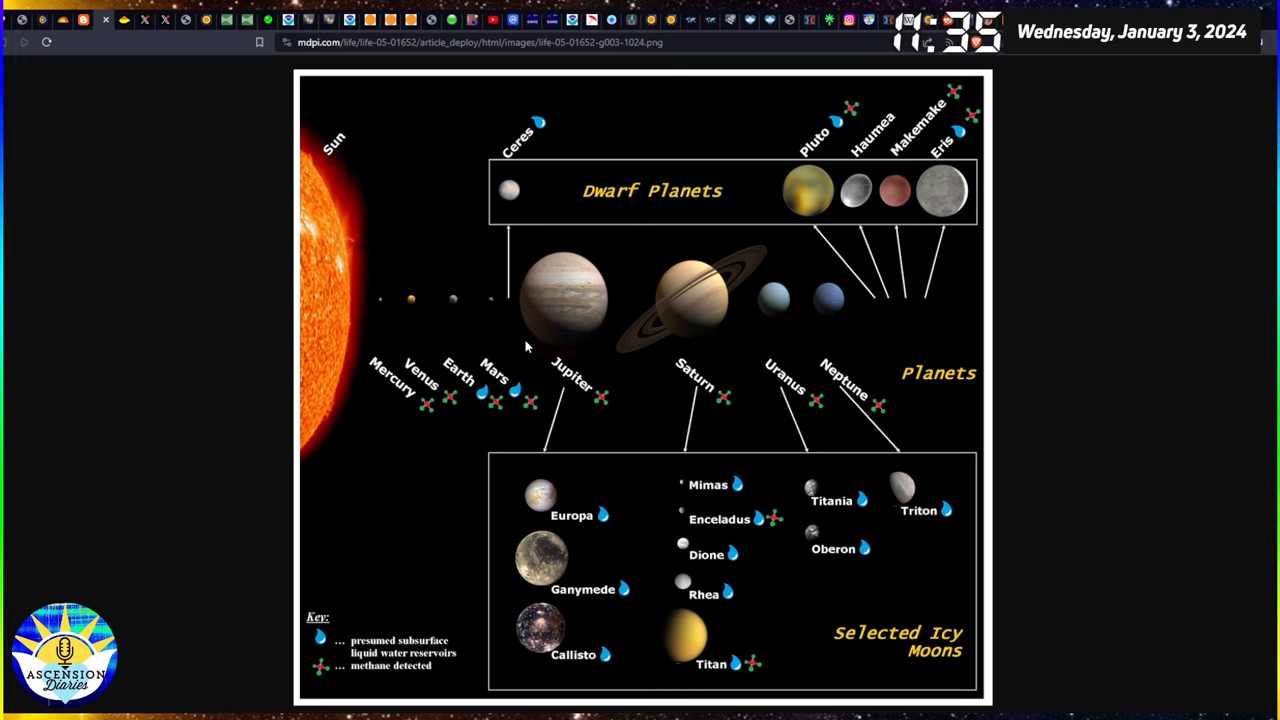
mouse_move(347, 426)
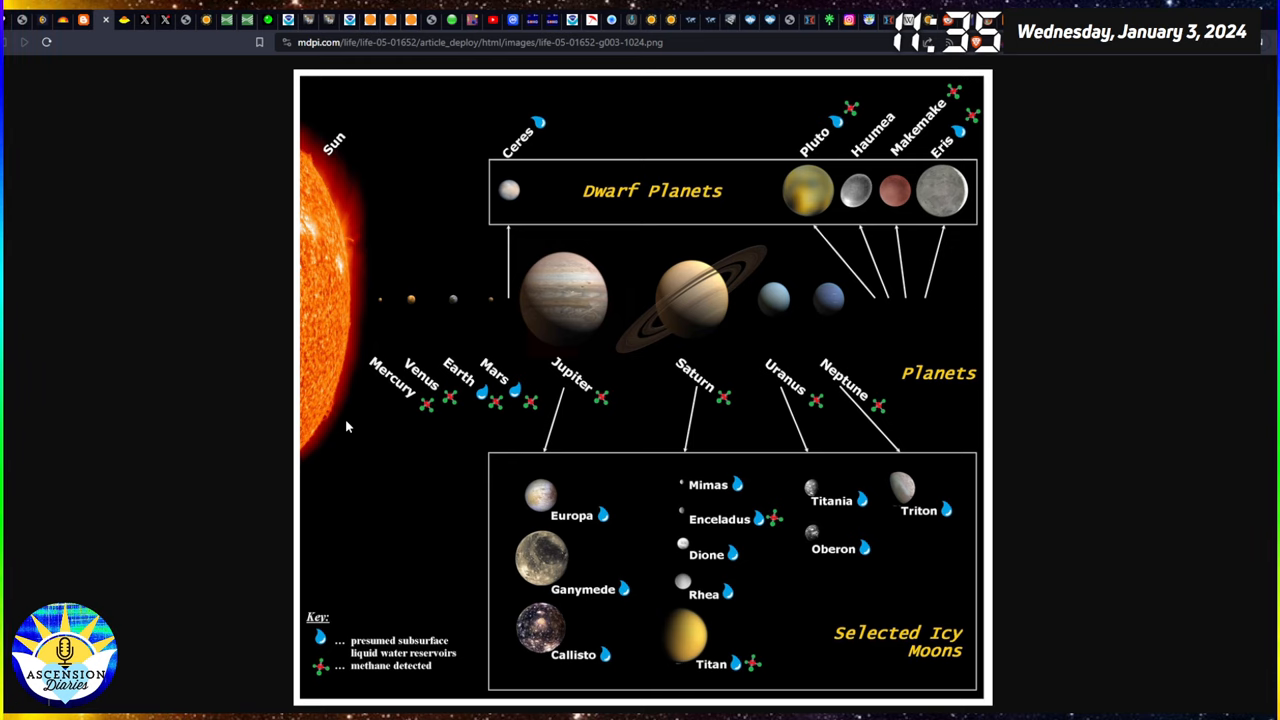
mouse_move(365, 708)
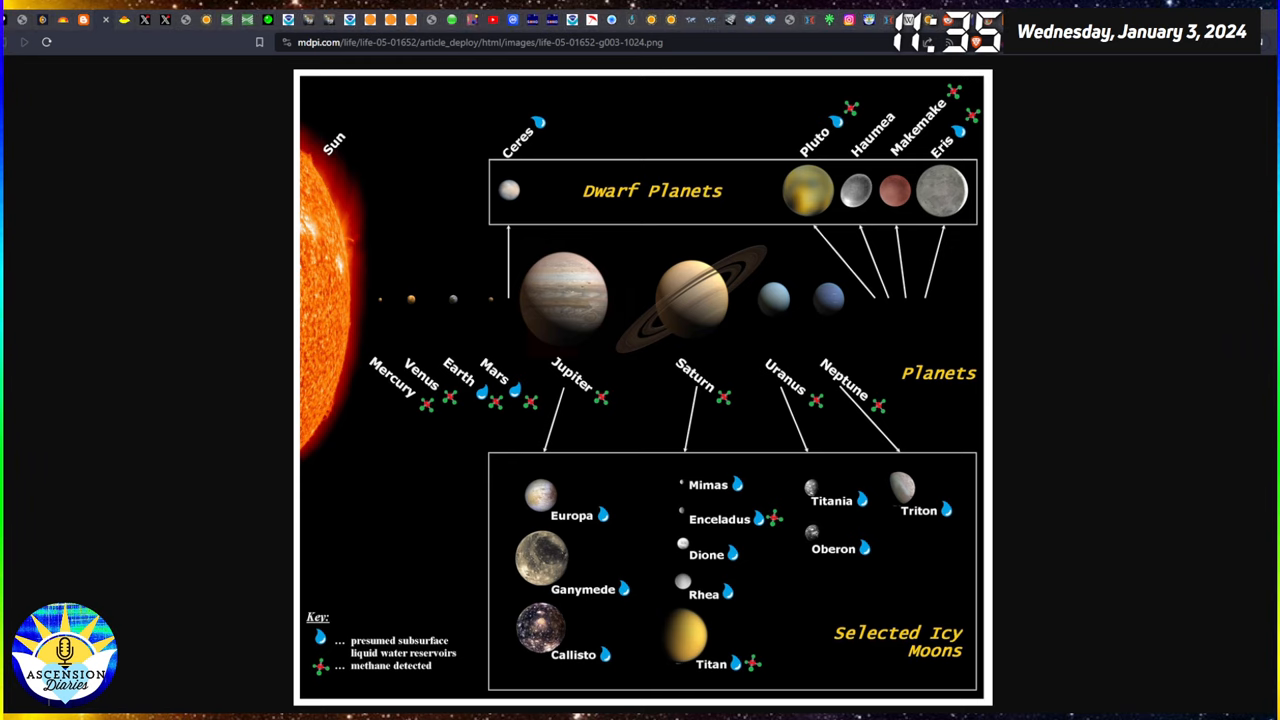
mouse_move(1150, 546)
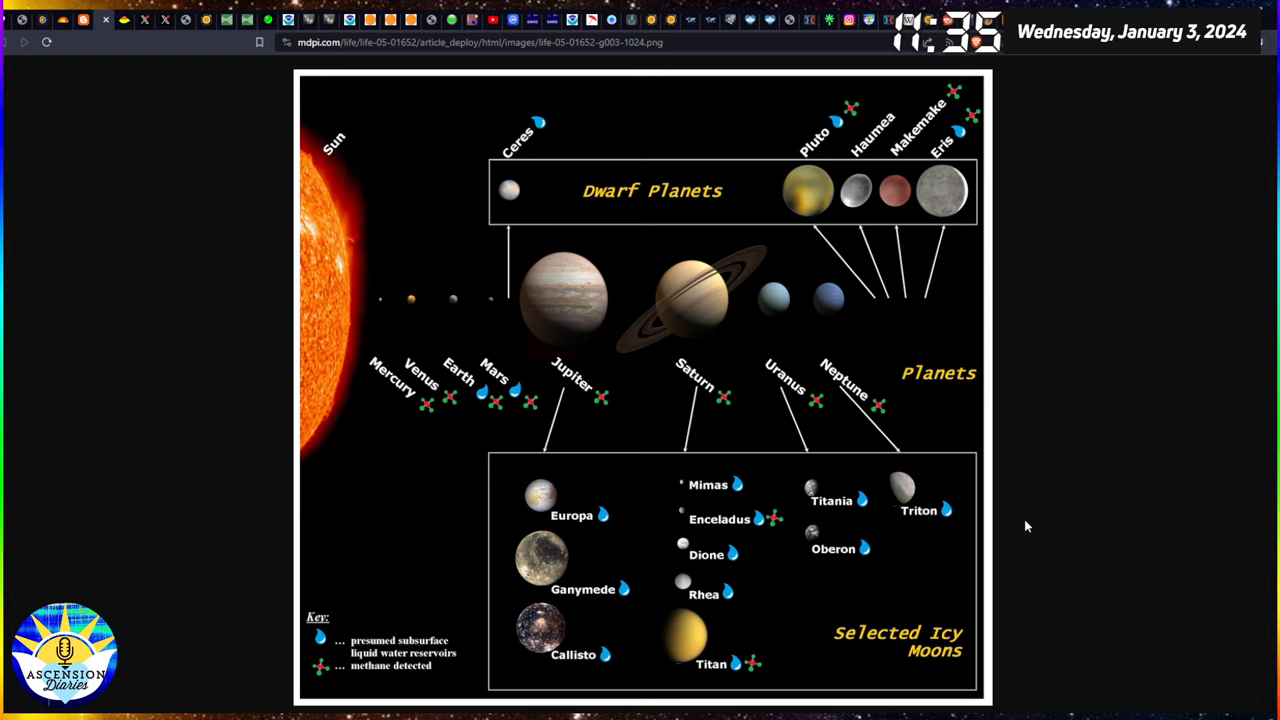
mouse_move(1037, 536)
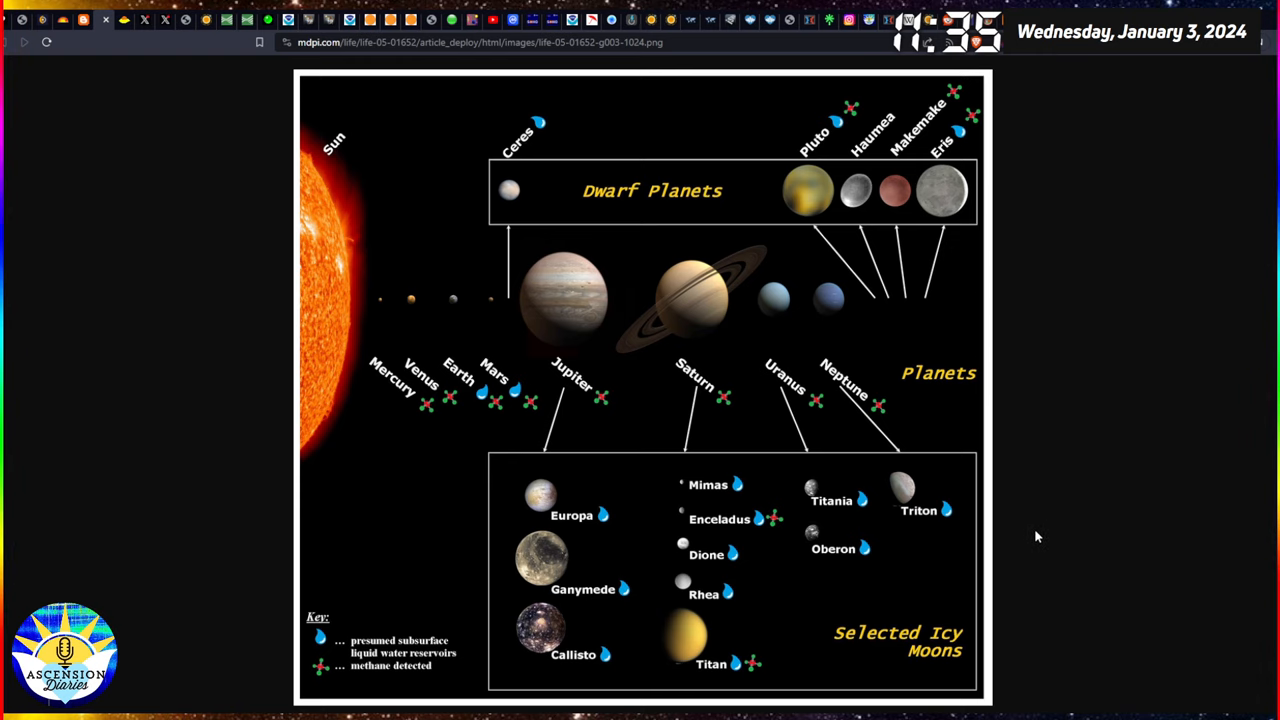
mouse_move(1040, 533)
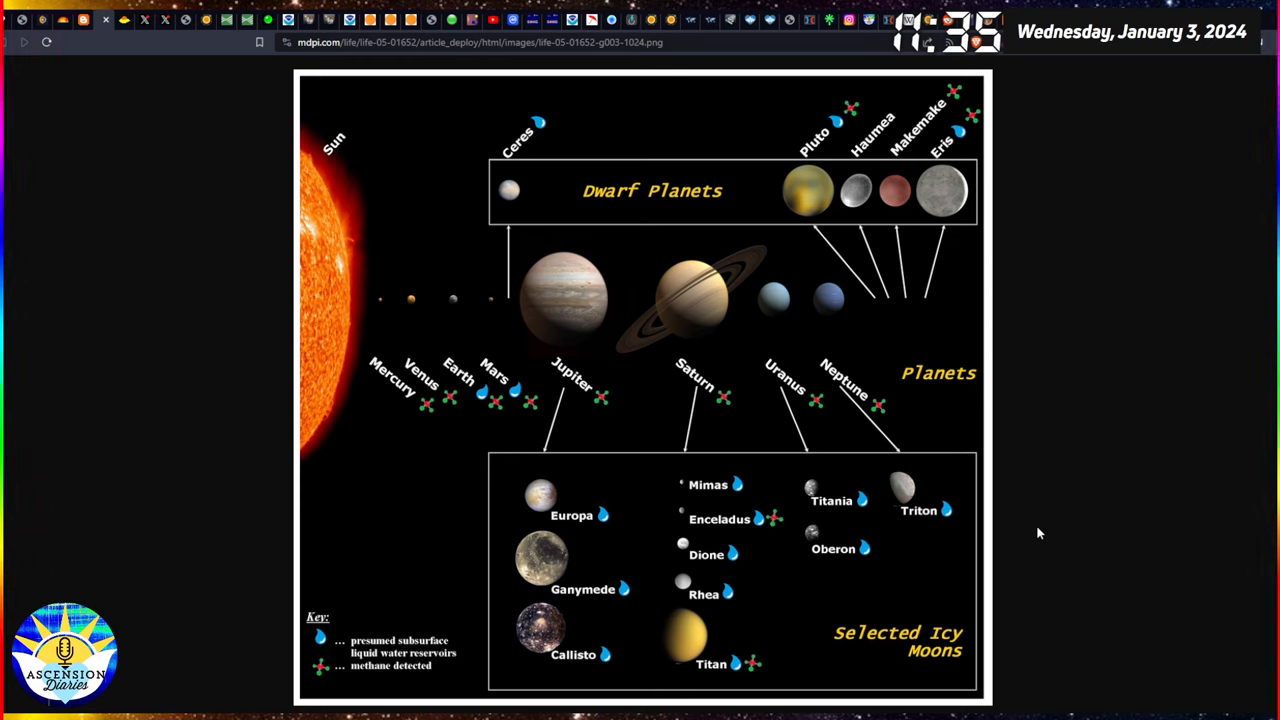
mouse_move(1050, 523)
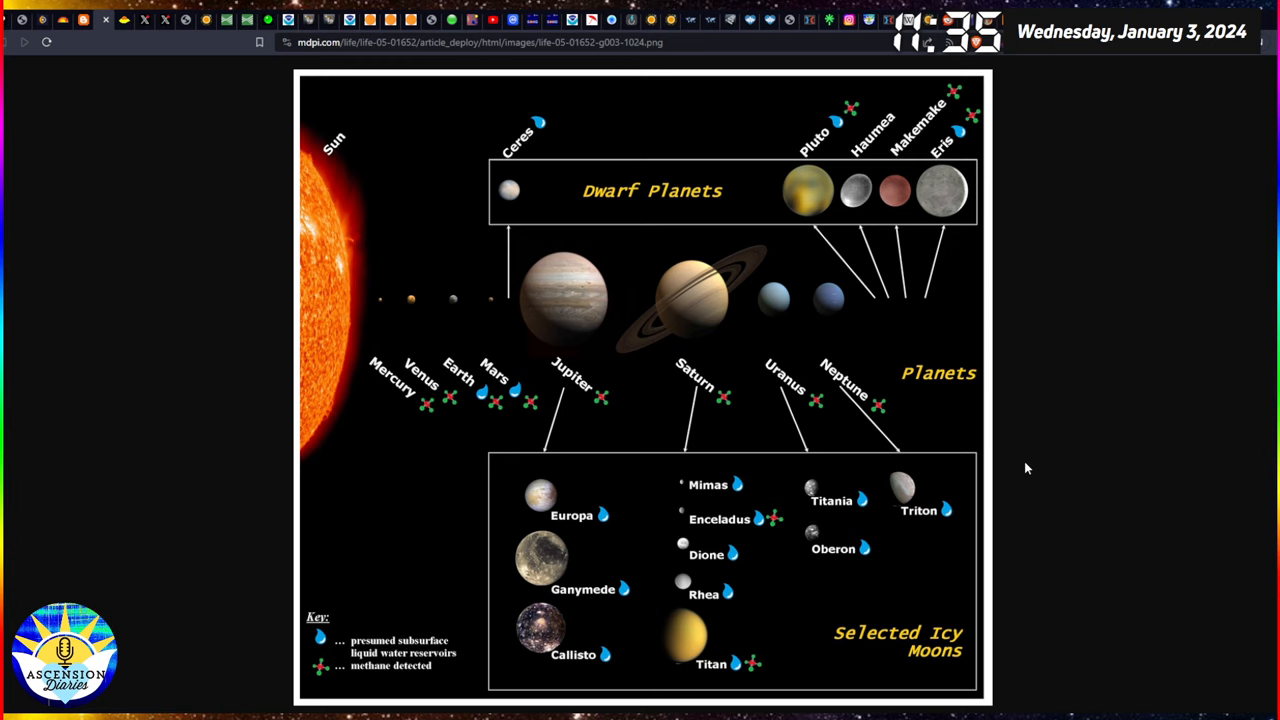
mouse_move(1080, 472)
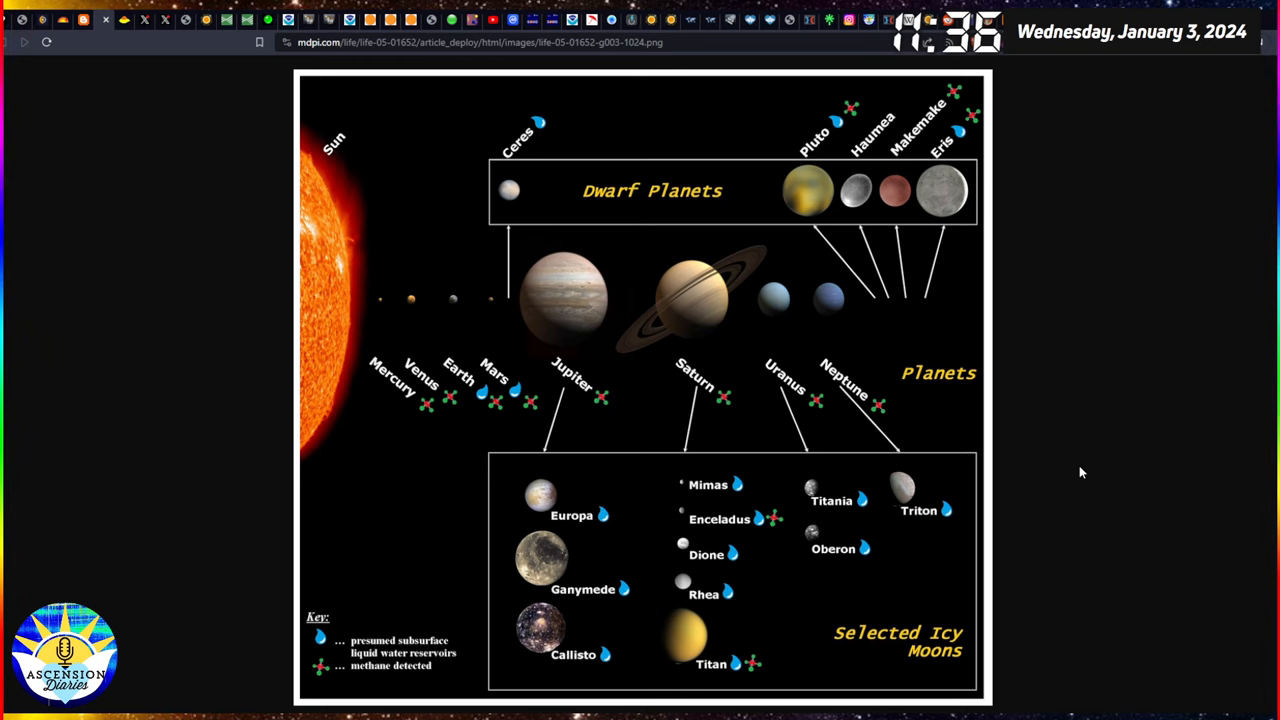
mouse_move(560, 135)
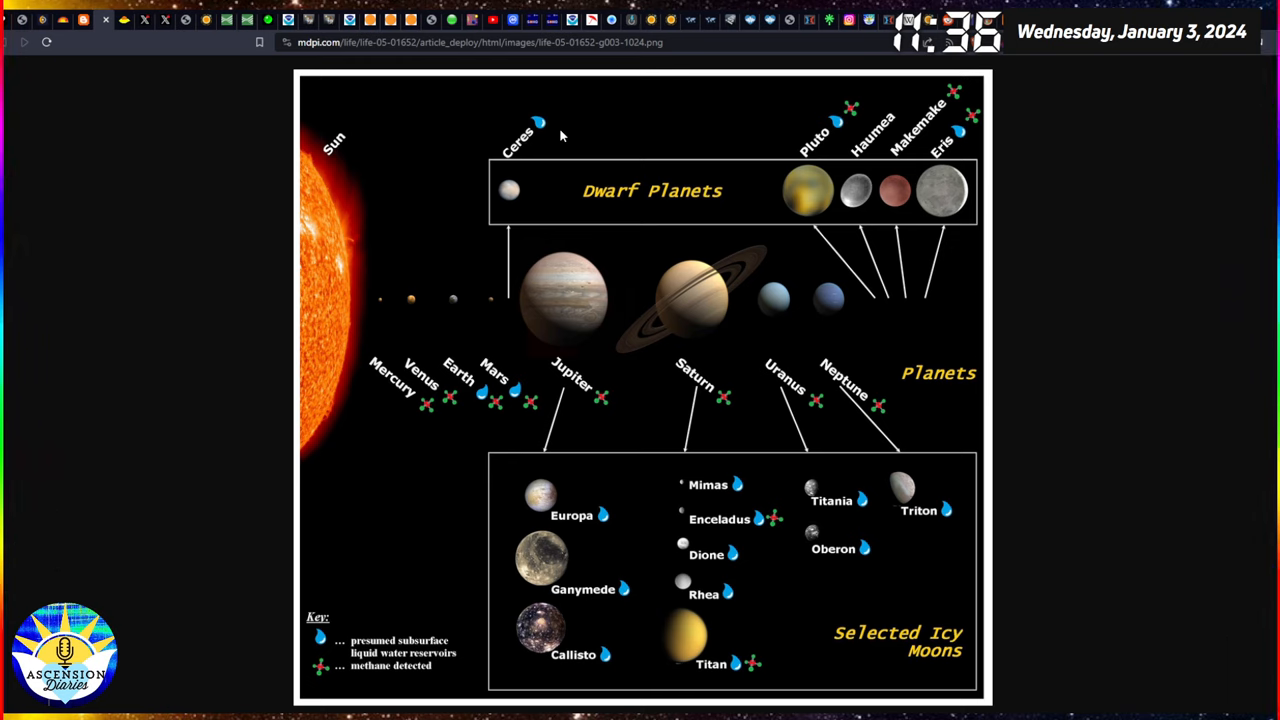
mouse_move(560, 131)
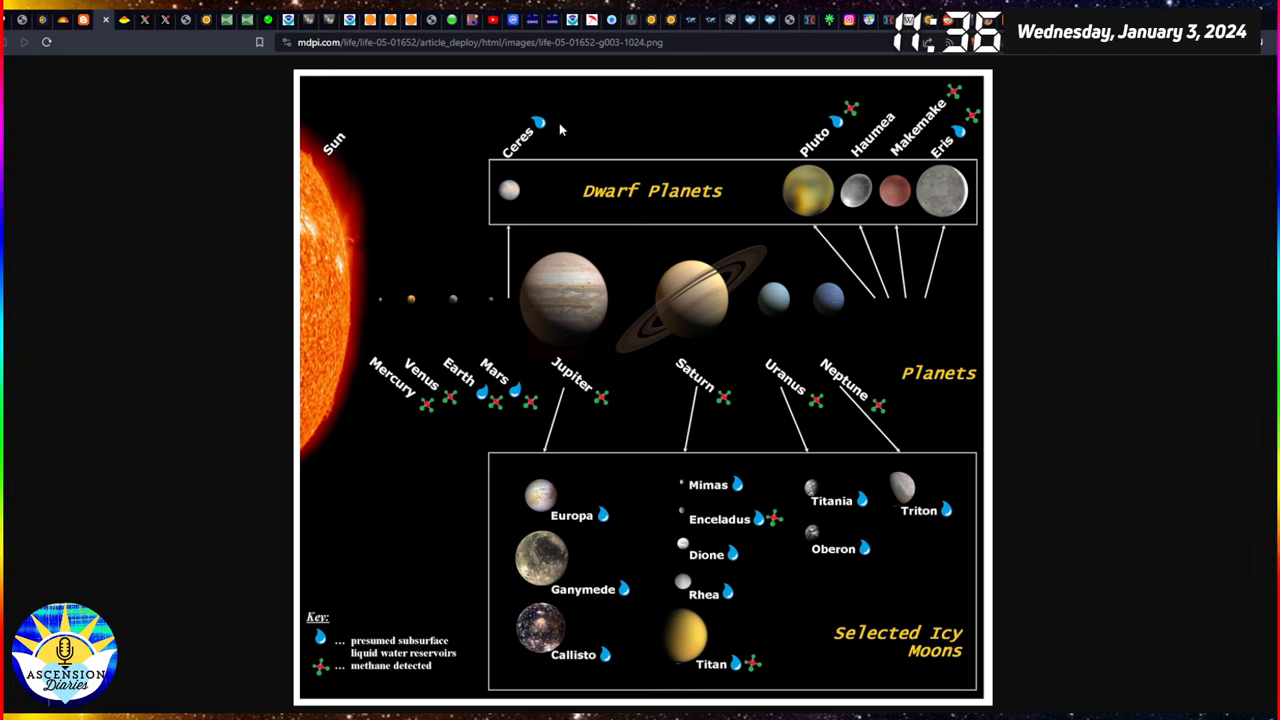
mouse_move(511, 431)
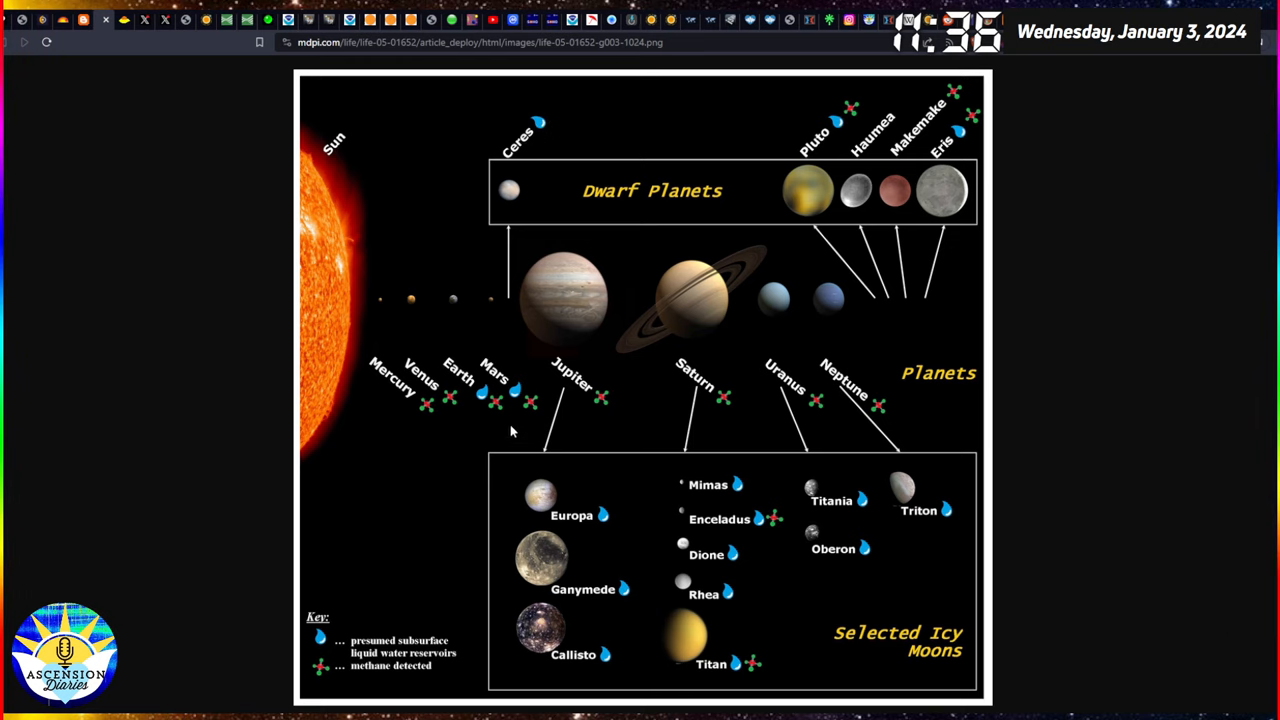
mouse_move(490, 418)
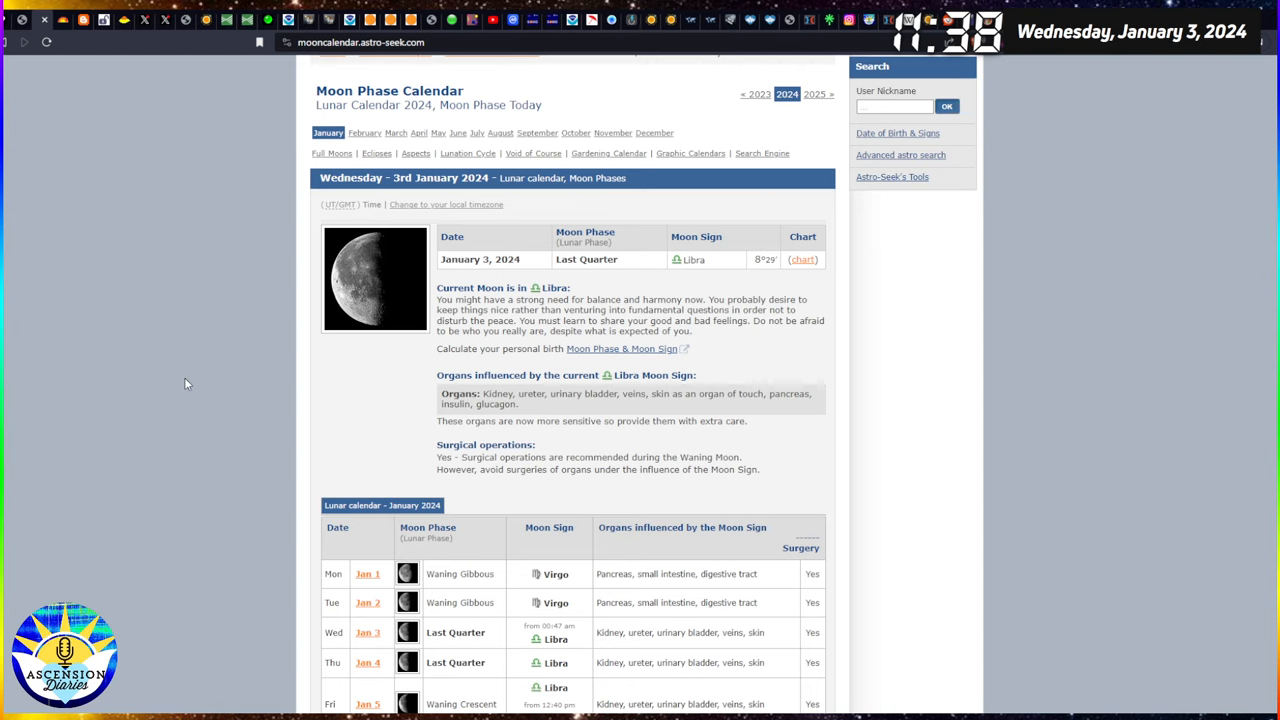
mouse_move(270, 138)
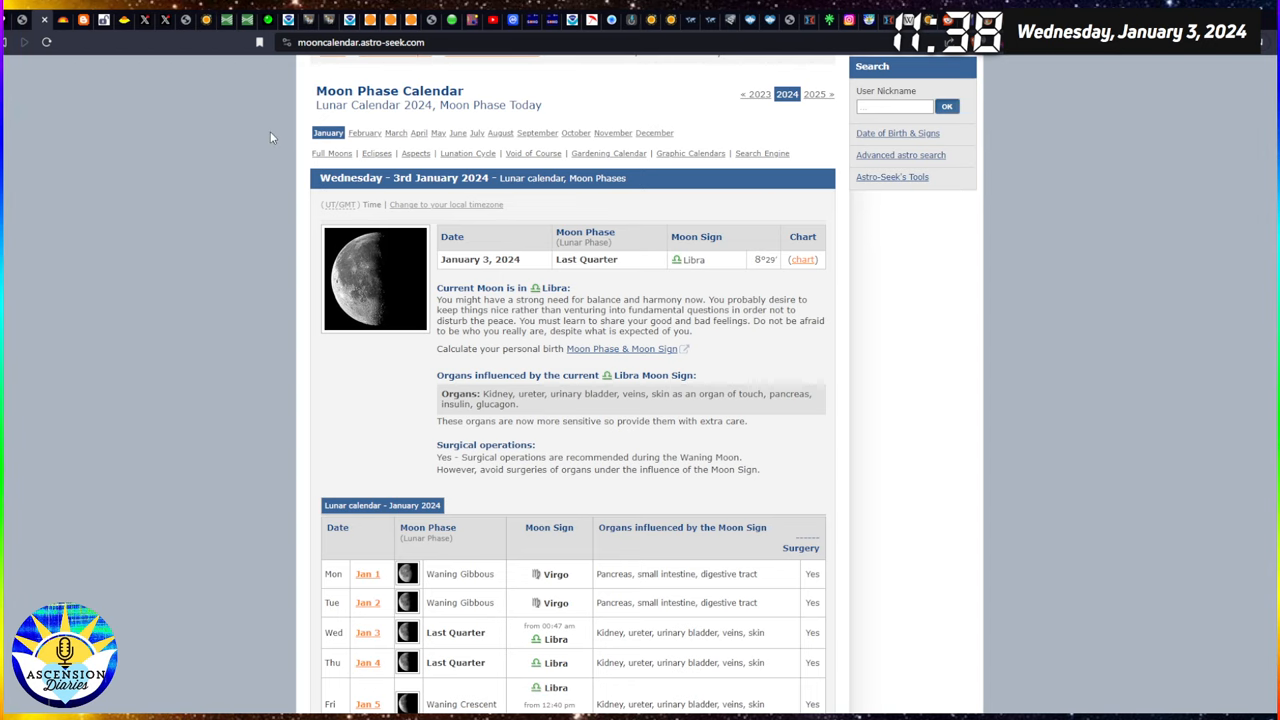
mouse_move(142, 88)
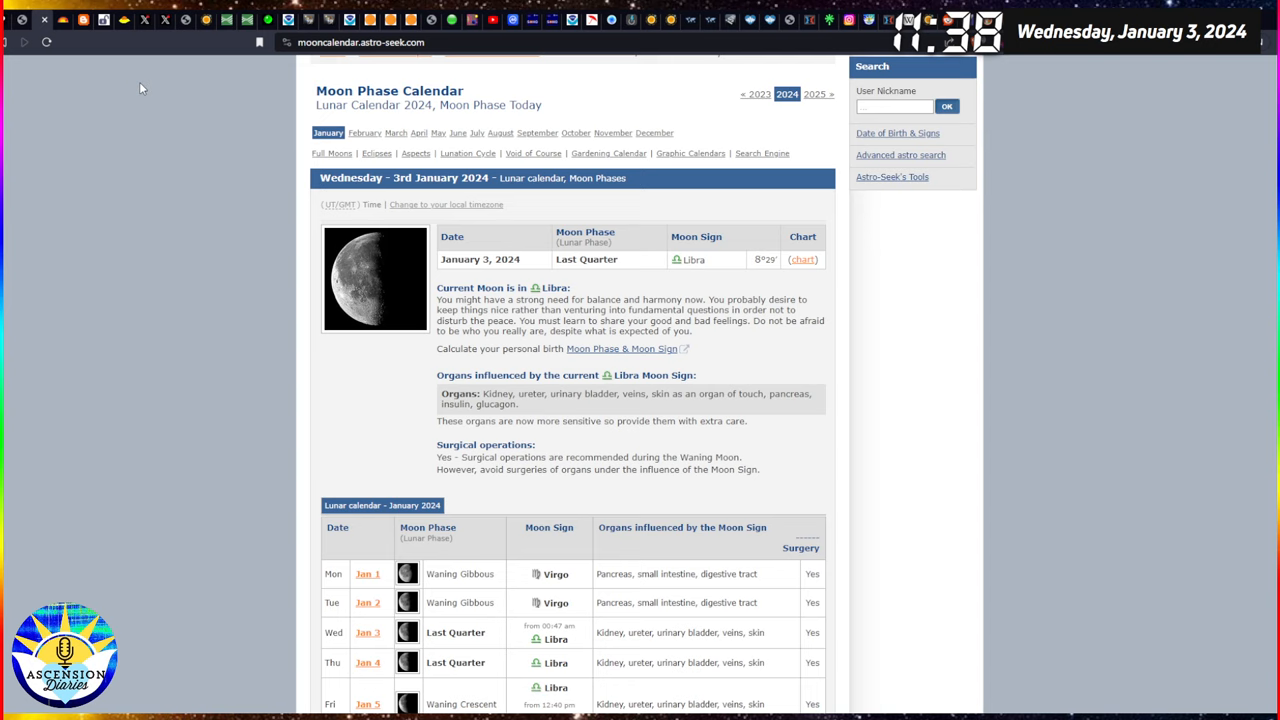
mouse_move(150, 47)
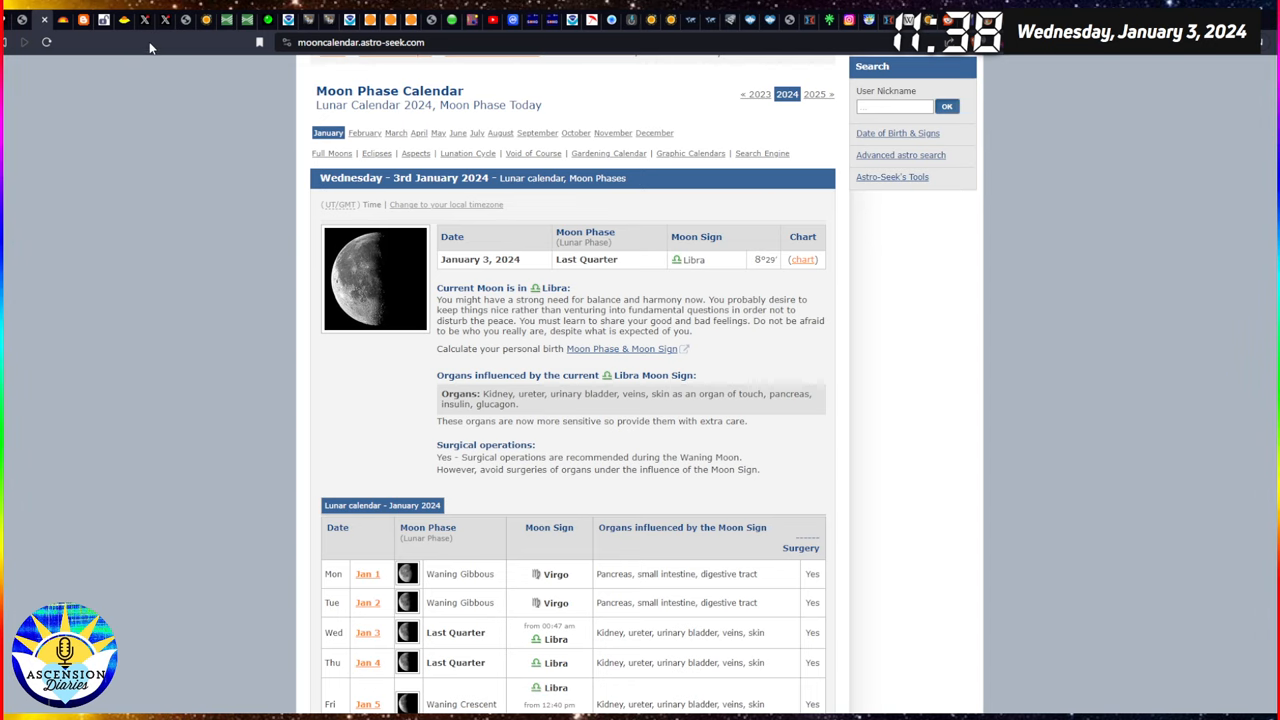
mouse_move(22, 33)
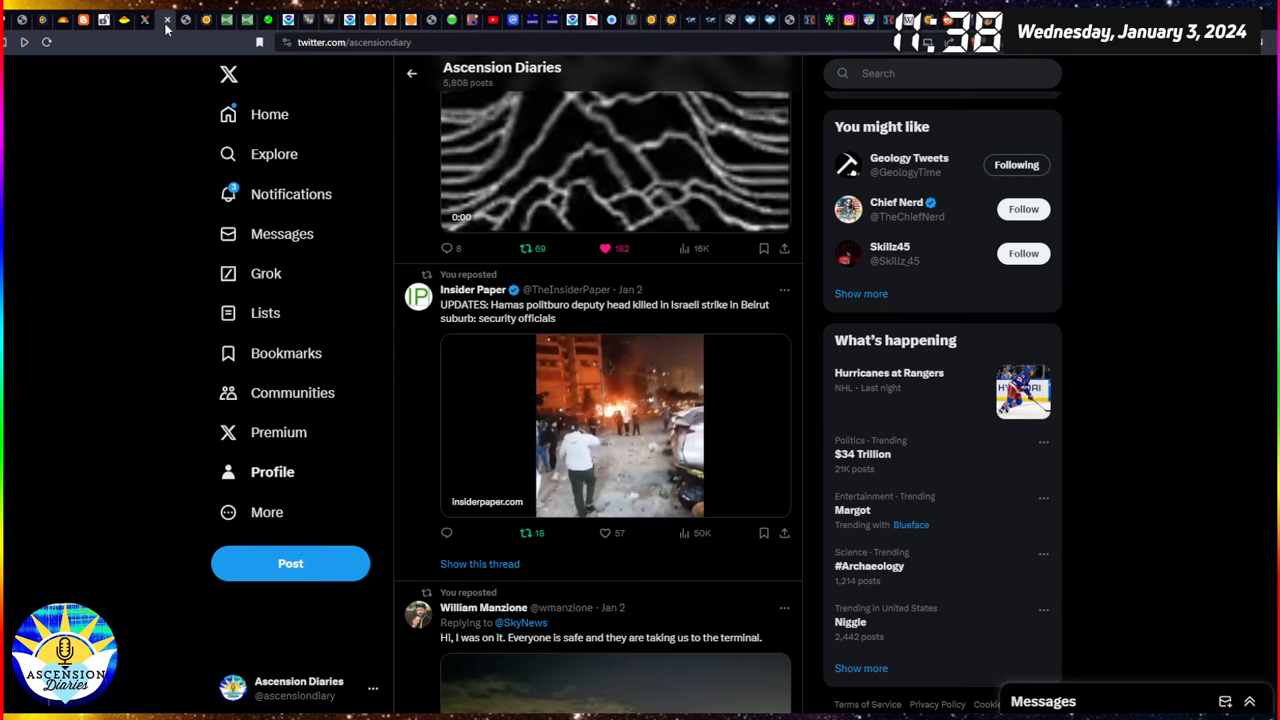
Switch to the sosrff.tsu.ru Schumann resonance spectrogram tab.
click(186, 19)
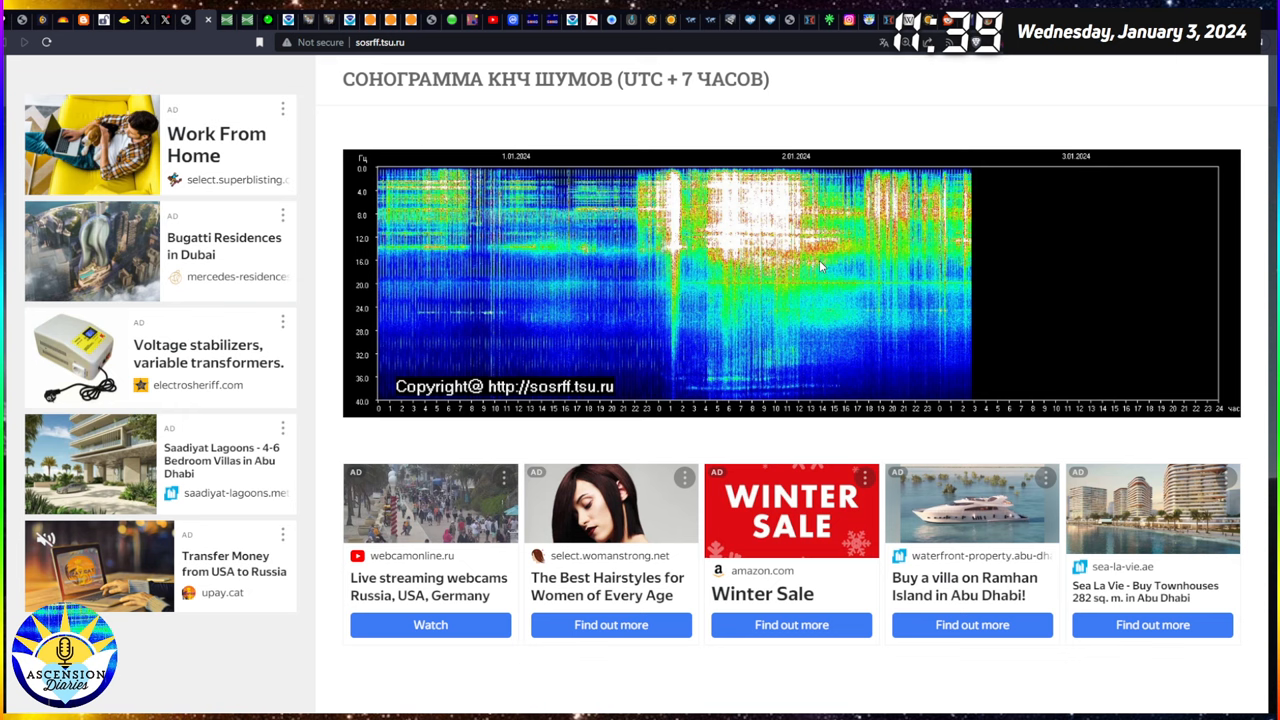
scroll(up, 3)
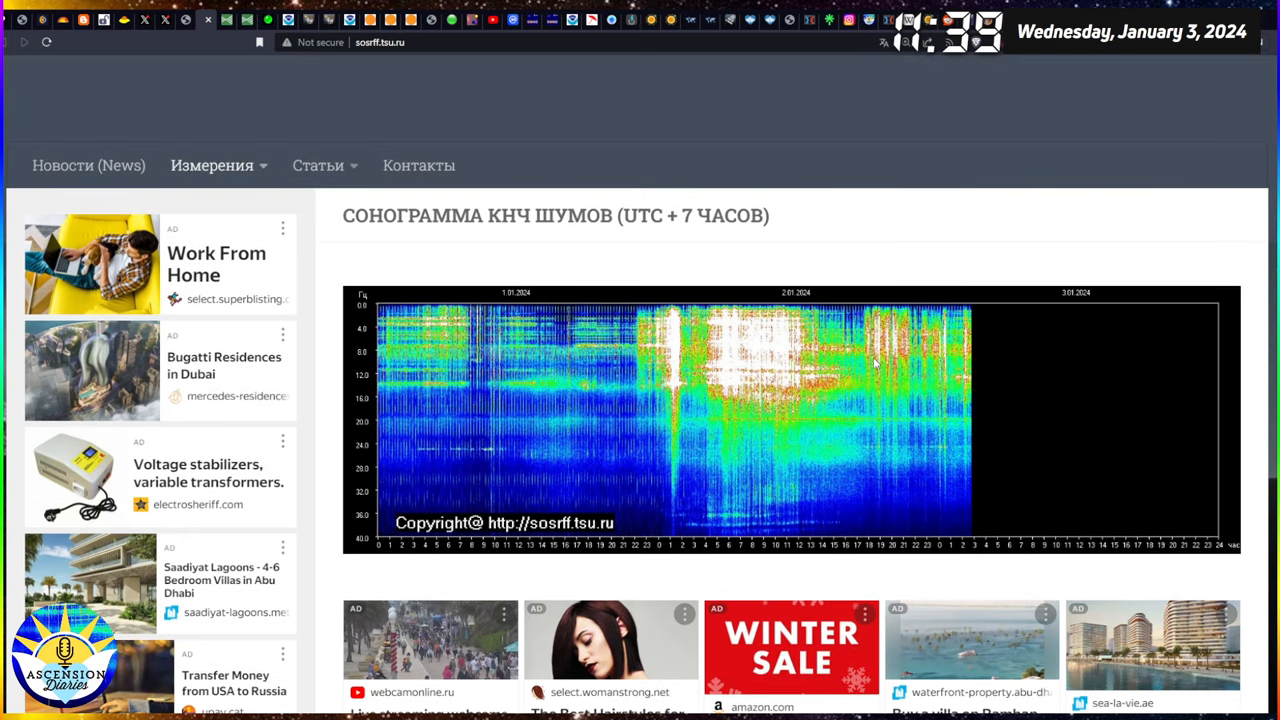
scroll(down, 3)
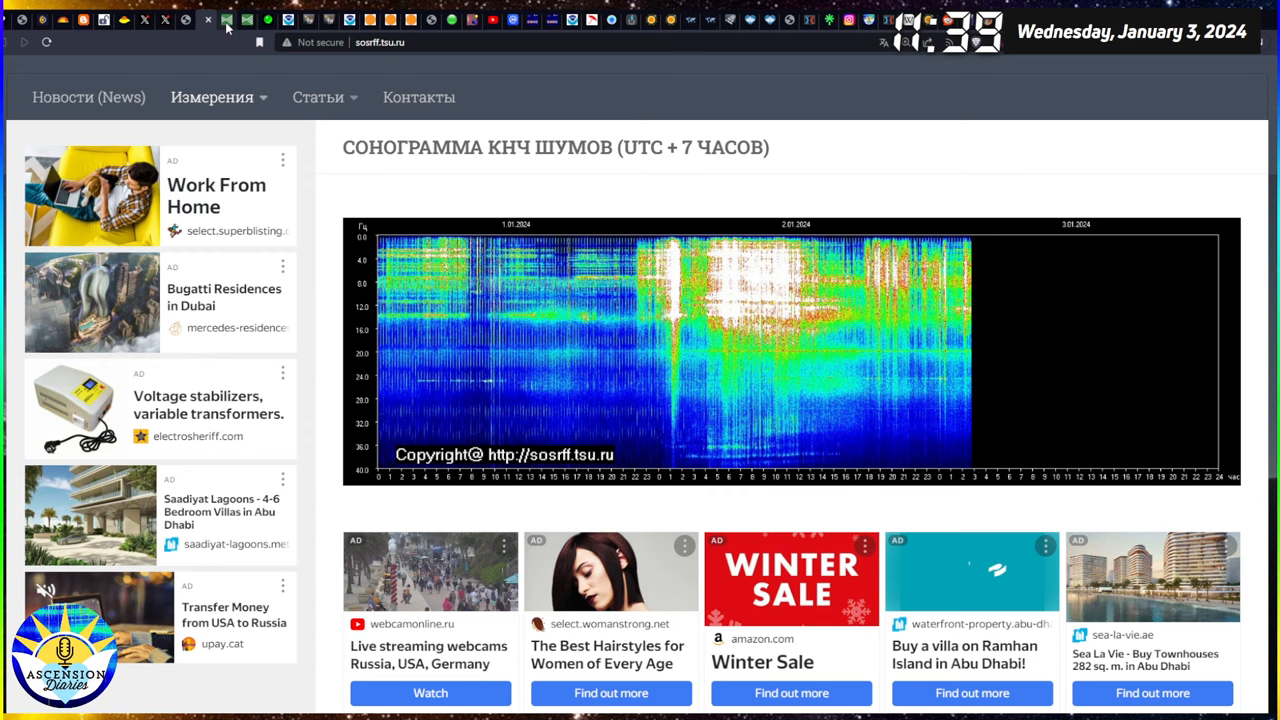
click(229, 20)
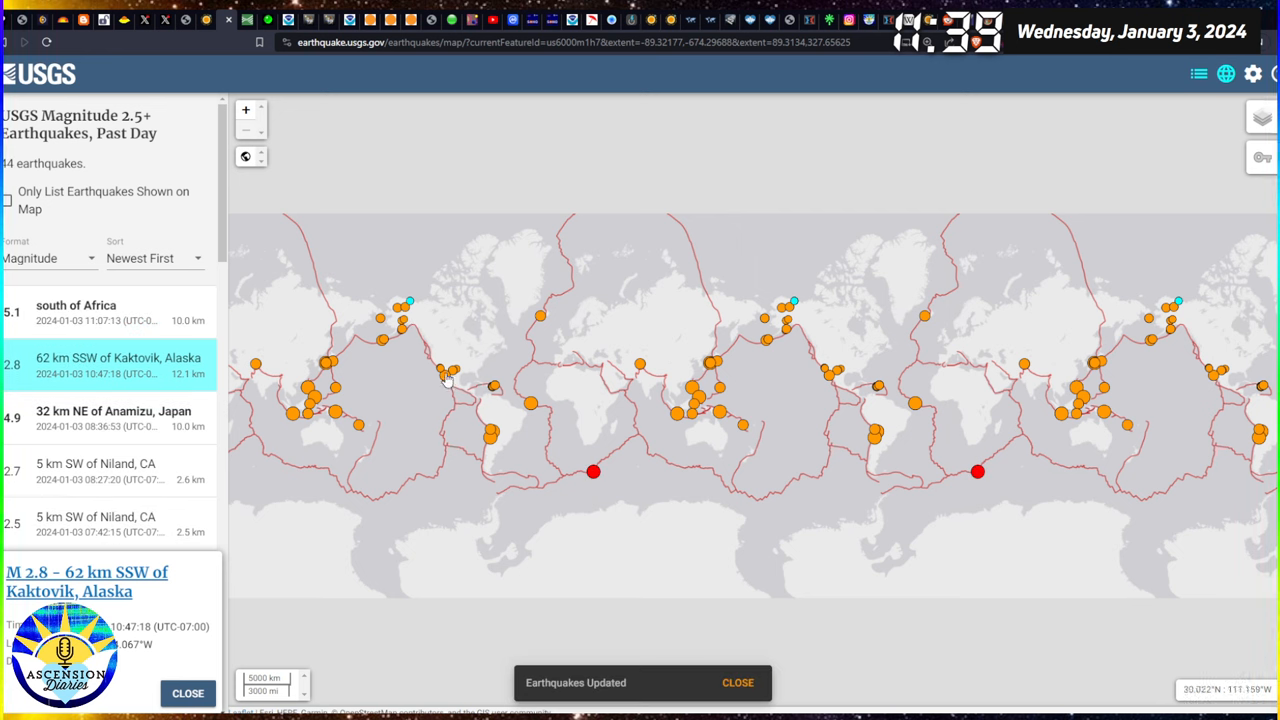
Open quake popups for San Carlos, Anamizu, Kamaishi, Nikolski, Wiseman, Toyah, Cruz Bay, Guánica.
click(450, 378)
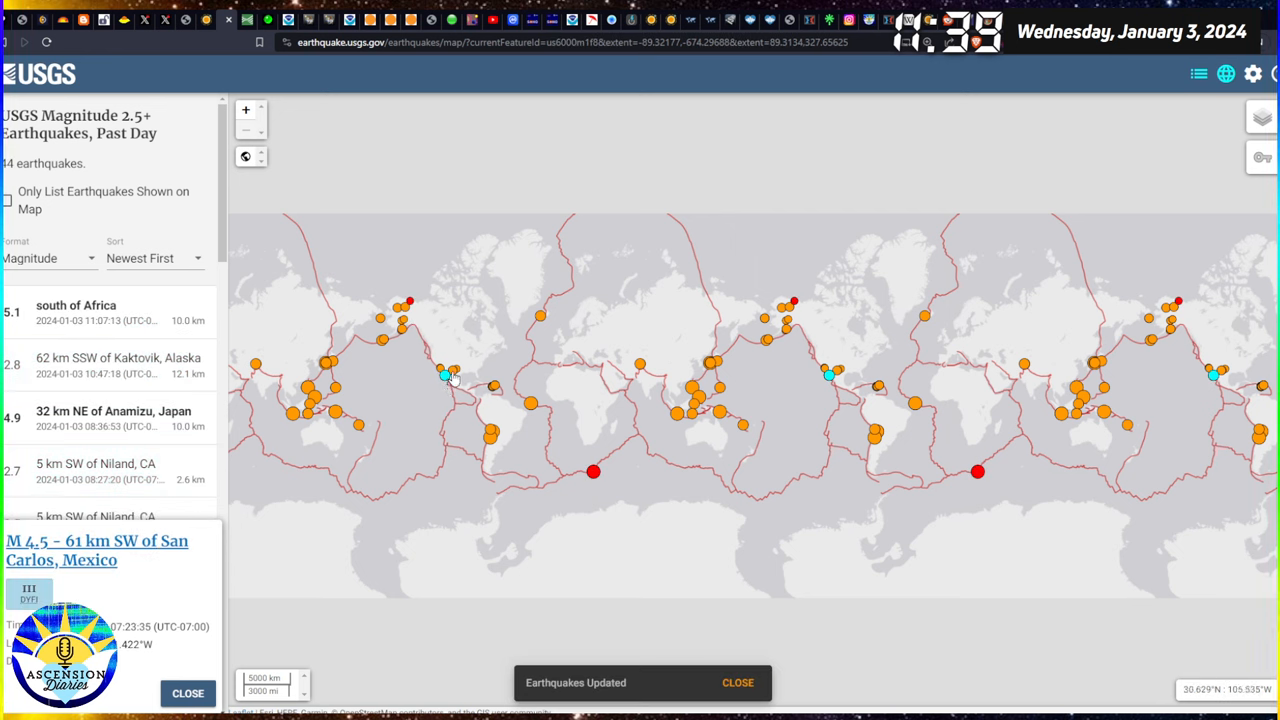
click(113, 417)
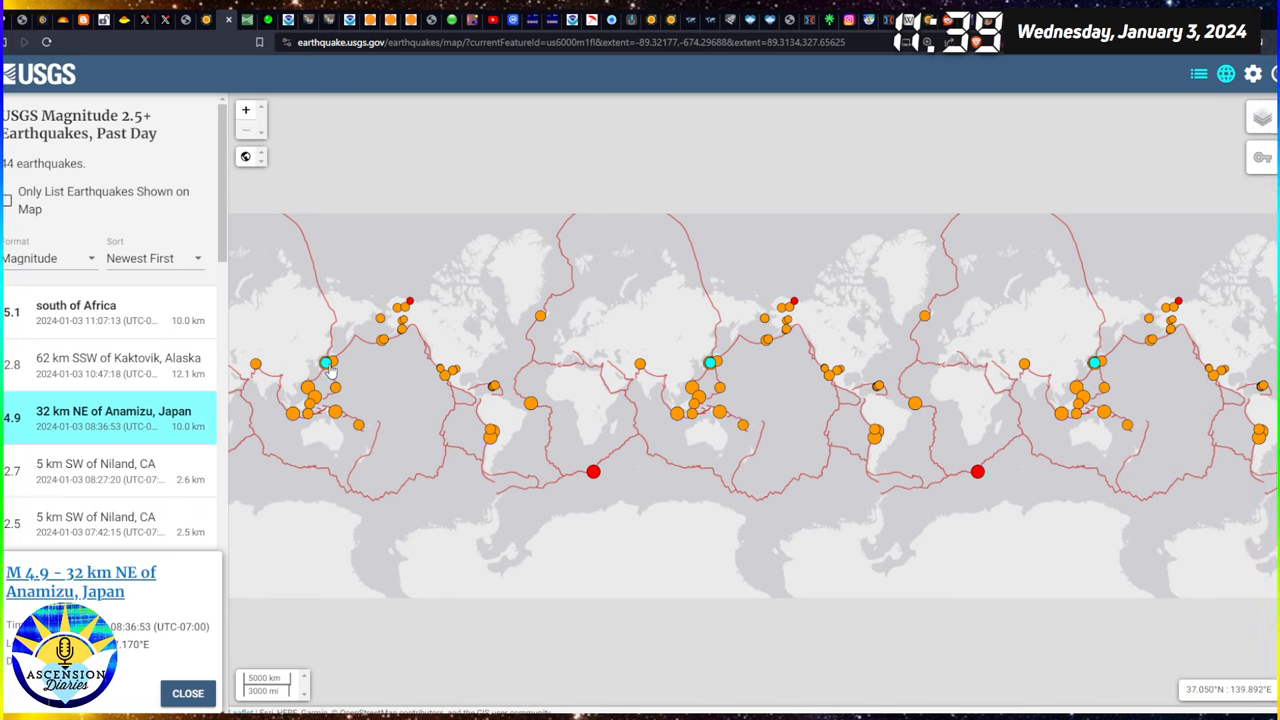
click(330, 363)
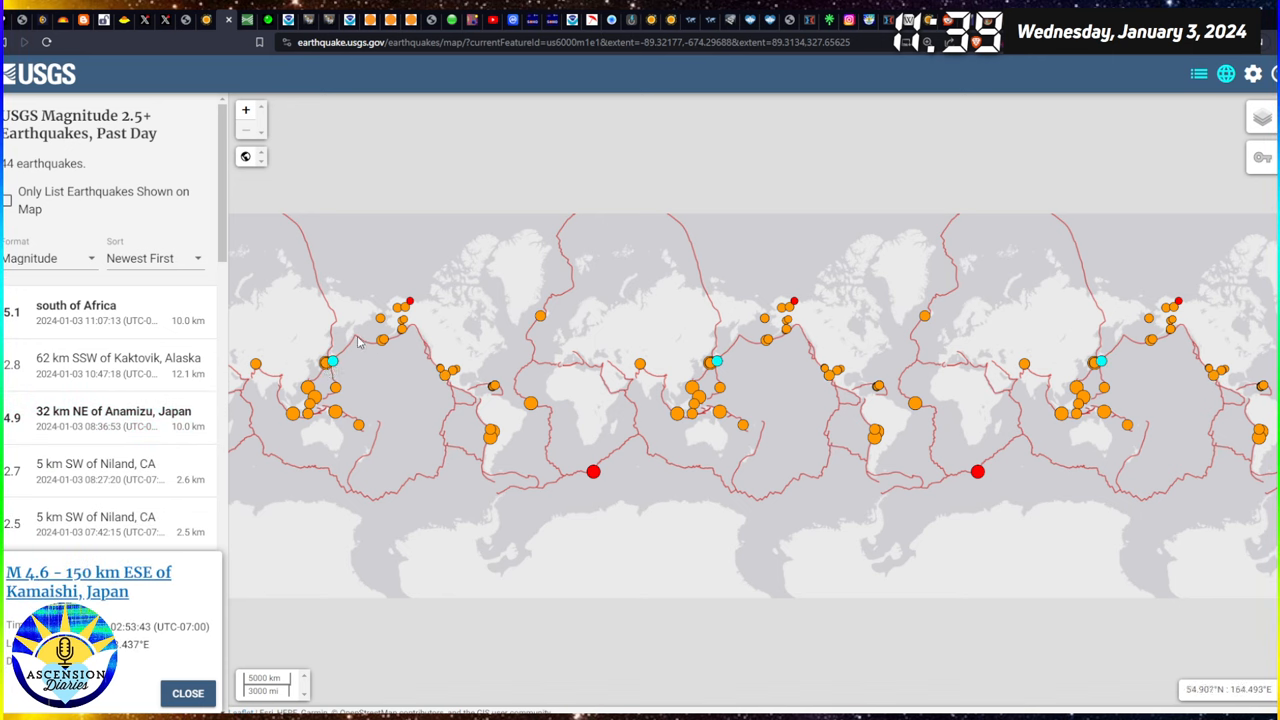
click(383, 340)
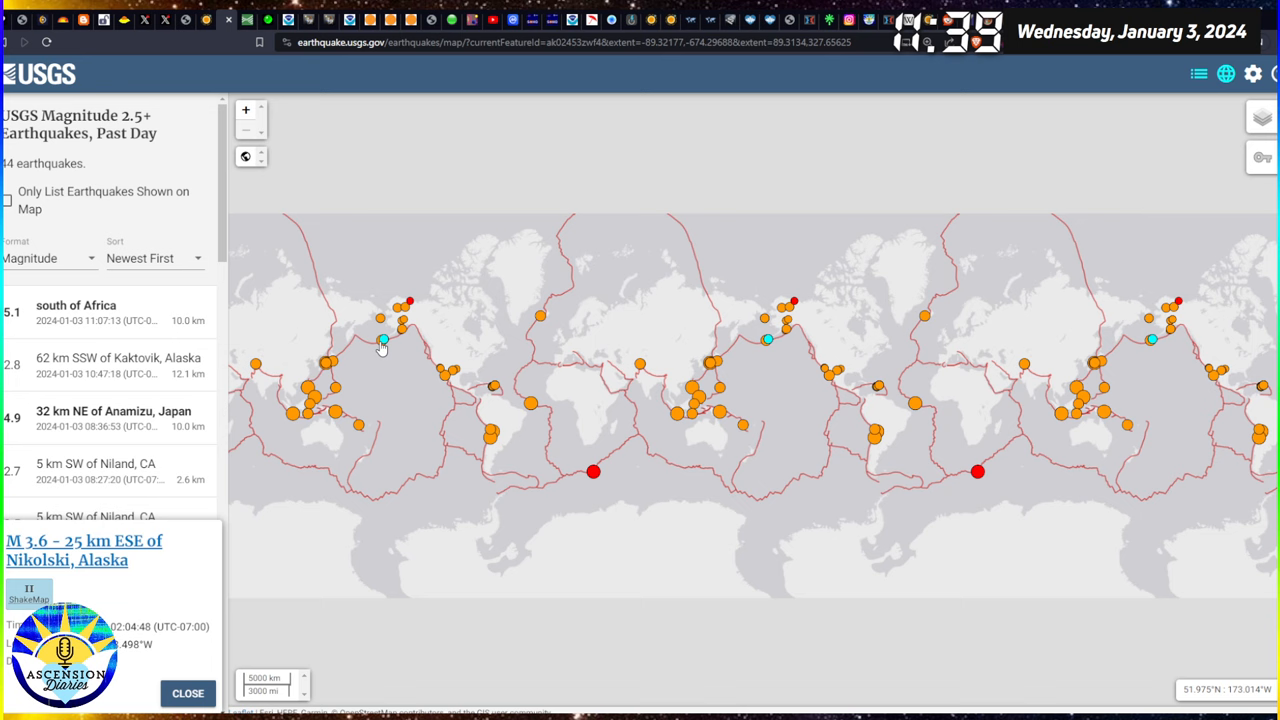
click(383, 340)
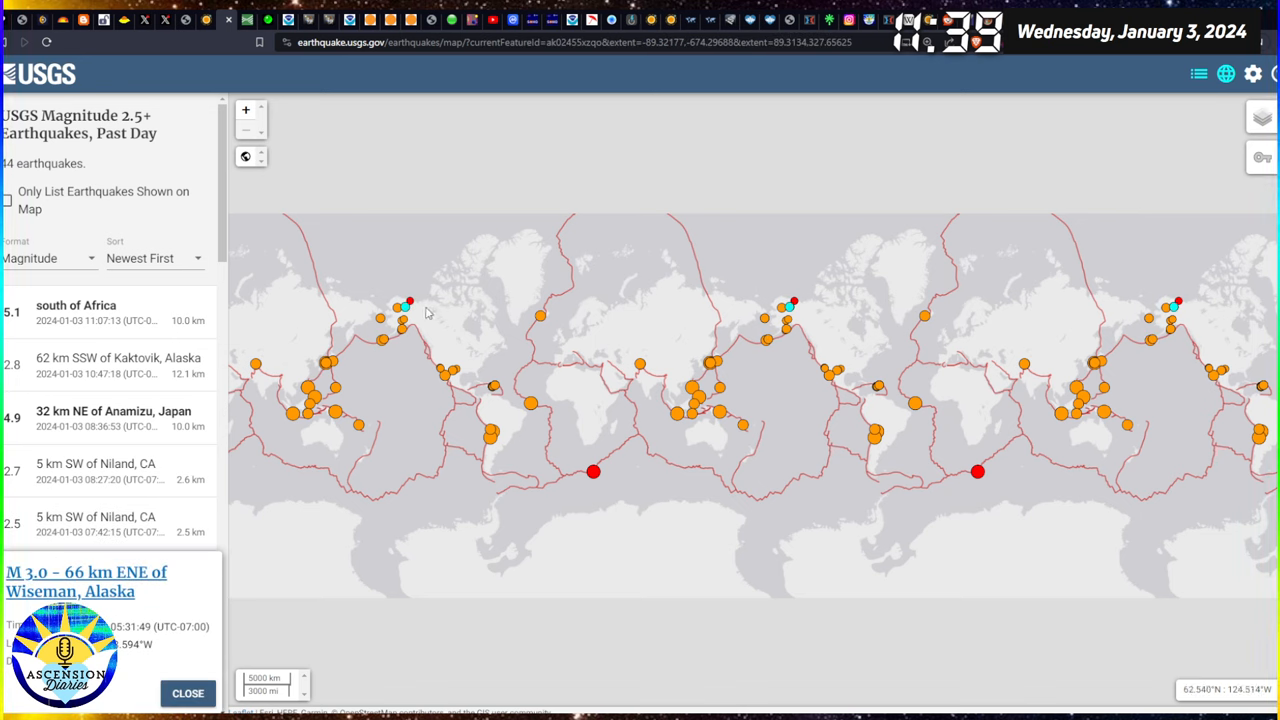
mouse_move(308, 376)
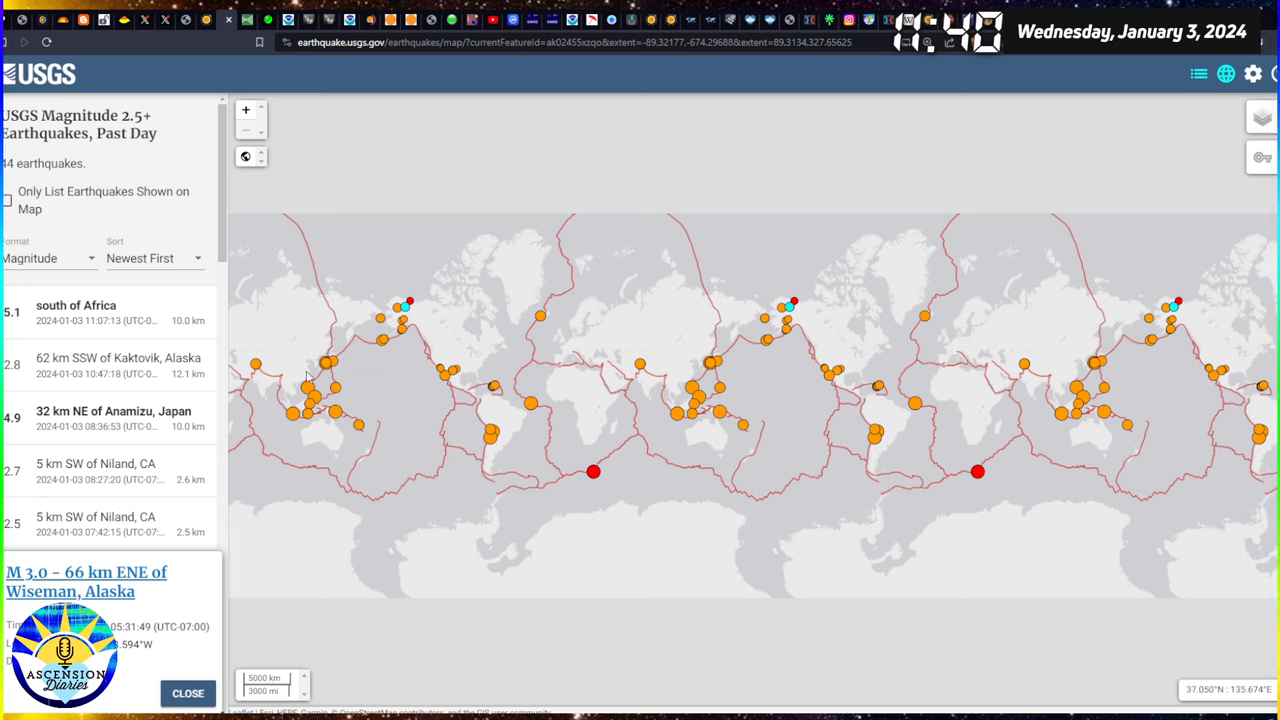
mouse_move(420, 363)
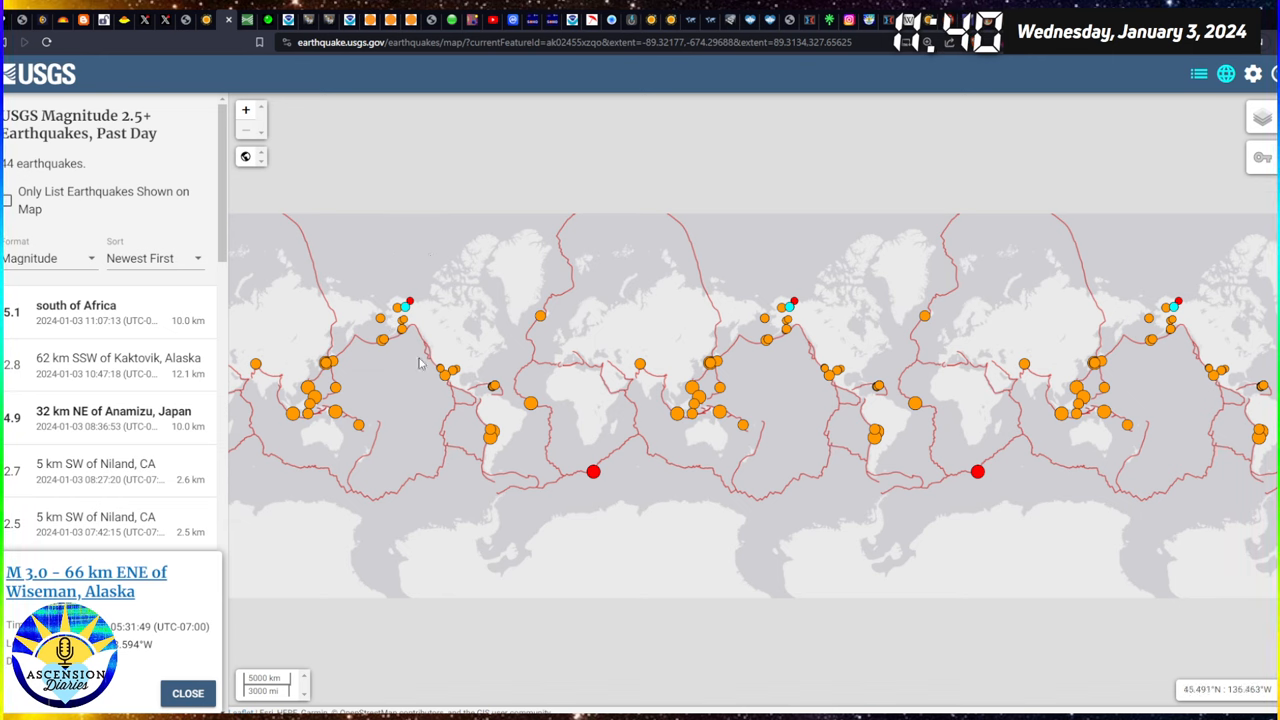
click(446, 376)
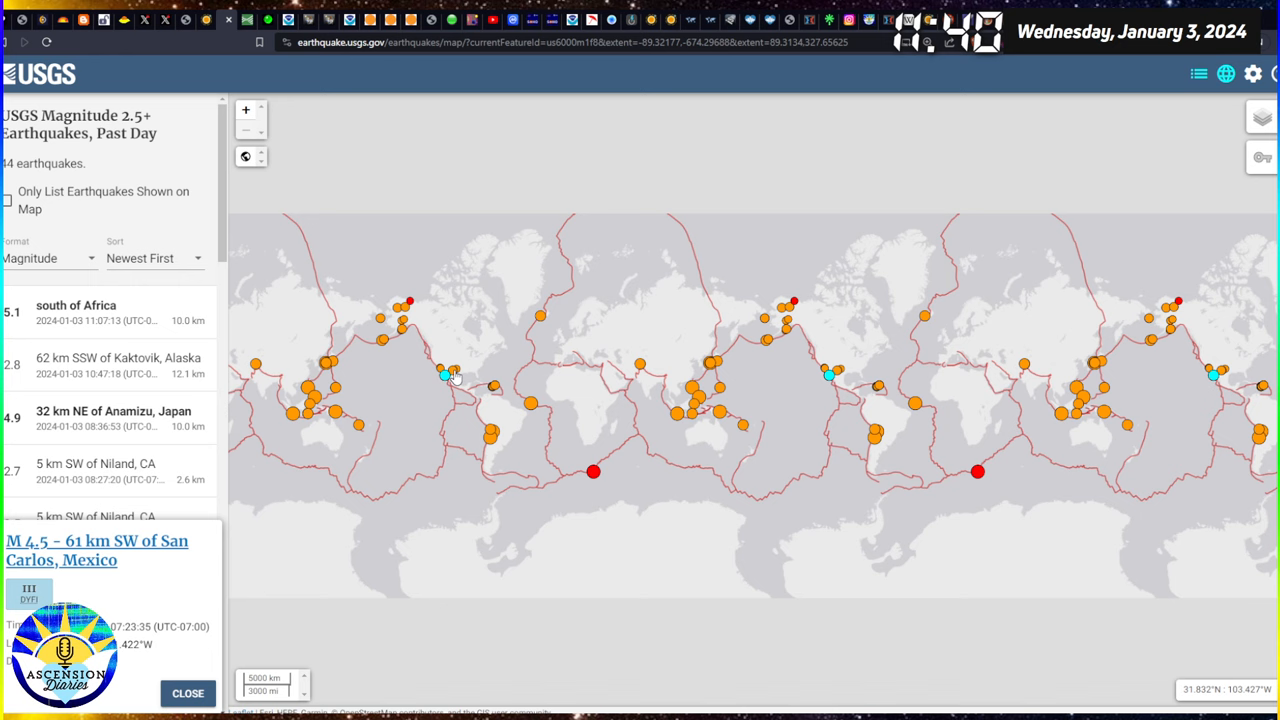
click(452, 373)
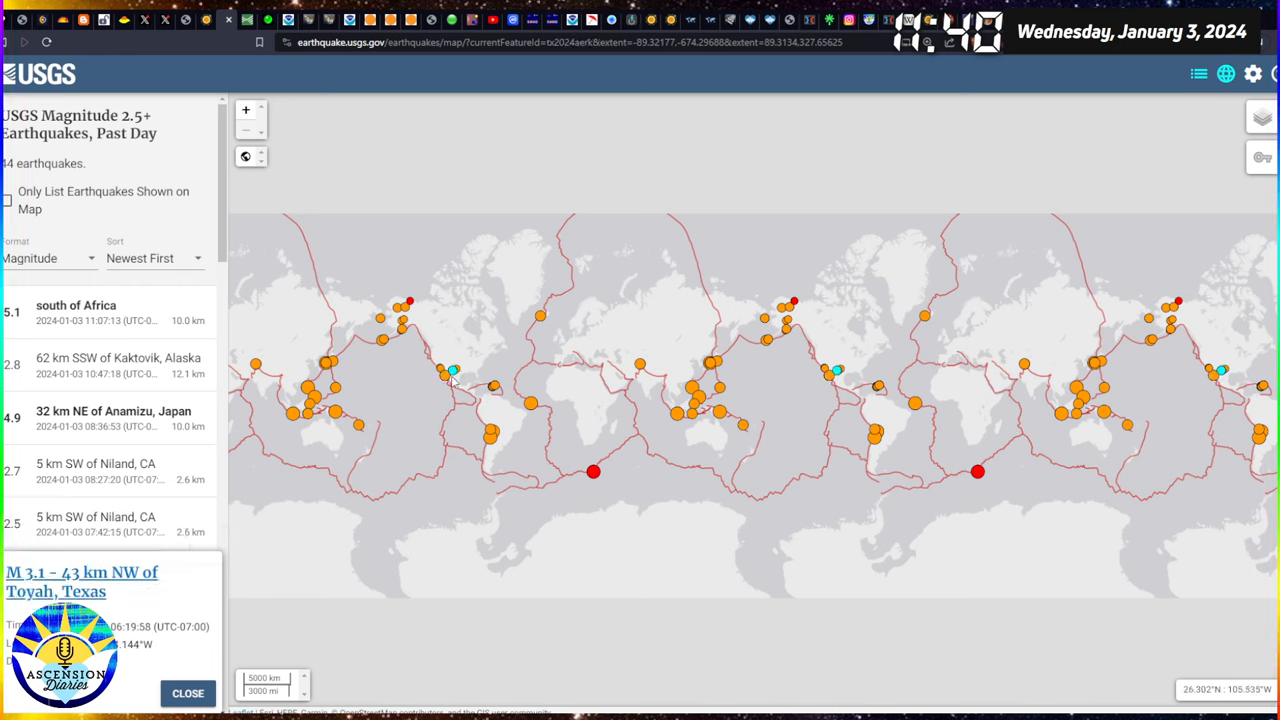
click(494, 385)
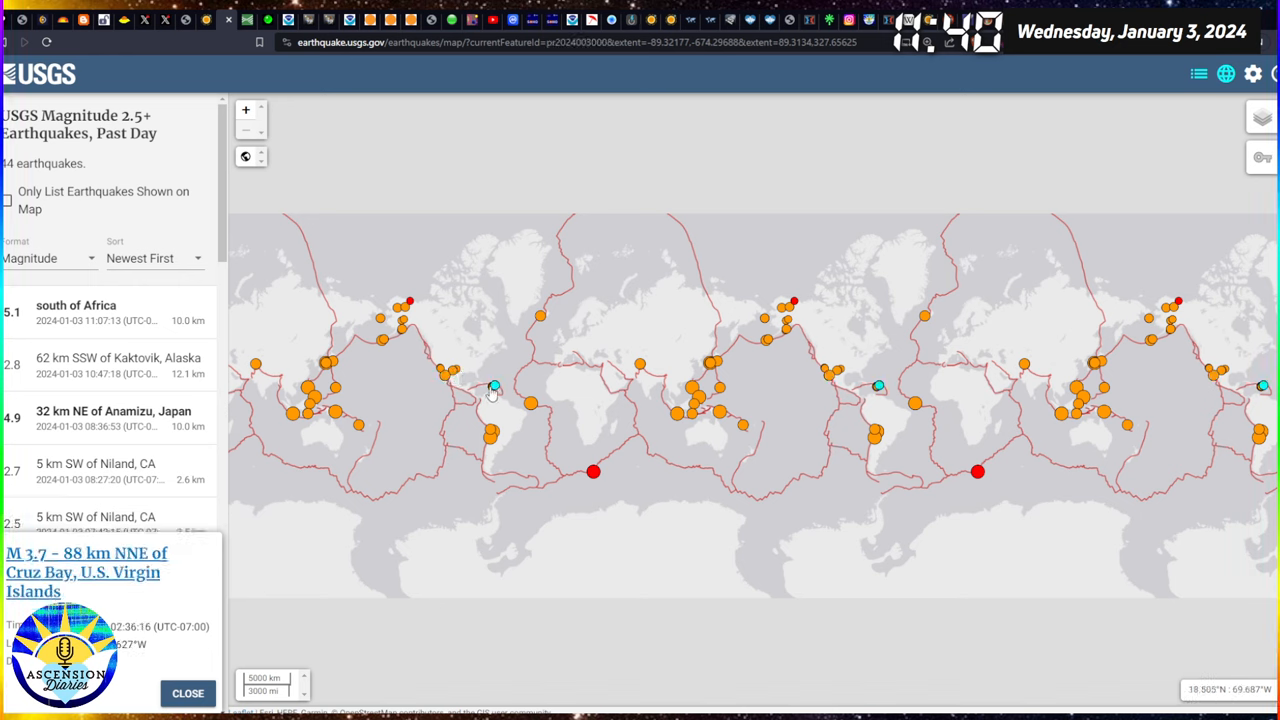
click(492, 388)
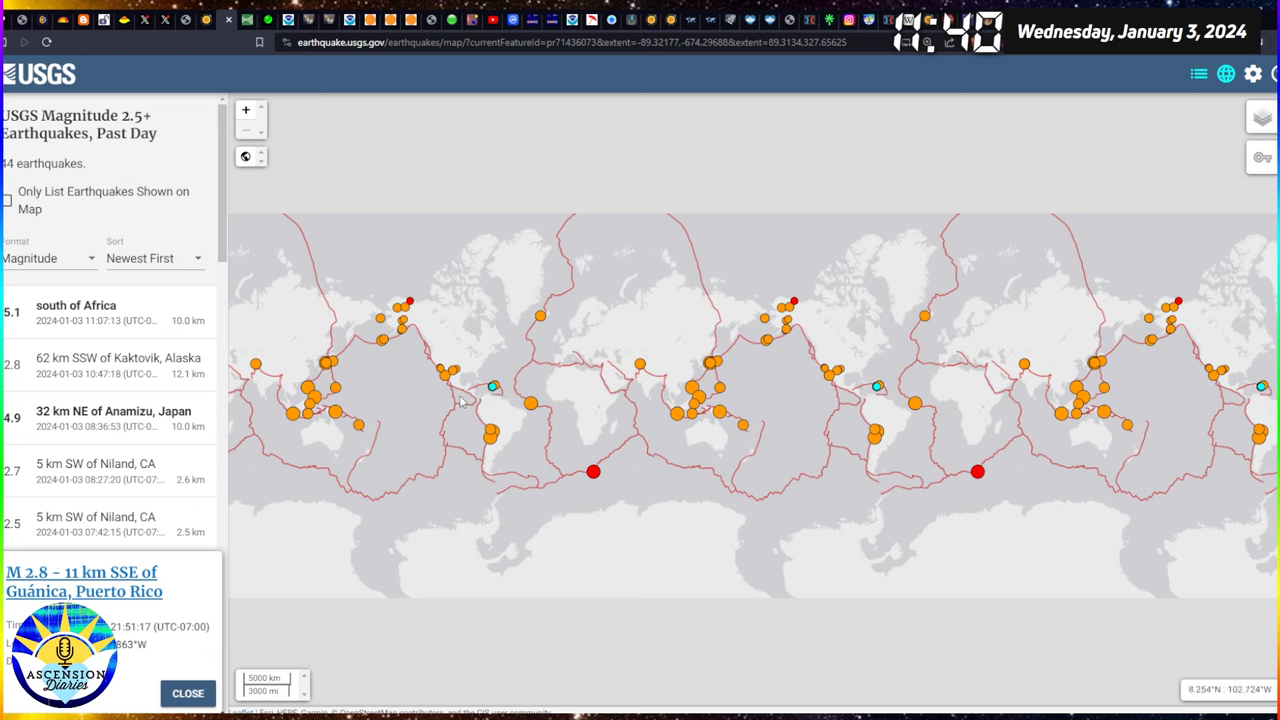
mouse_move(462, 402)
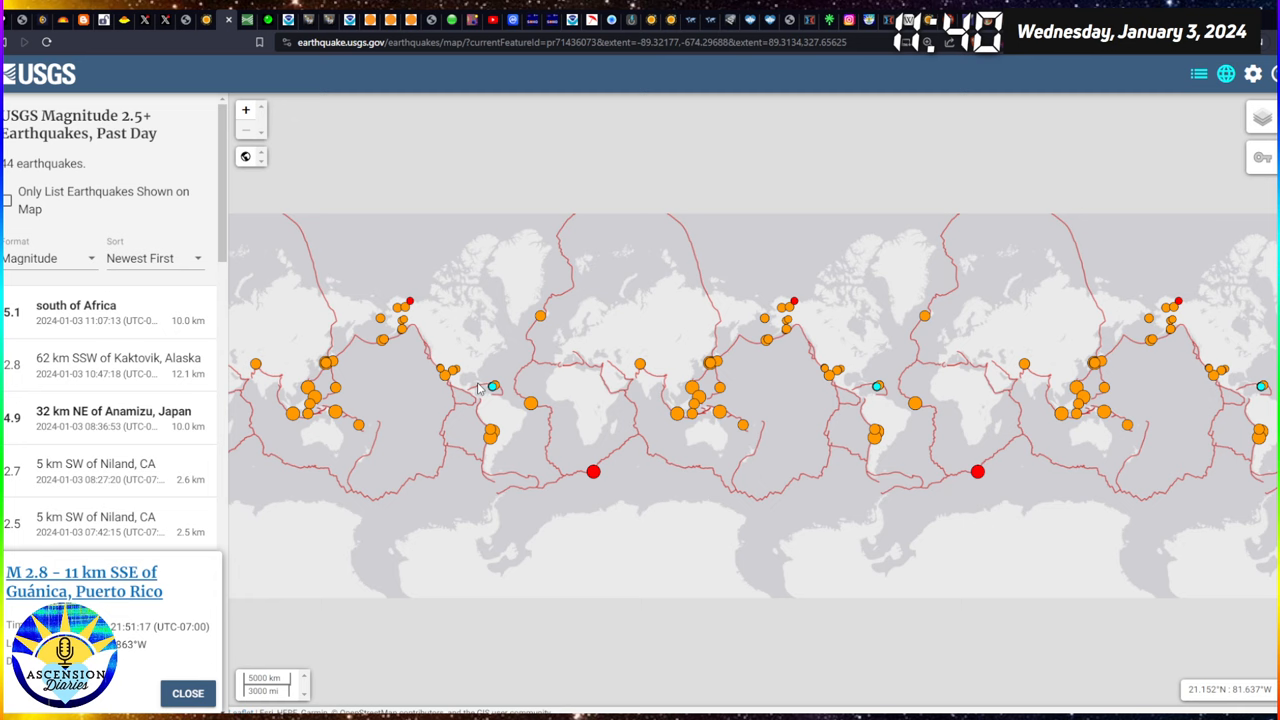
mouse_move(503, 390)
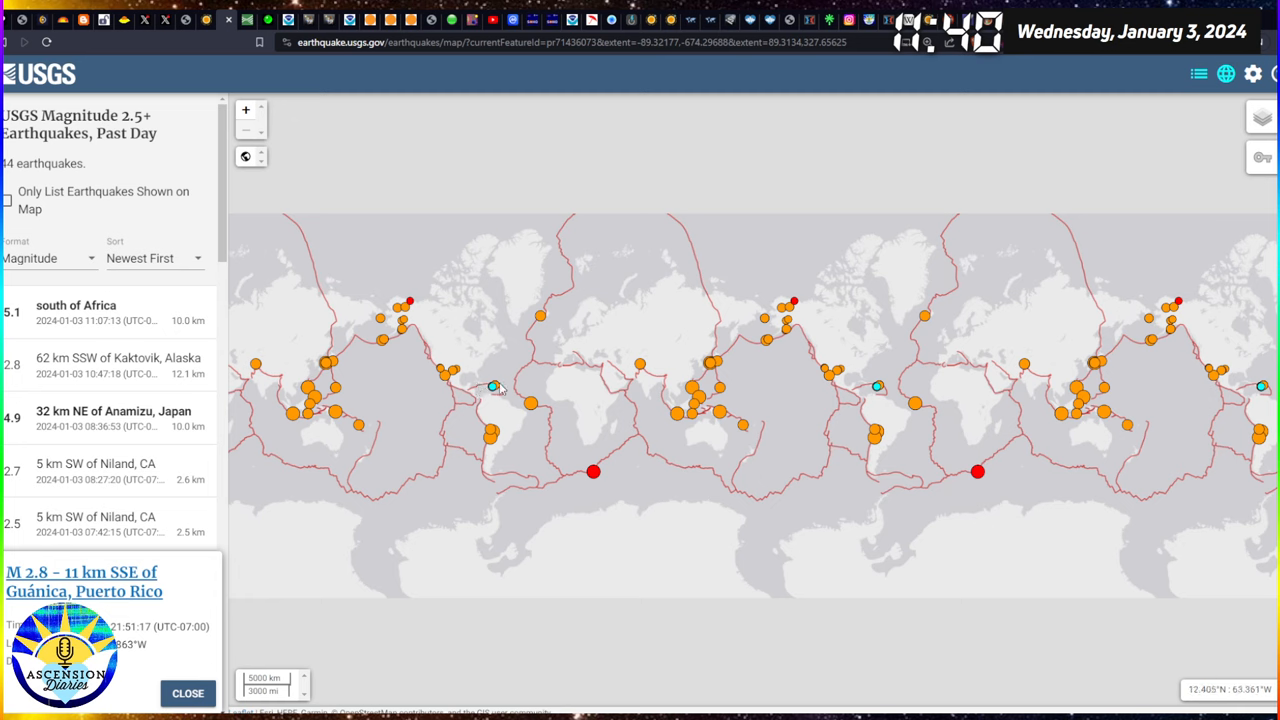
mouse_move(594, 478)
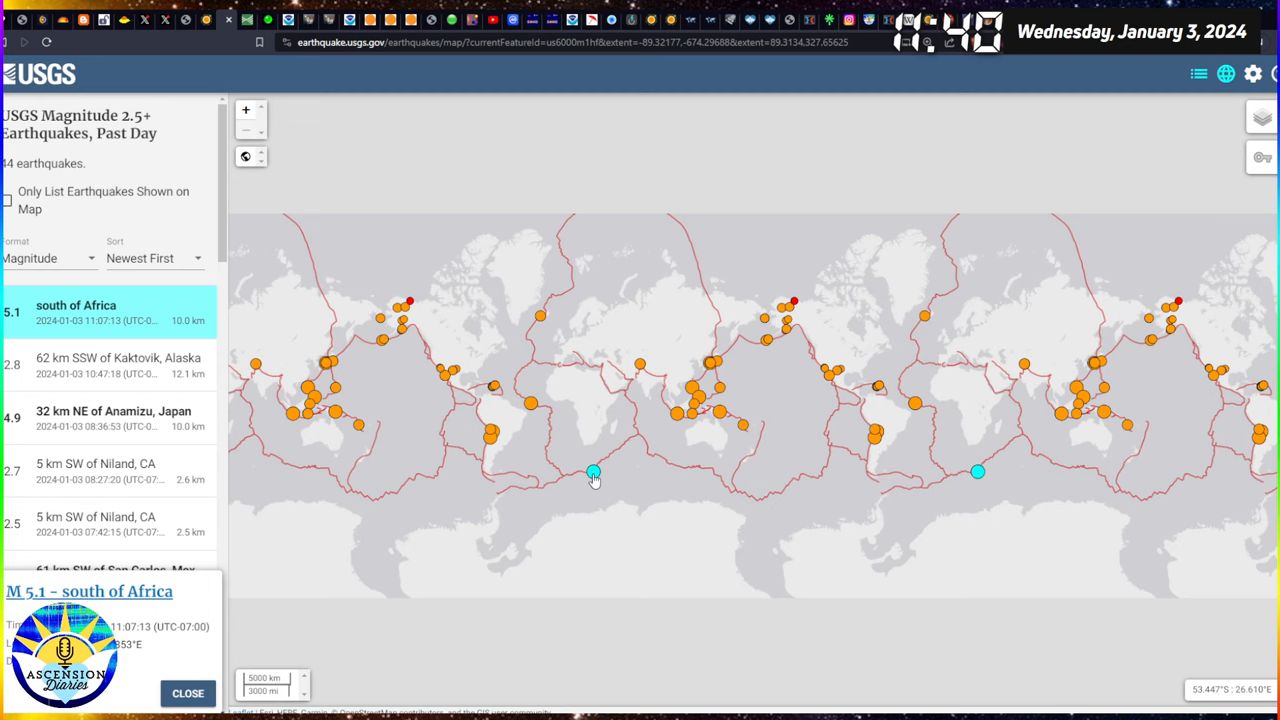
mouse_move(601, 531)
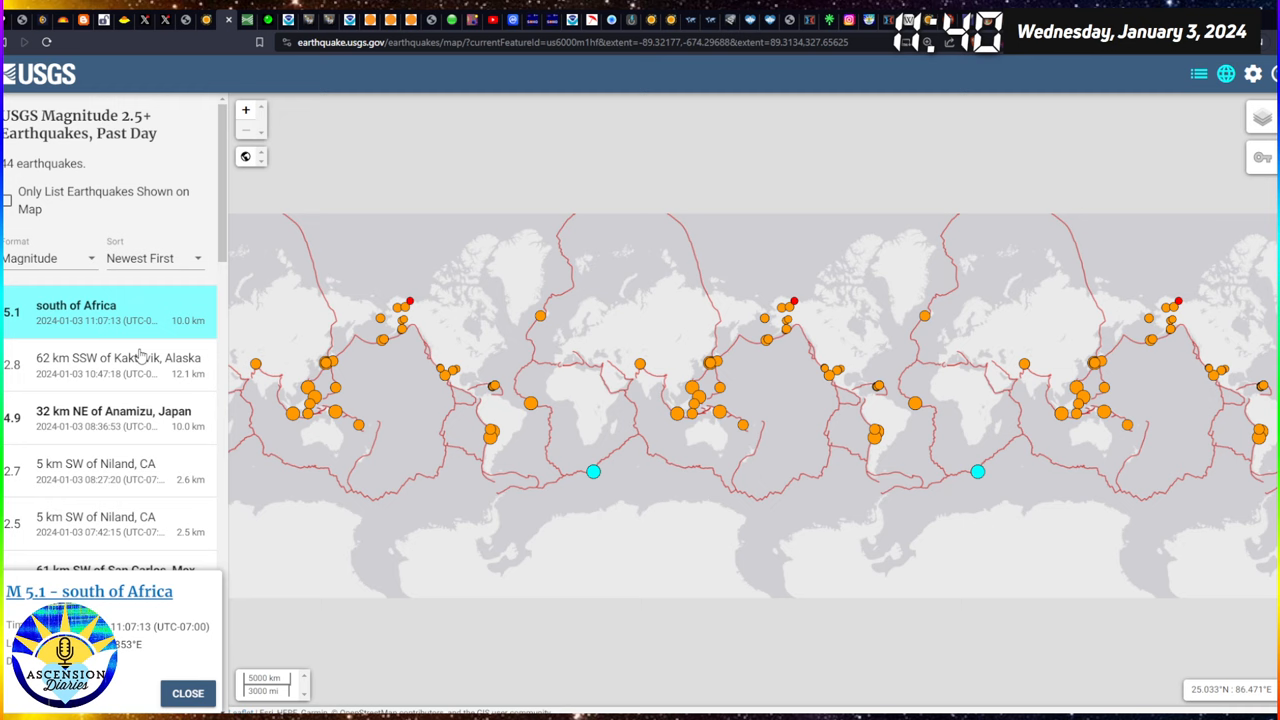
mouse_move(593, 470)
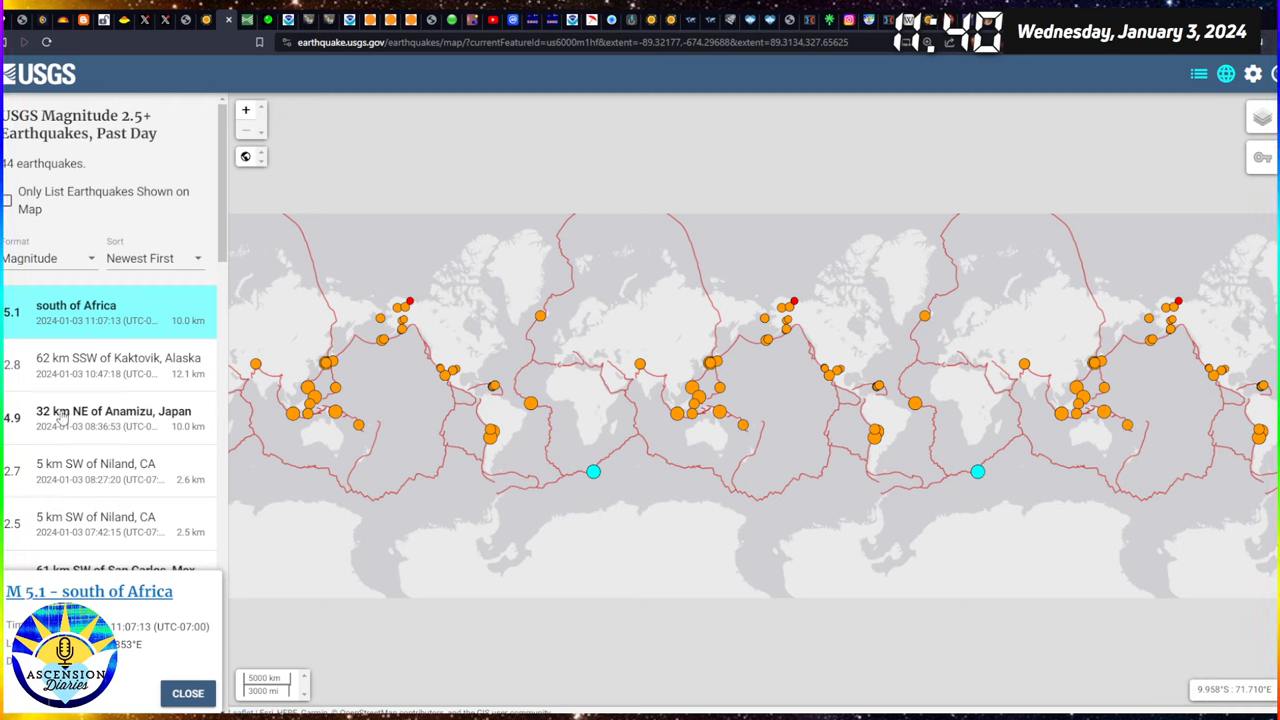
Check the Anamizu and south-of-Africa entries, then the M 4.5 San Carlos quake.
click(113, 418)
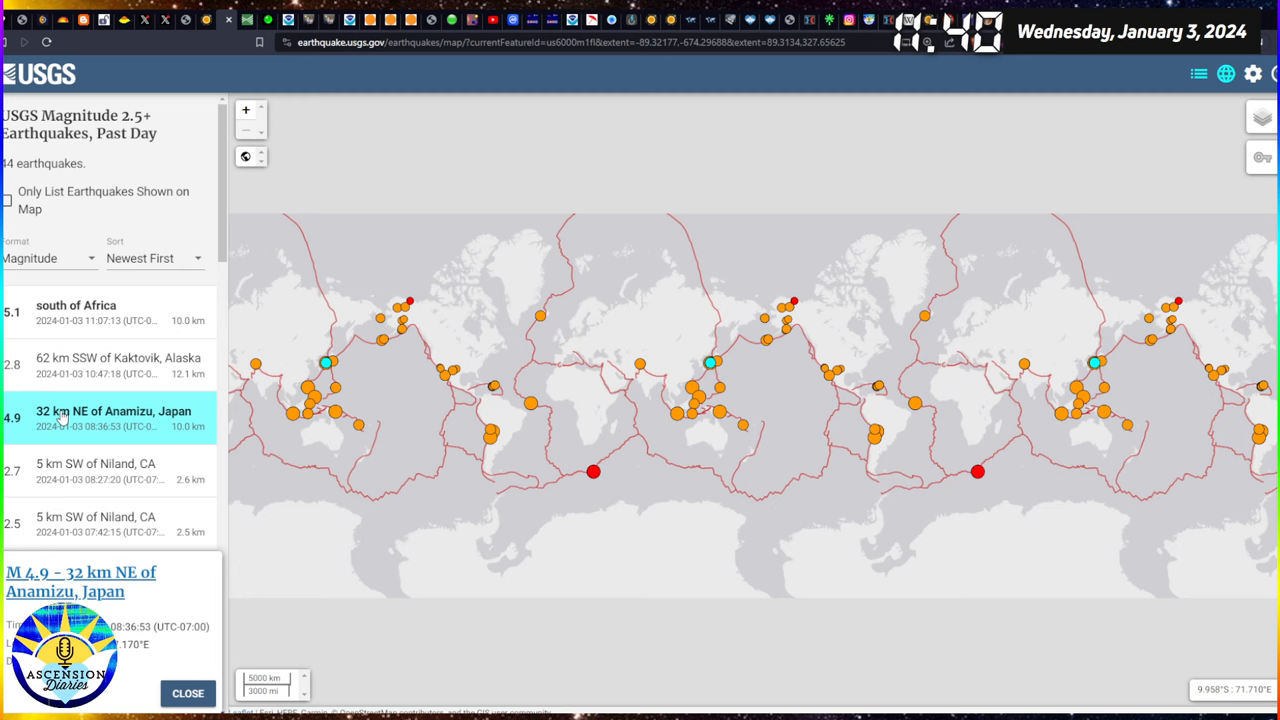
mouse_move(77, 385)
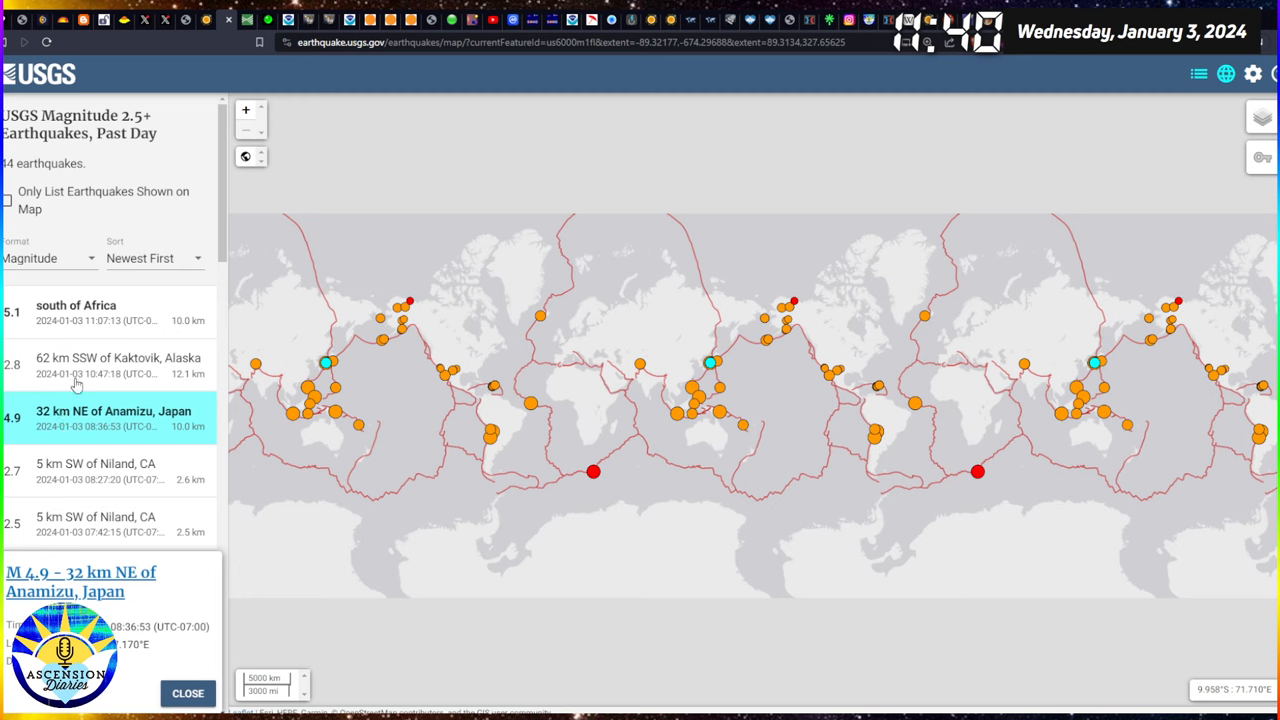
click(90, 312)
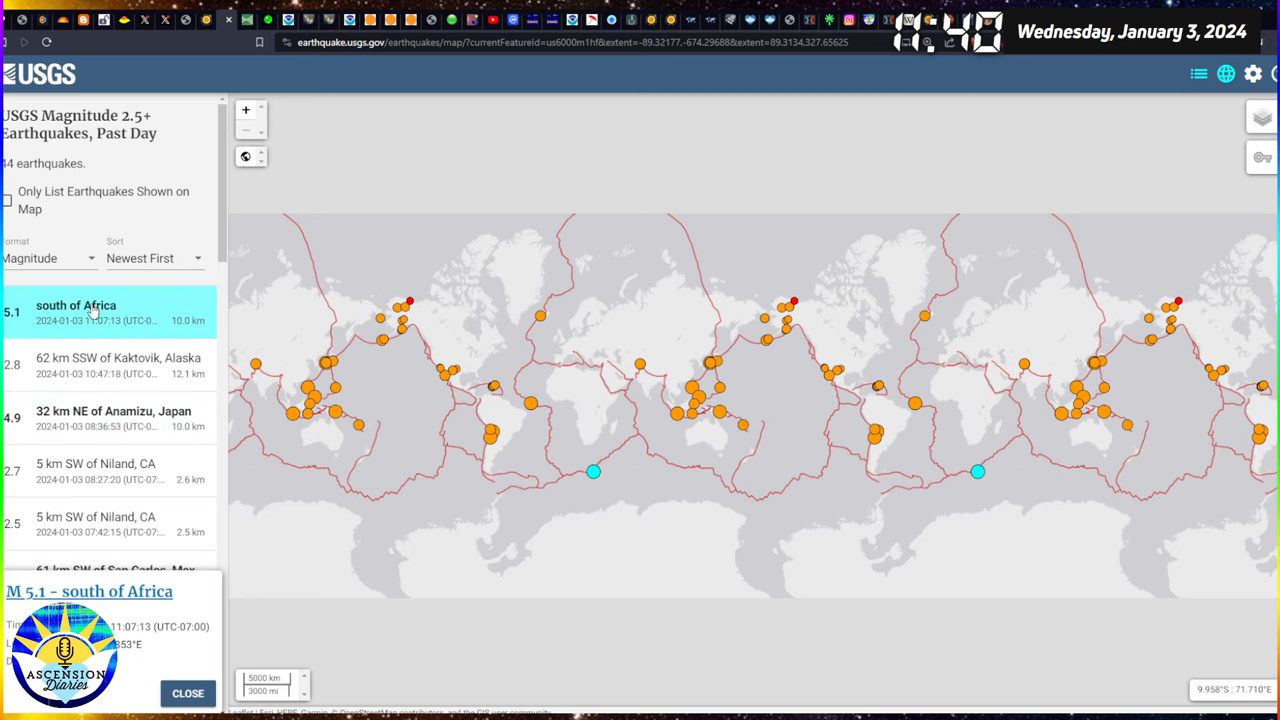
mouse_move(93, 435)
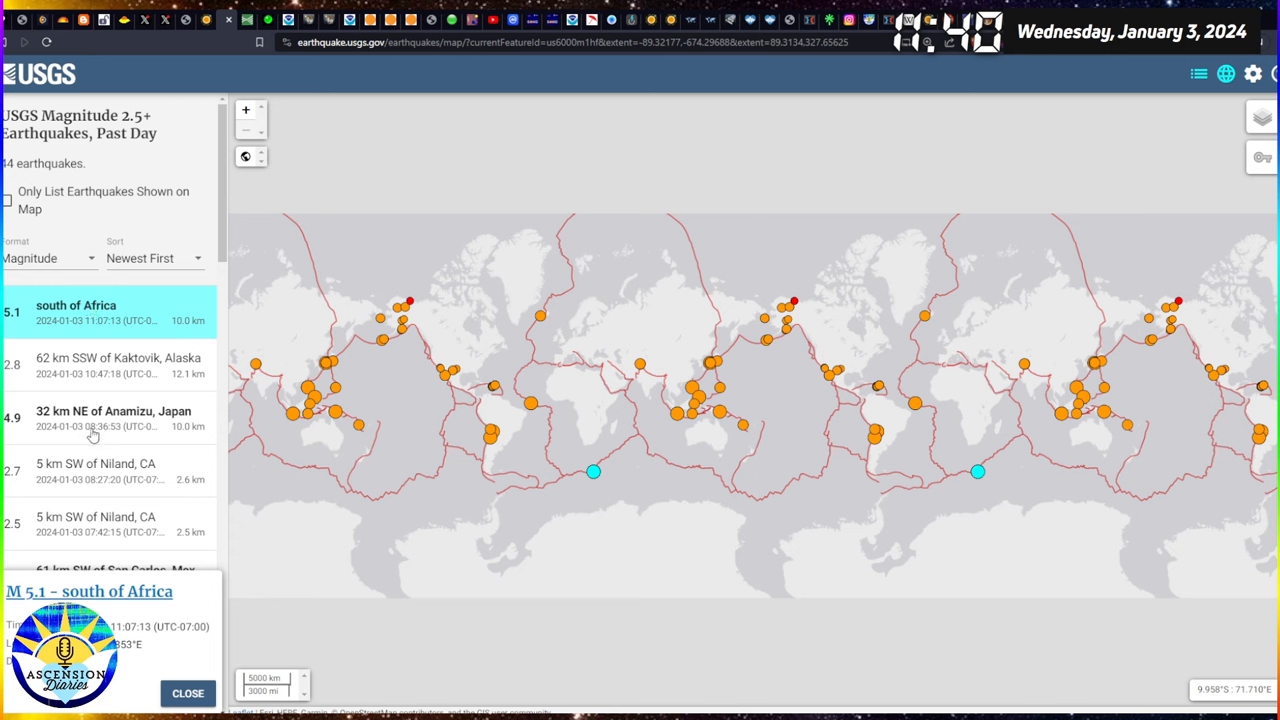
click(113, 417)
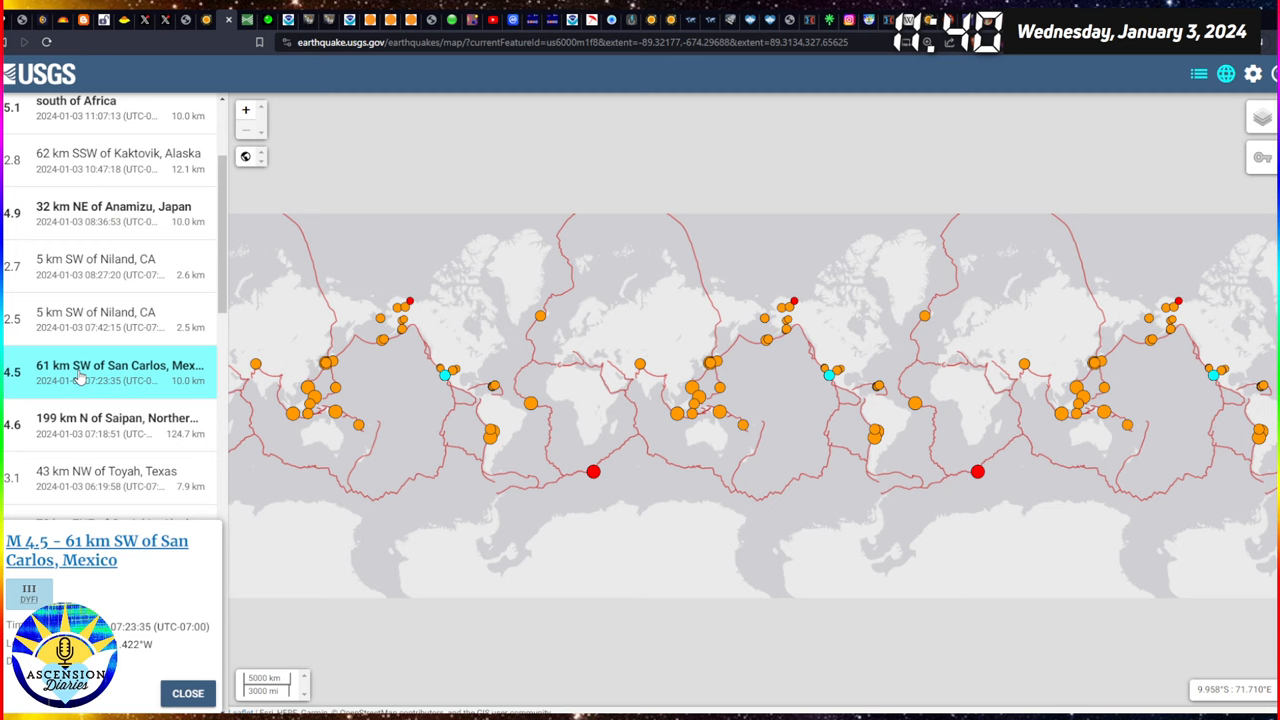
mouse_move(78, 382)
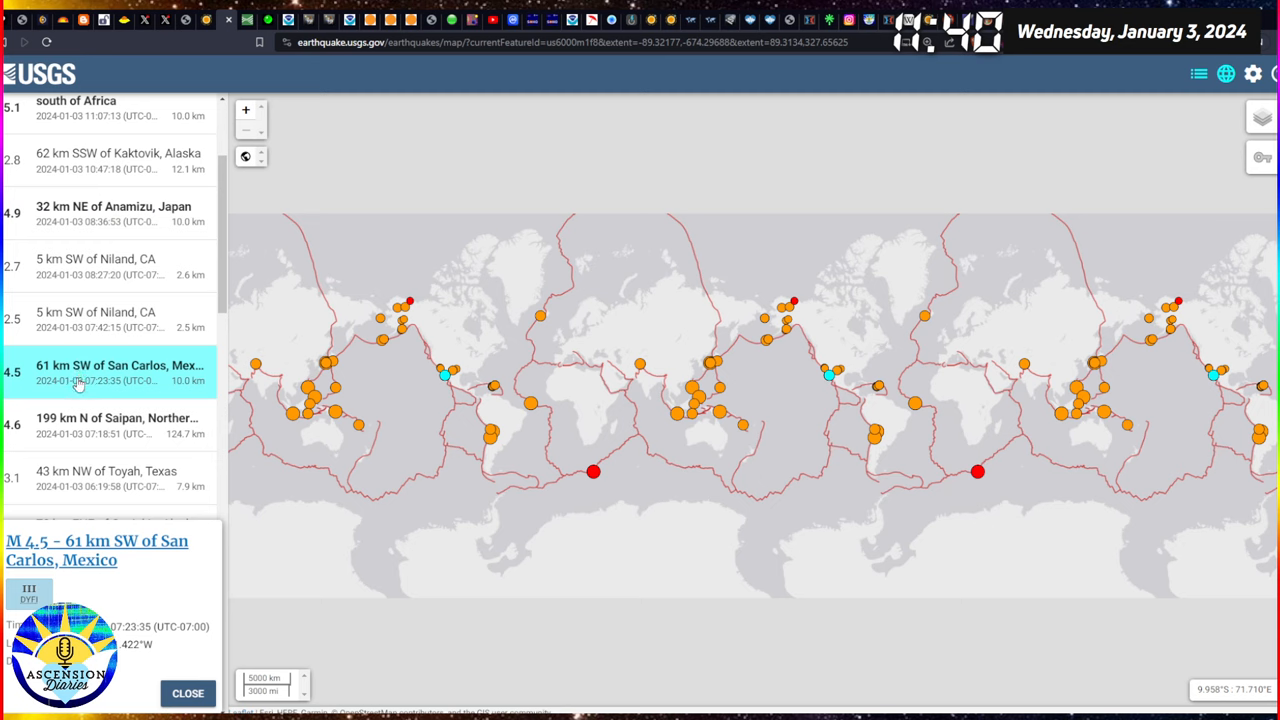
mouse_move(73, 438)
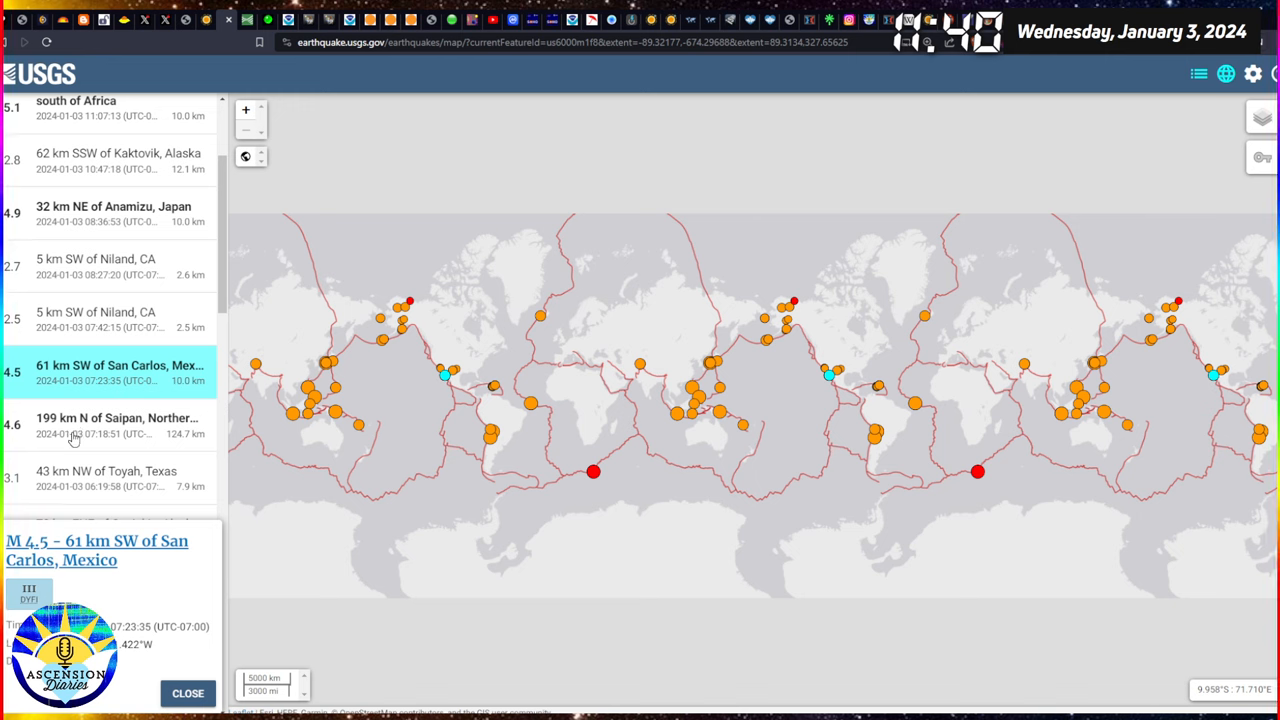
scroll(down, 3)
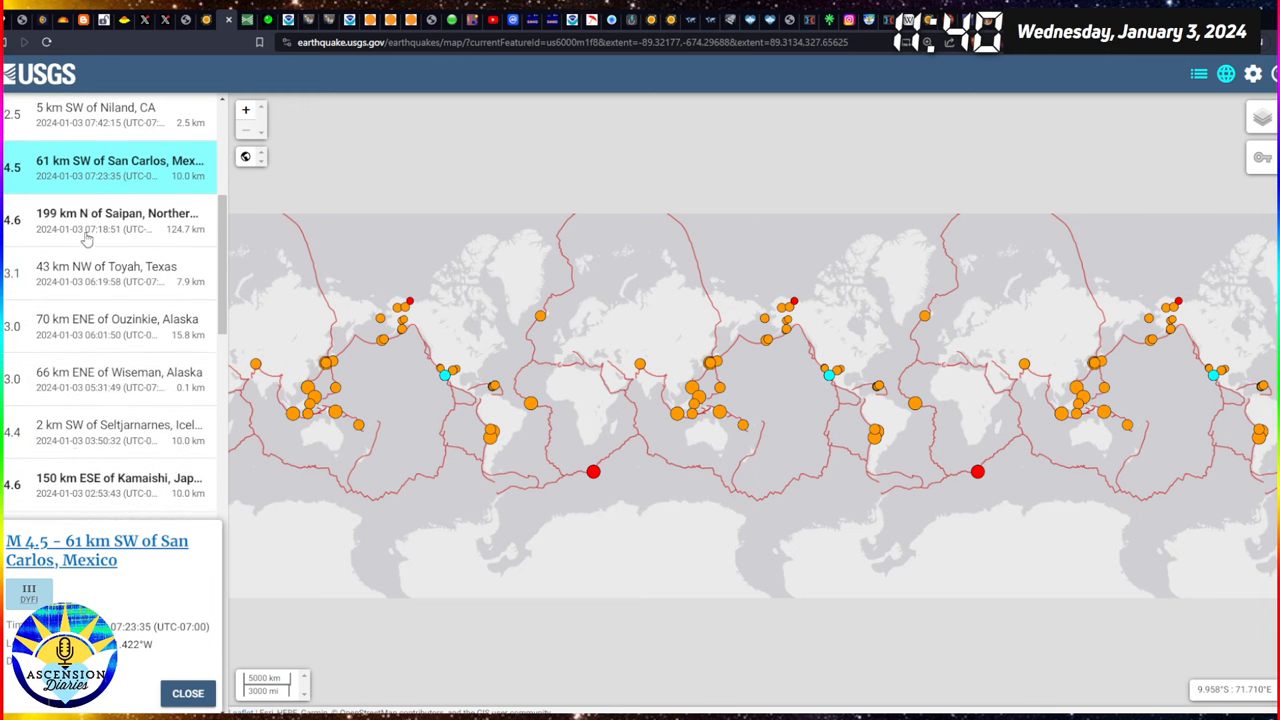
View details of the Saipan, Seltjarnarnes, M 4.7 Anamizu and Ashkāsham quakes.
click(117, 220)
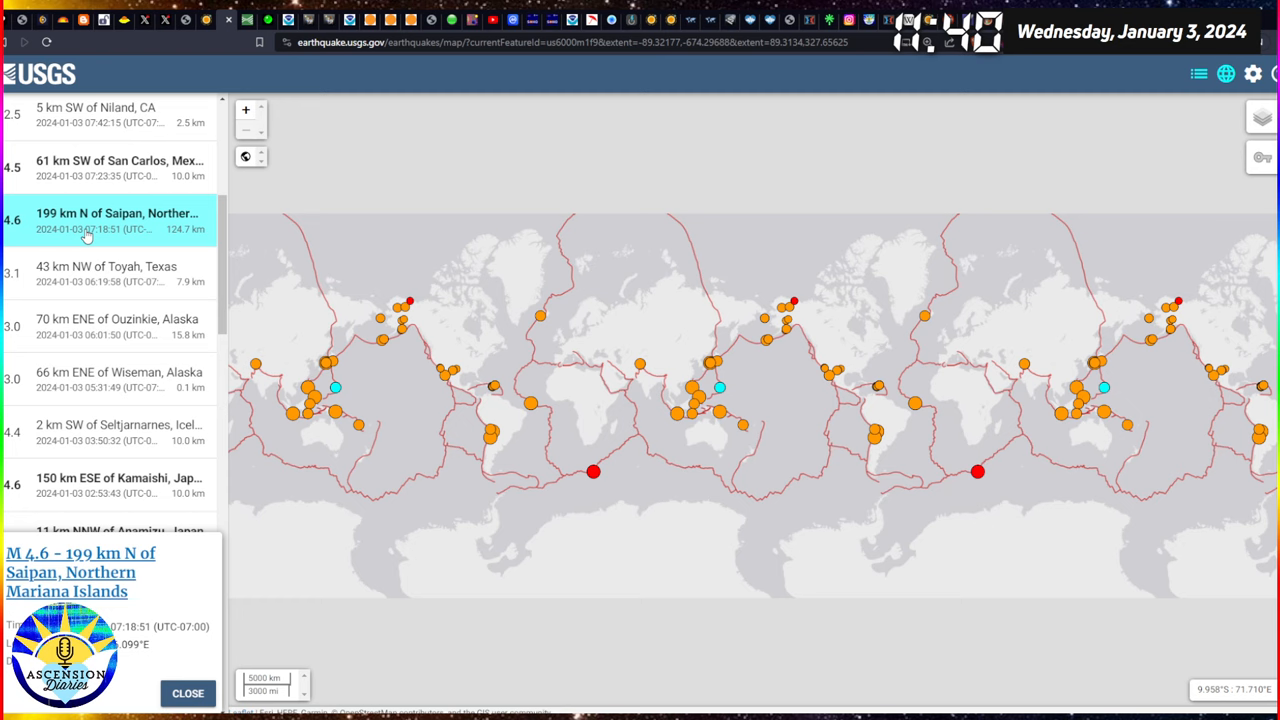
scroll(down, 3)
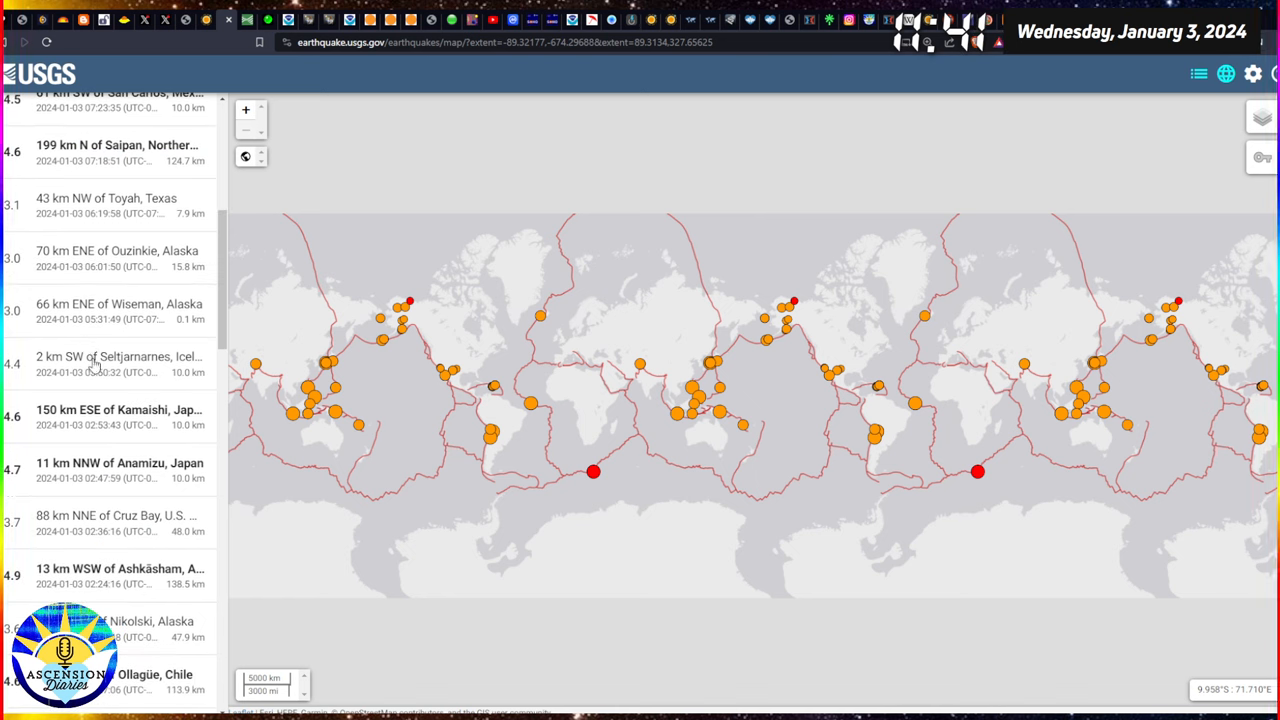
click(110, 363)
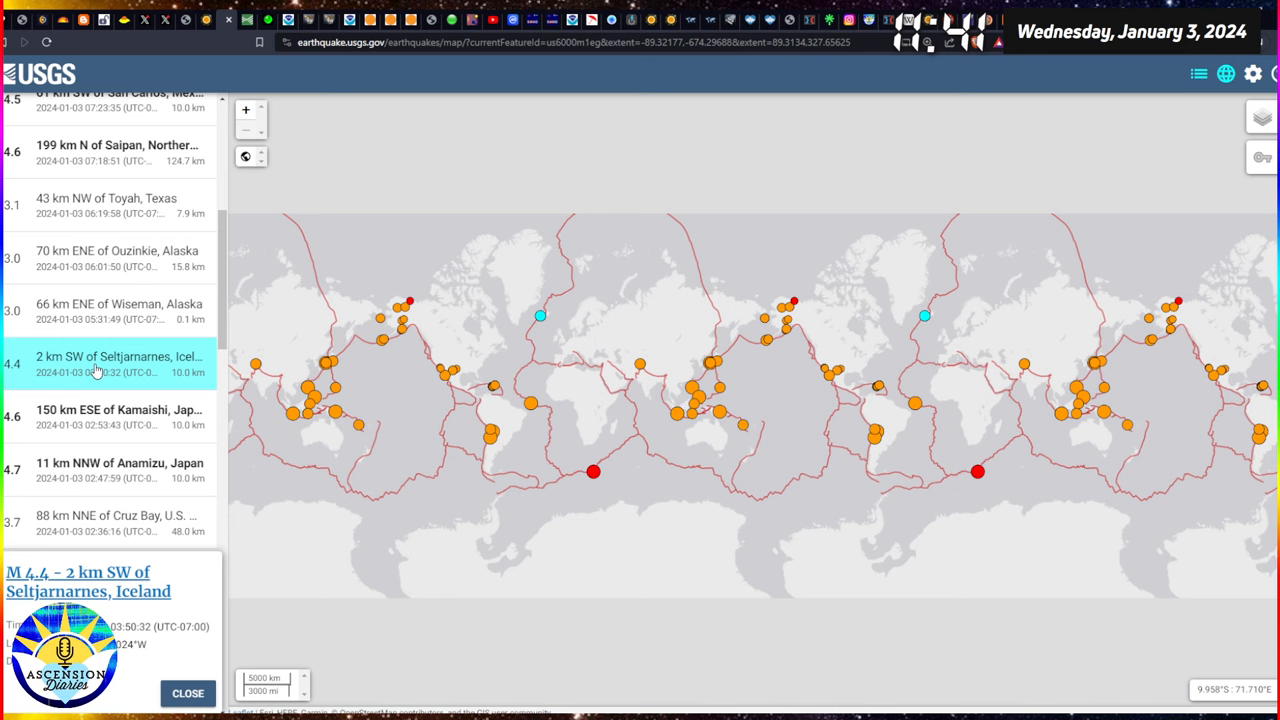
click(110, 417)
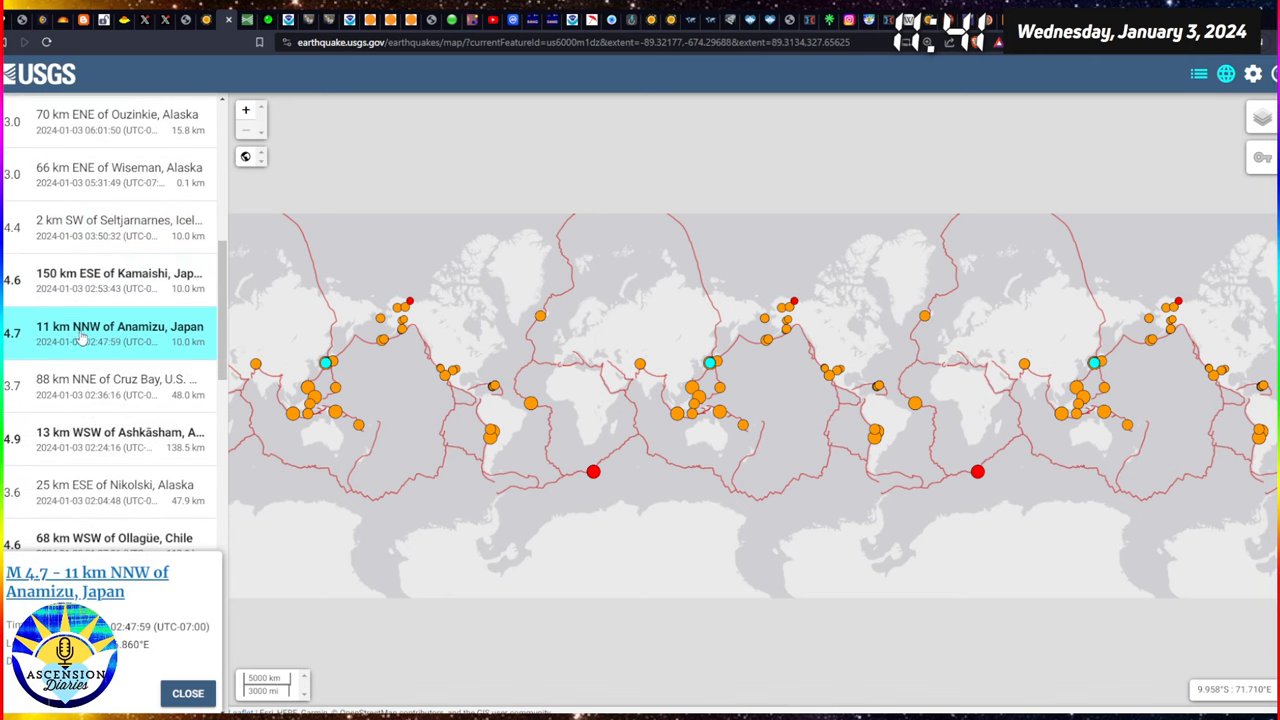
scroll(down, 3)
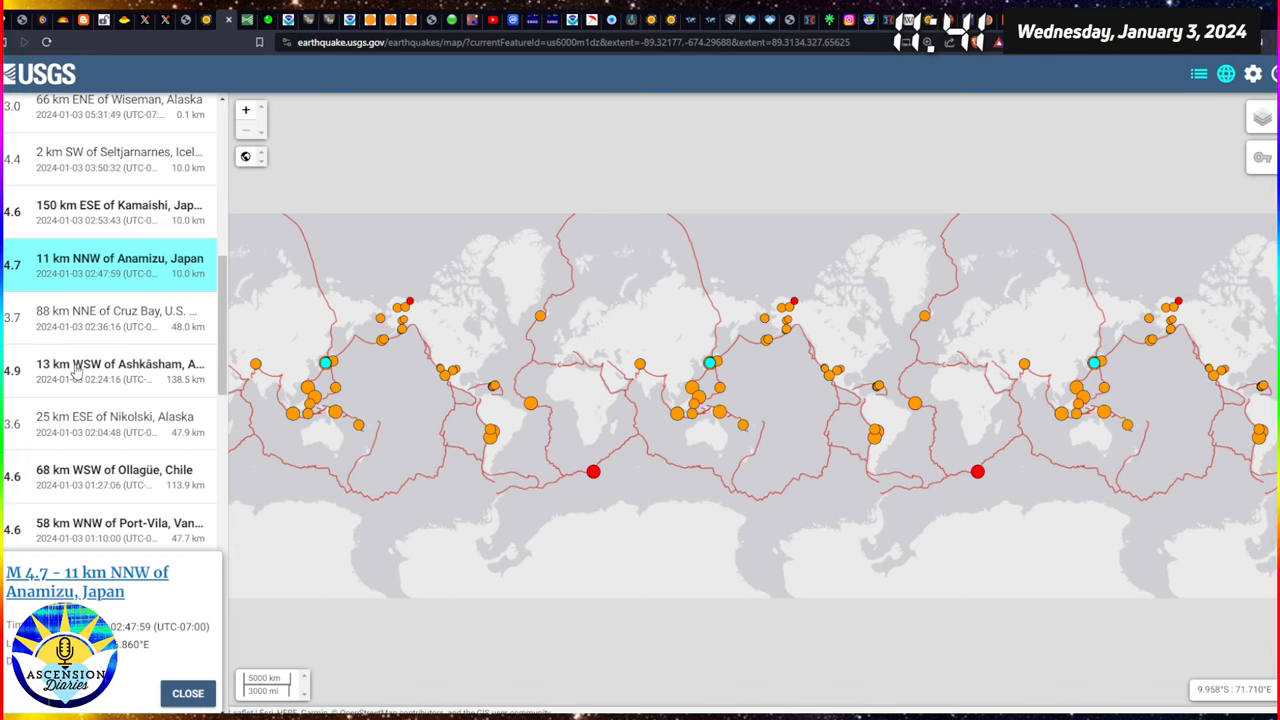
click(119, 370)
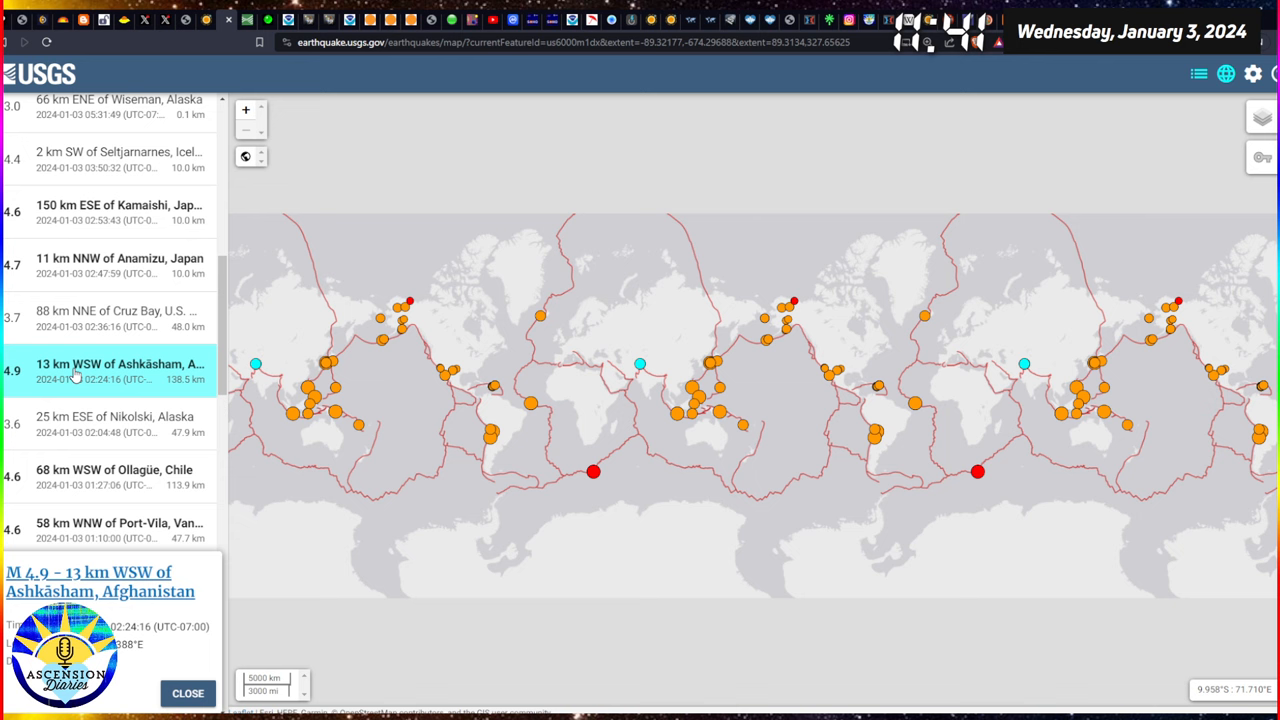
scroll(down, 3)
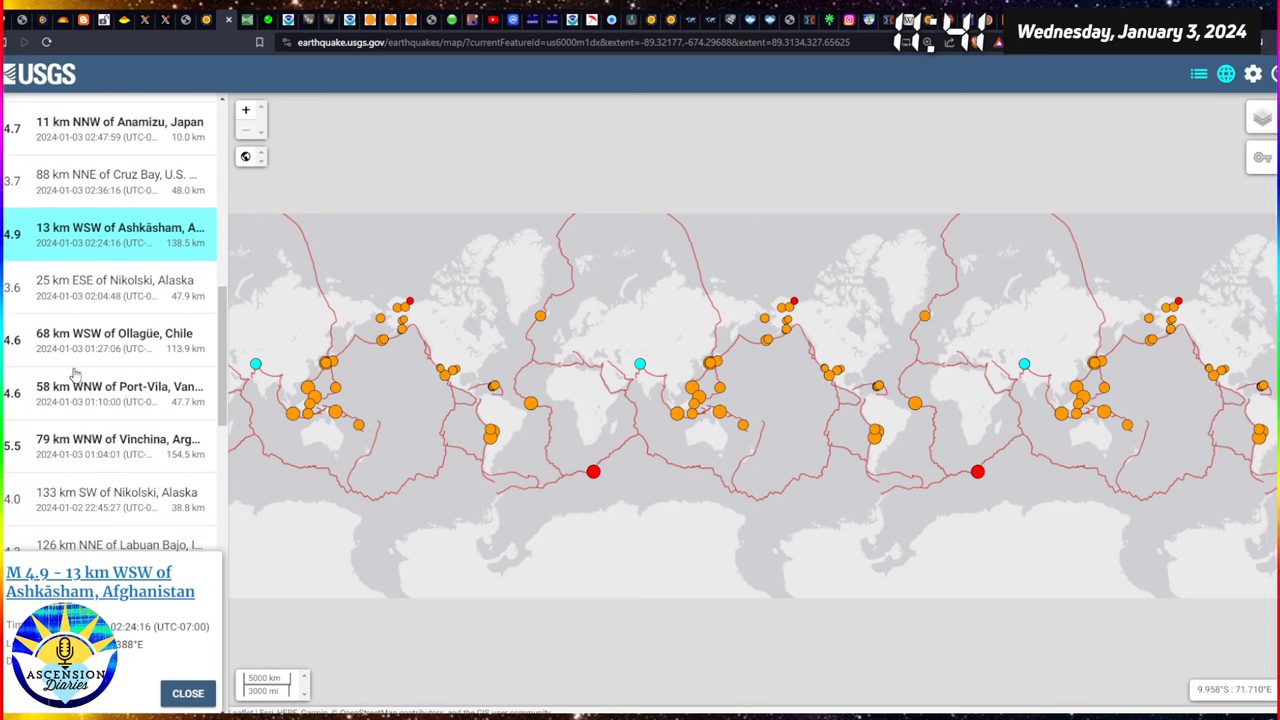
View the Ollagüe, Vinchina and Labuan Bajo quakes, ending on M5.0 San Antonio de los Cobres.
click(113, 340)
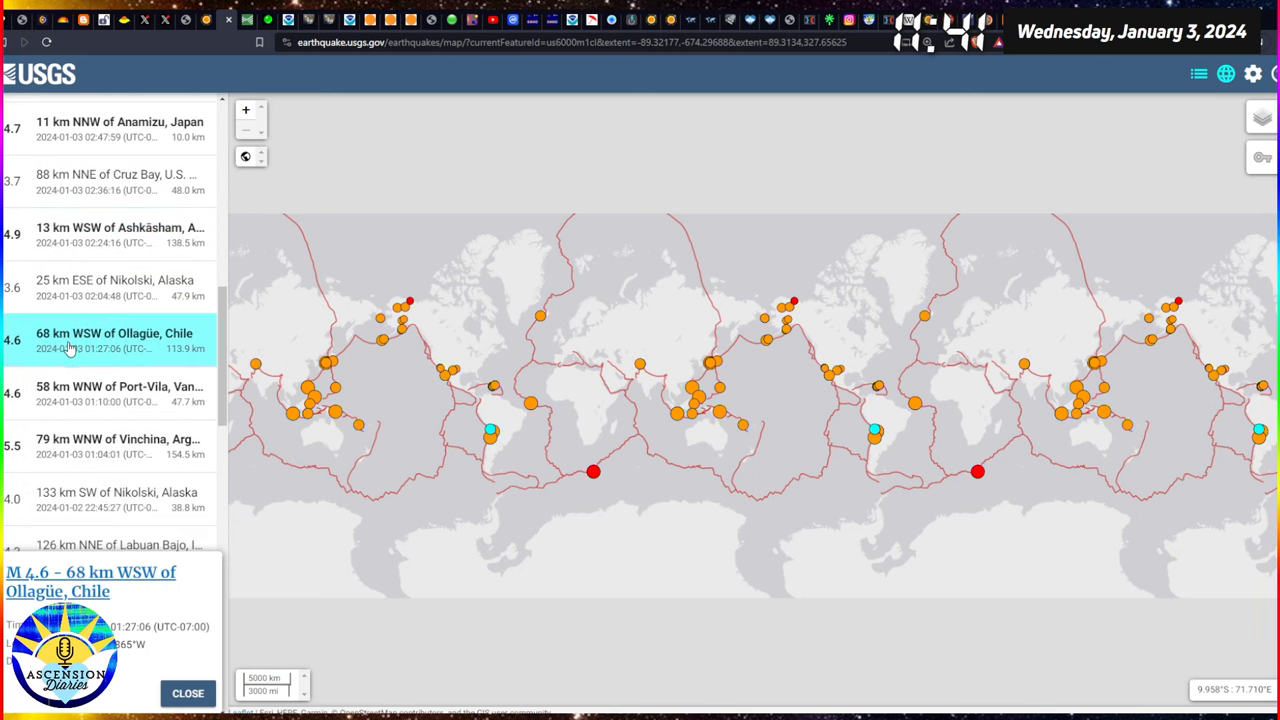
scroll(down, 3)
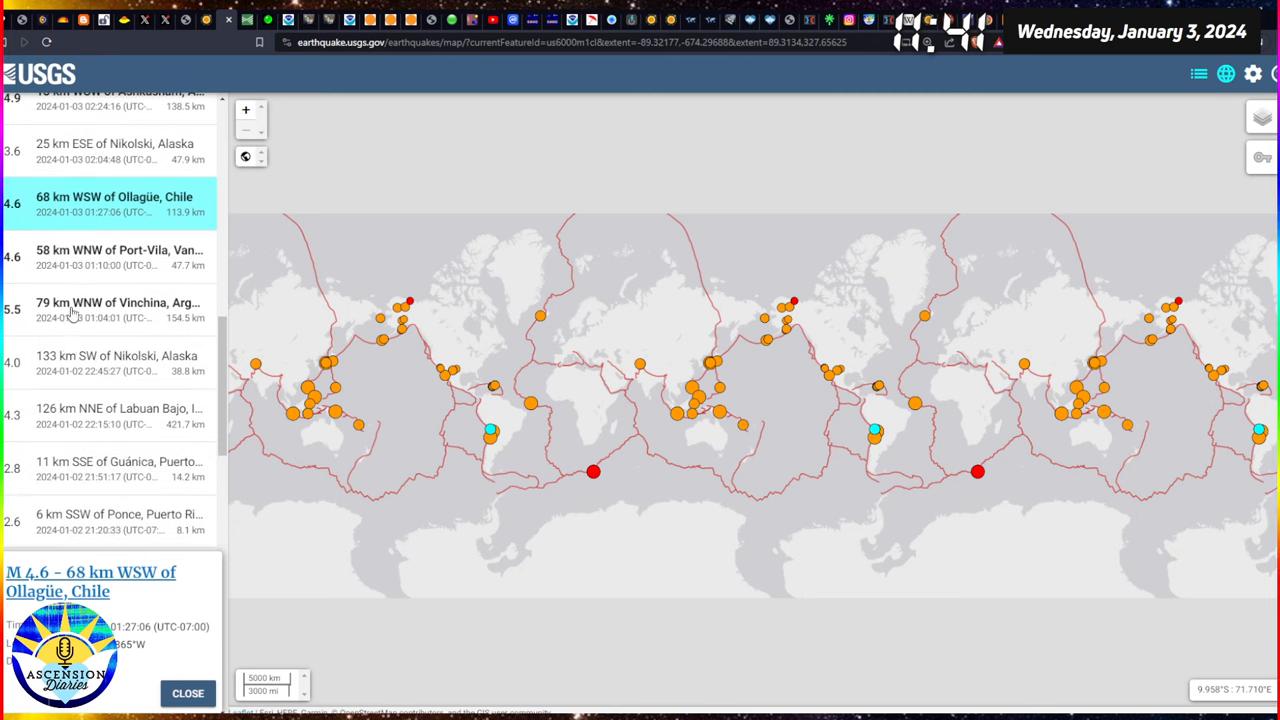
click(110, 309)
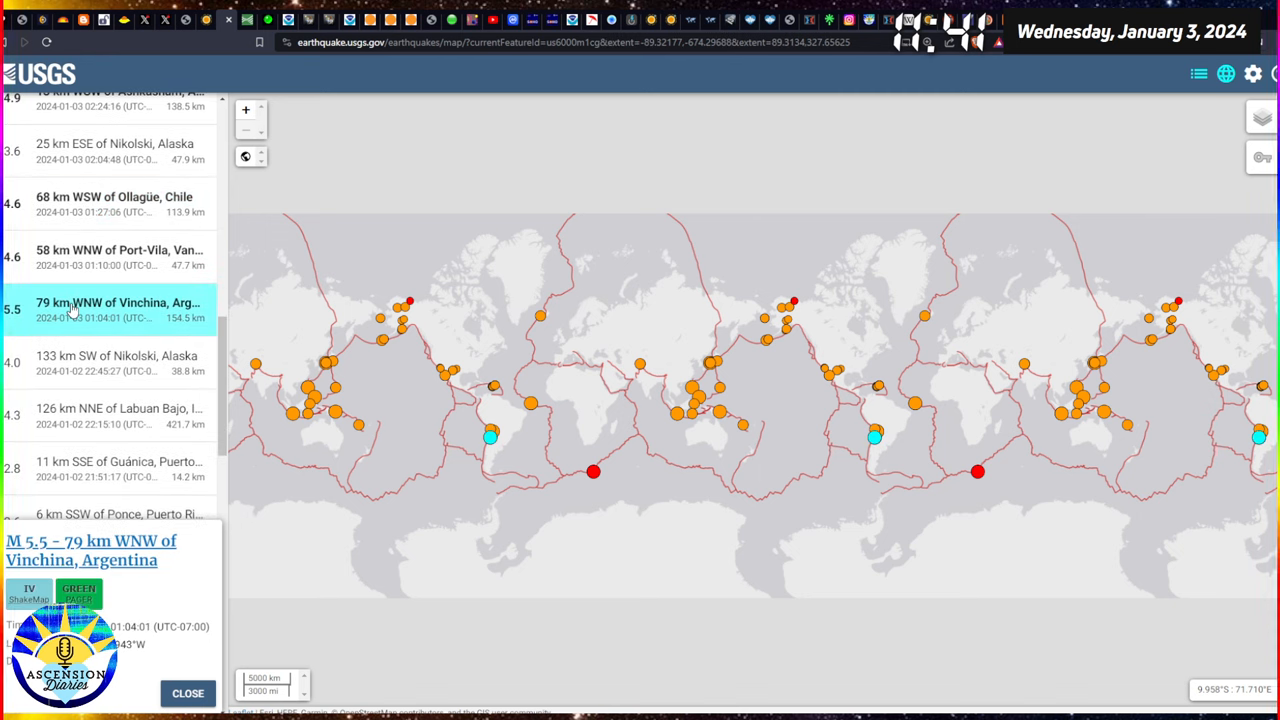
scroll(down, 3)
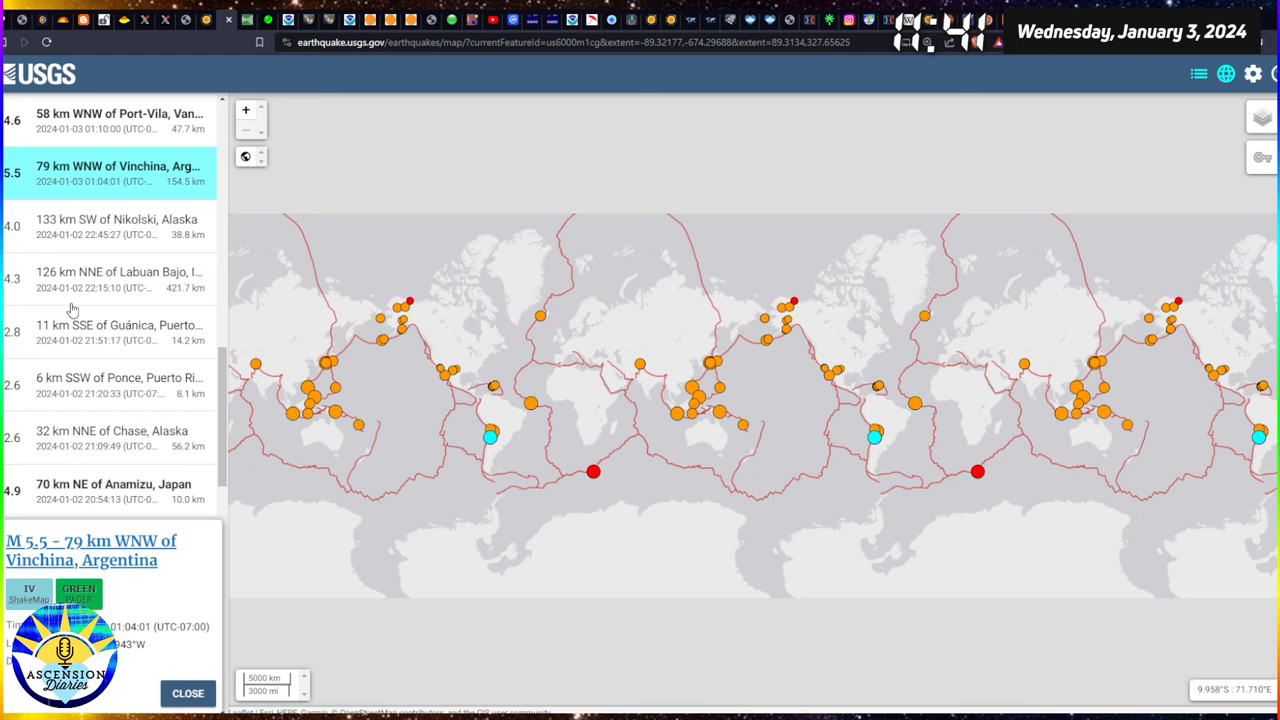
click(118, 278)
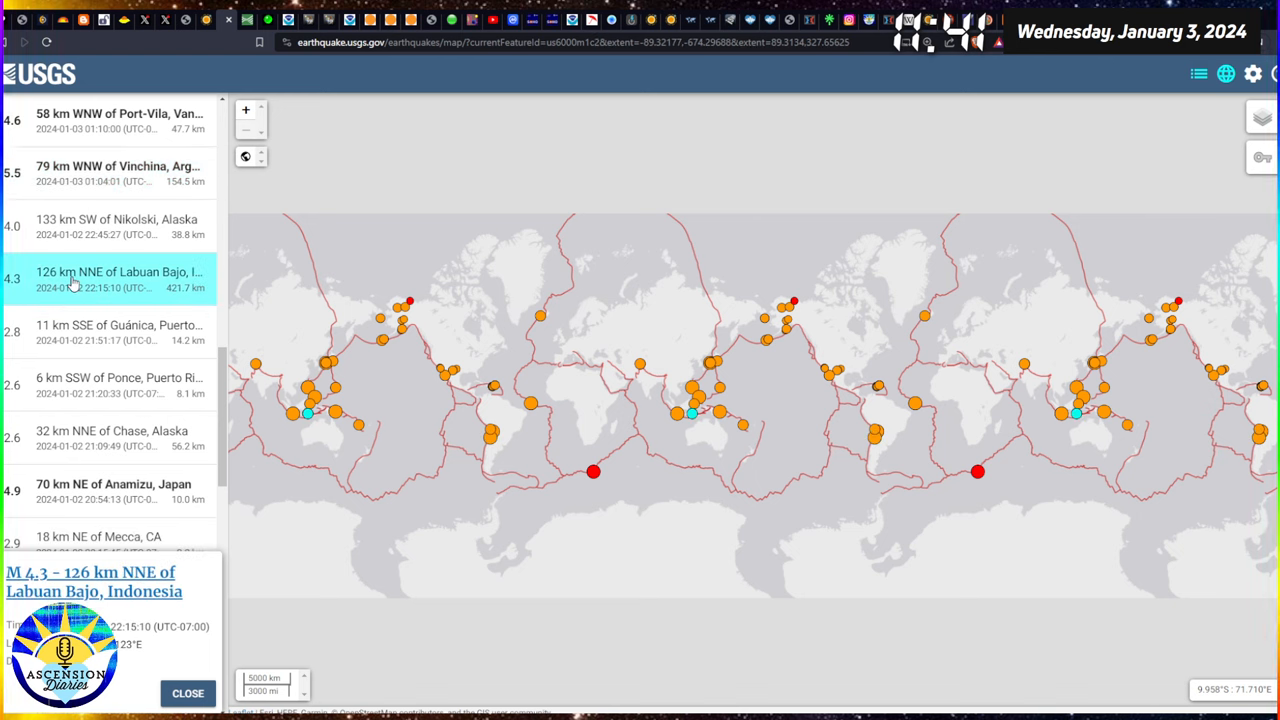
scroll(down, 3)
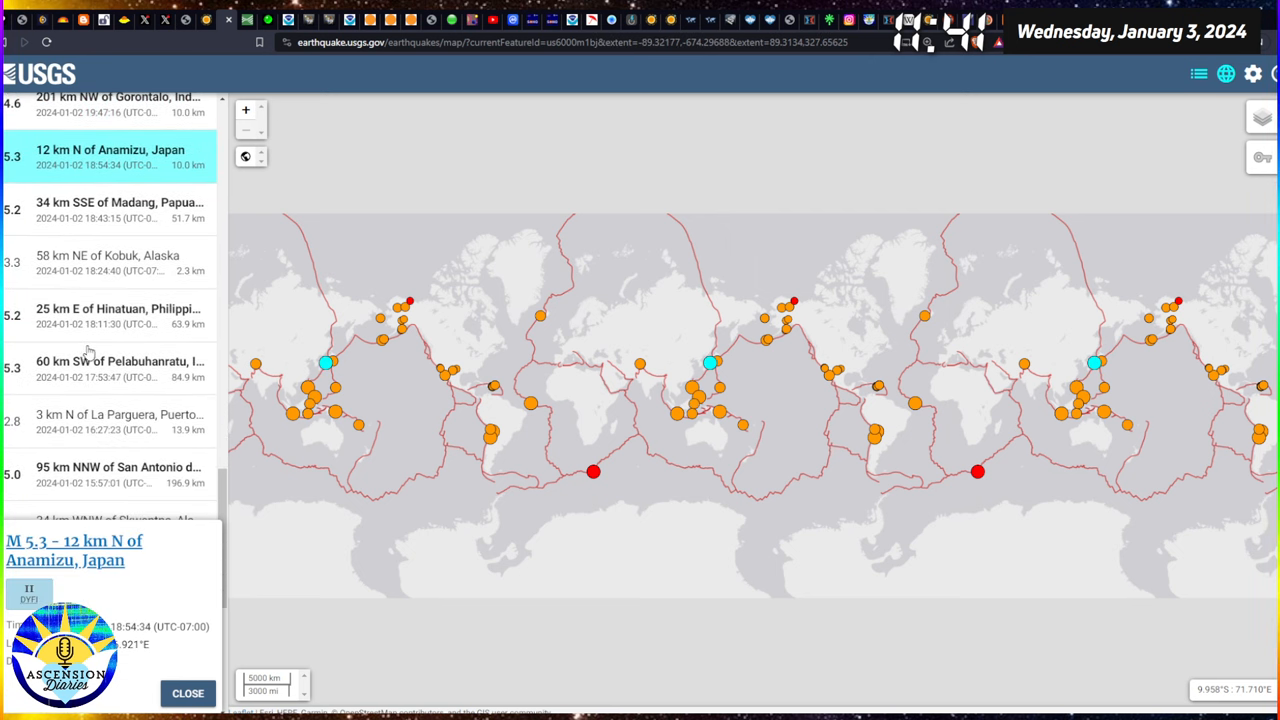
scroll(down, 3)
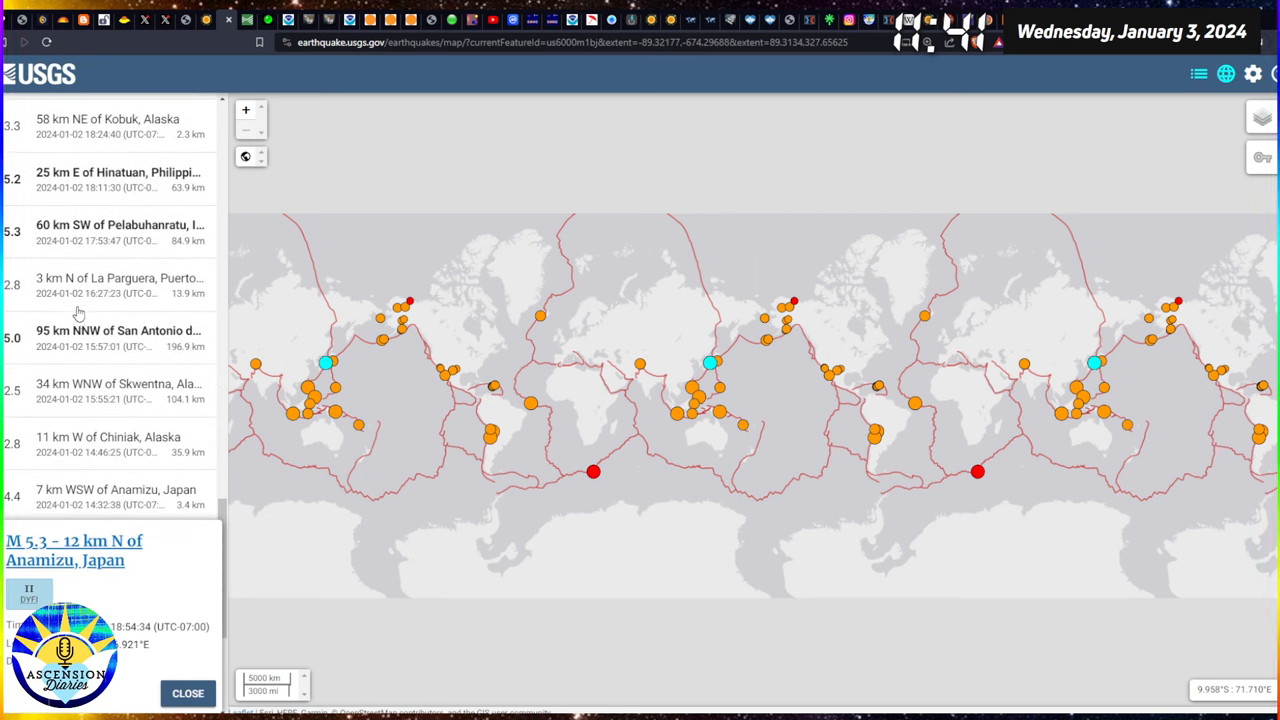
click(113, 337)
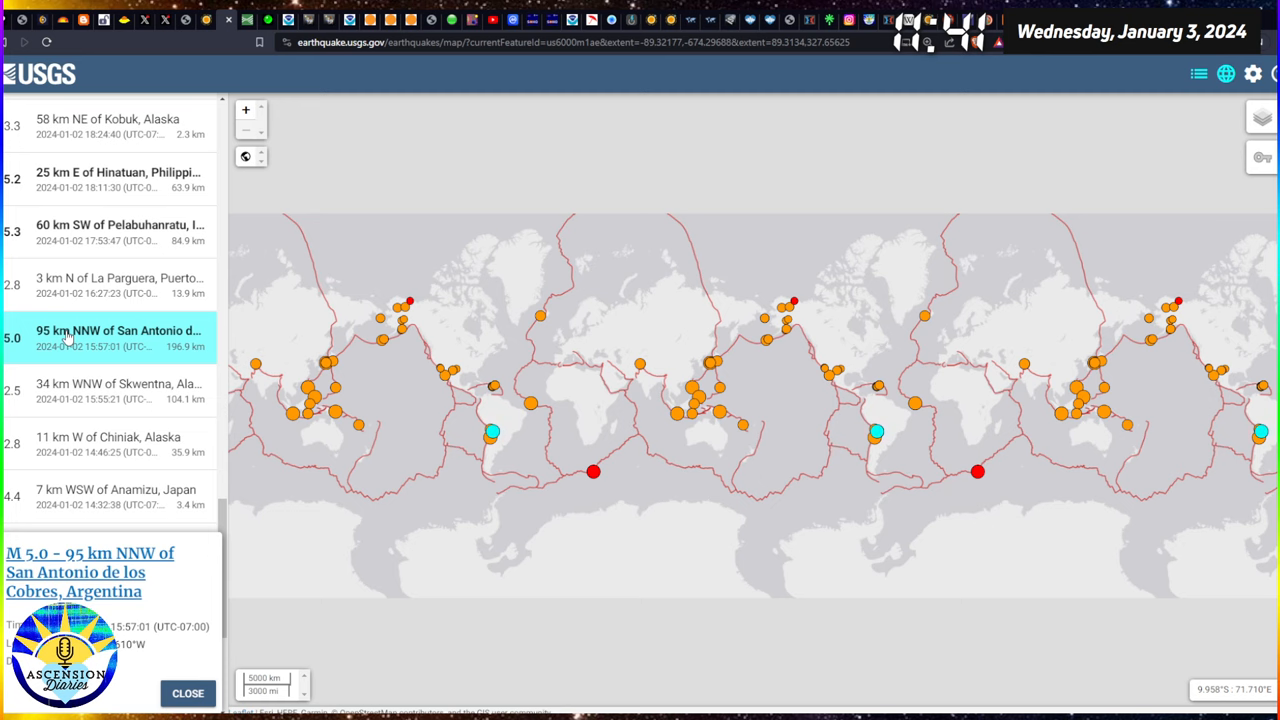
mouse_move(868, 347)
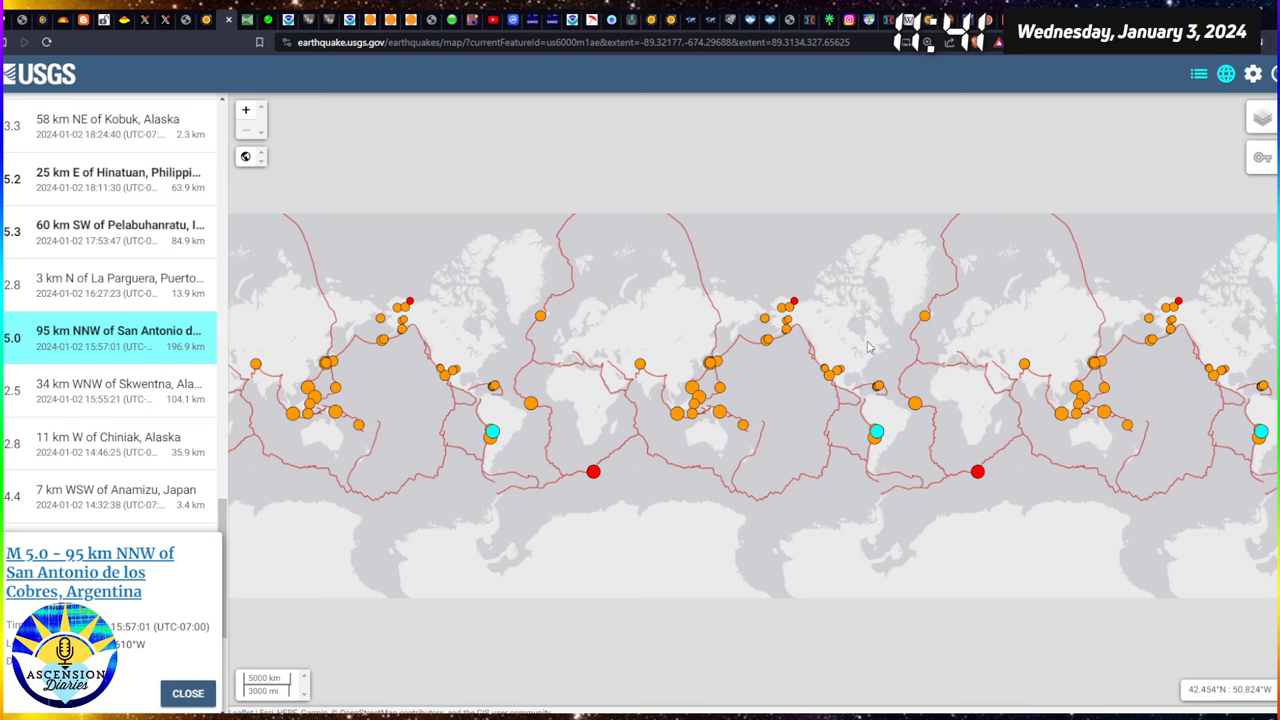
mouse_move(853, 448)
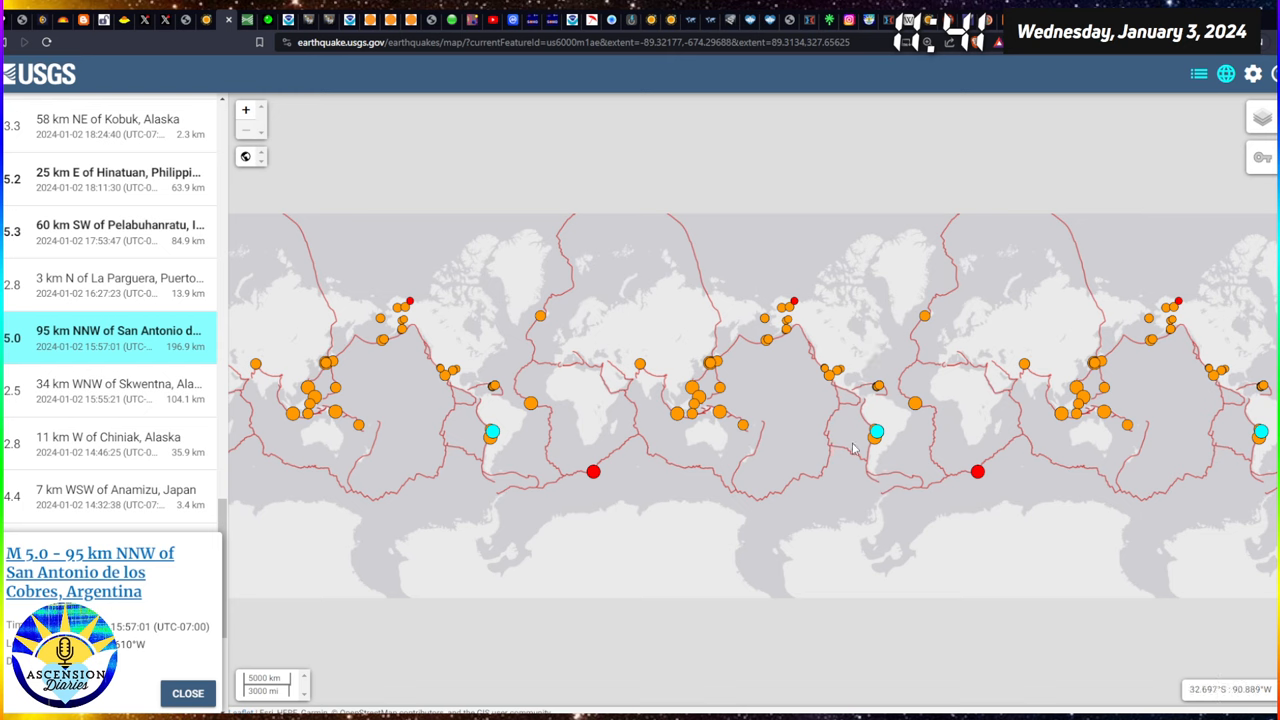
mouse_move(895, 450)
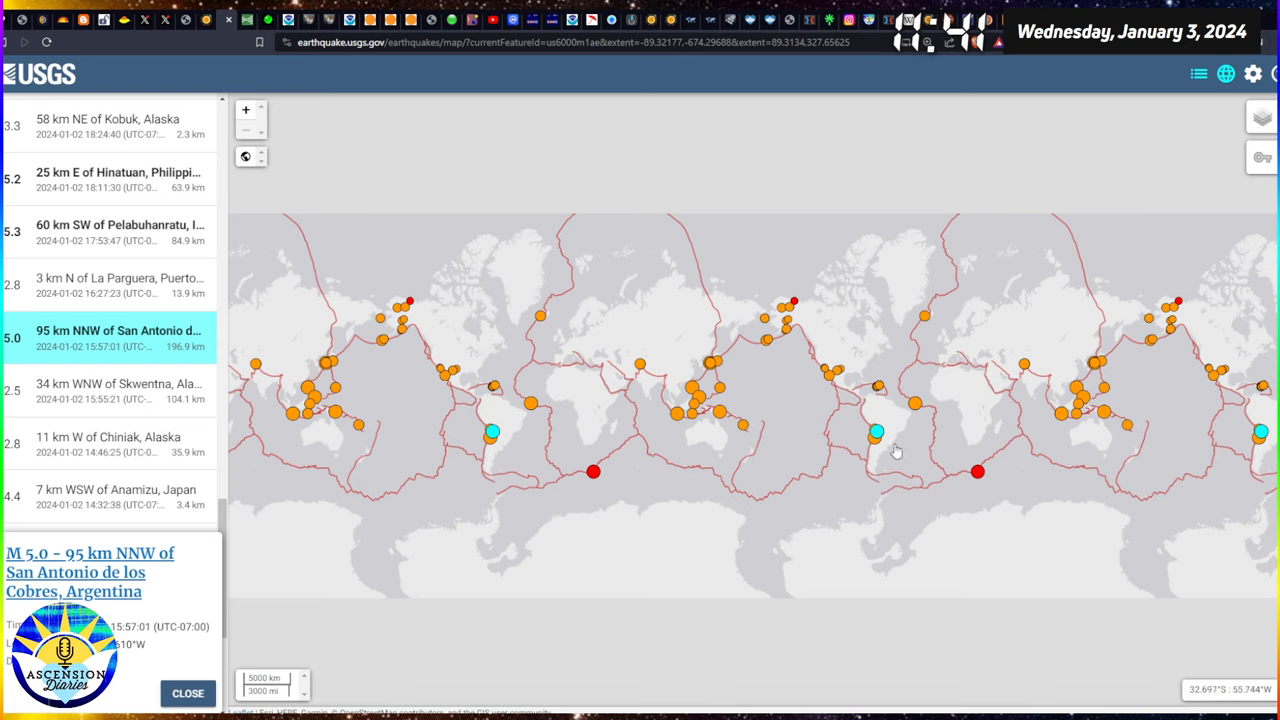
click(876, 435)
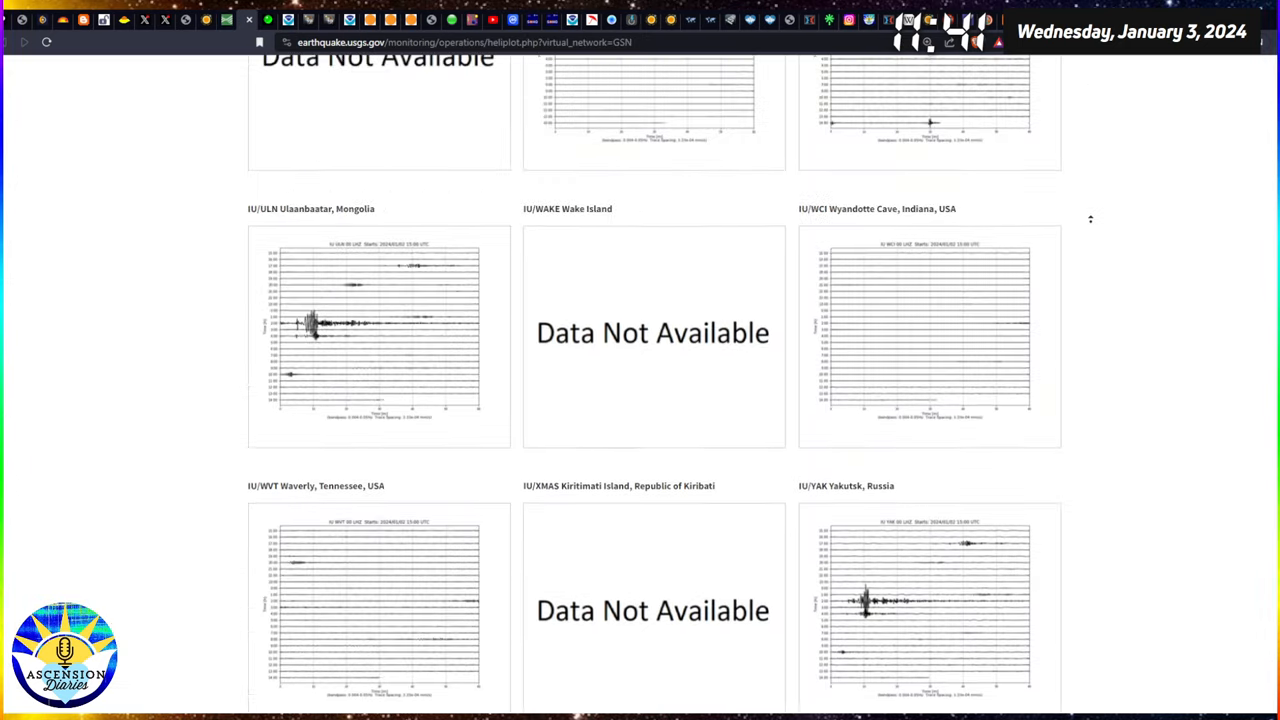
Scroll through the GSN station heliplots, comparing the strong Kabul and Port Moresby traces.
scroll(up, 3)
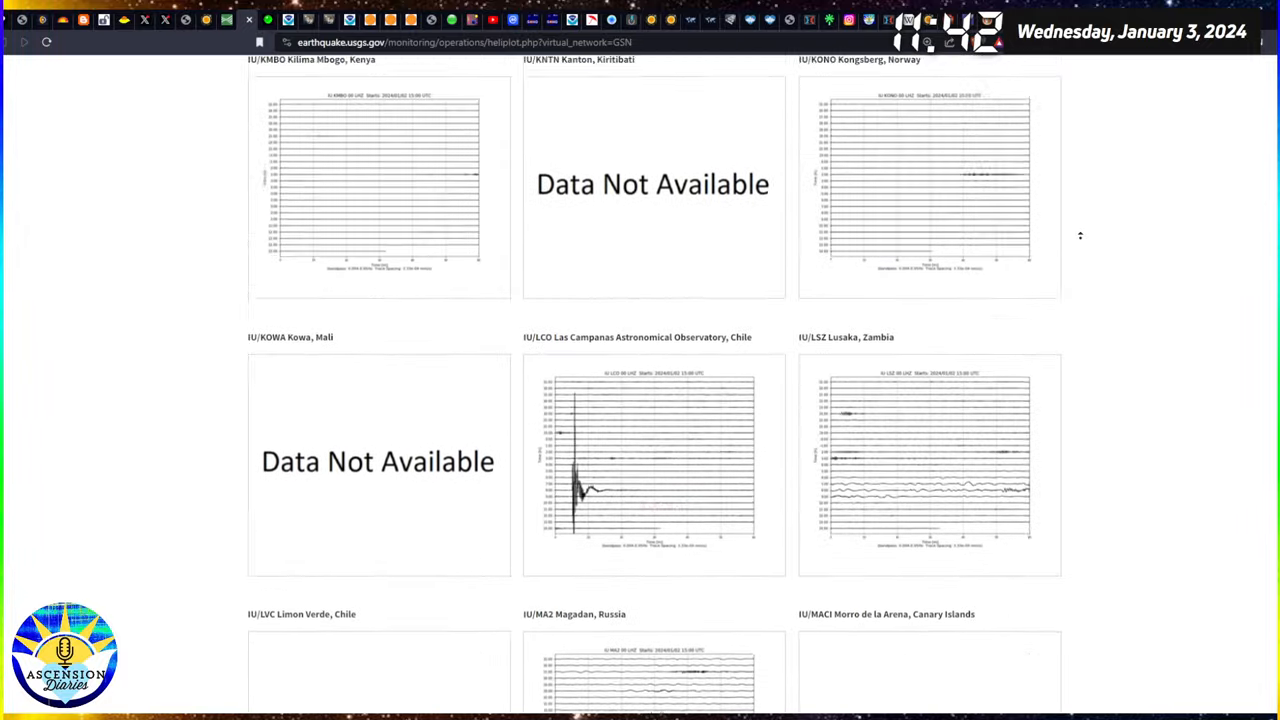
scroll(up, 3)
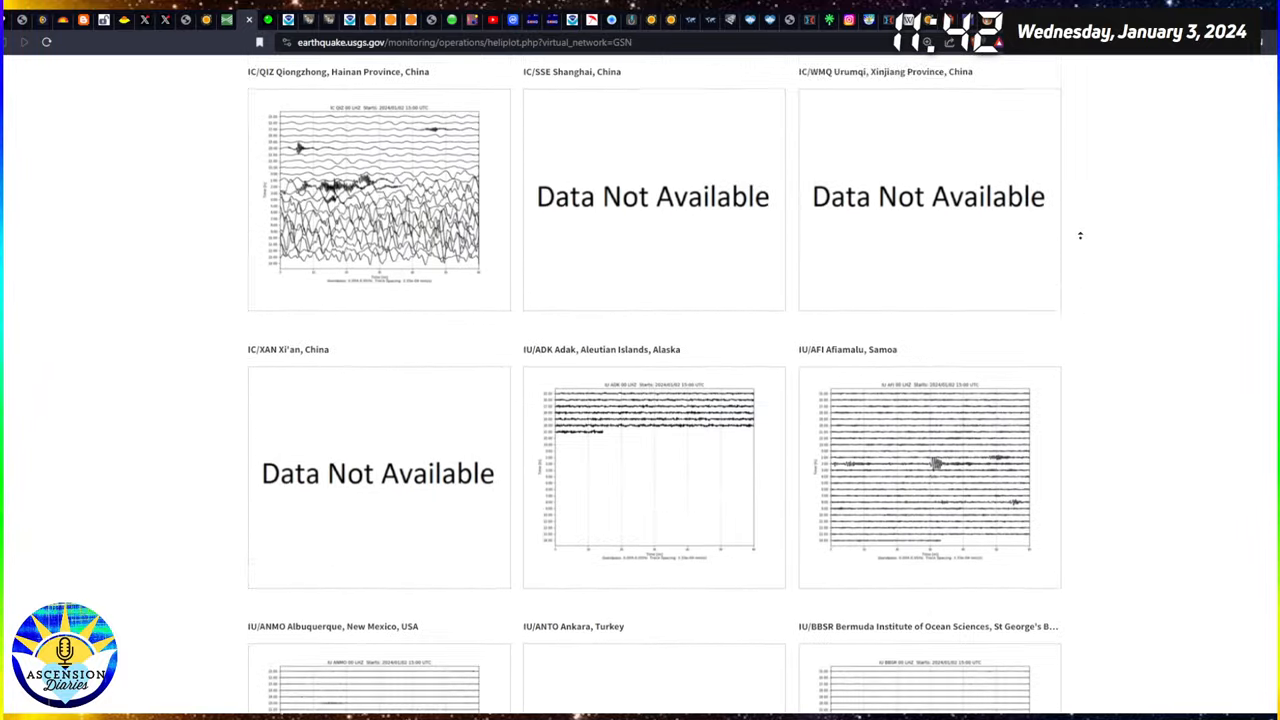
scroll(down, 3)
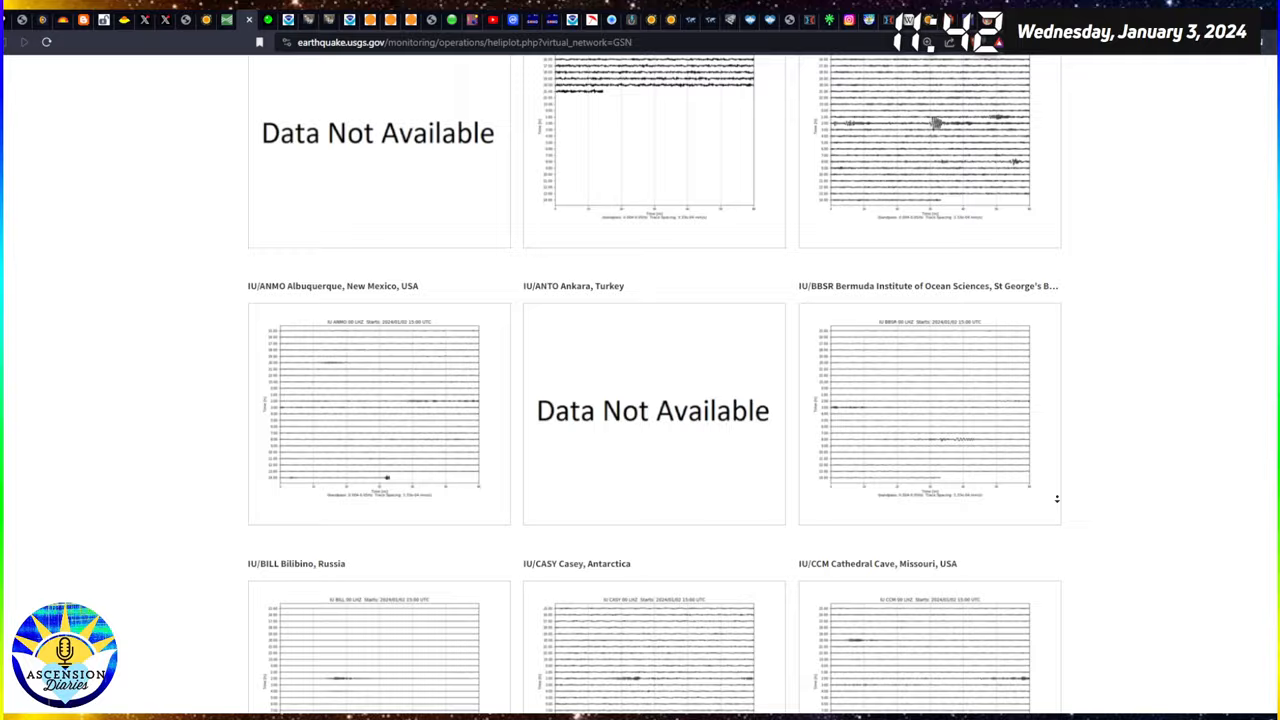
scroll(down, 3)
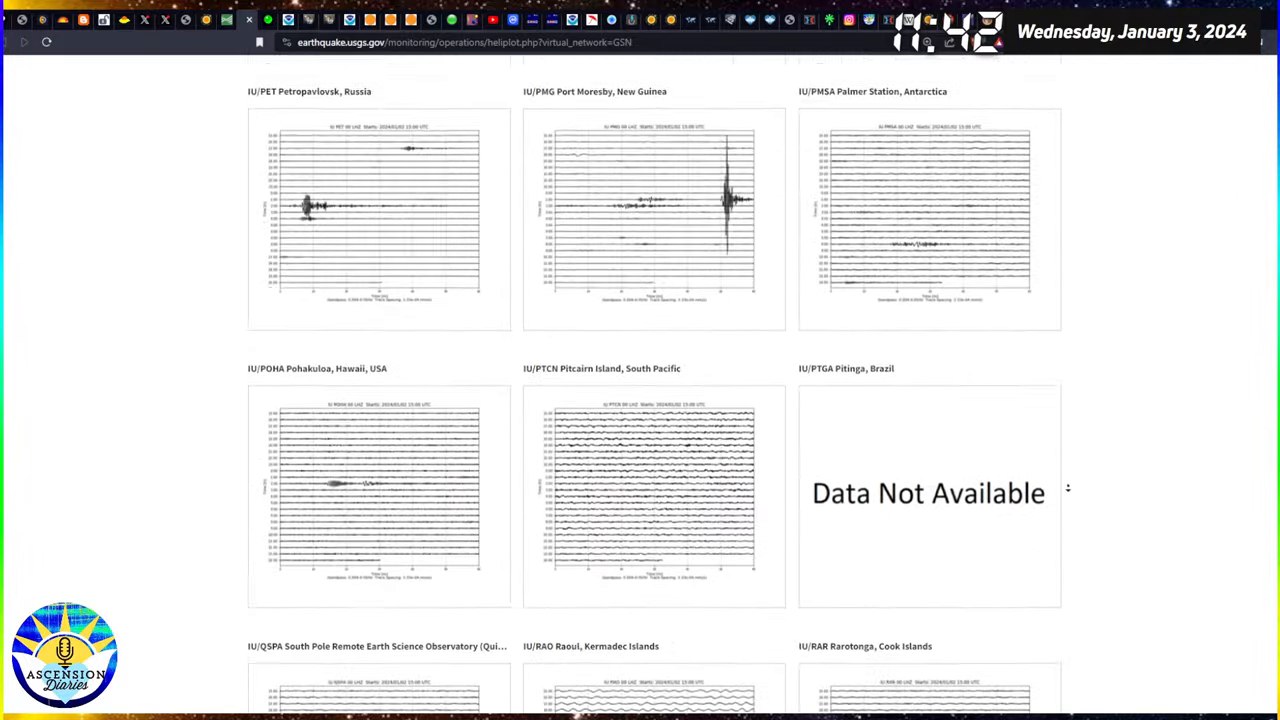
scroll(up, 3)
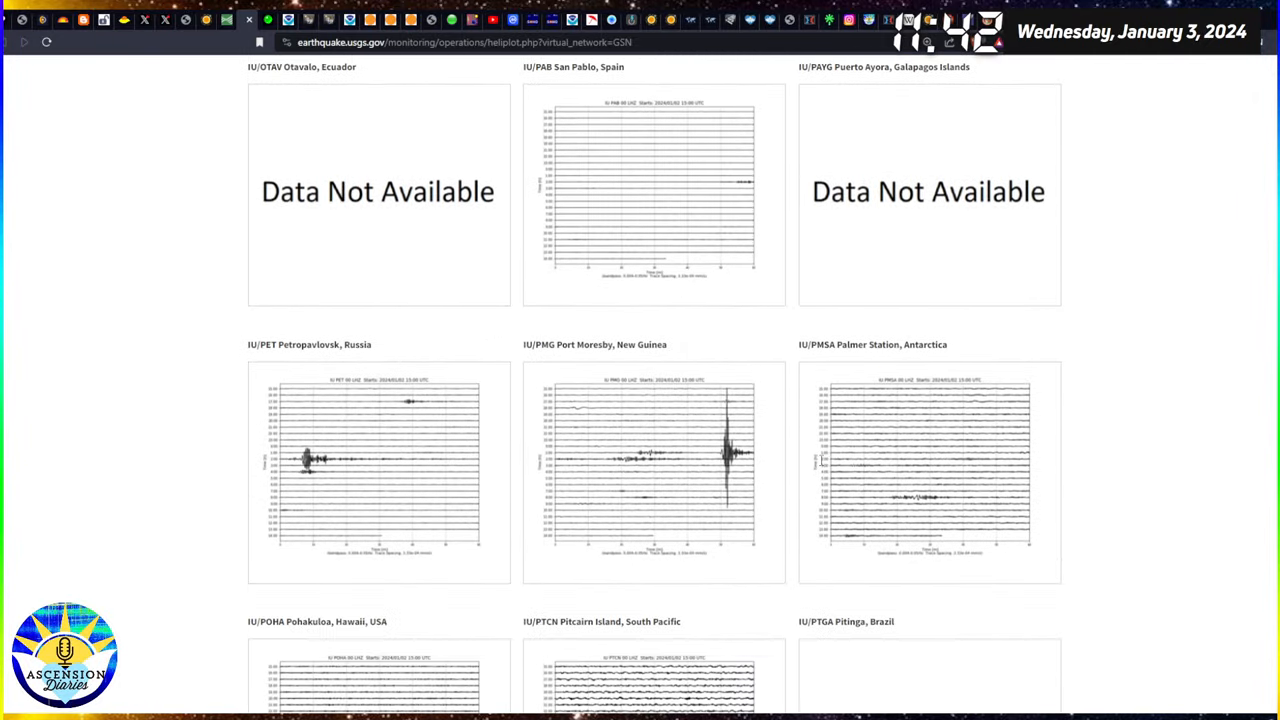
scroll(down, 3)
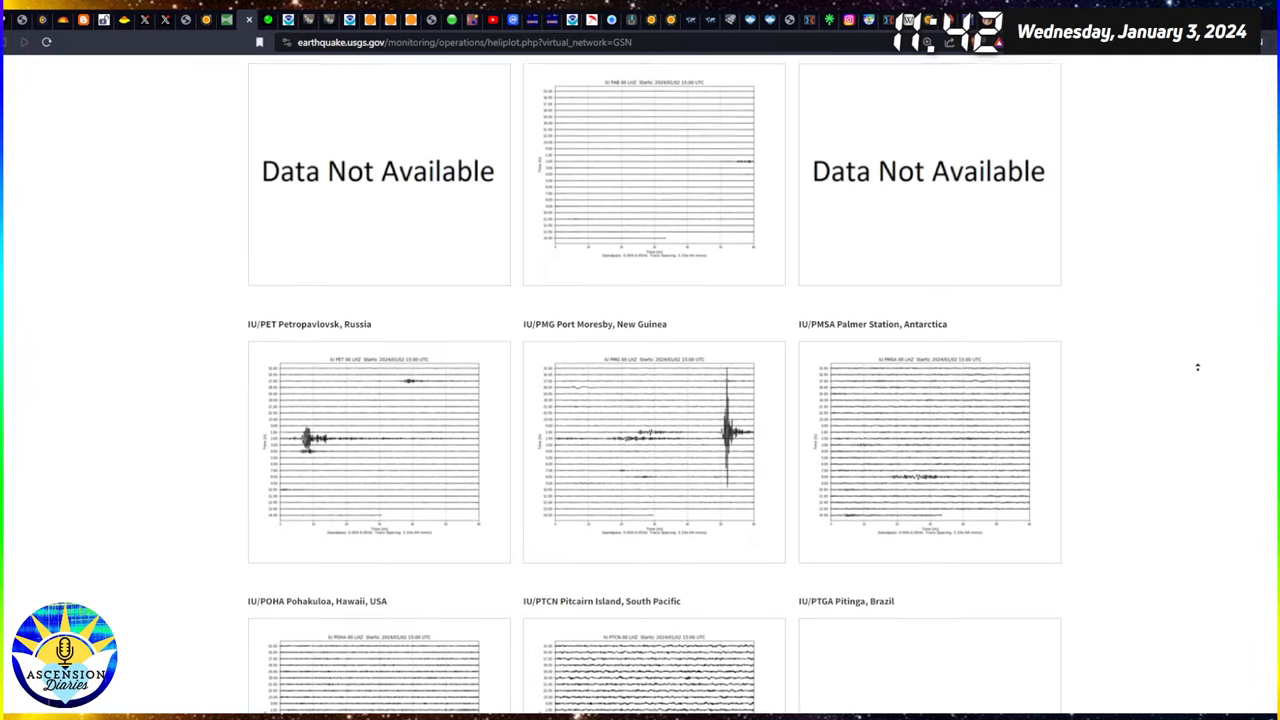
scroll(up, 3)
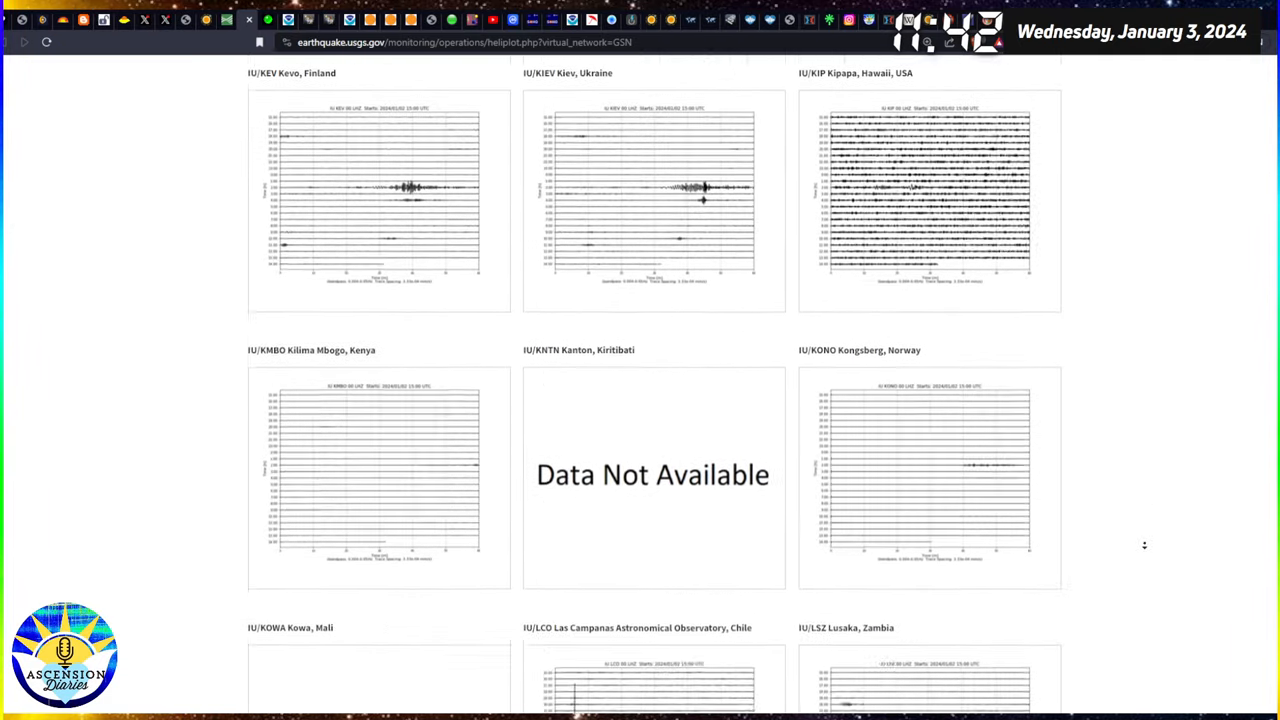
scroll(down, 3)
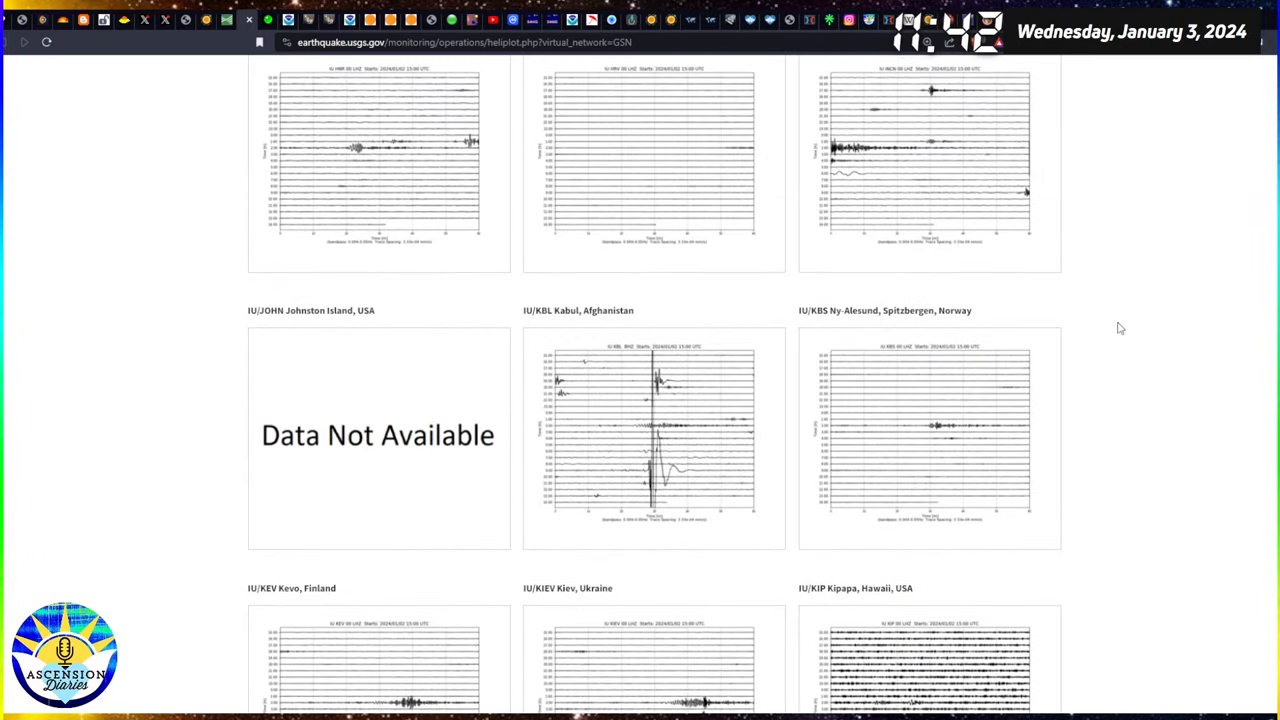
scroll(up, 3)
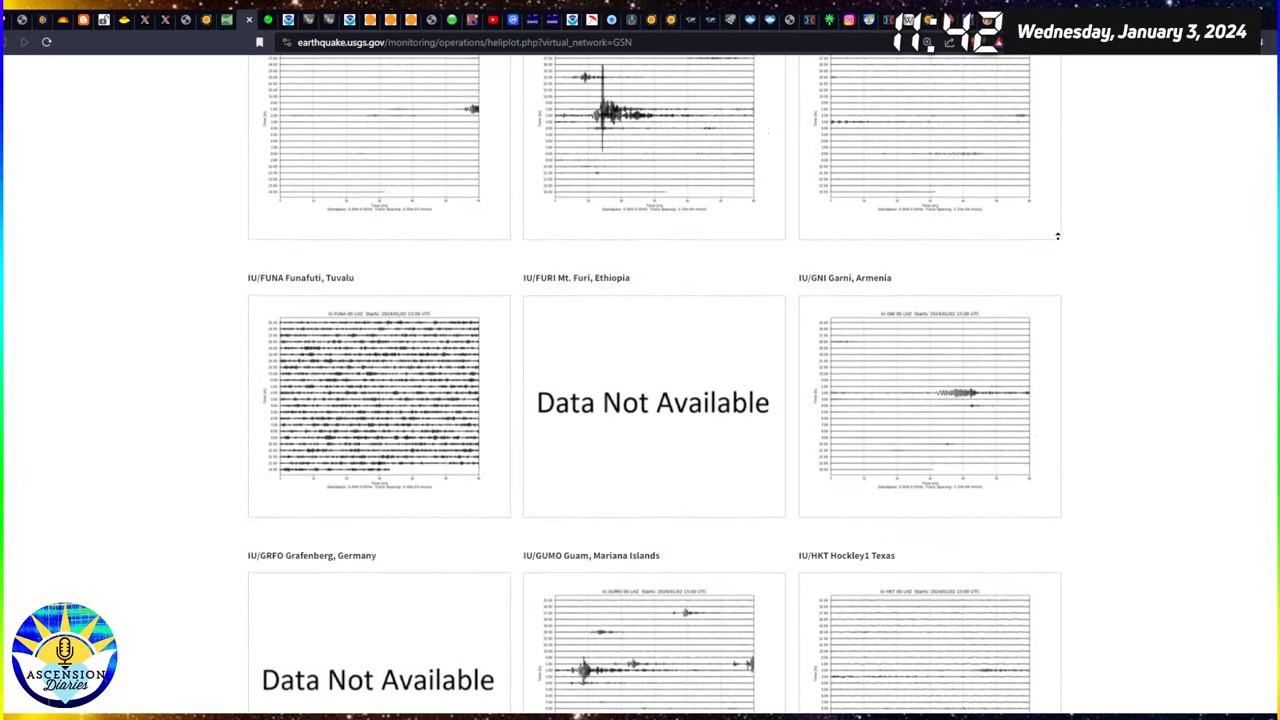
scroll(up, 3)
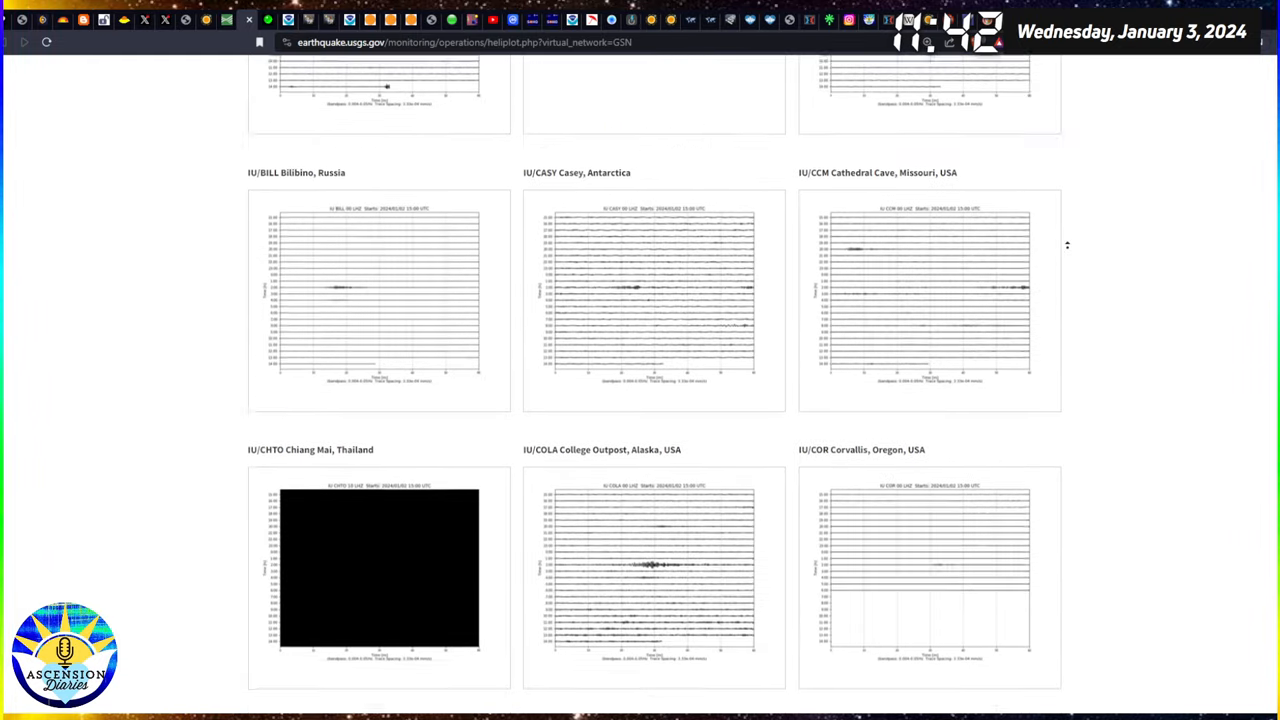
scroll(down, 3)
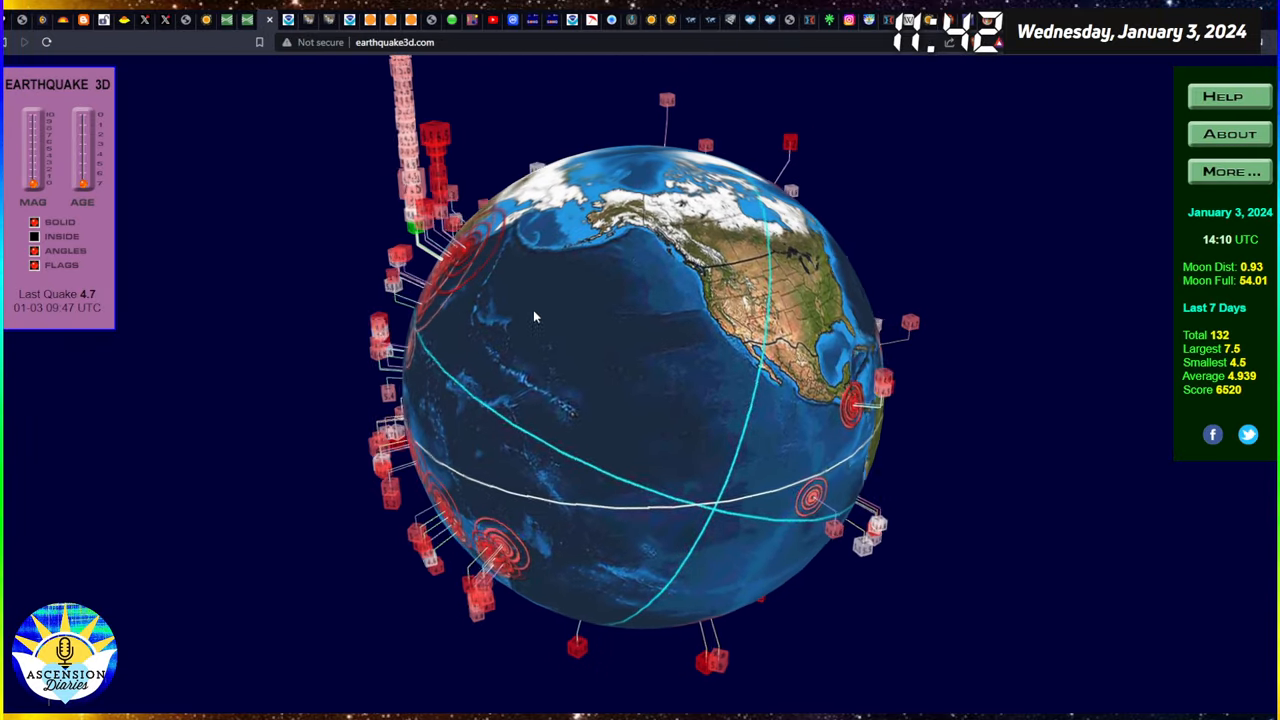
Rotate the Earthquake 3D globe from the Pacific to Antarctica and then Asia.
drag(535, 317, 660, 397)
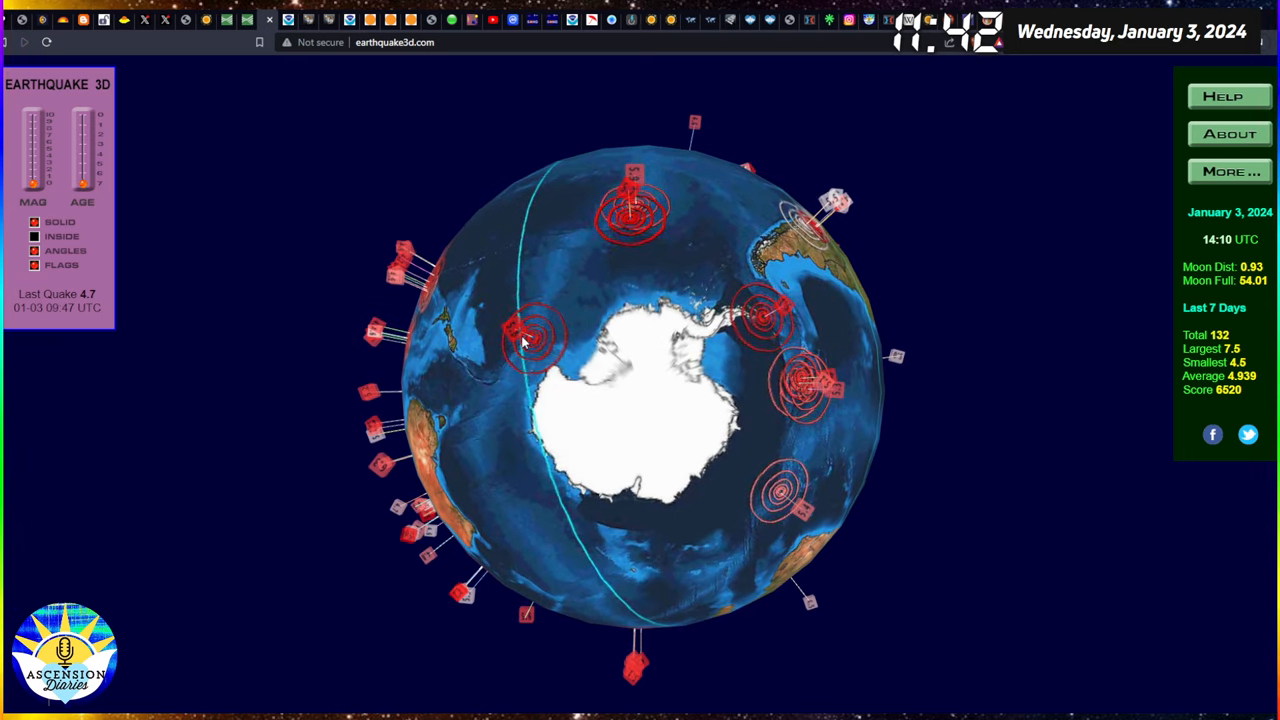
click(525, 330)
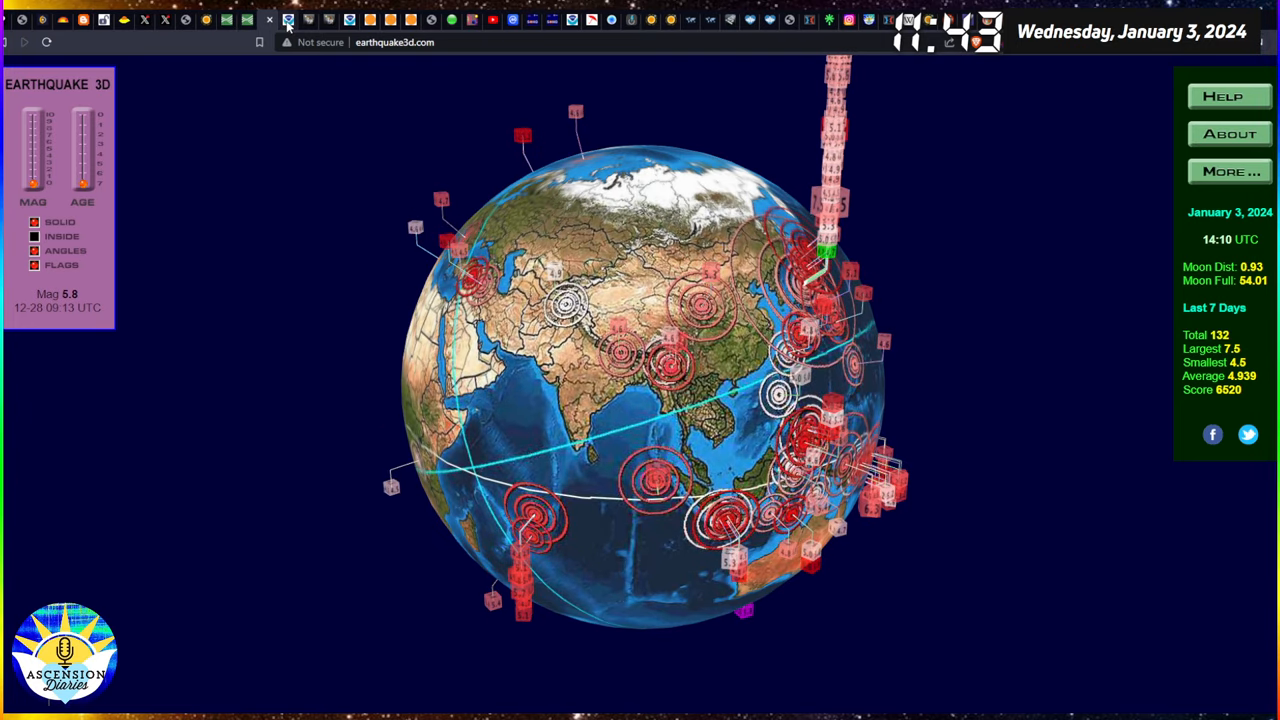
click(310, 19)
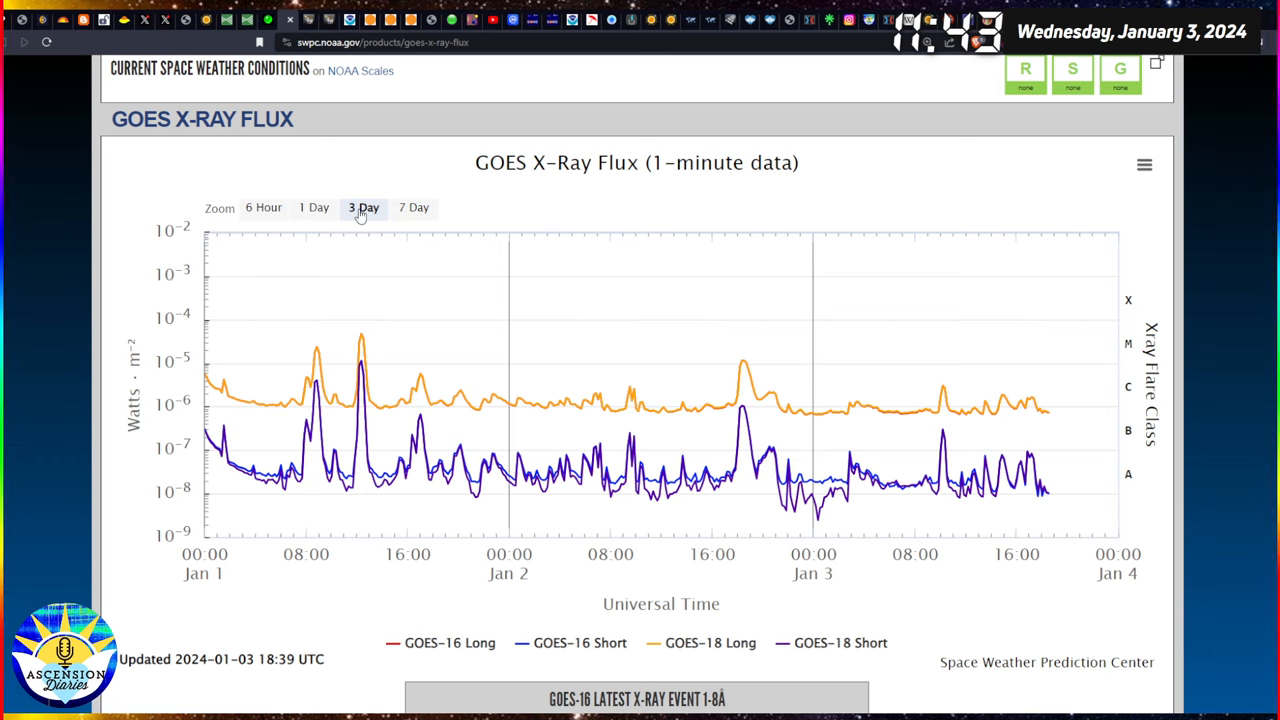
Switch the GOES X-ray flux chart through 1-day, 3-day and 7-day ranges.
click(313, 207)
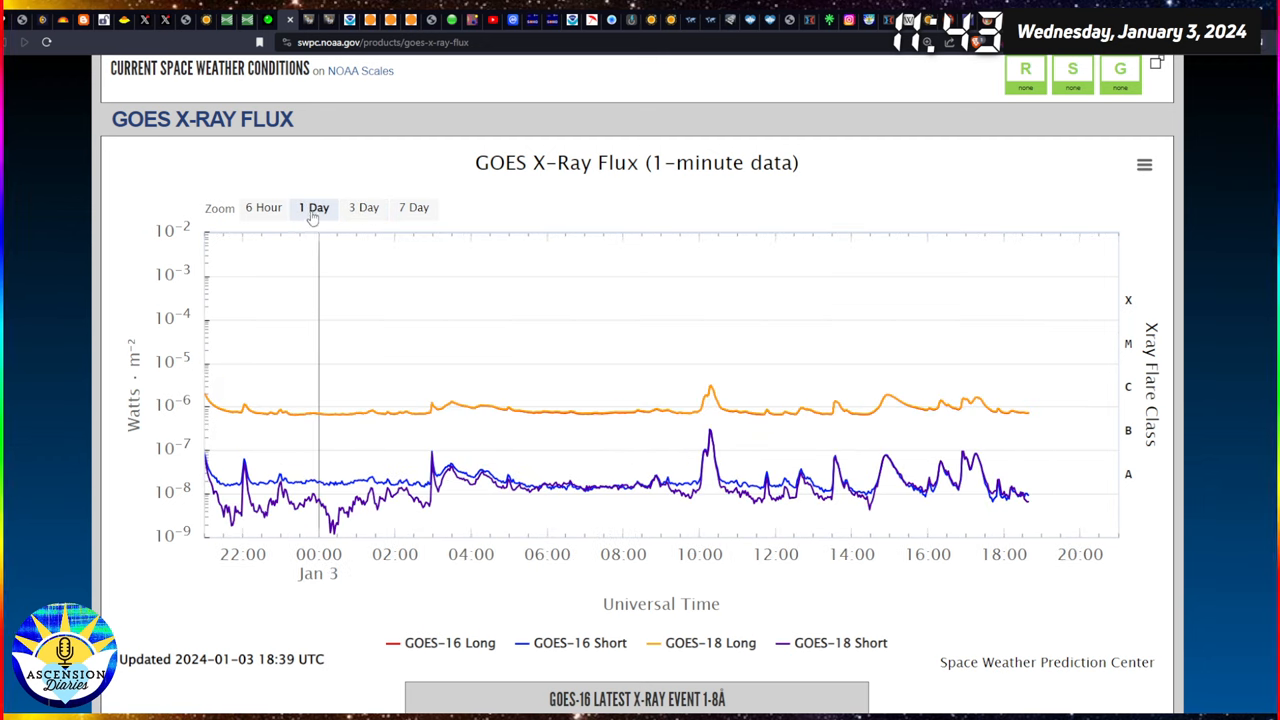
mouse_move(363, 207)
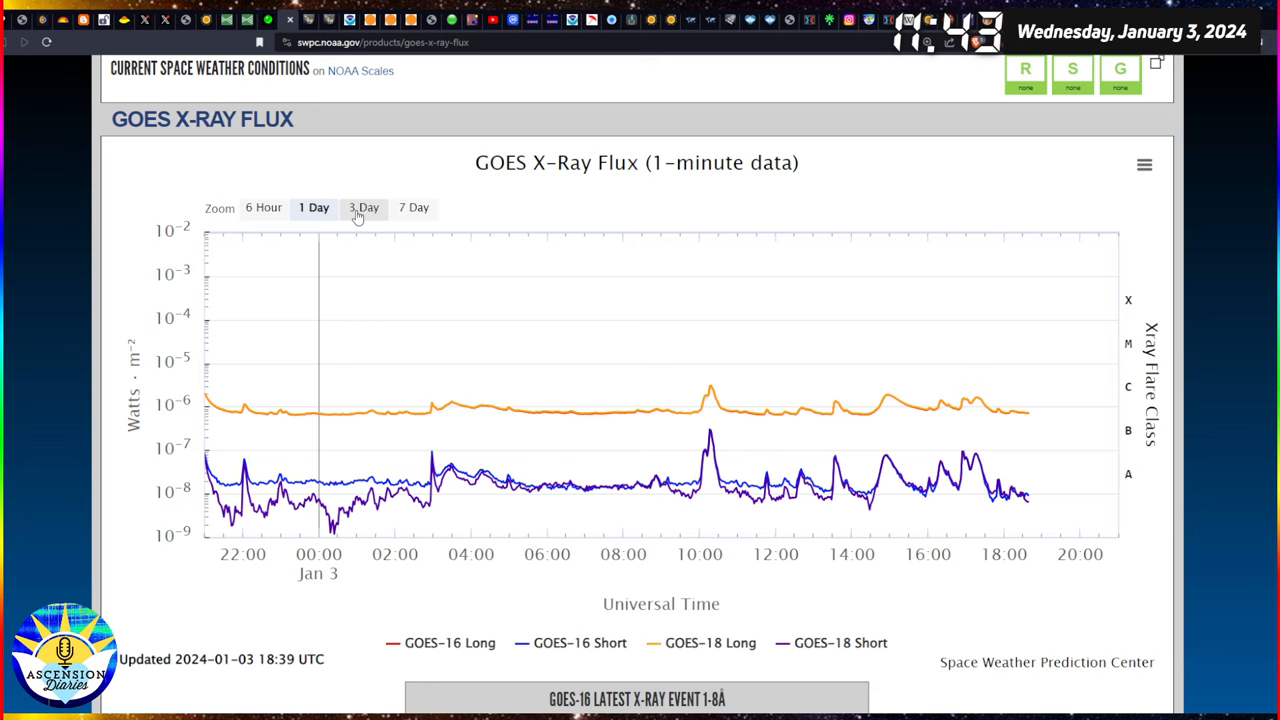
click(363, 207)
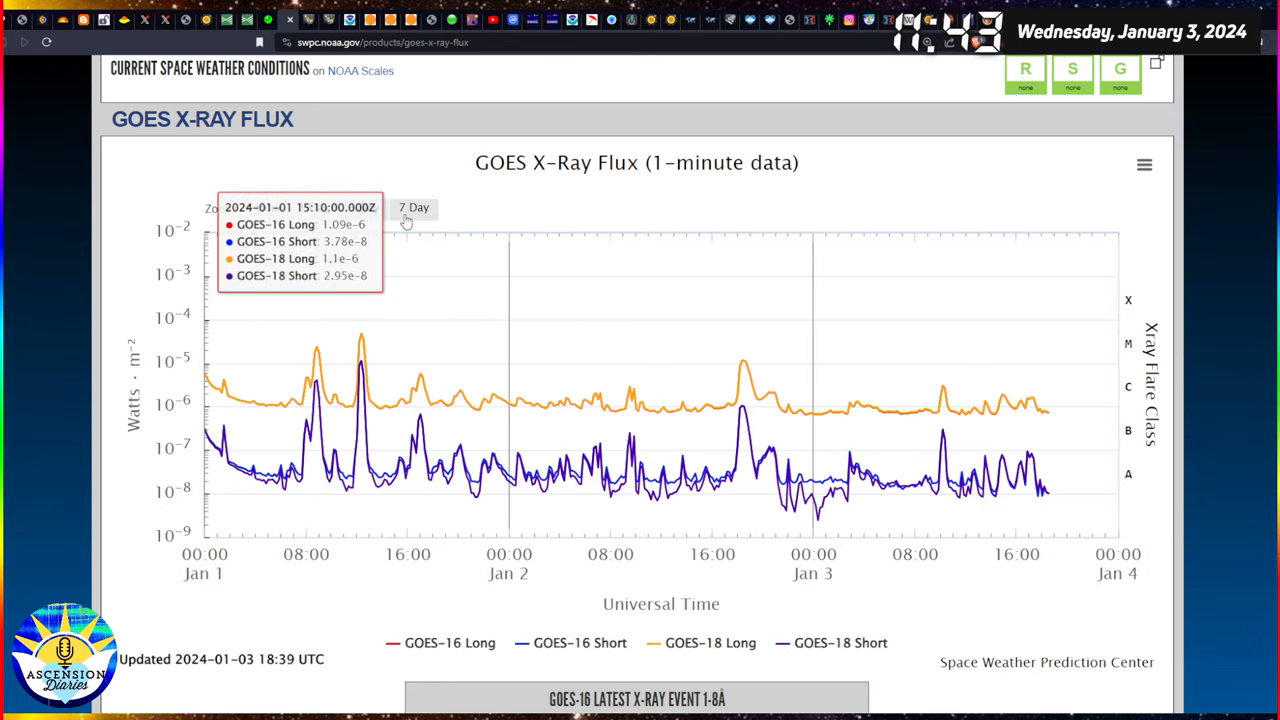
click(413, 208)
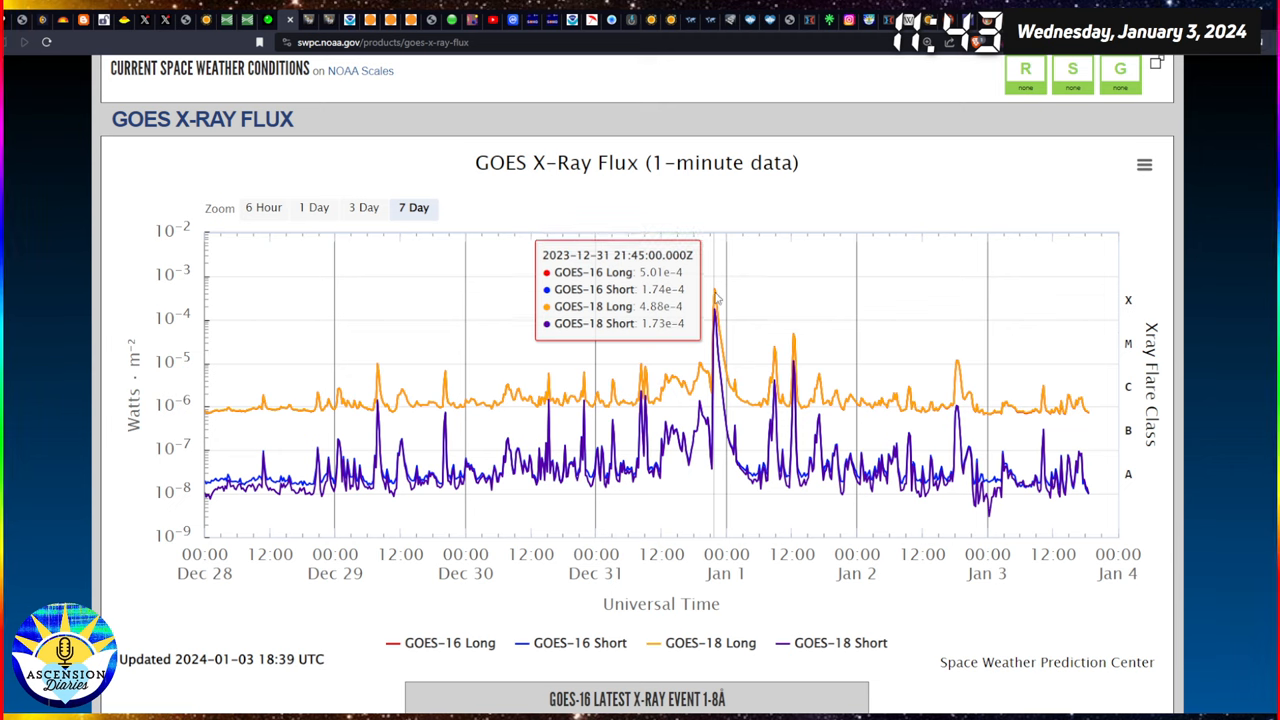
mouse_move(792, 340)
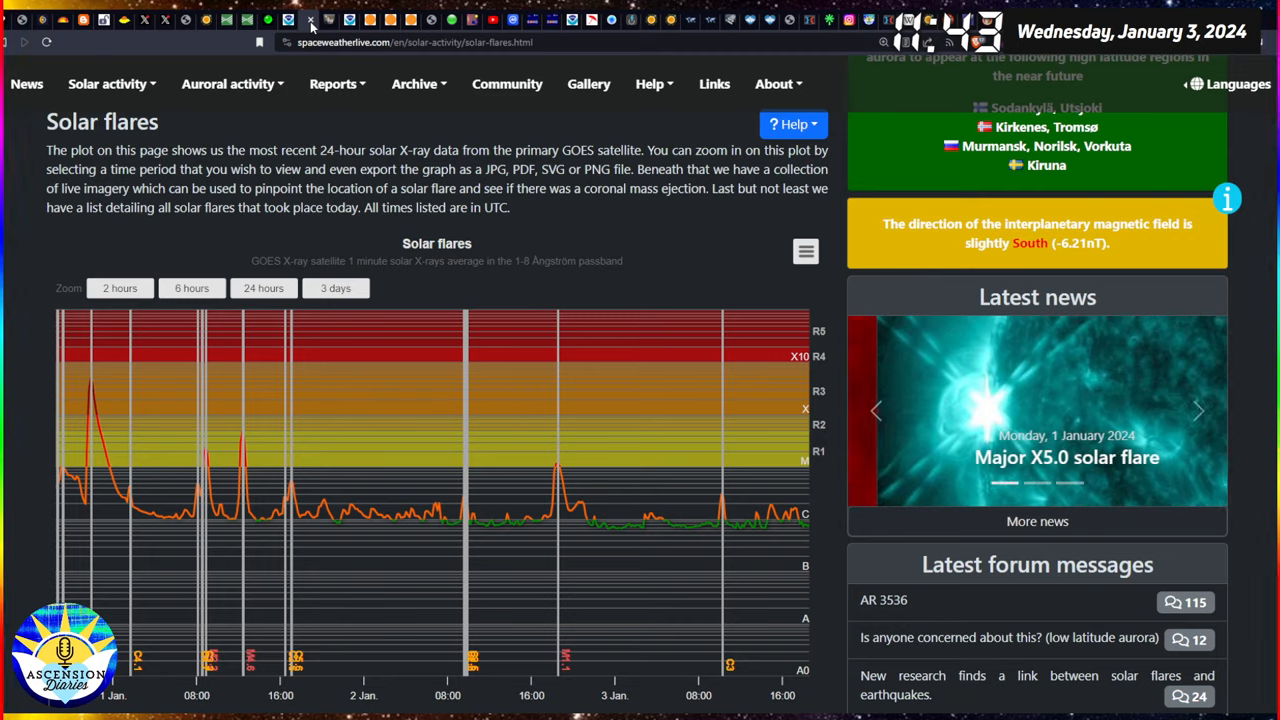
Bring up the SolarHam coronal hole map for January 3, 2024.
click(348, 20)
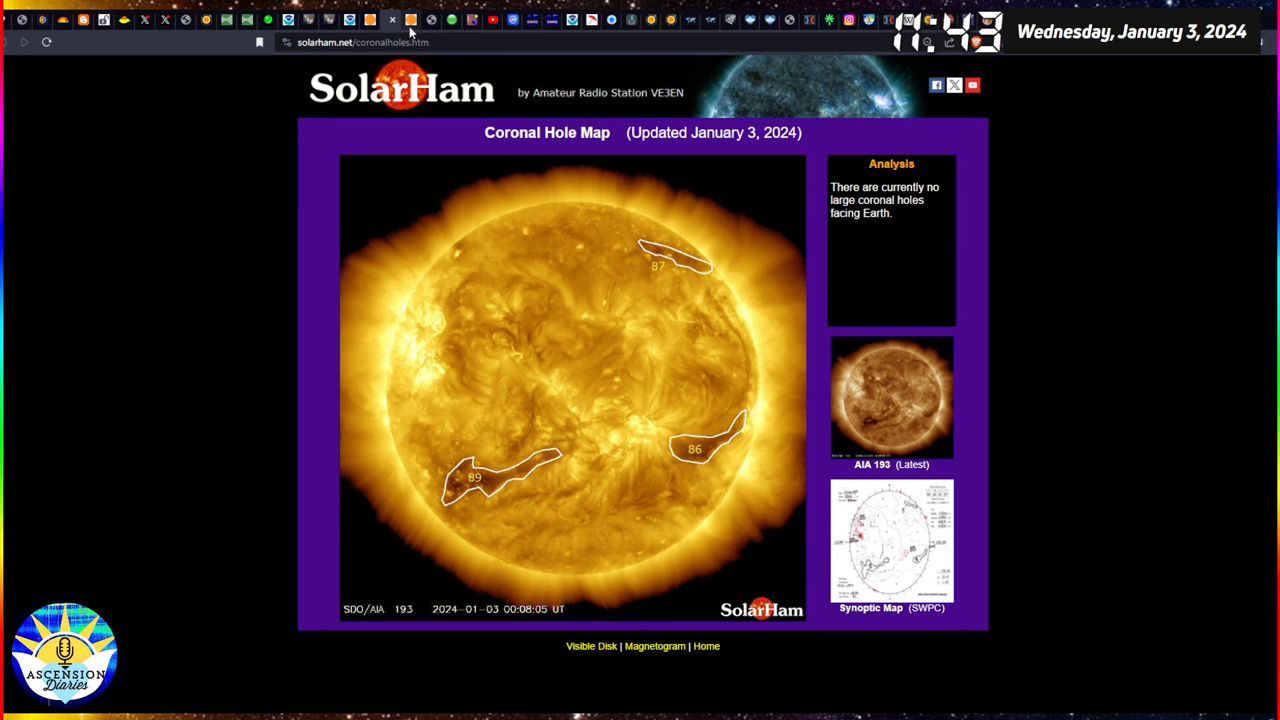
Bring up the Global Consciousness Project GCP Dot page with its 24-hour graph.
click(654, 645)
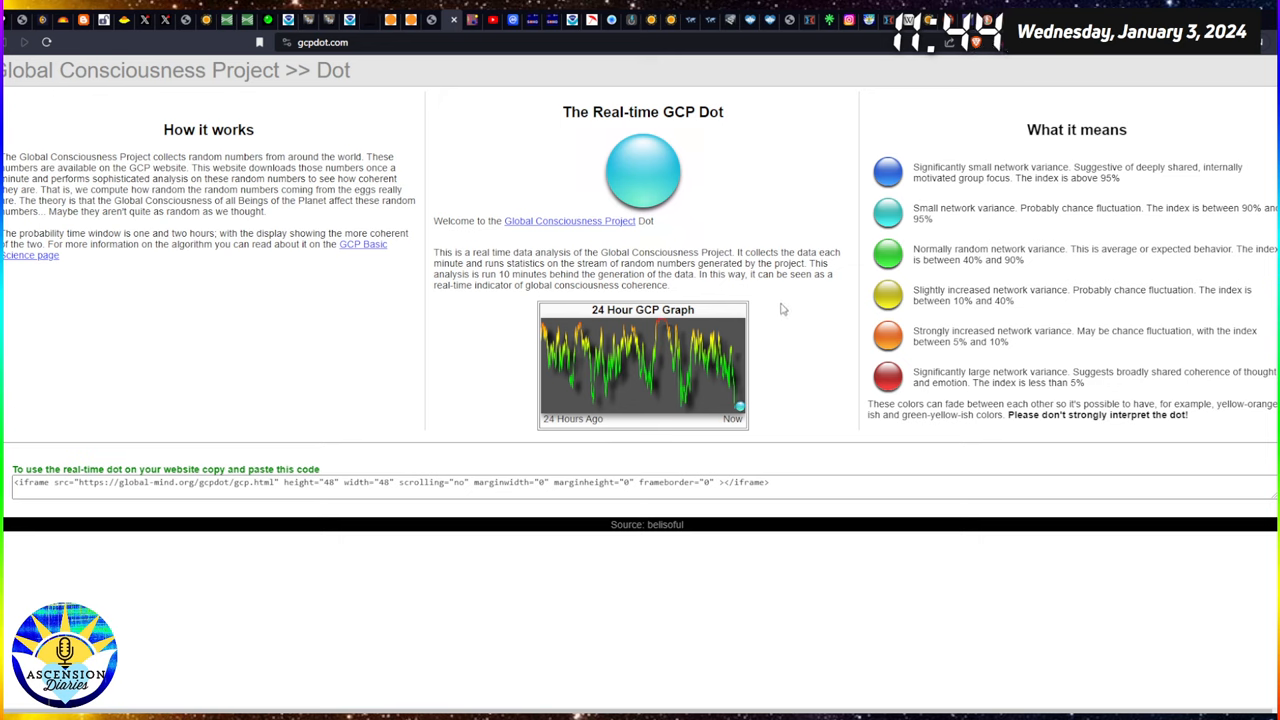
mouse_move(794, 321)
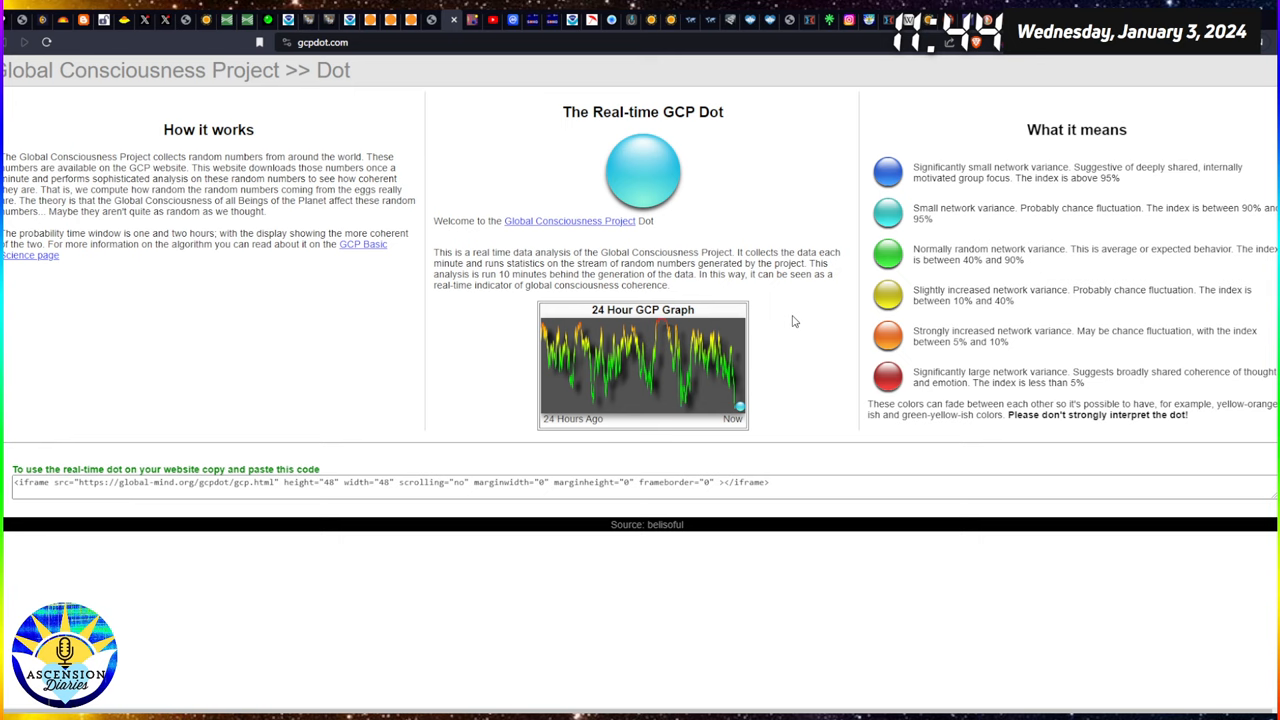
mouse_move(785, 397)
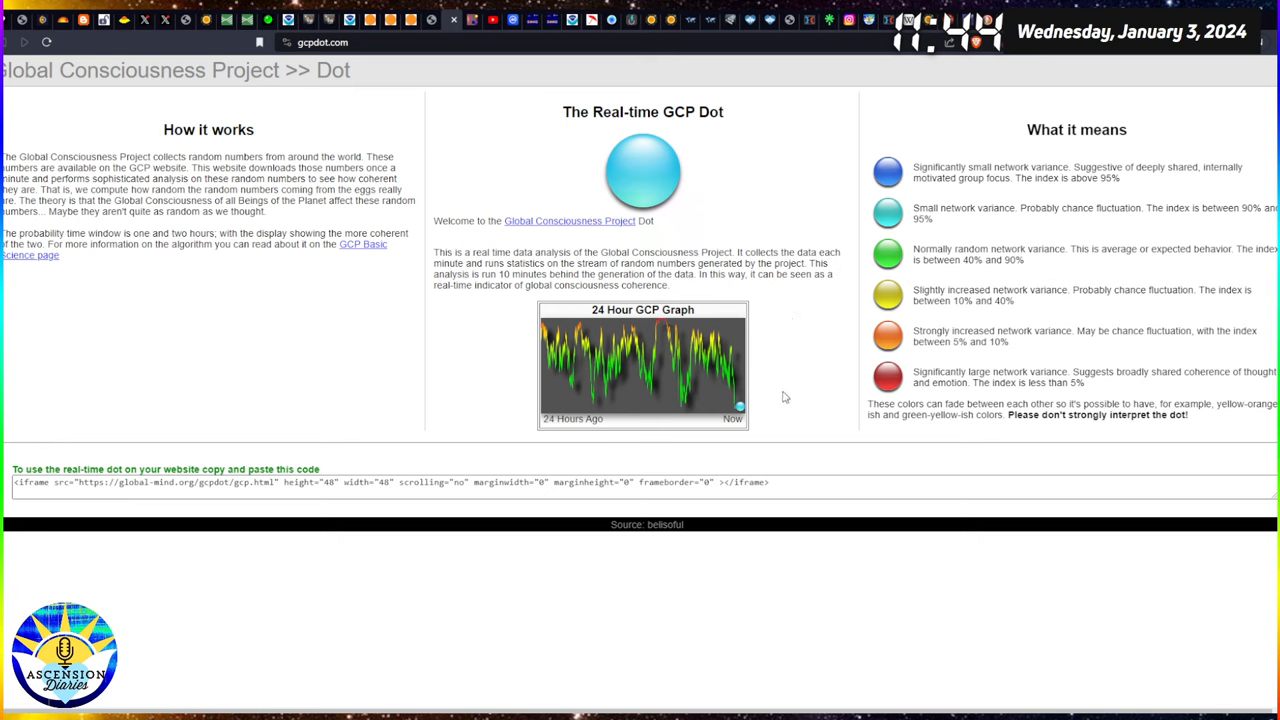
mouse_move(714, 230)
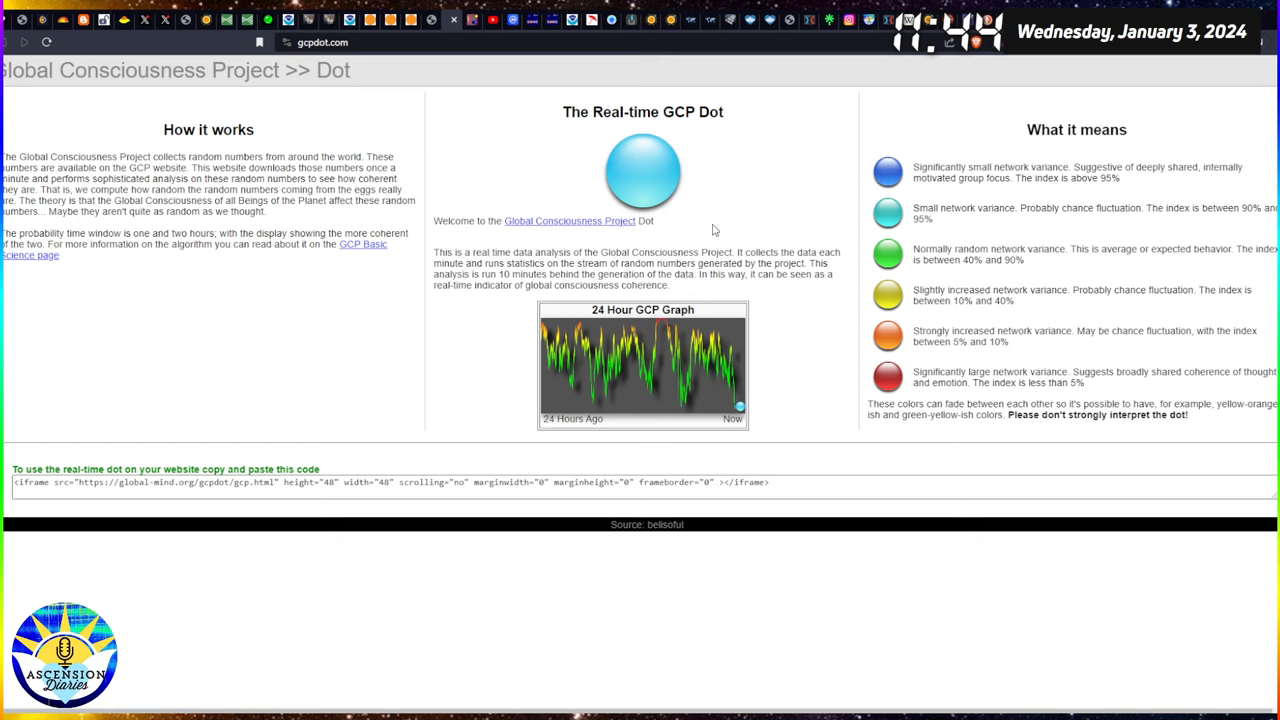
mouse_move(794, 230)
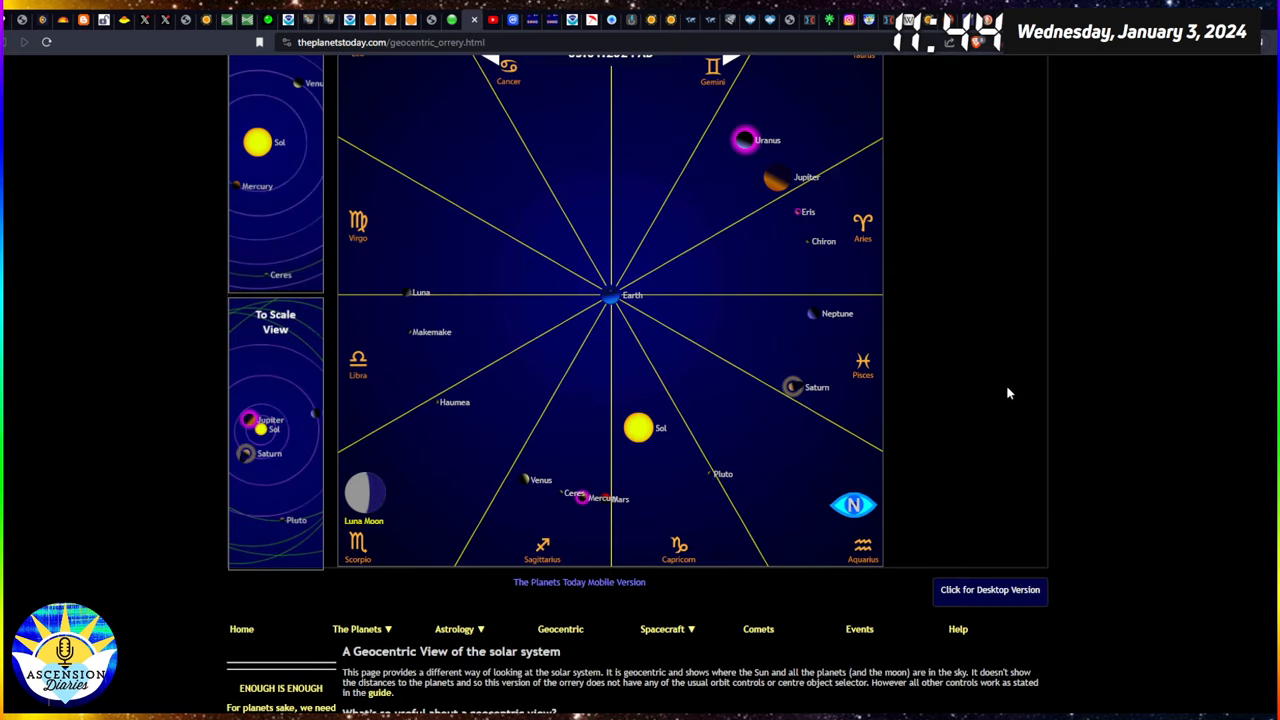
mouse_move(618, 320)
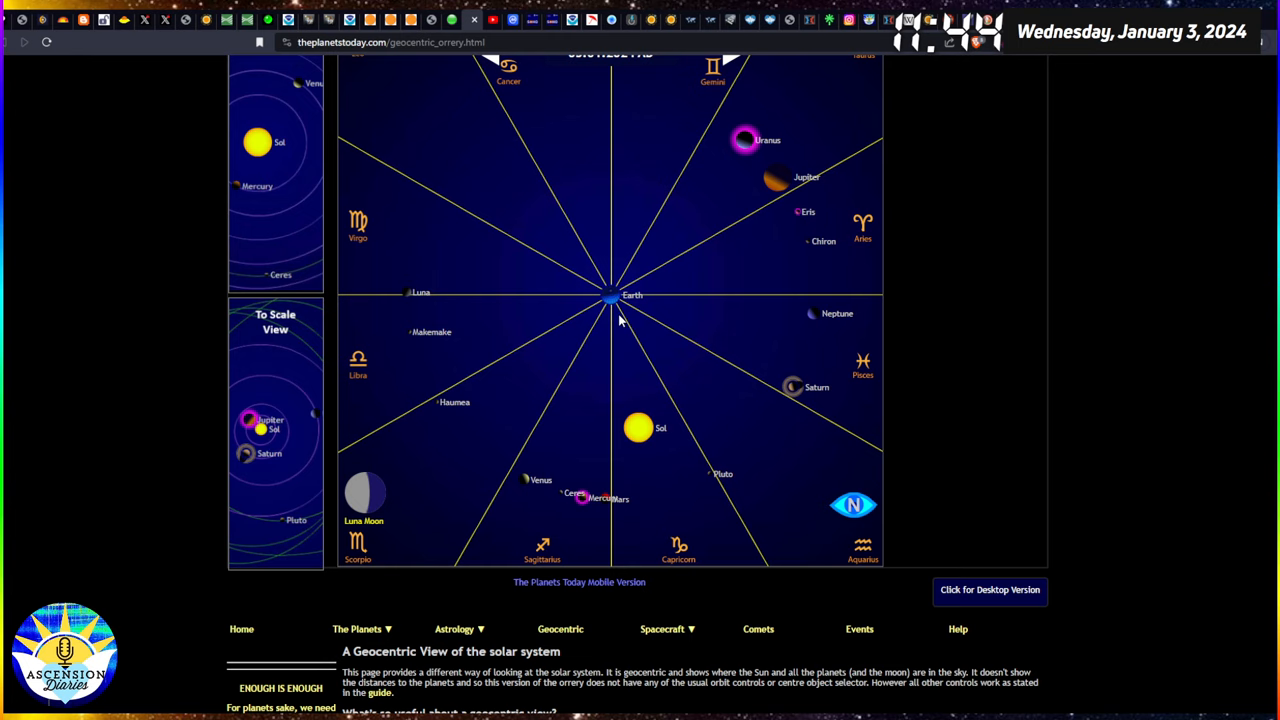
mouse_move(620, 514)
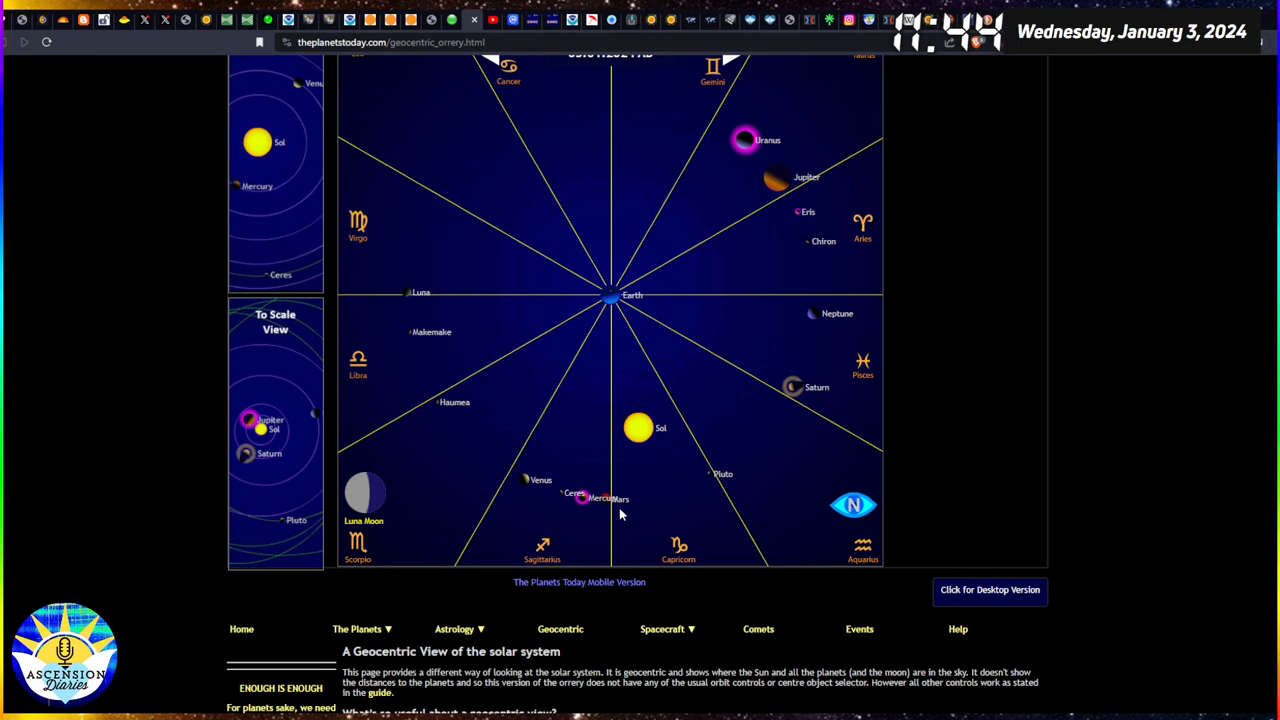
mouse_move(540, 503)
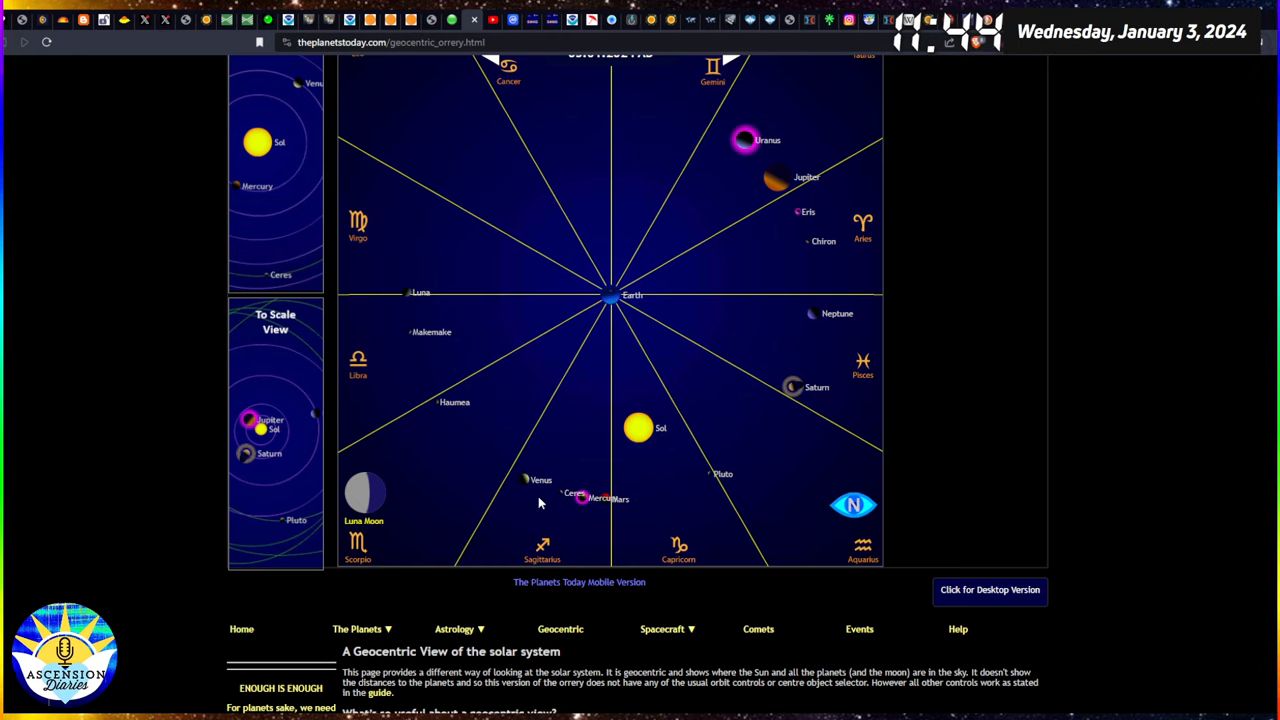
mouse_move(623, 442)
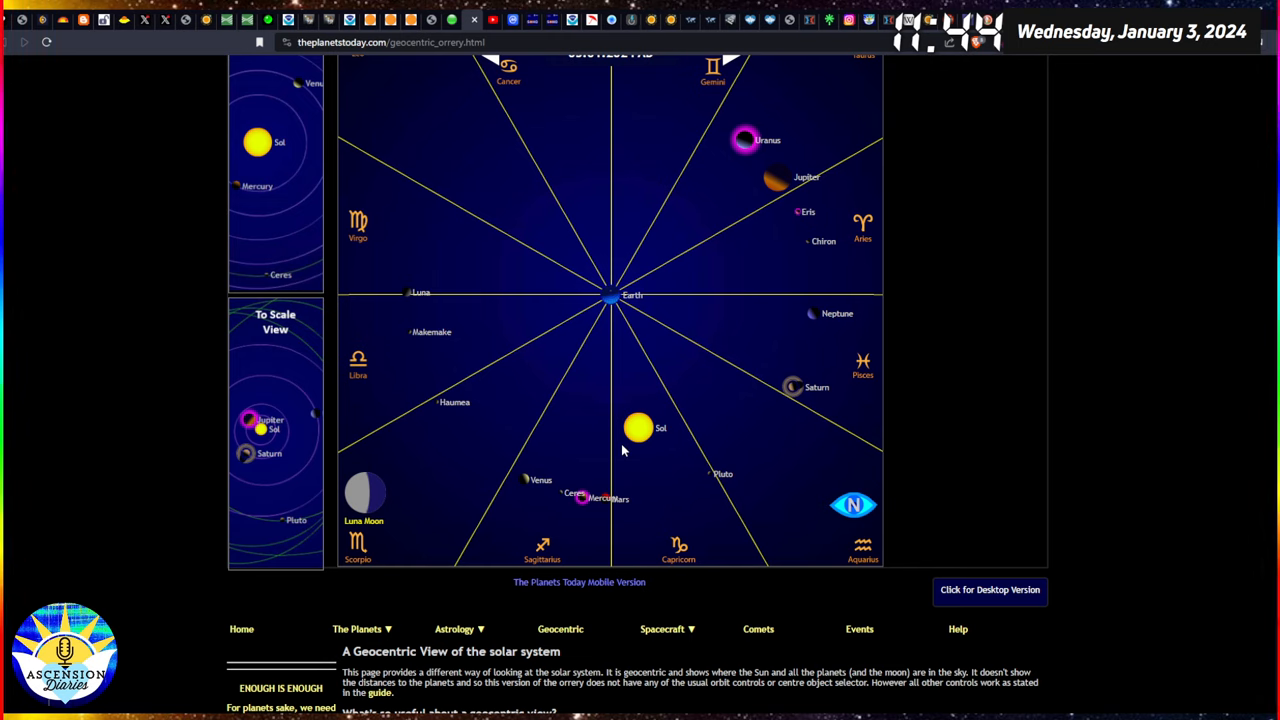
mouse_move(620, 385)
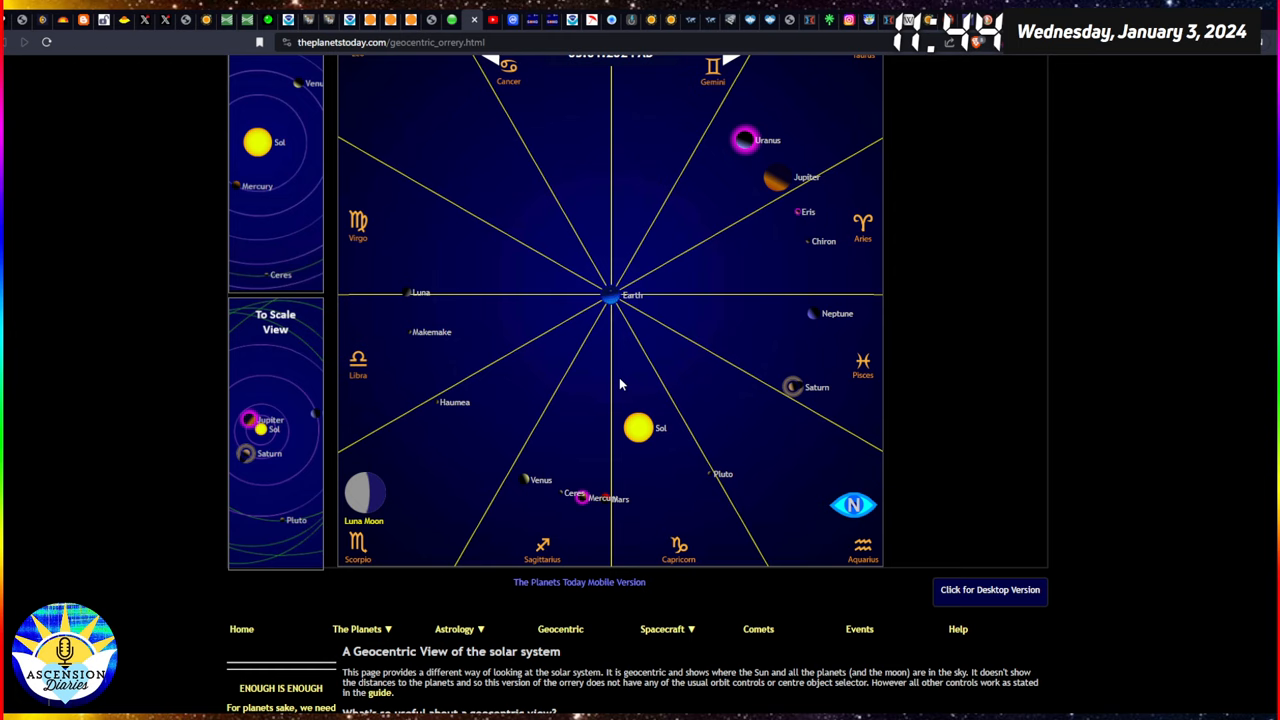
mouse_move(551, 524)
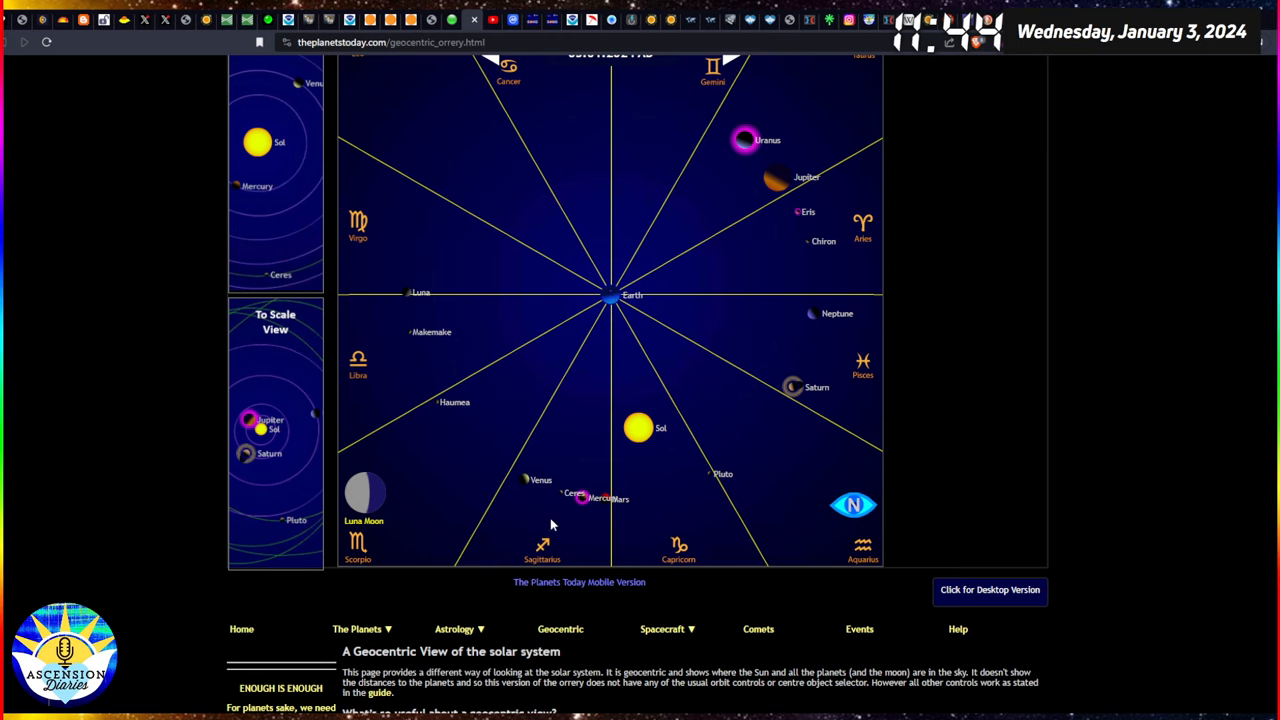
mouse_move(568, 480)
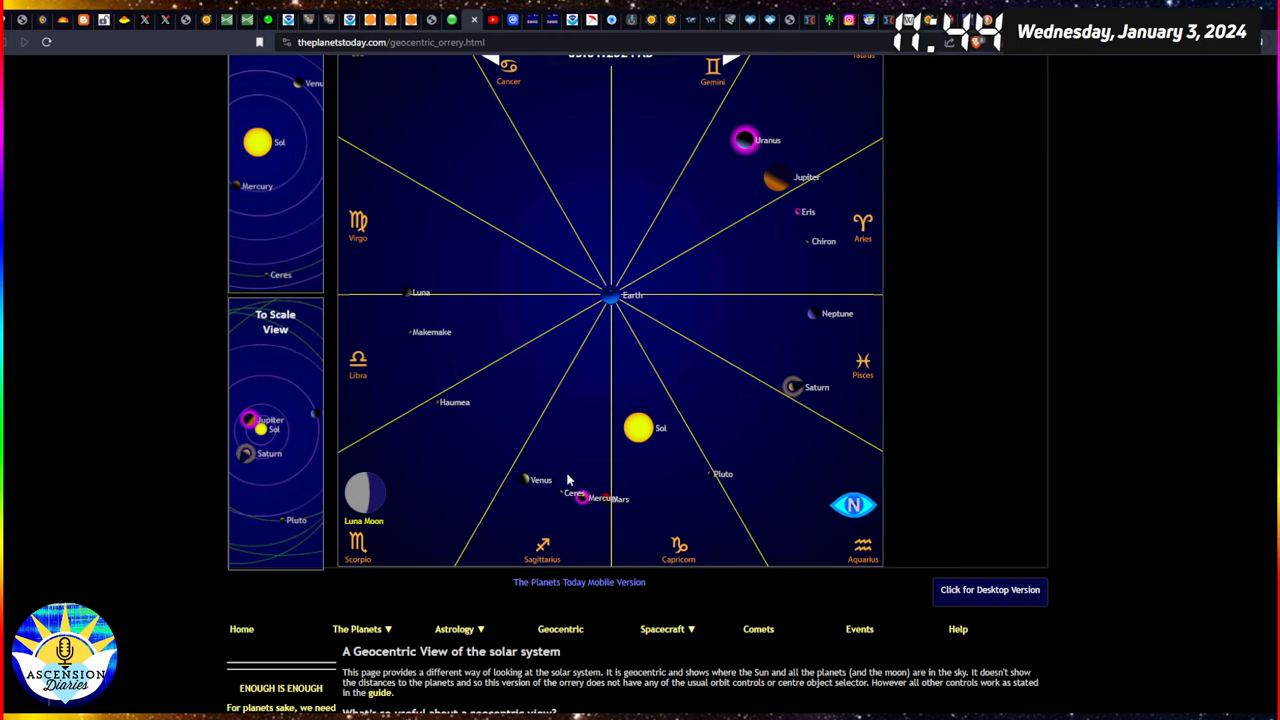
mouse_move(800, 268)
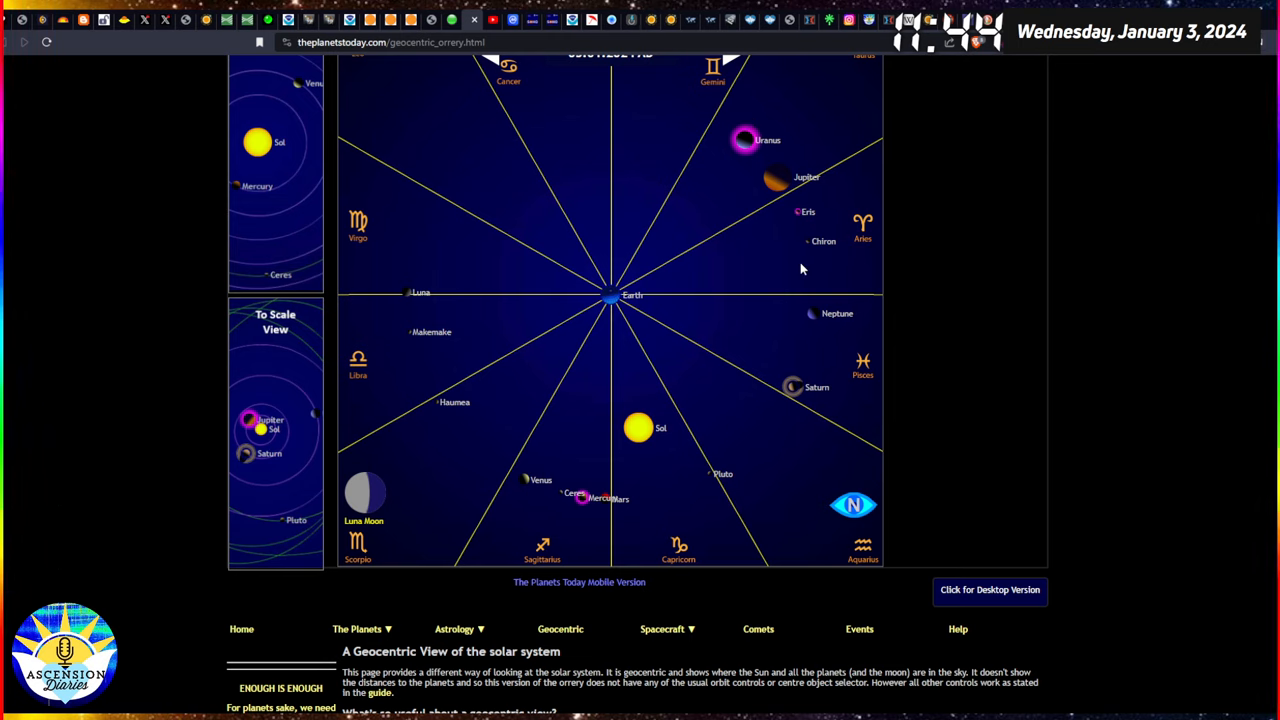
mouse_move(755, 137)
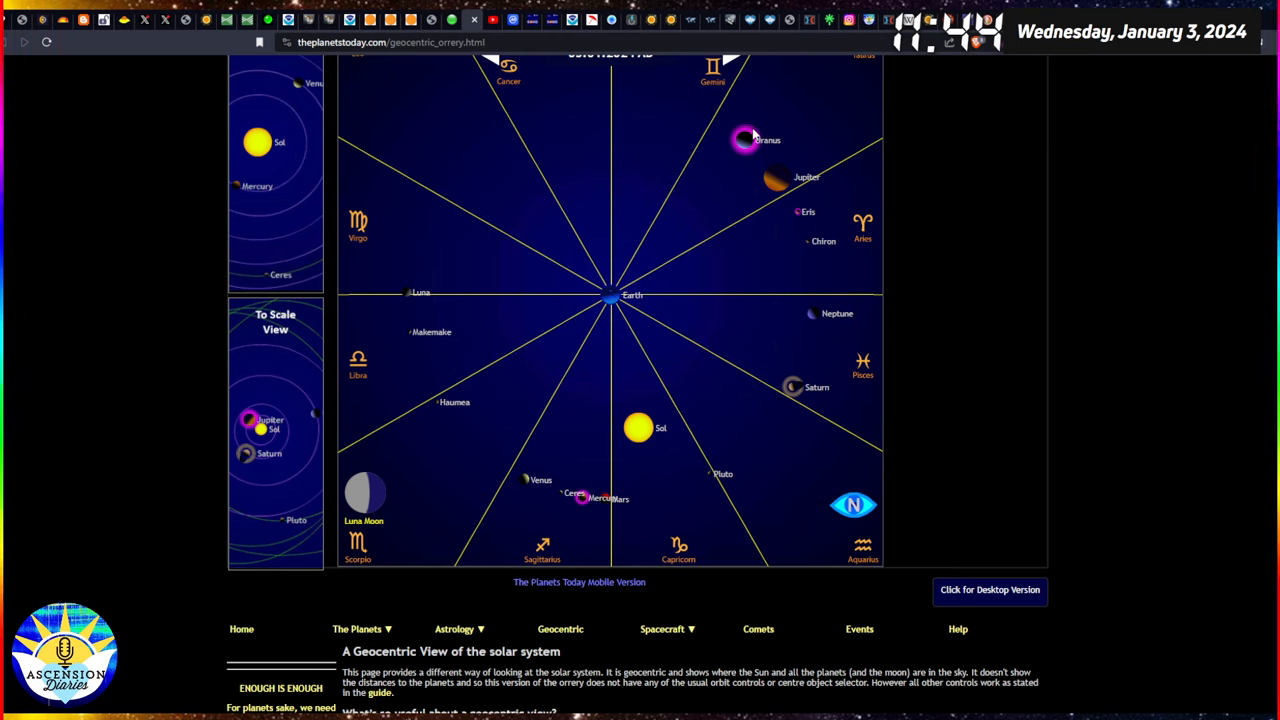
mouse_move(810, 339)
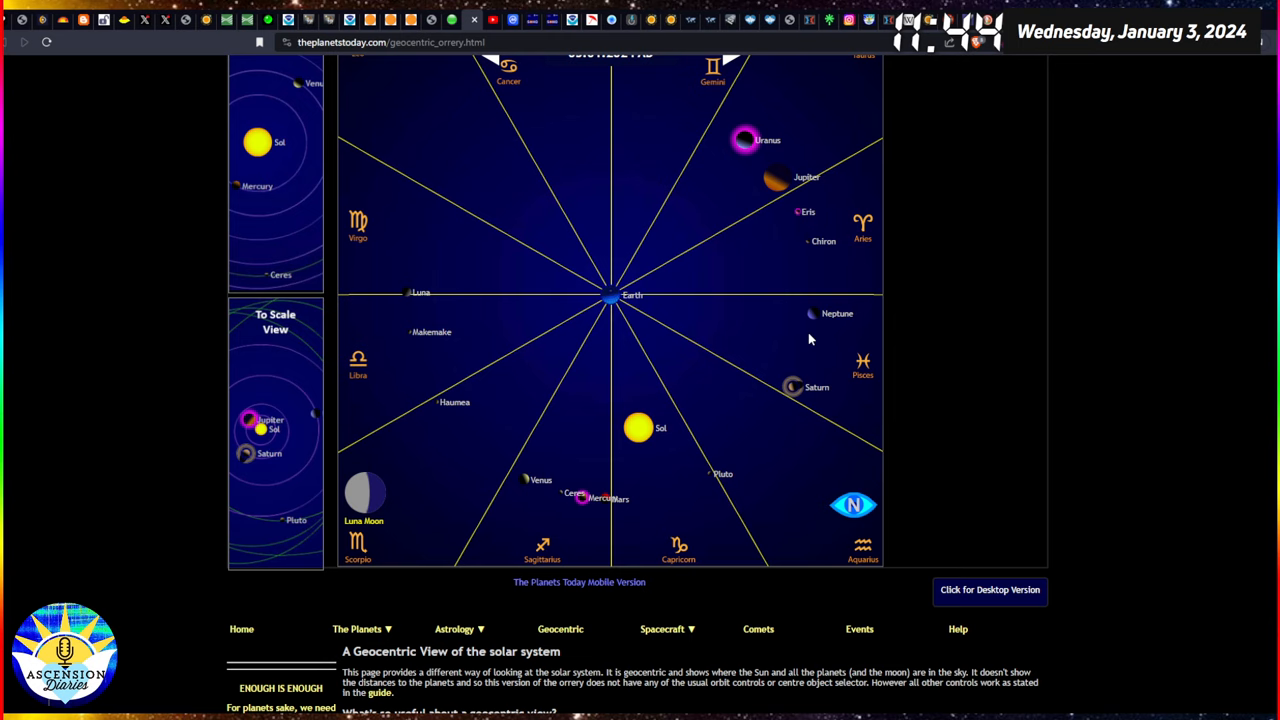
mouse_move(823, 216)
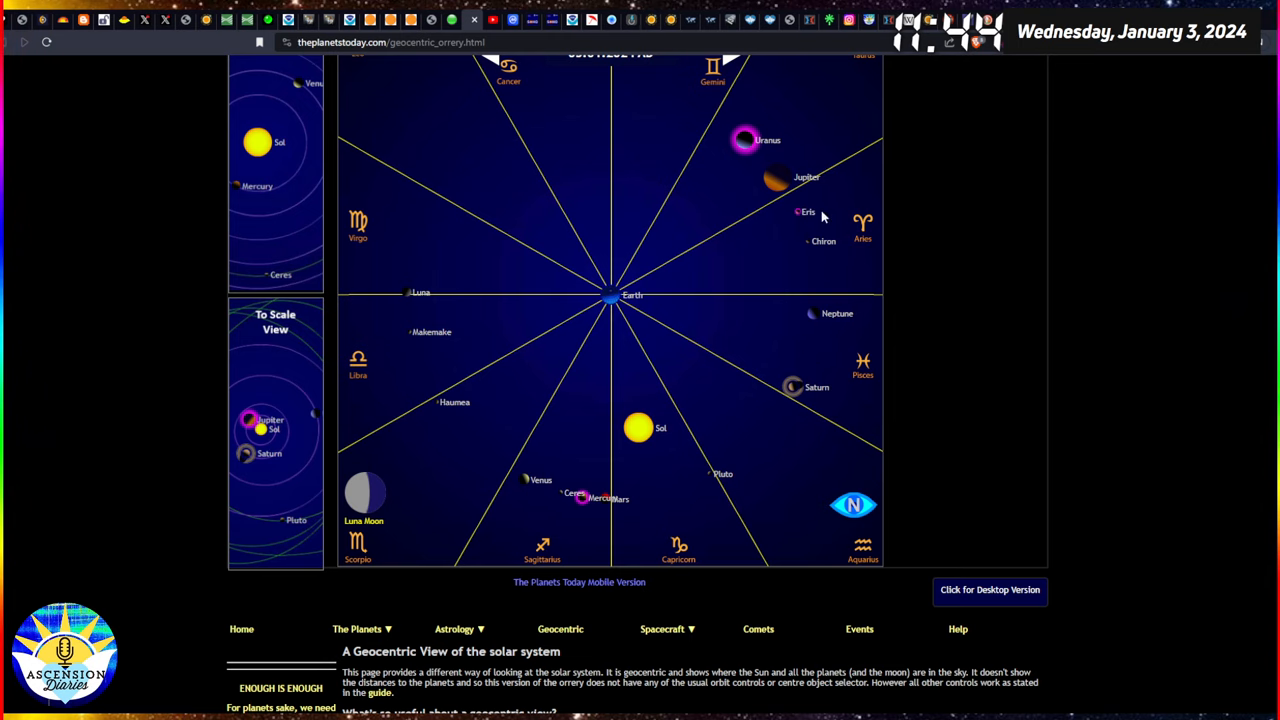
mouse_move(855, 215)
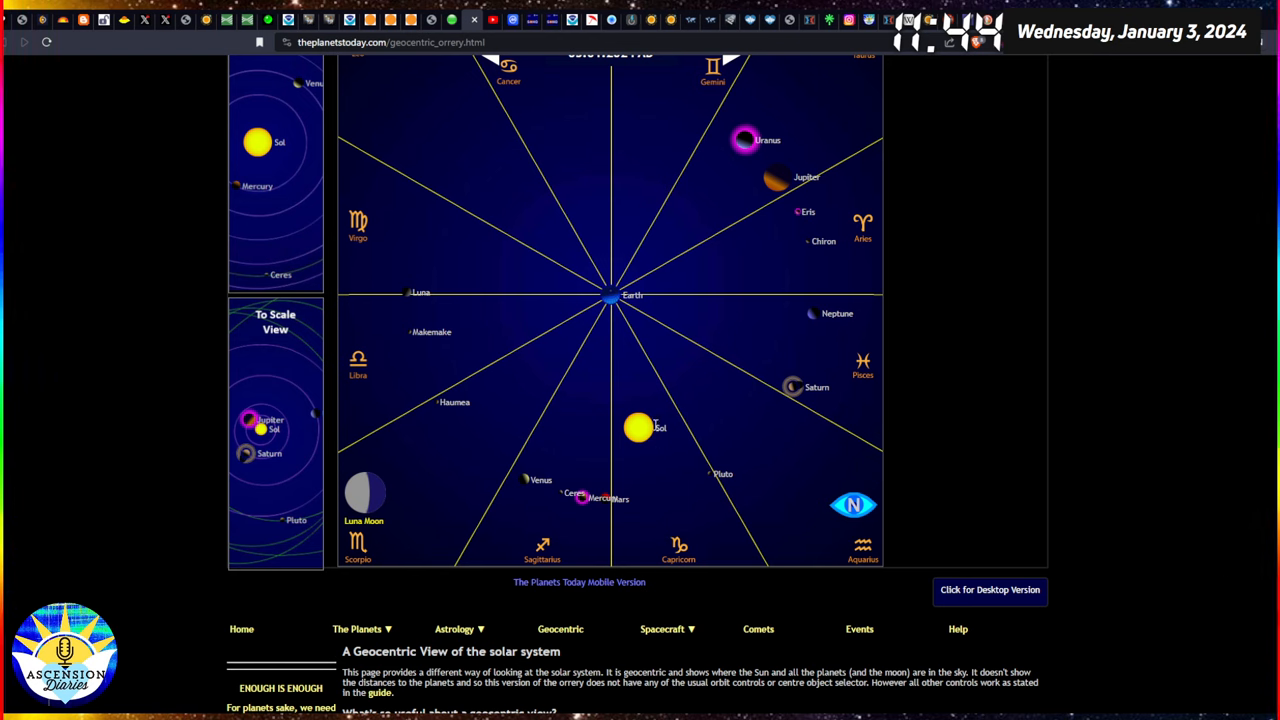
mouse_move(368, 22)
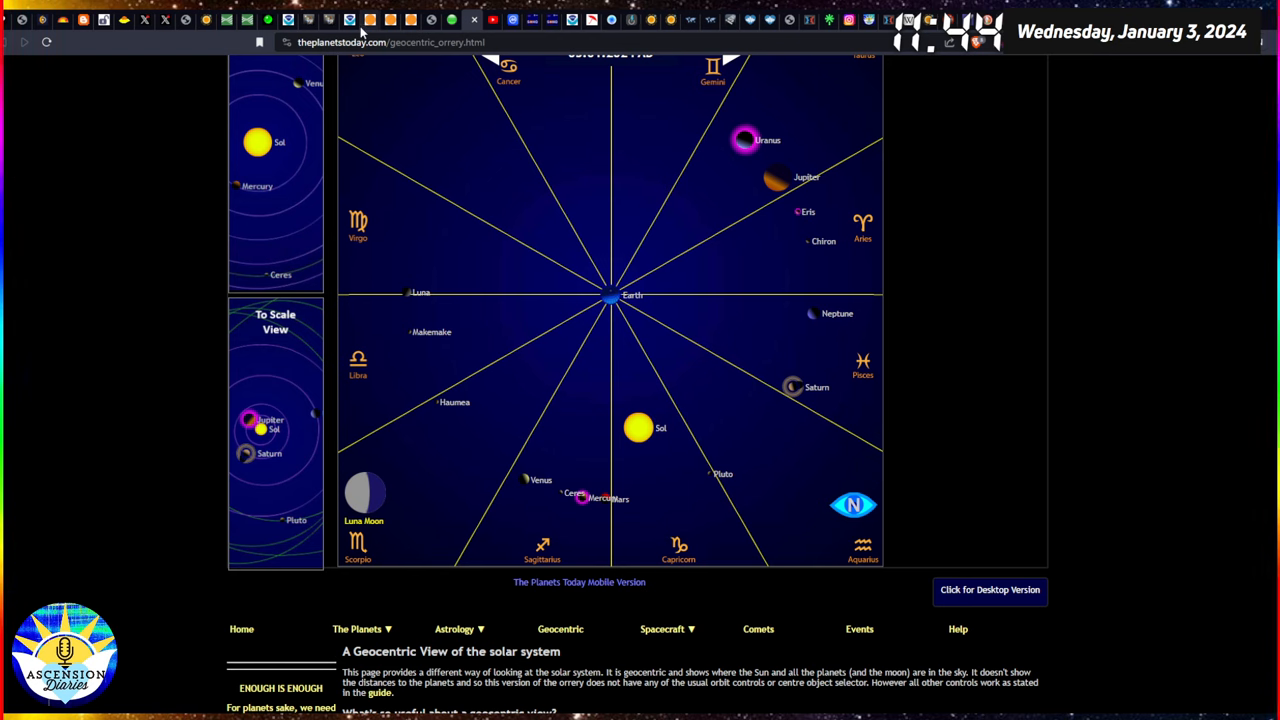
View the SolarHam coronal hole map, then the January 3 magnetogram with numbered sunspots.
click(370, 19)
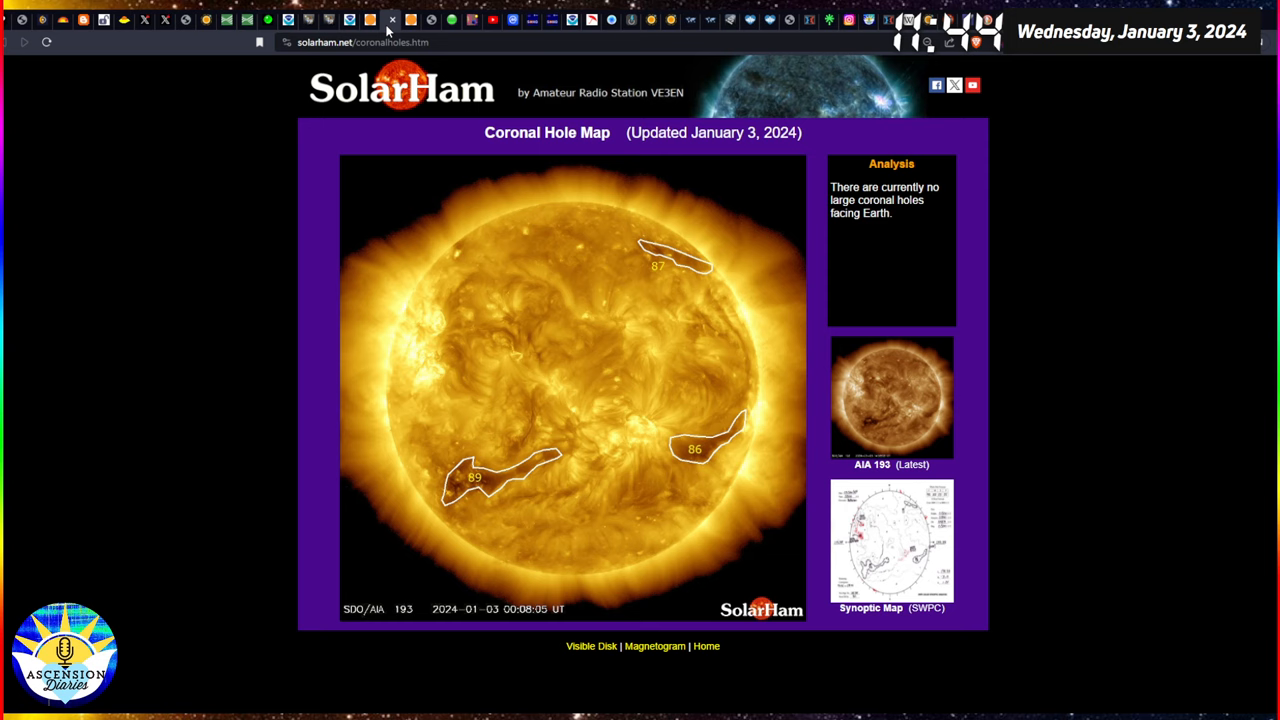
click(654, 645)
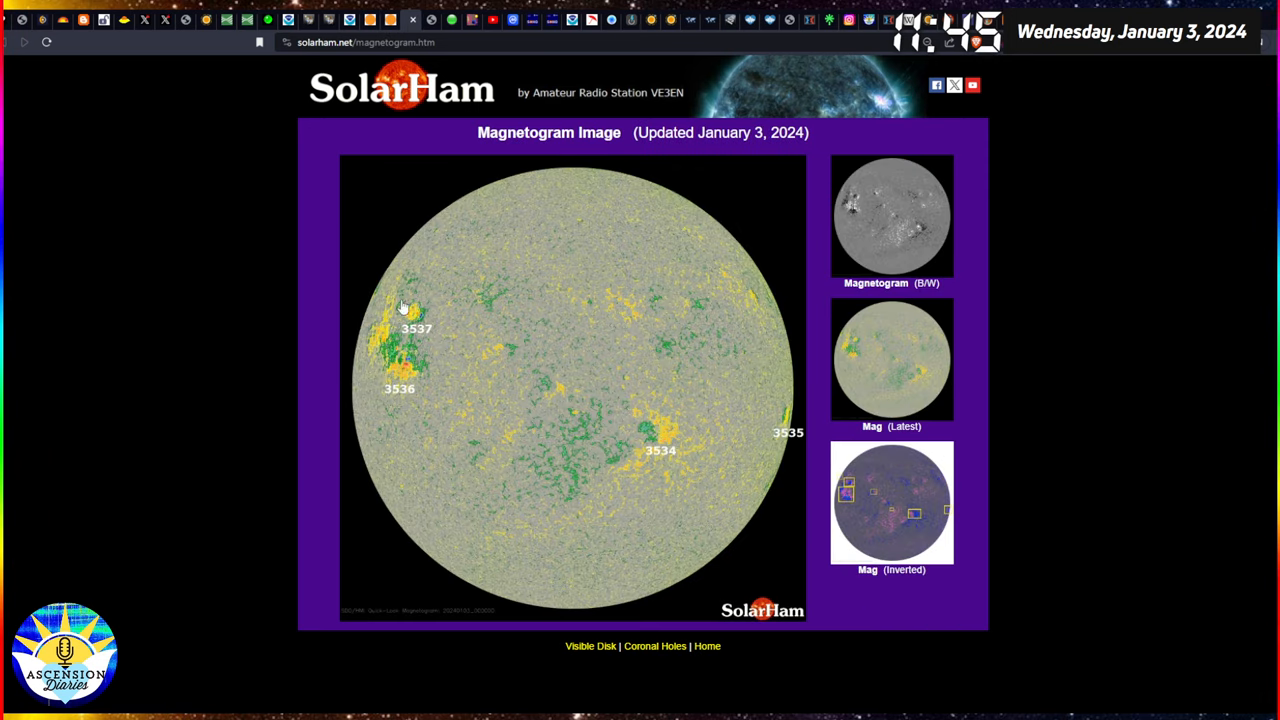
mouse_move(418, 377)
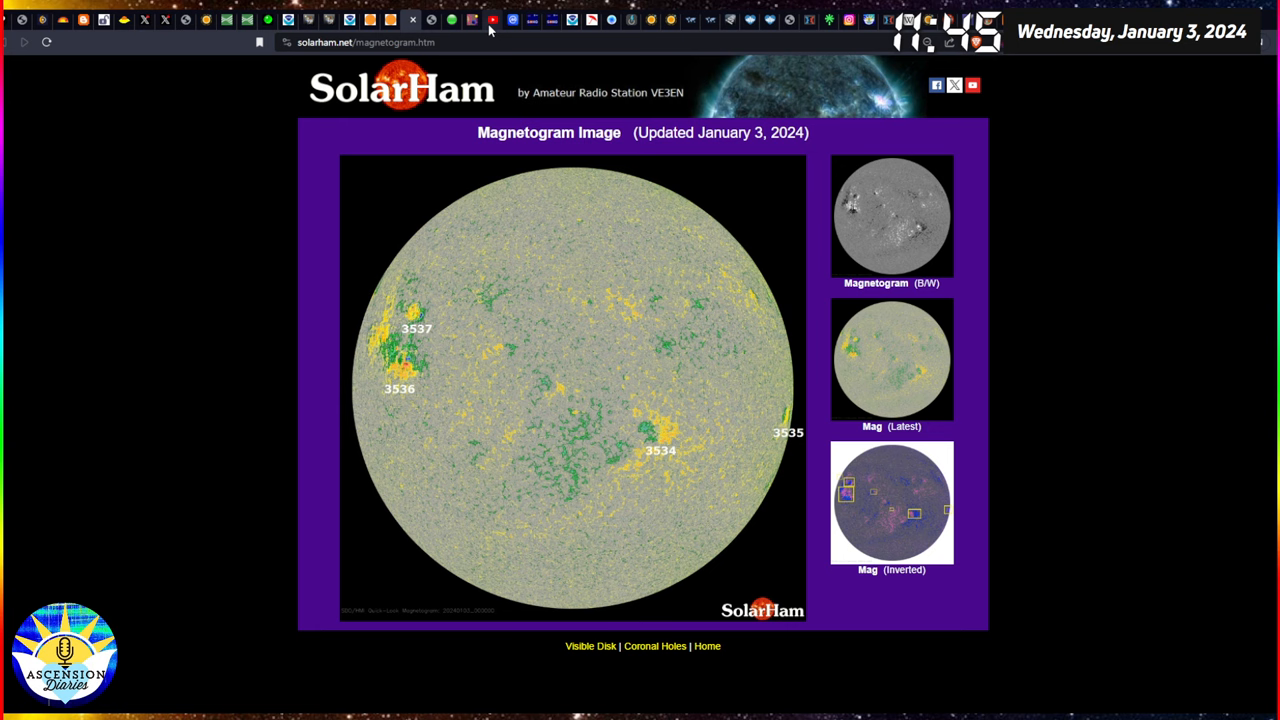
mouse_move(500, 31)
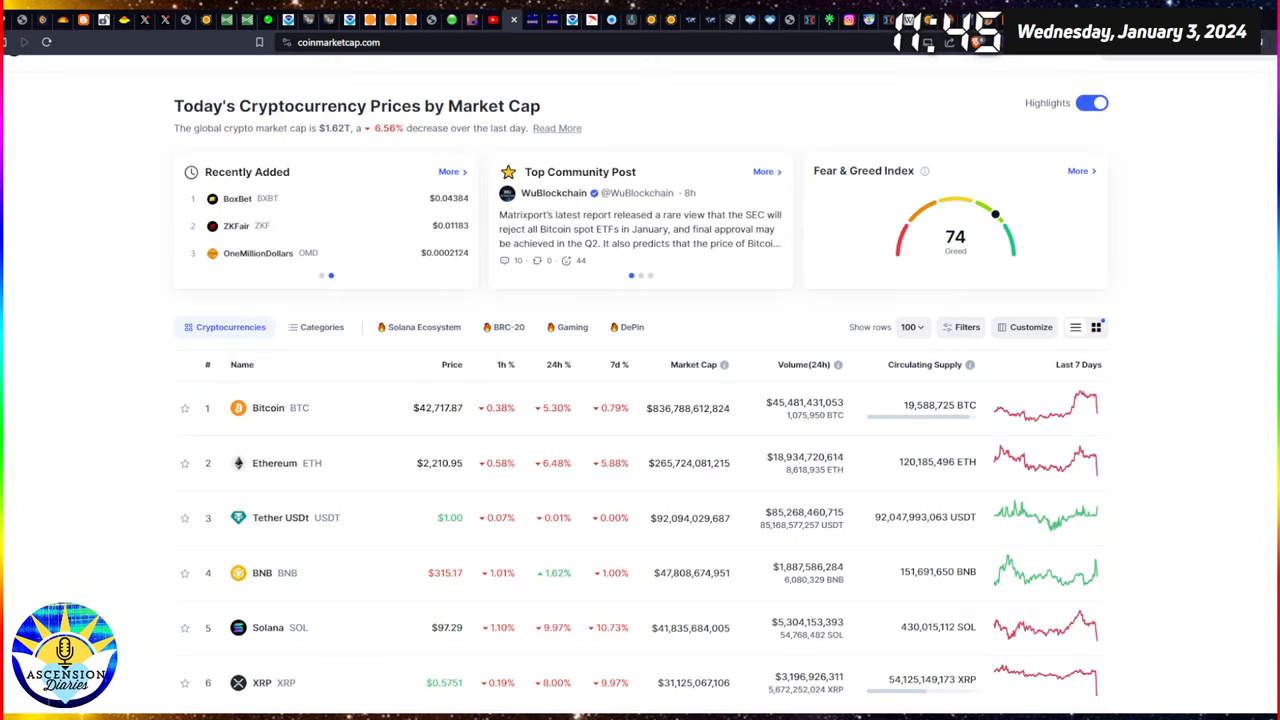
Scroll down the CoinMarketCap price table past the top coins, then back up slightly.
scroll(down, 3)
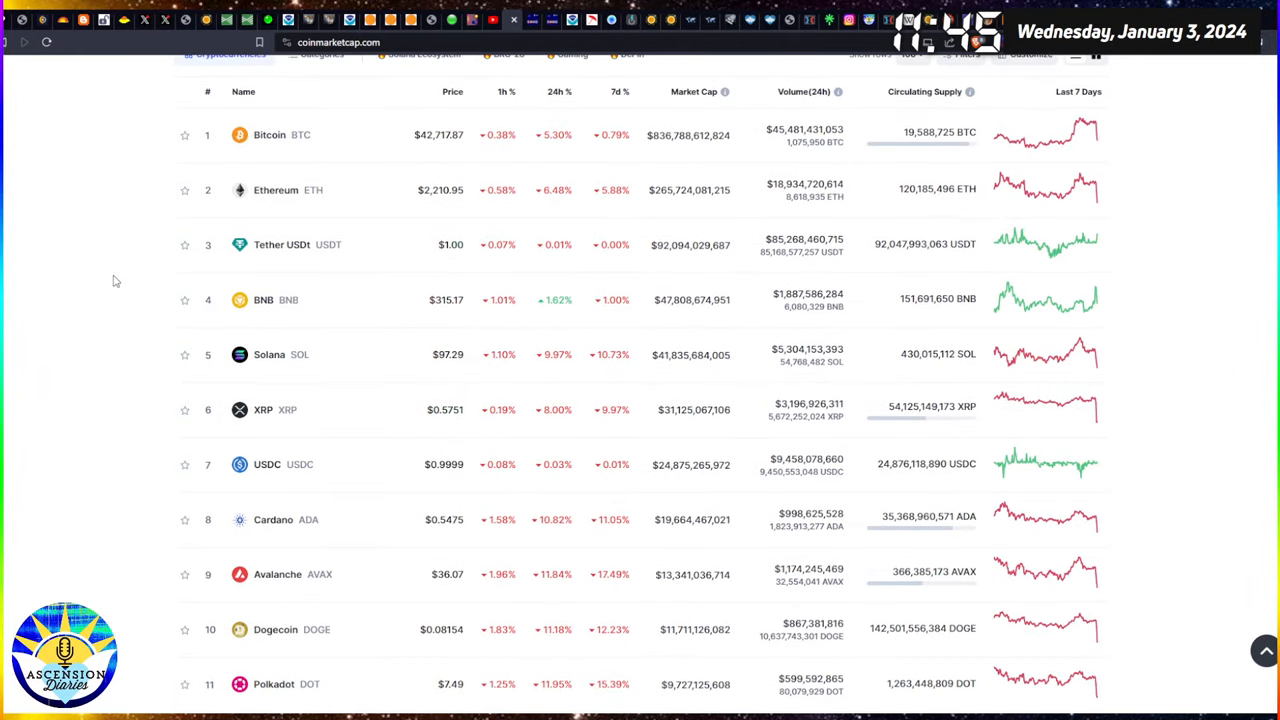
scroll(down, 3)
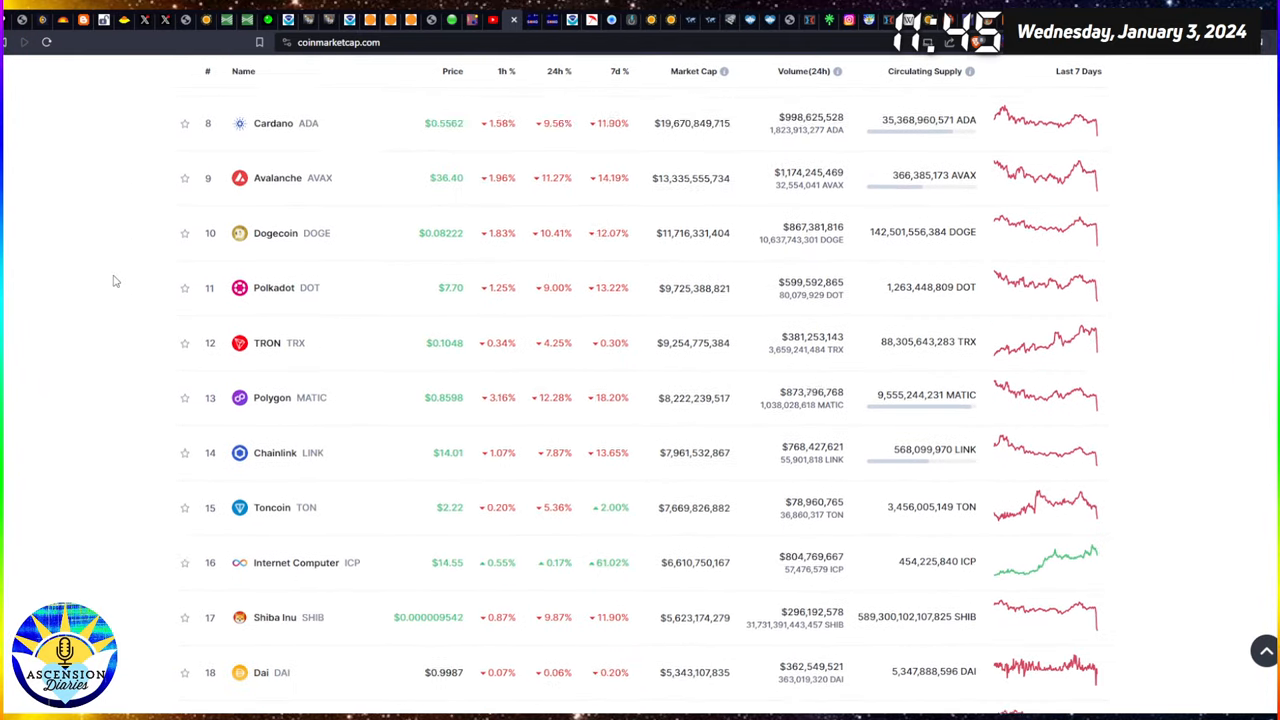
scroll(down, 3)
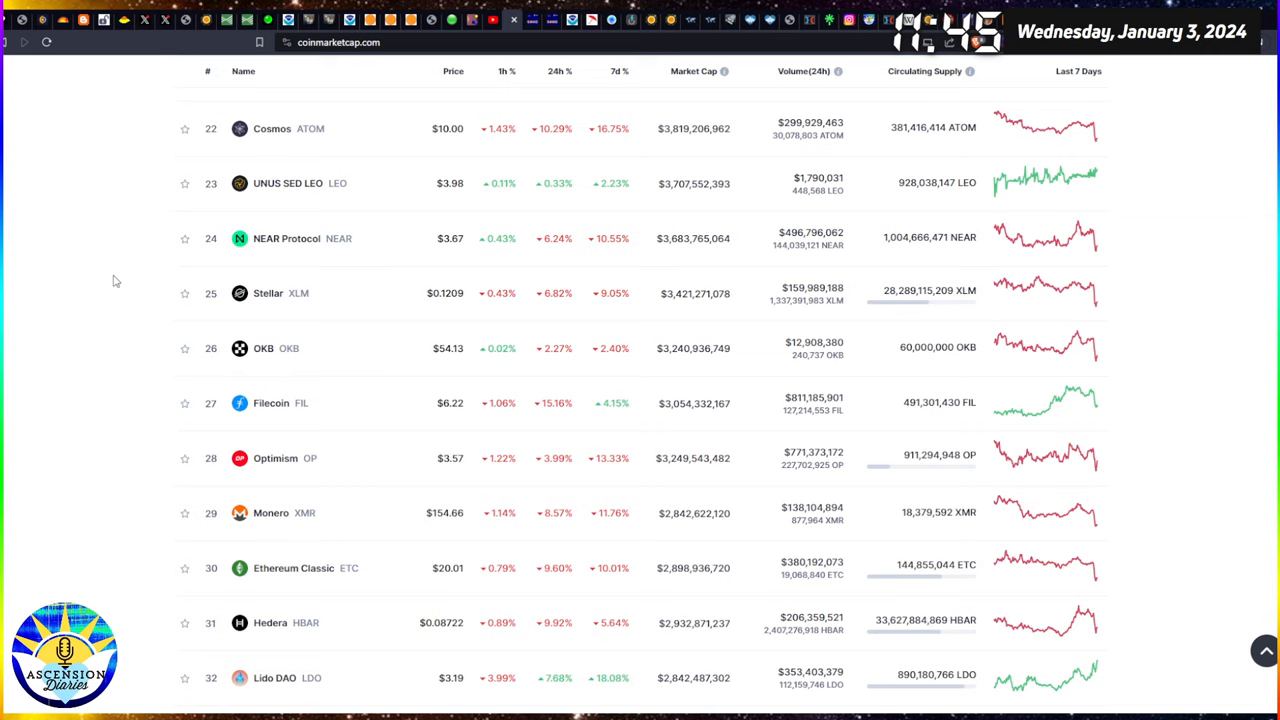
scroll(down, 3)
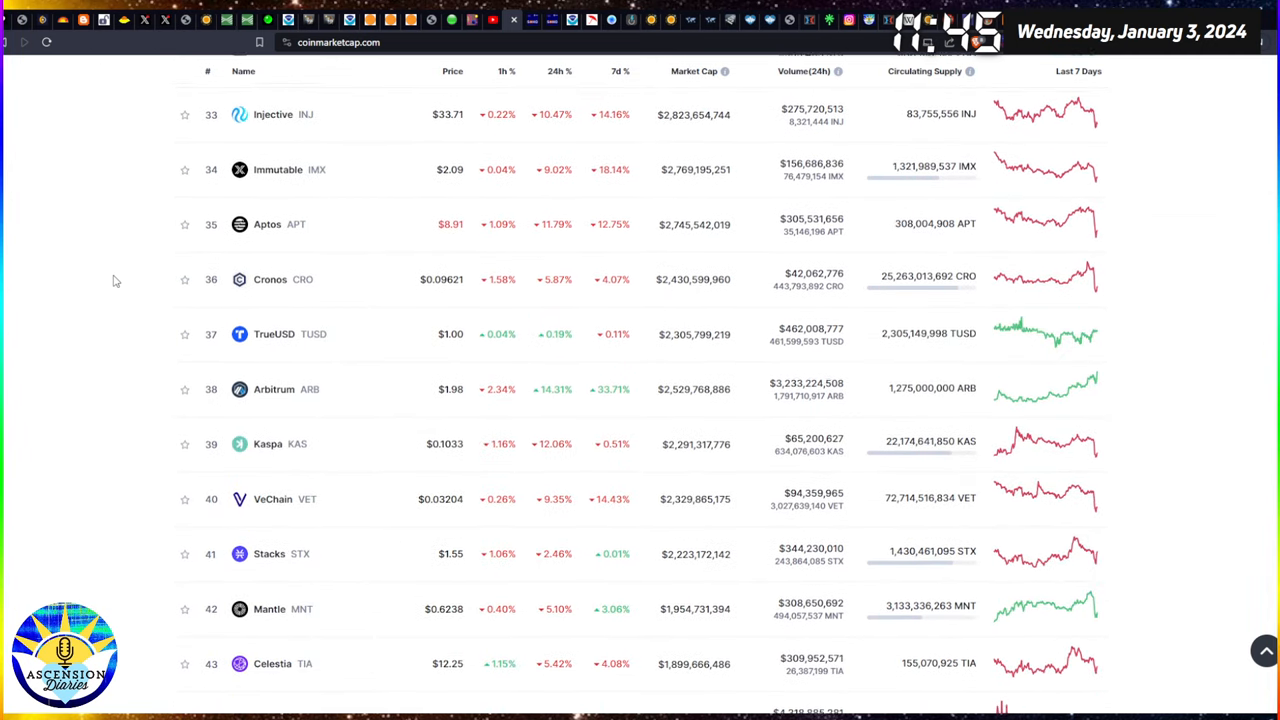
scroll(down, 3)
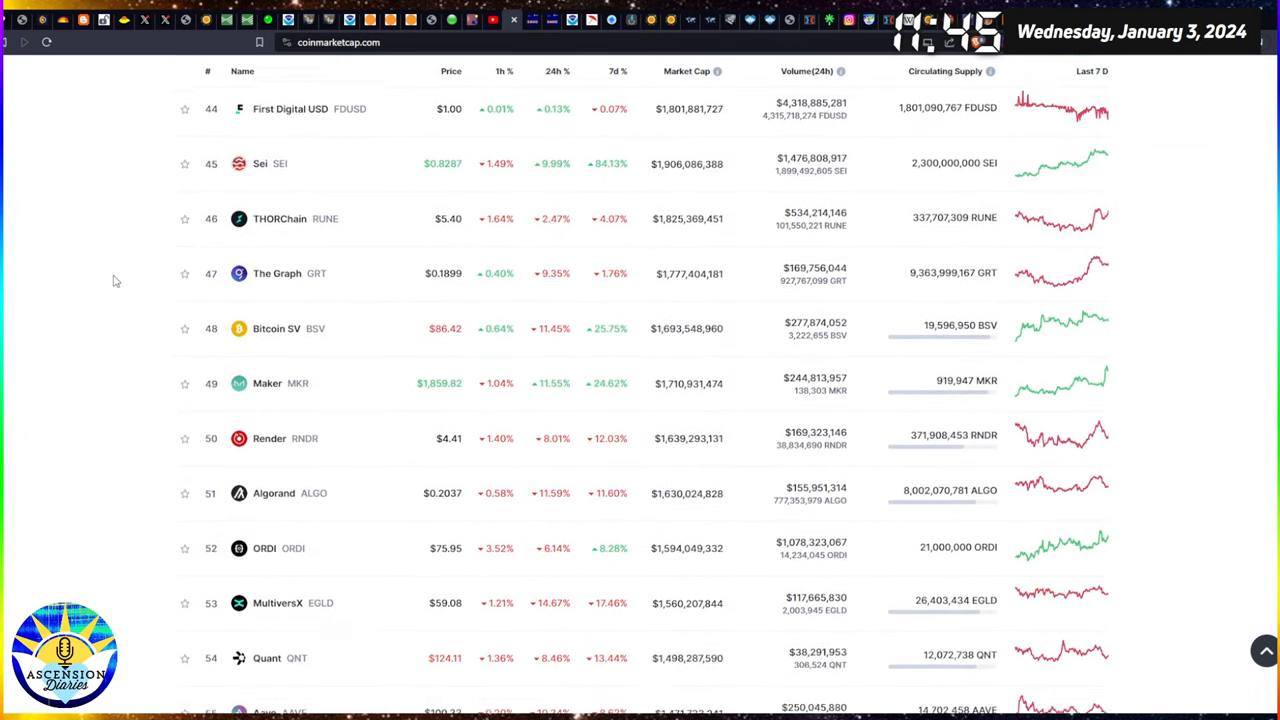
scroll(up, 3)
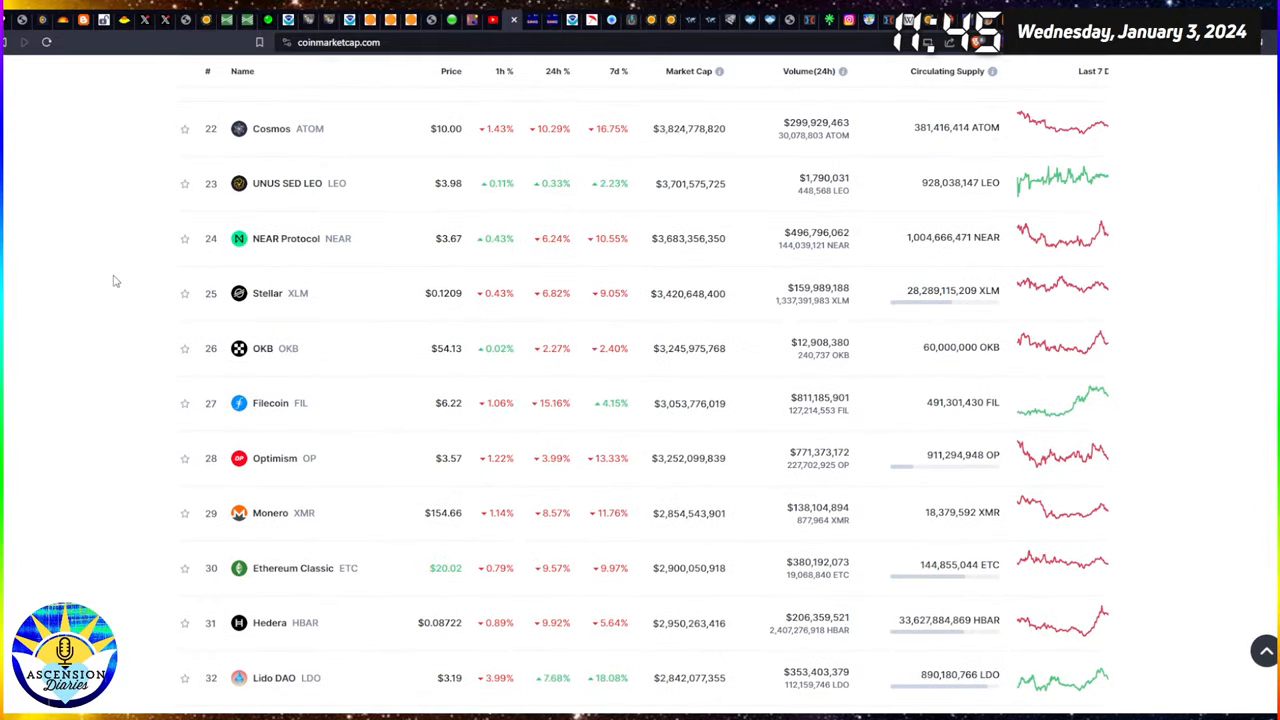
scroll(up, 3)
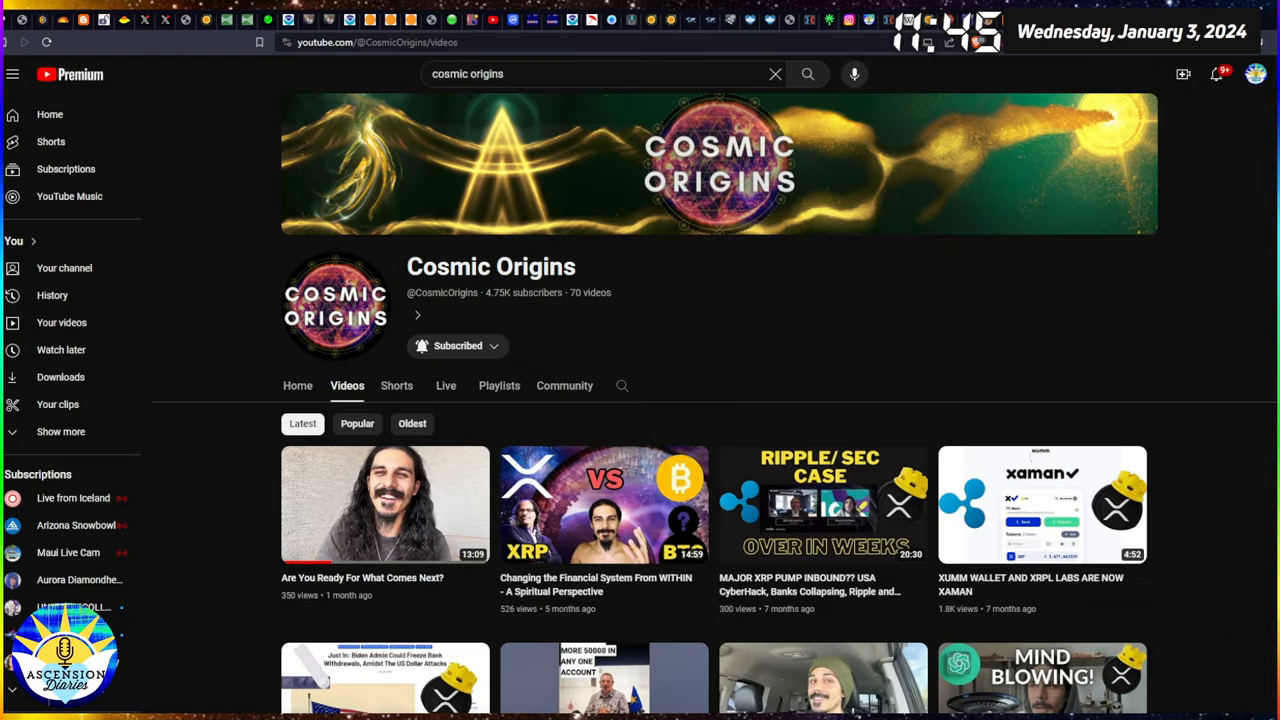
mouse_move(1206, 117)
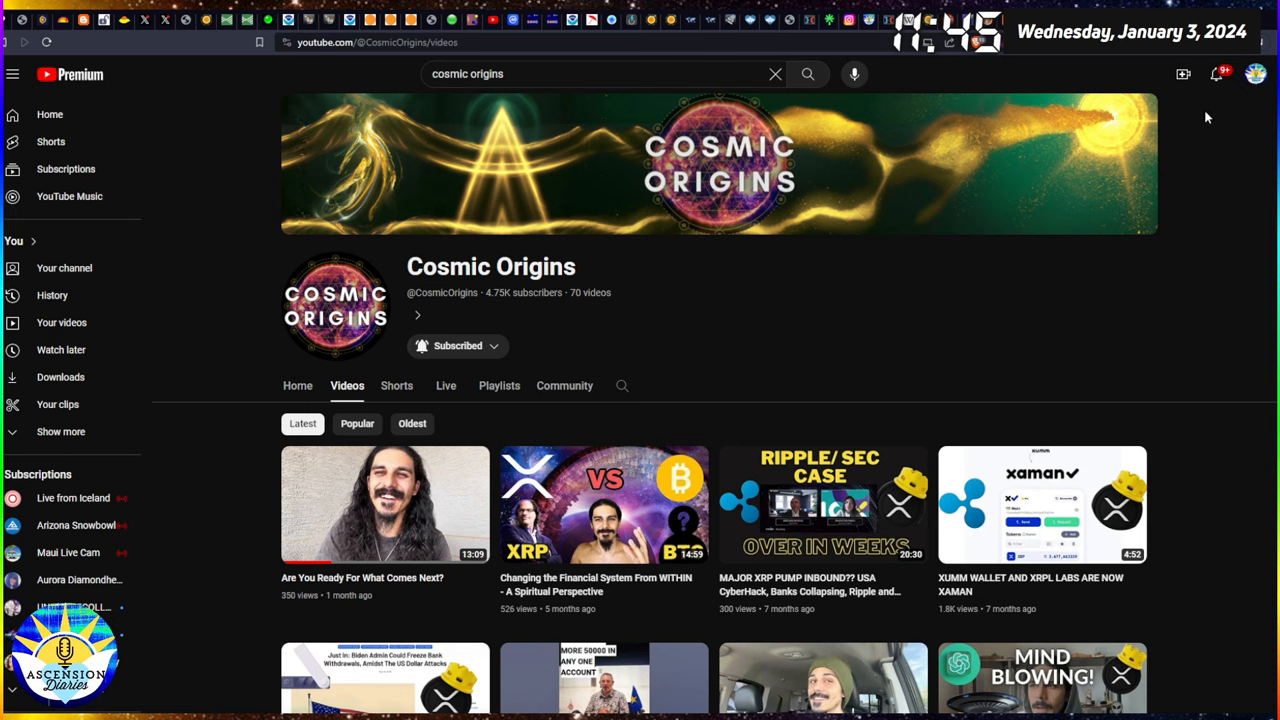
mouse_move(843, 28)
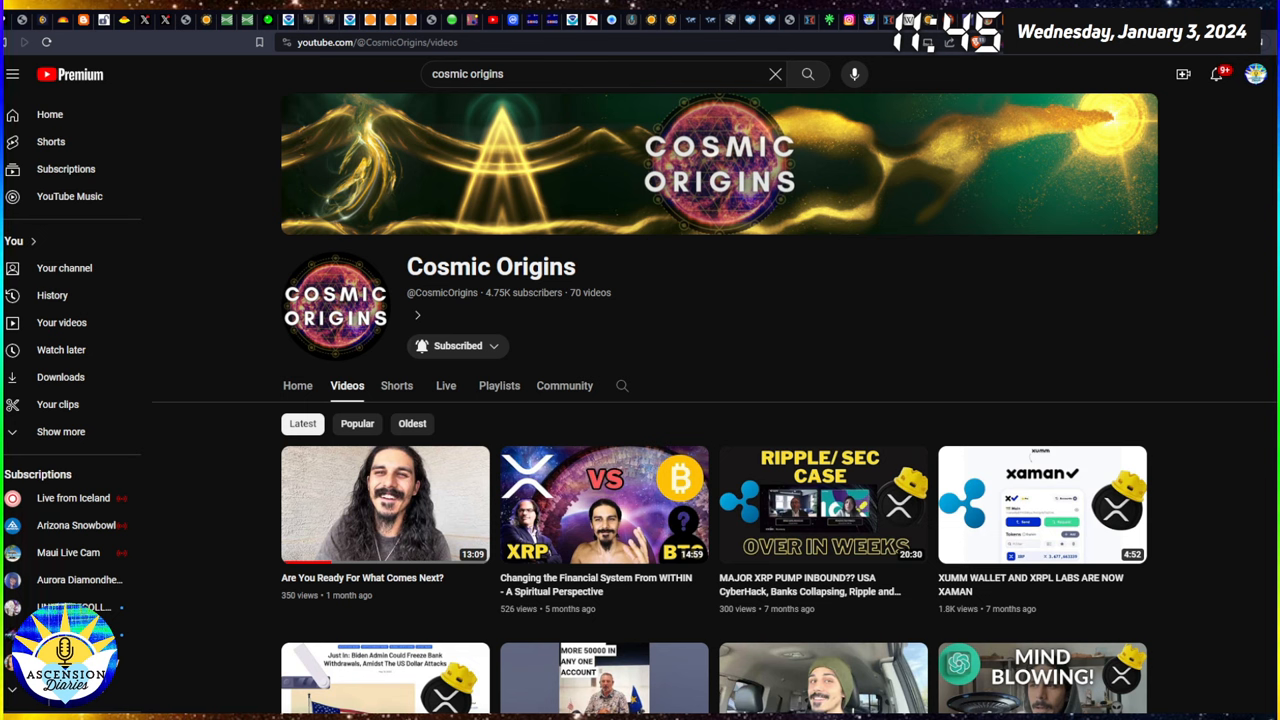
mouse_move(610, 22)
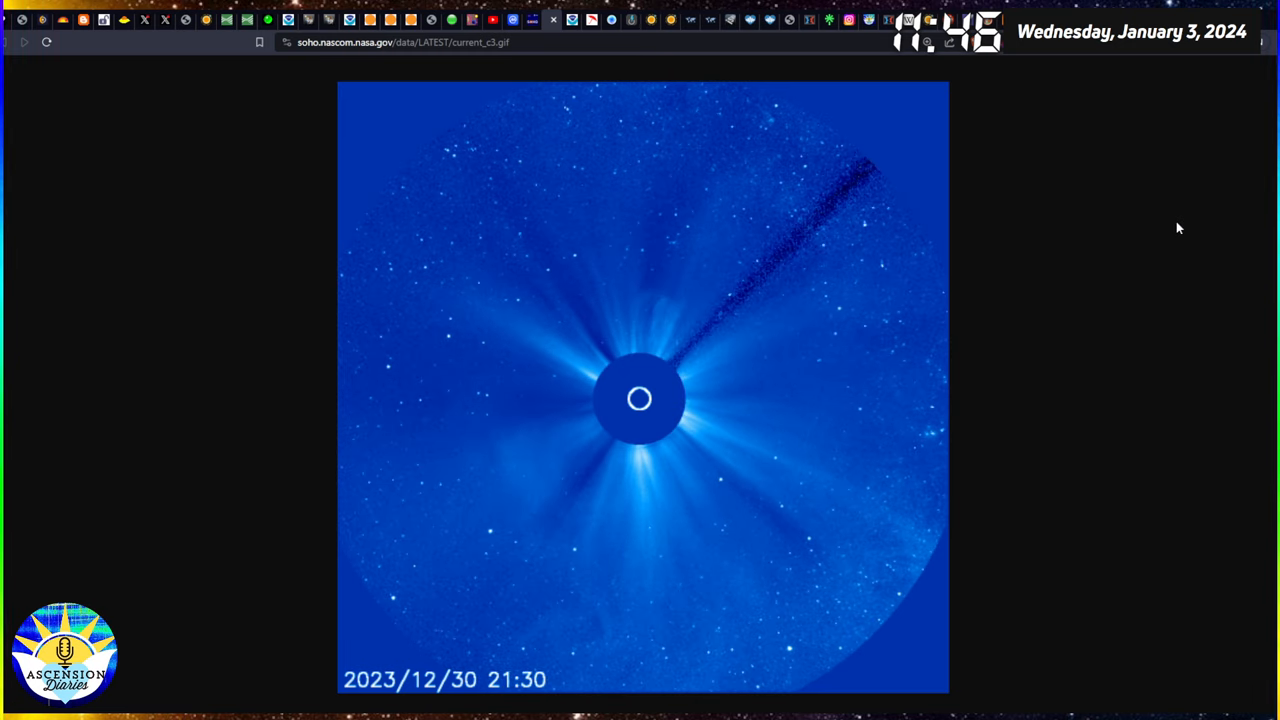
Switch to the Spaceweather.com tab.
click(573, 19)
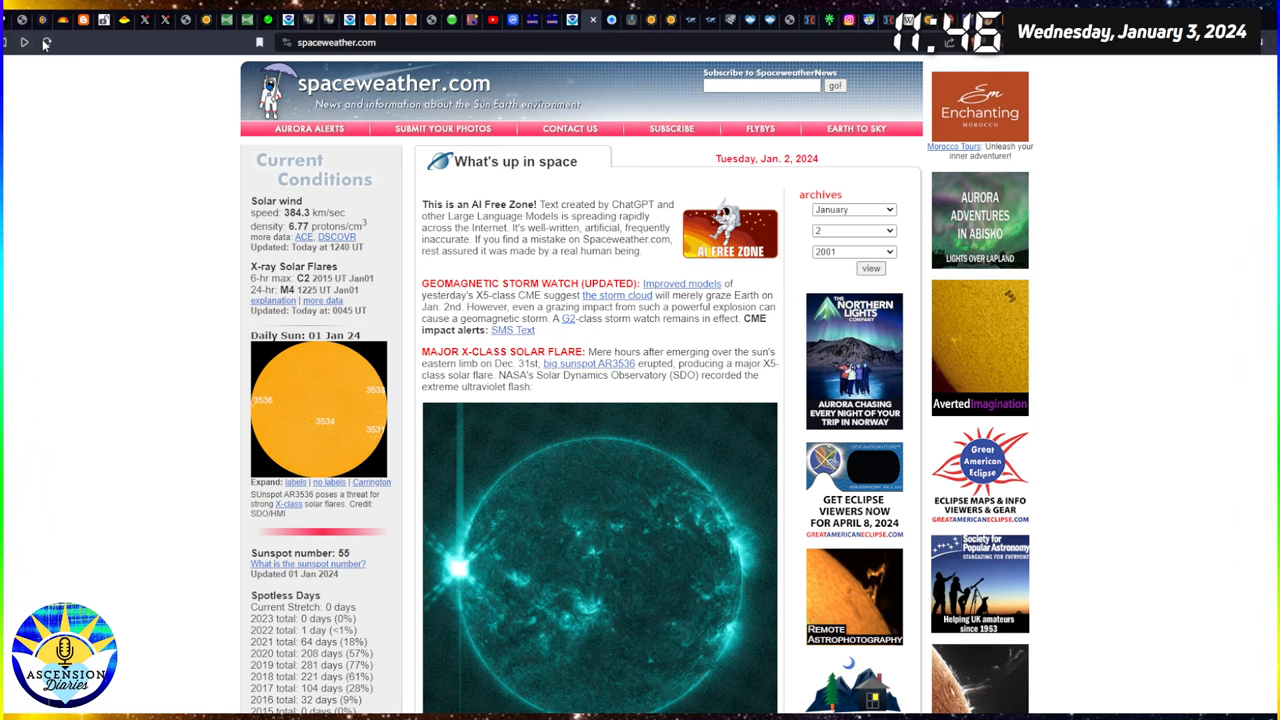
Reload Spaceweather.com for the January 3 edition and scroll through the sunspot AR3536 articles.
click(24, 42)
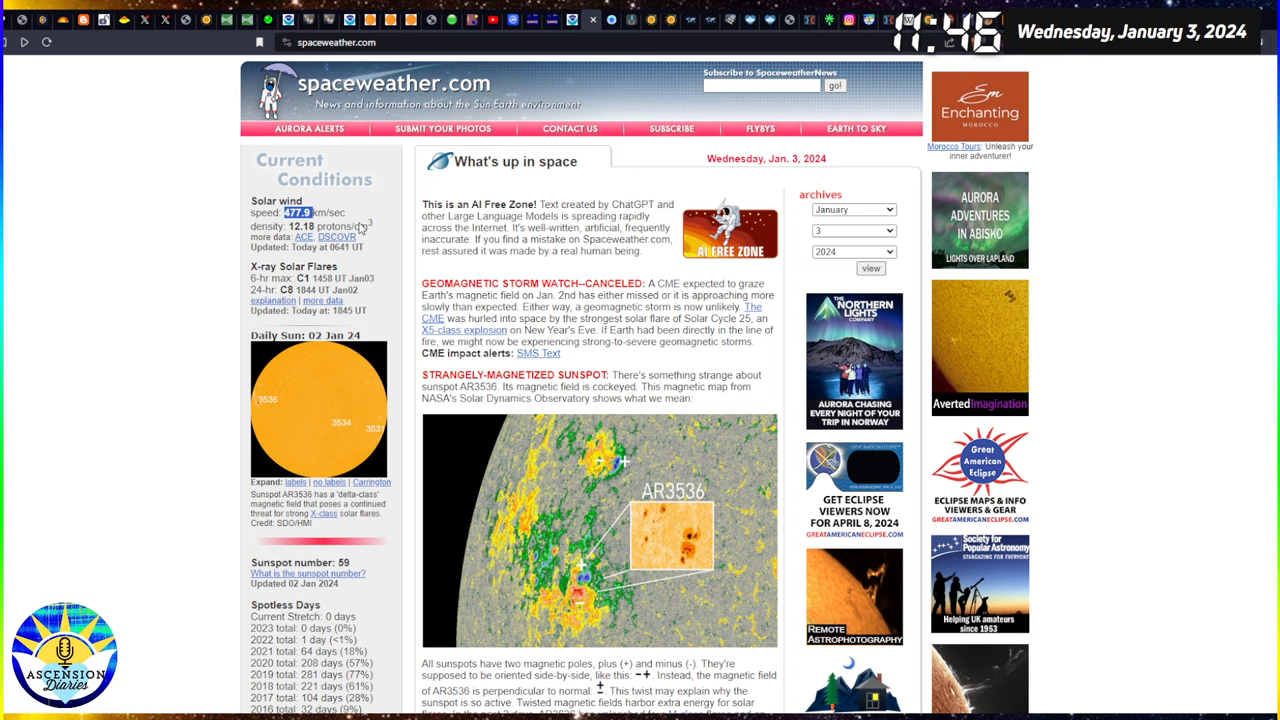
mouse_move(372, 248)
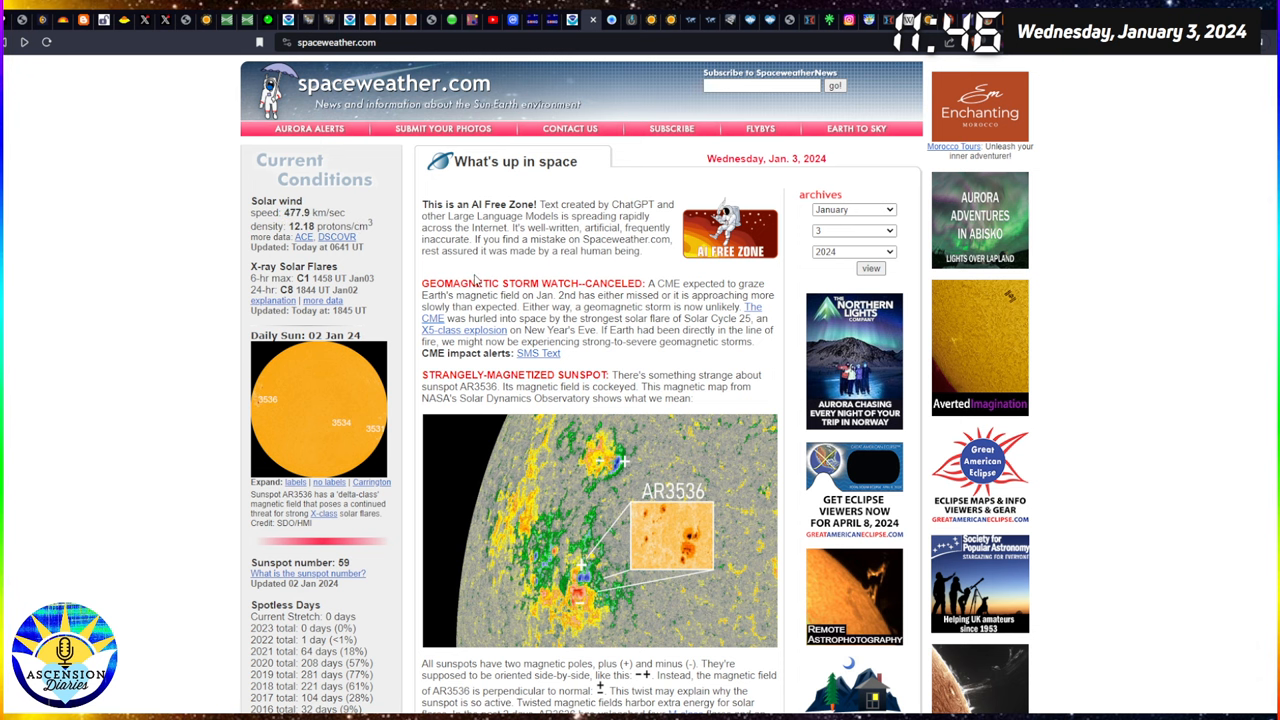
mouse_move(630, 300)
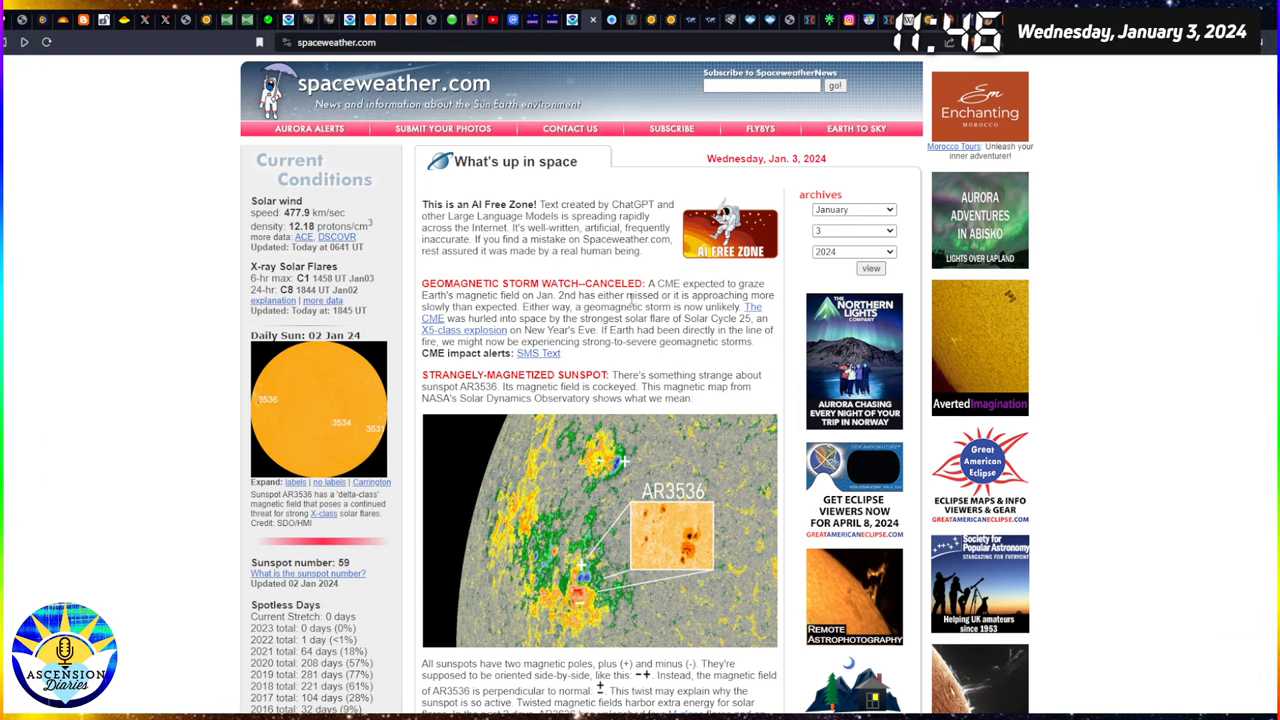
scroll(down, 3)
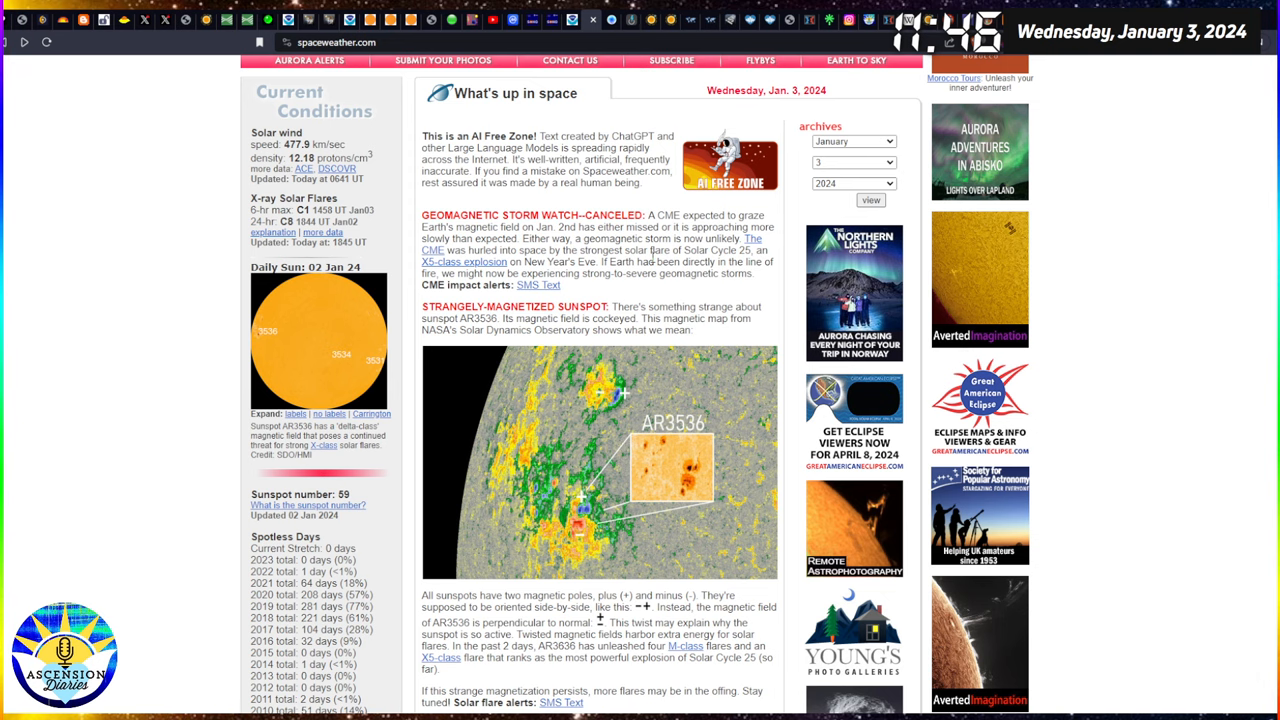
scroll(down, 3)
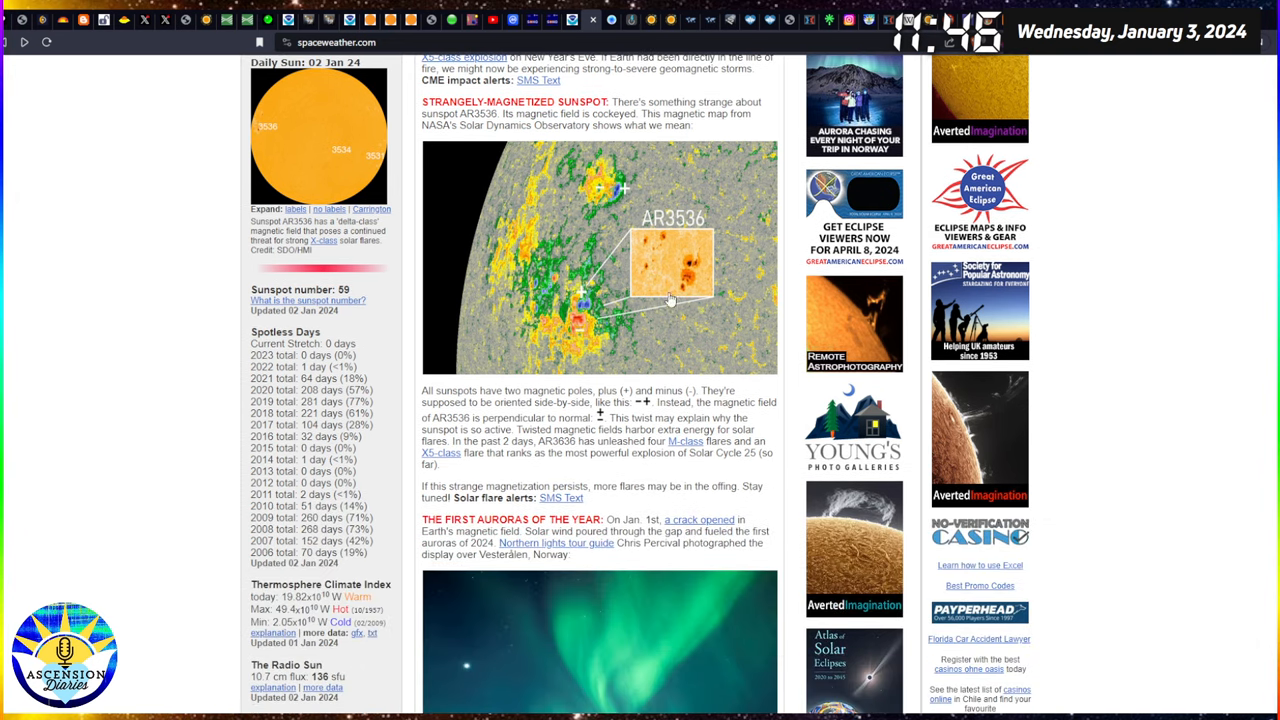
scroll(up, 3)
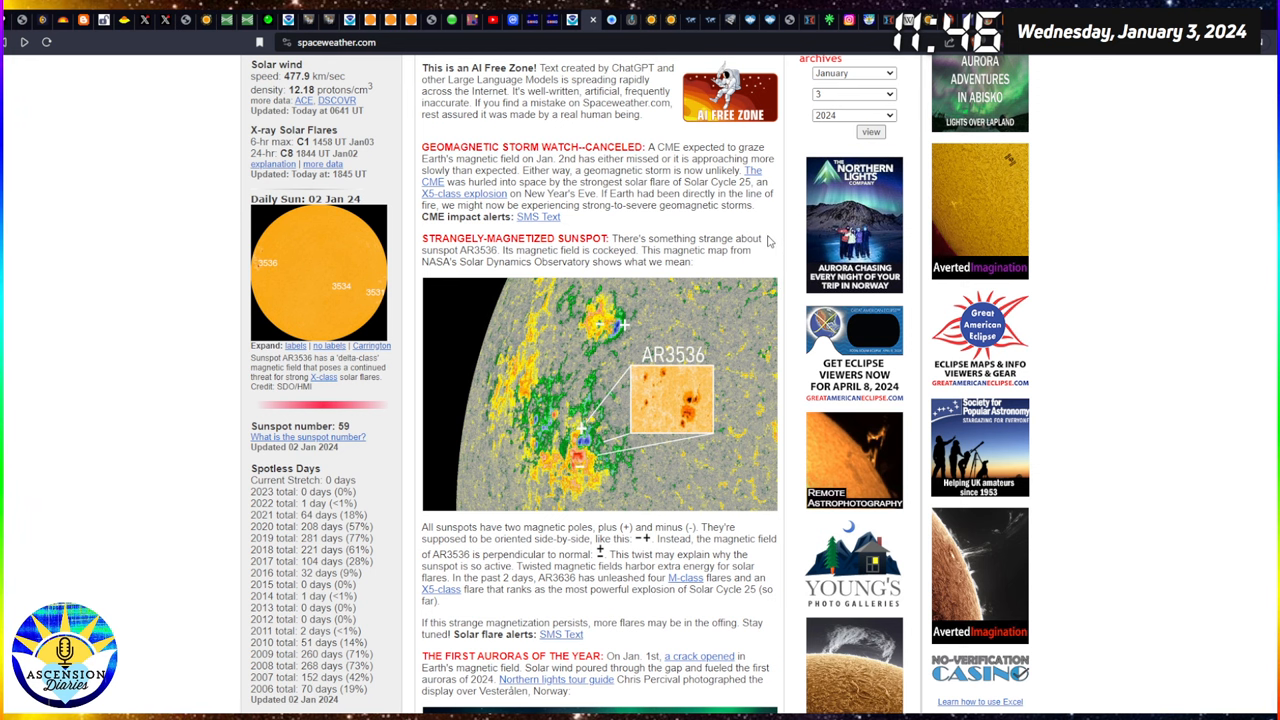
mouse_move(608, 424)
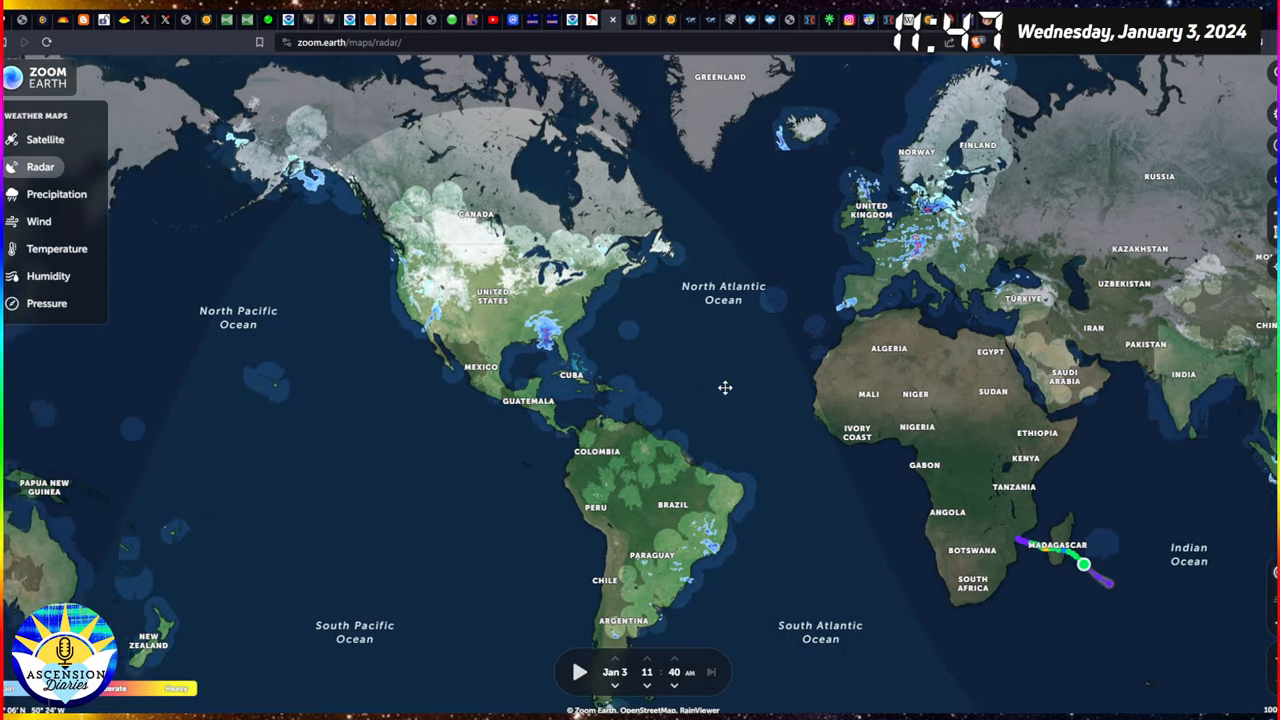
Pan the Zoom Earth radar map east toward Asia and the Pacific.
drag(725, 388, 540, 394)
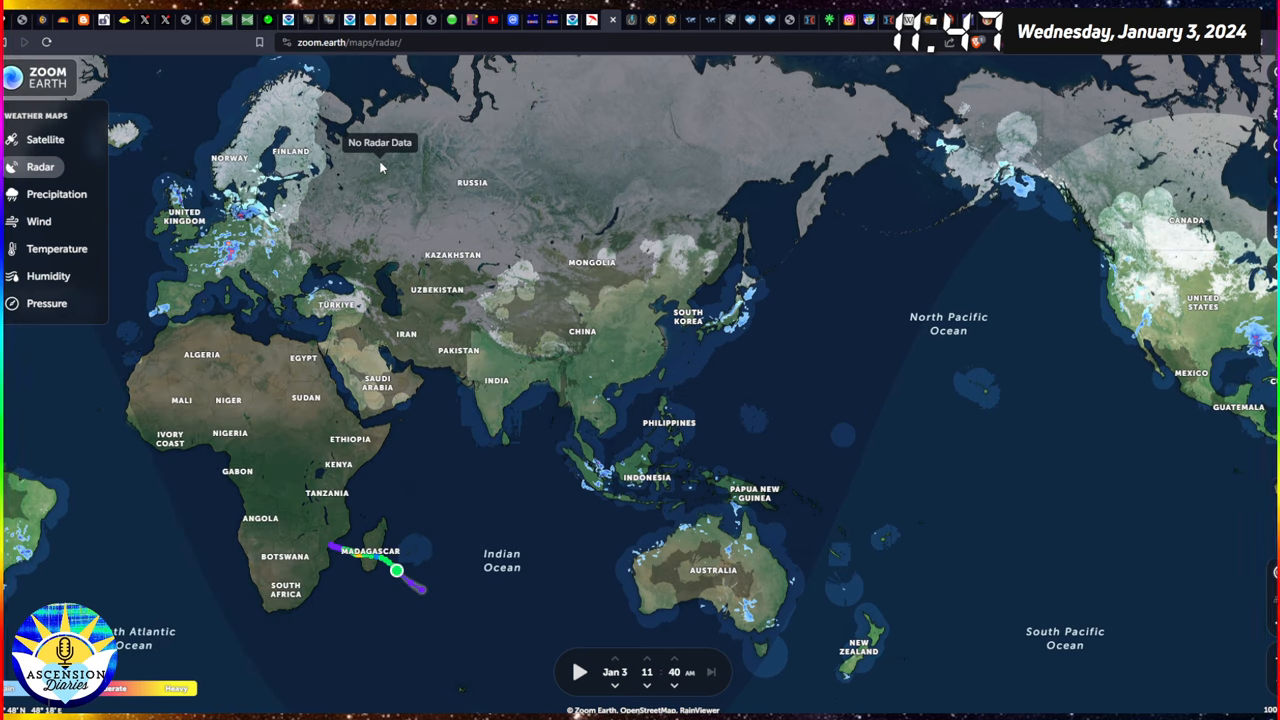
mouse_move(630, 28)
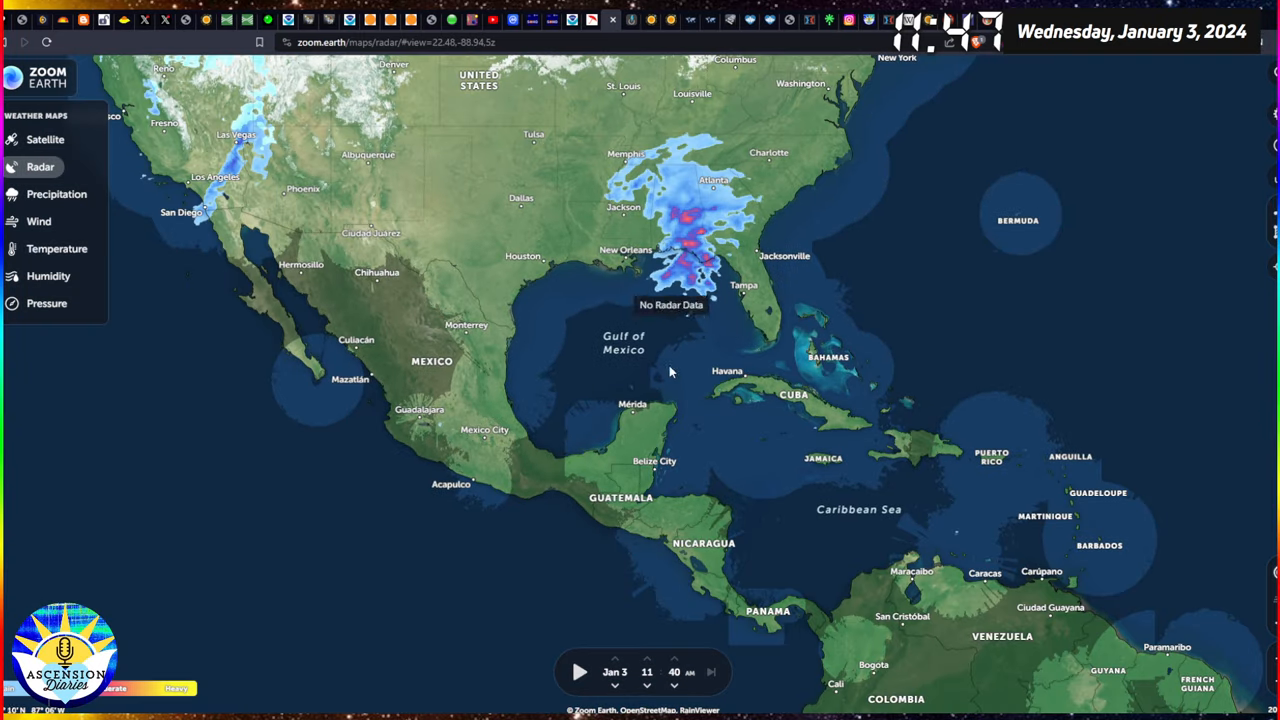
mouse_move(729, 149)
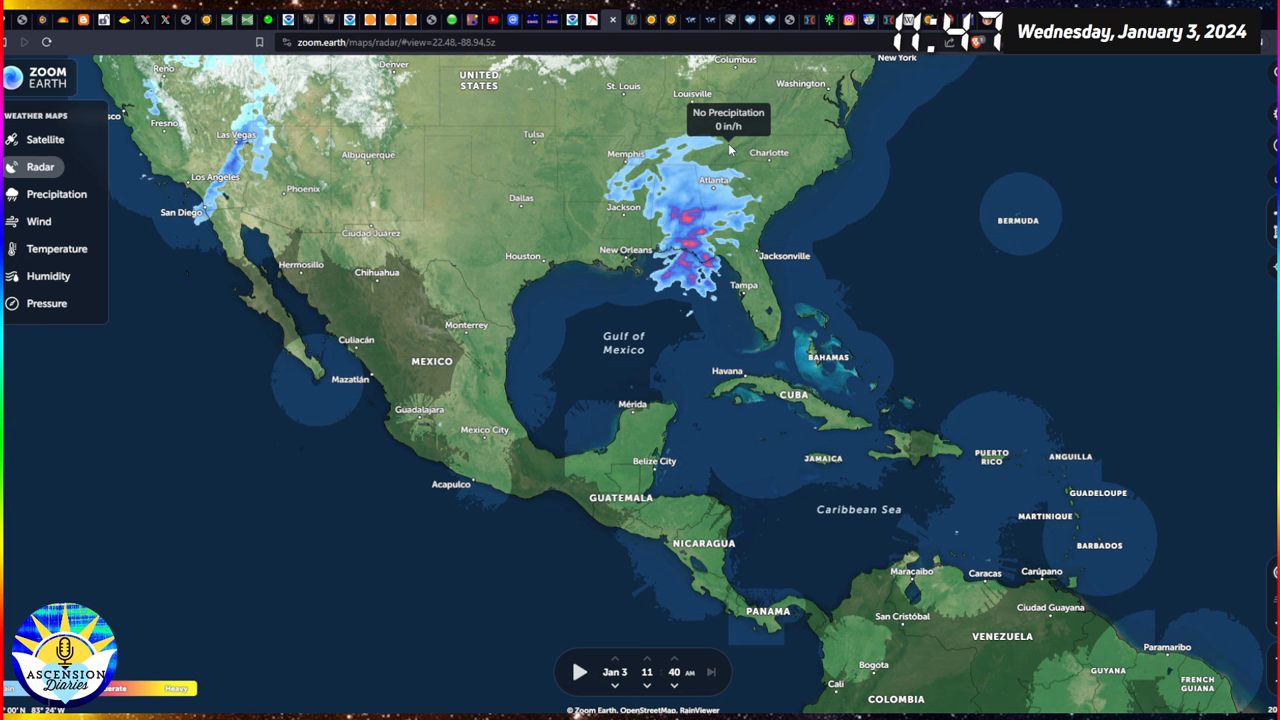
mouse_move(688, 362)
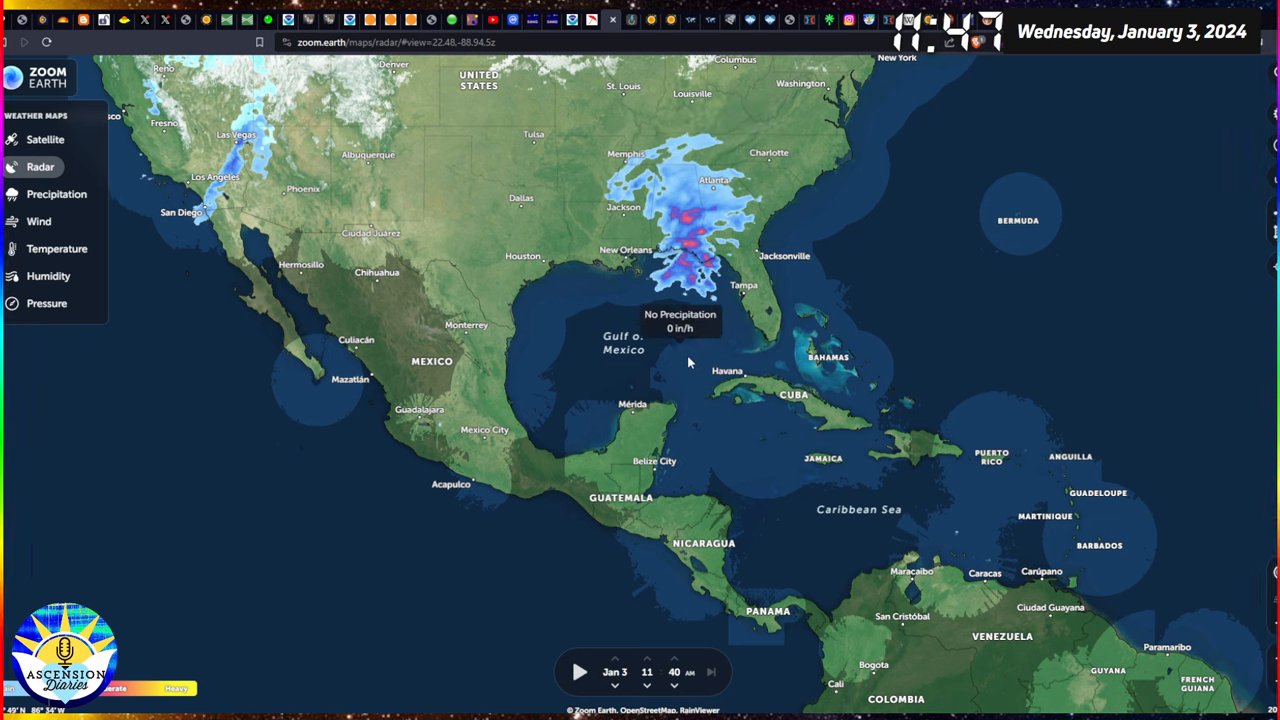
mouse_move(696, 440)
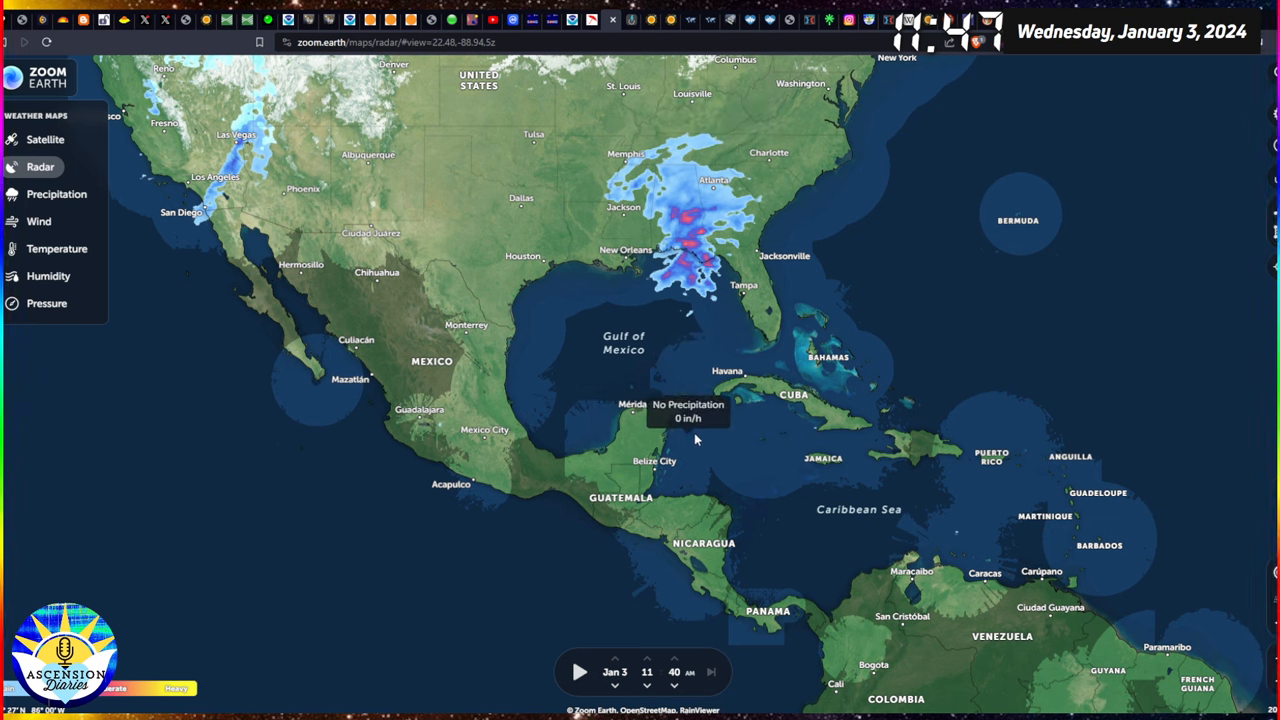
mouse_move(716, 372)
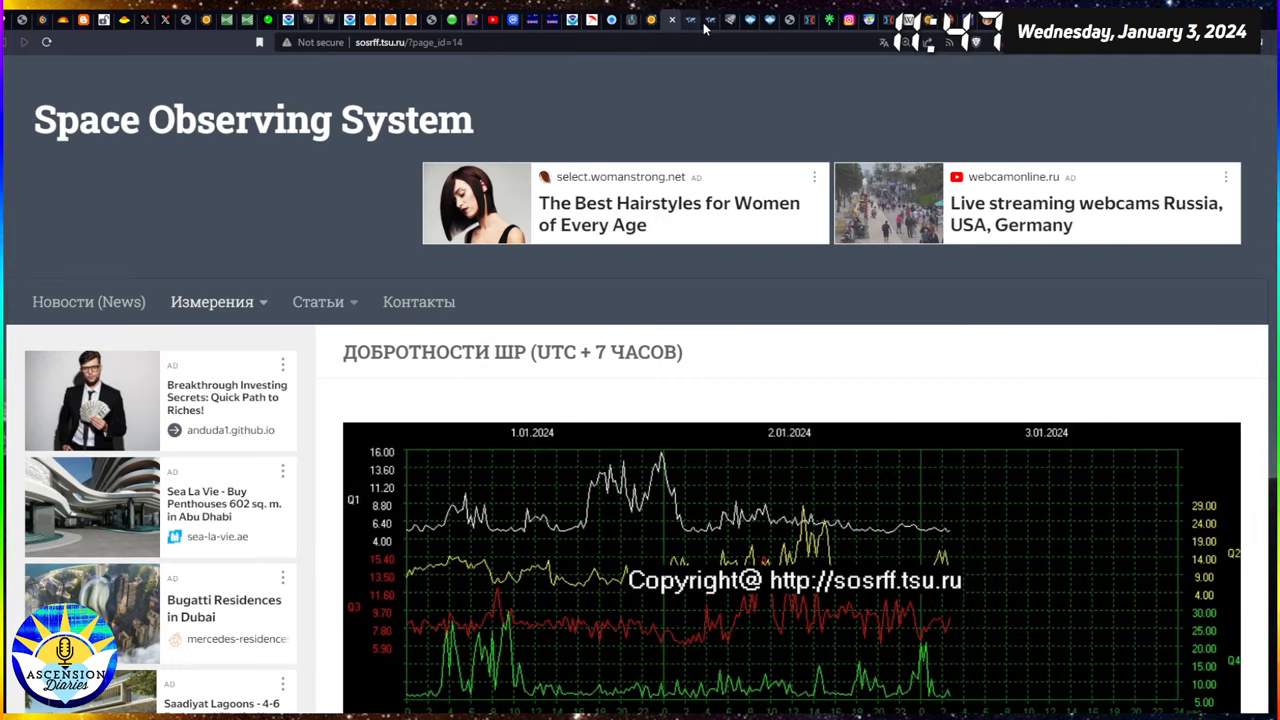
mouse_move(818, 30)
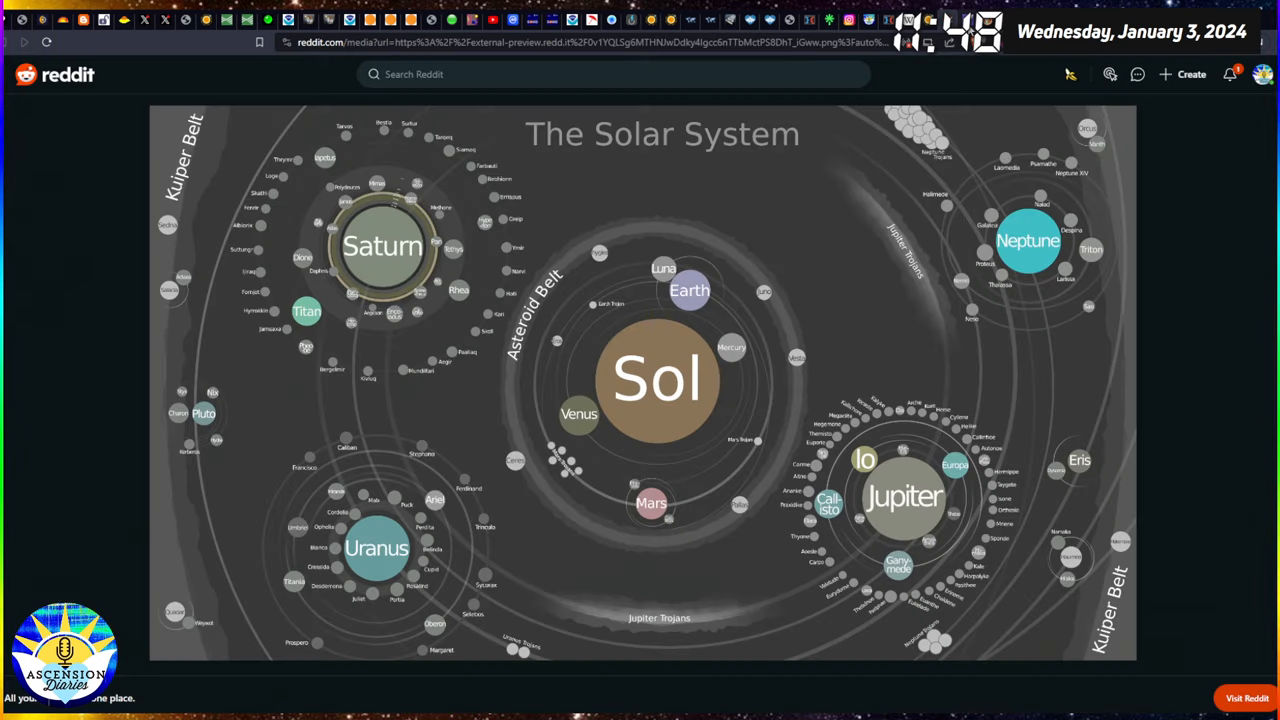
mouse_move(1133, 238)
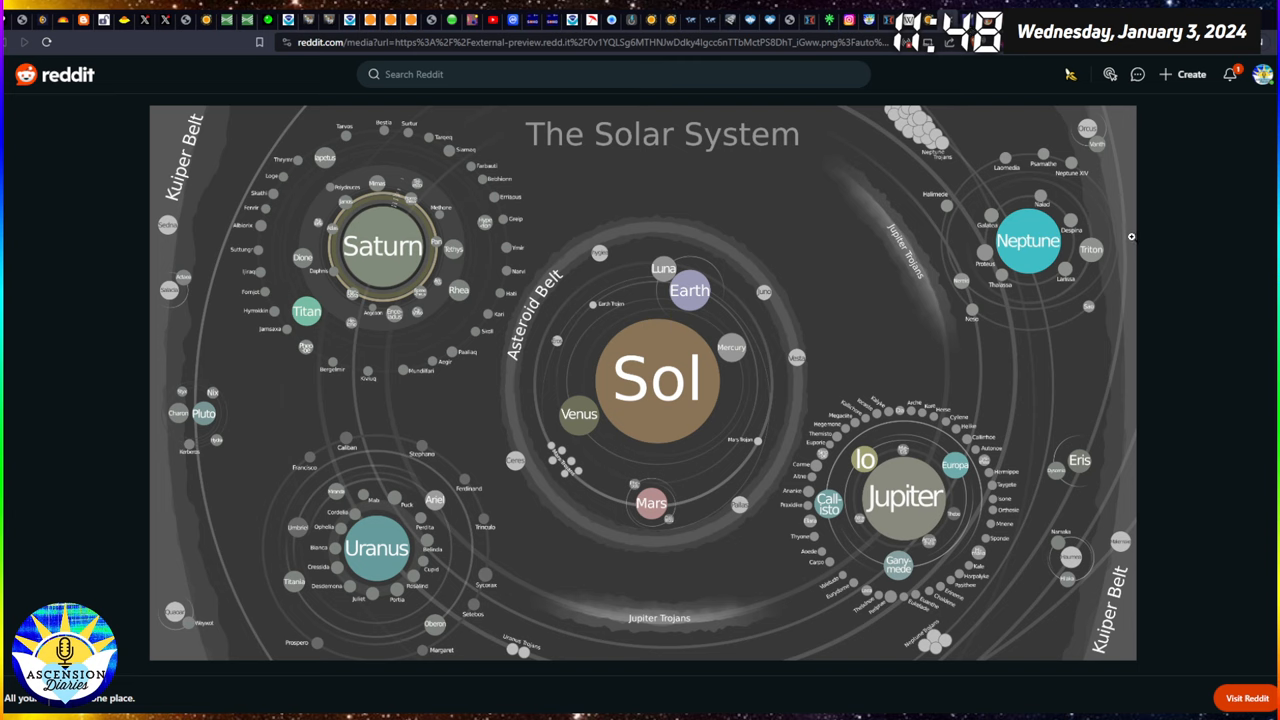
mouse_move(1175, 261)
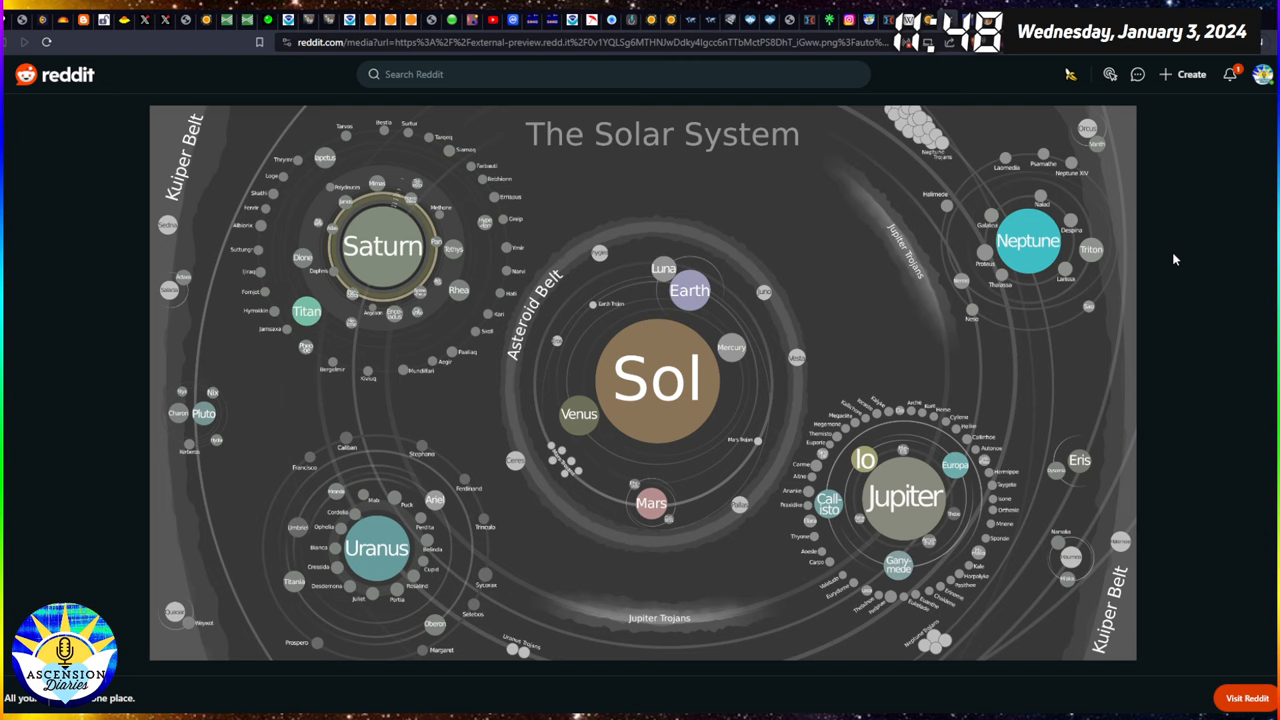
mouse_move(784, 243)
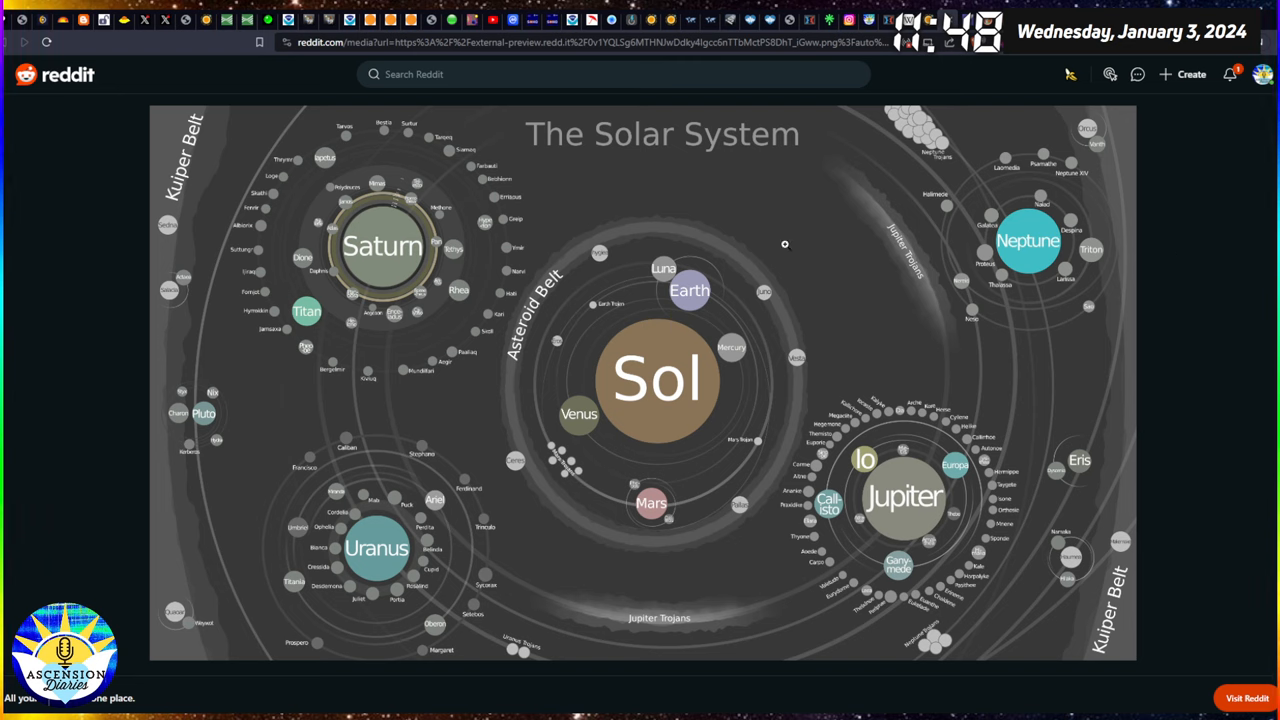
mouse_move(521, 247)
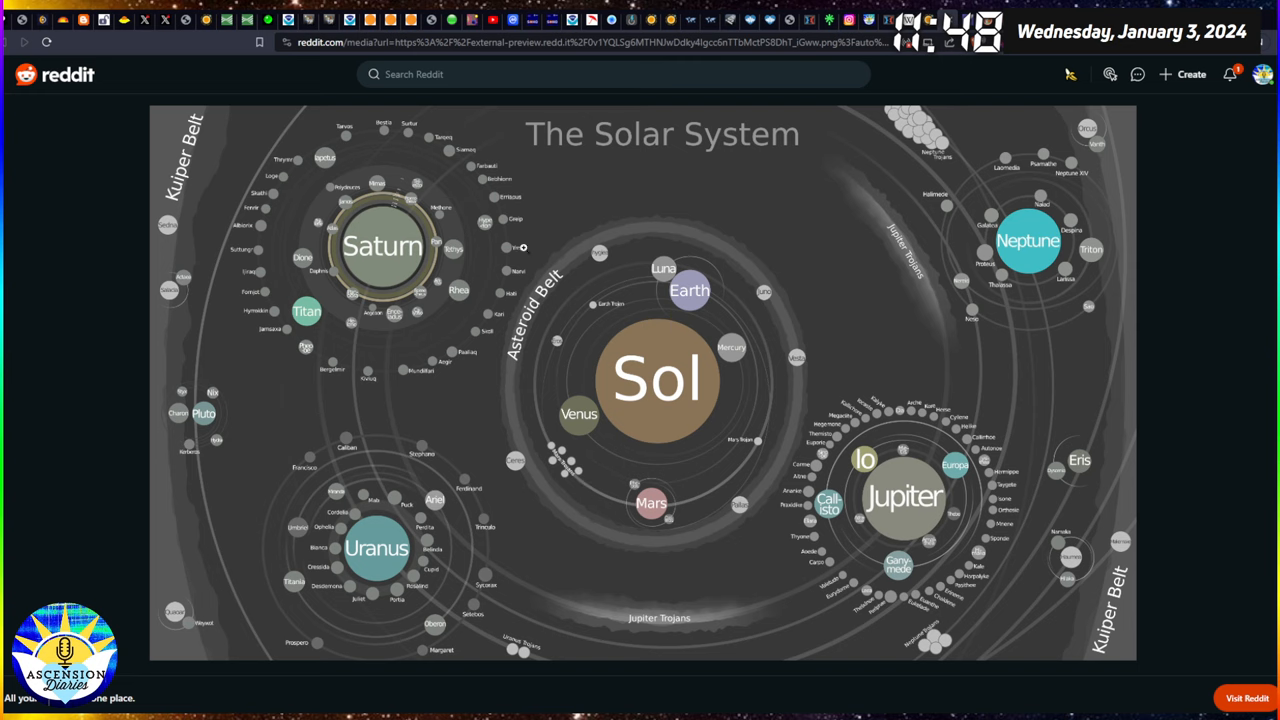
mouse_move(1240, 494)
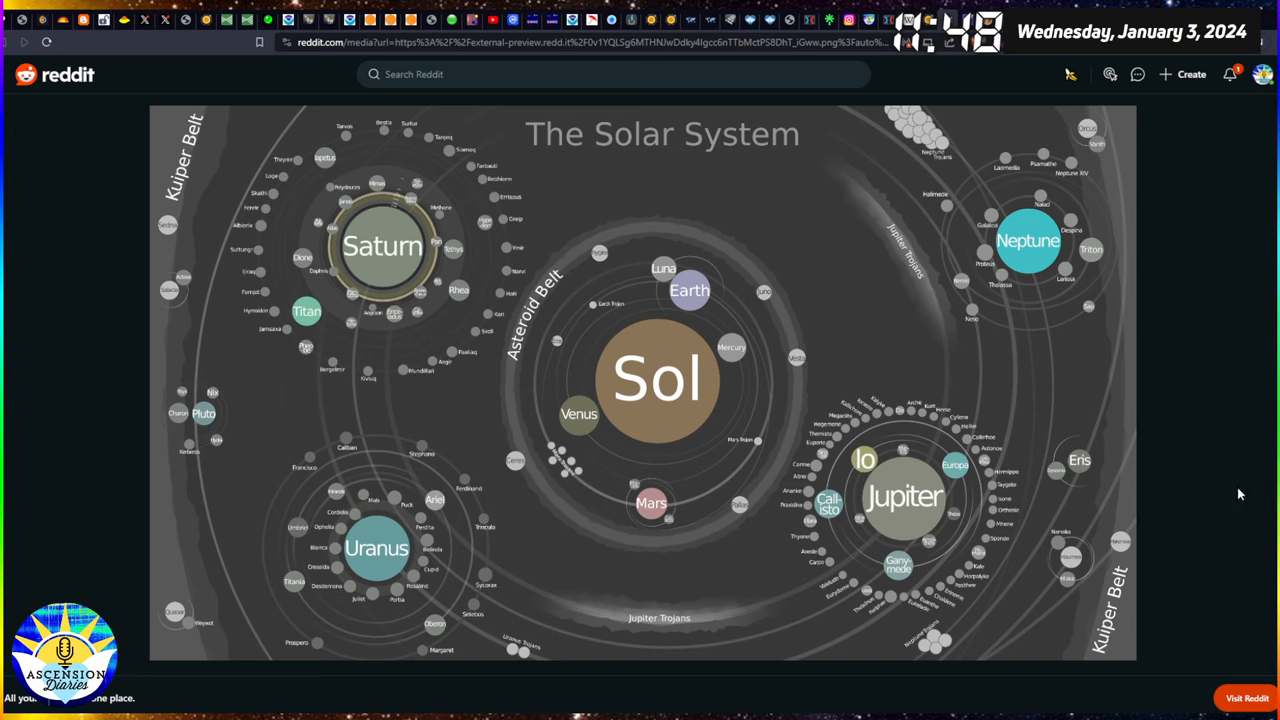
mouse_move(702, 309)
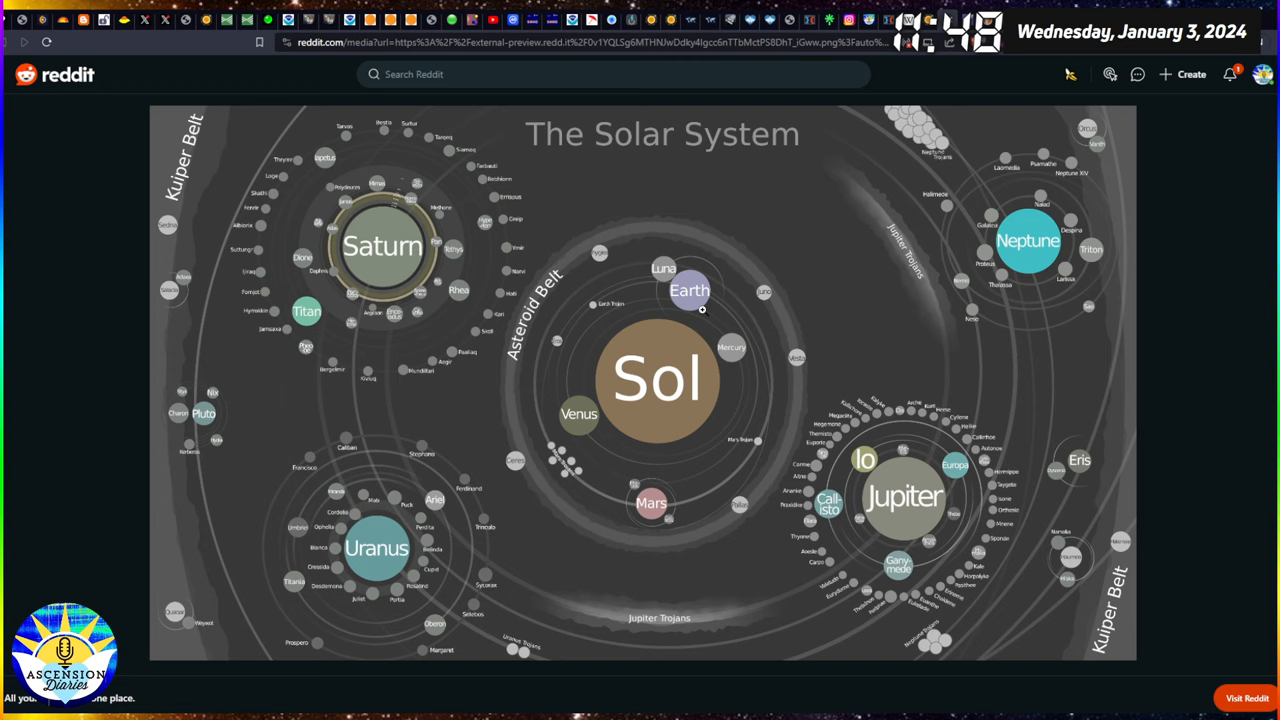
mouse_move(545, 393)
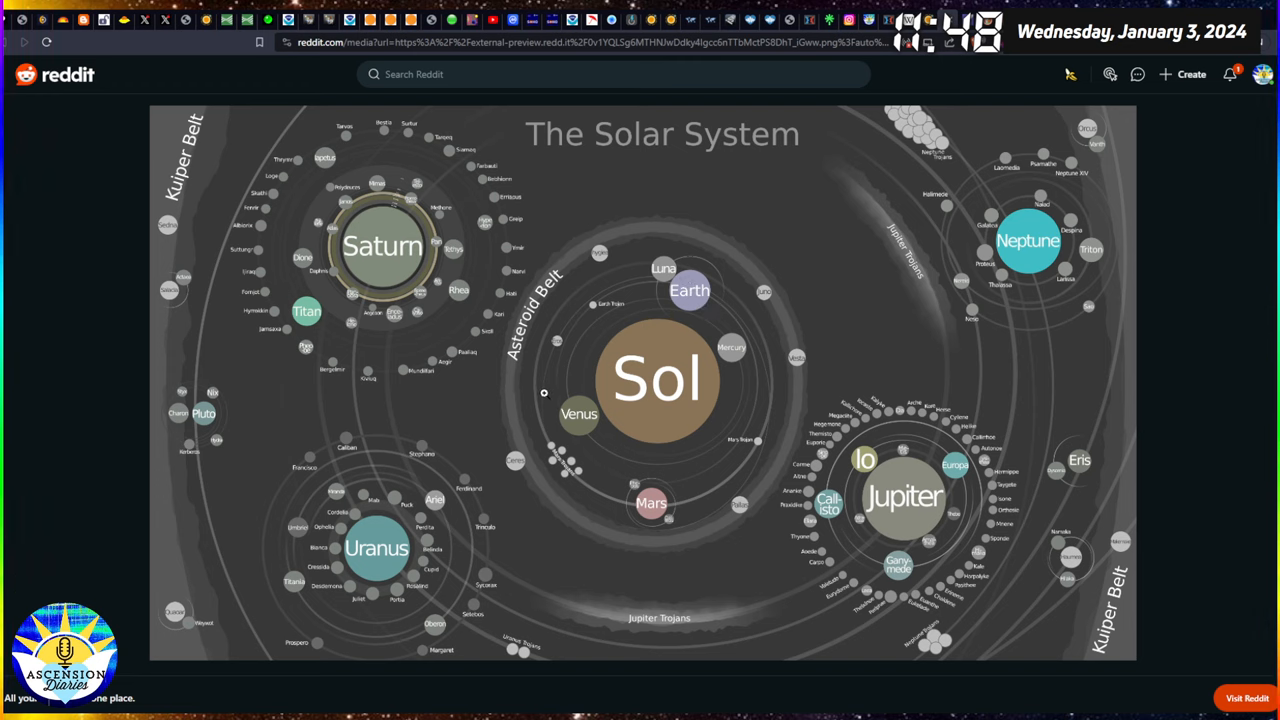
mouse_move(826, 494)
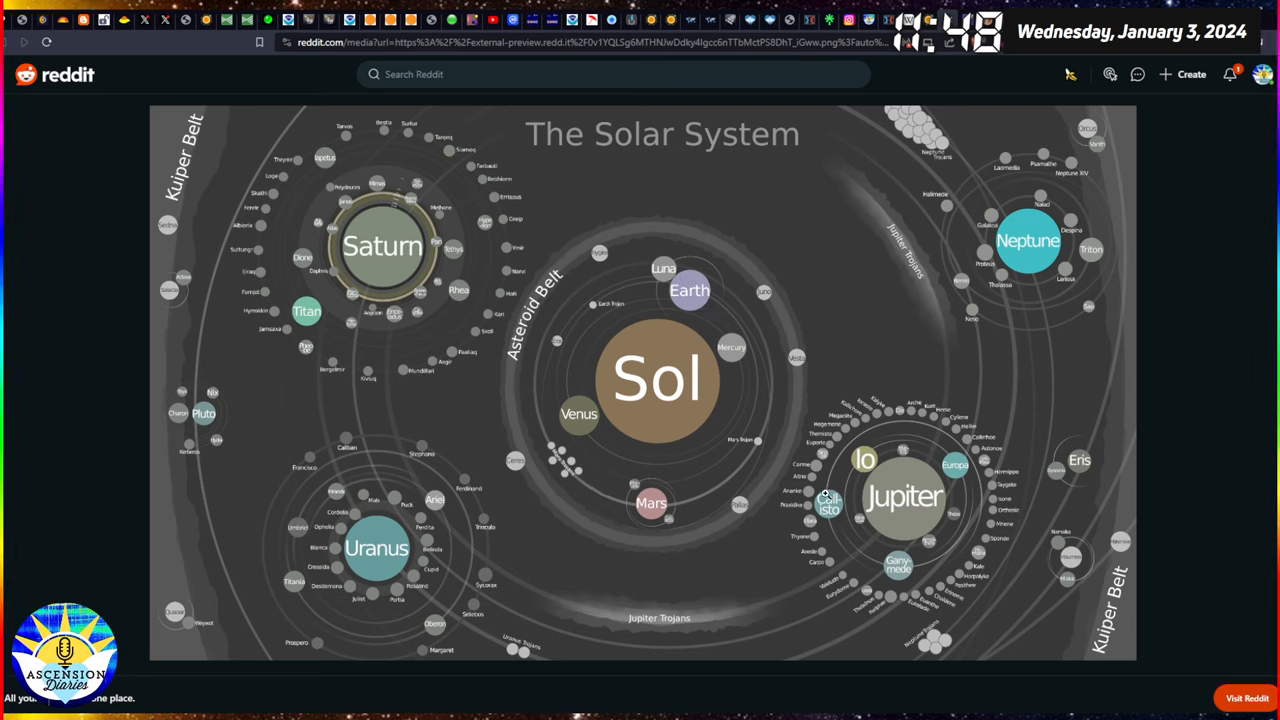
mouse_move(686, 311)
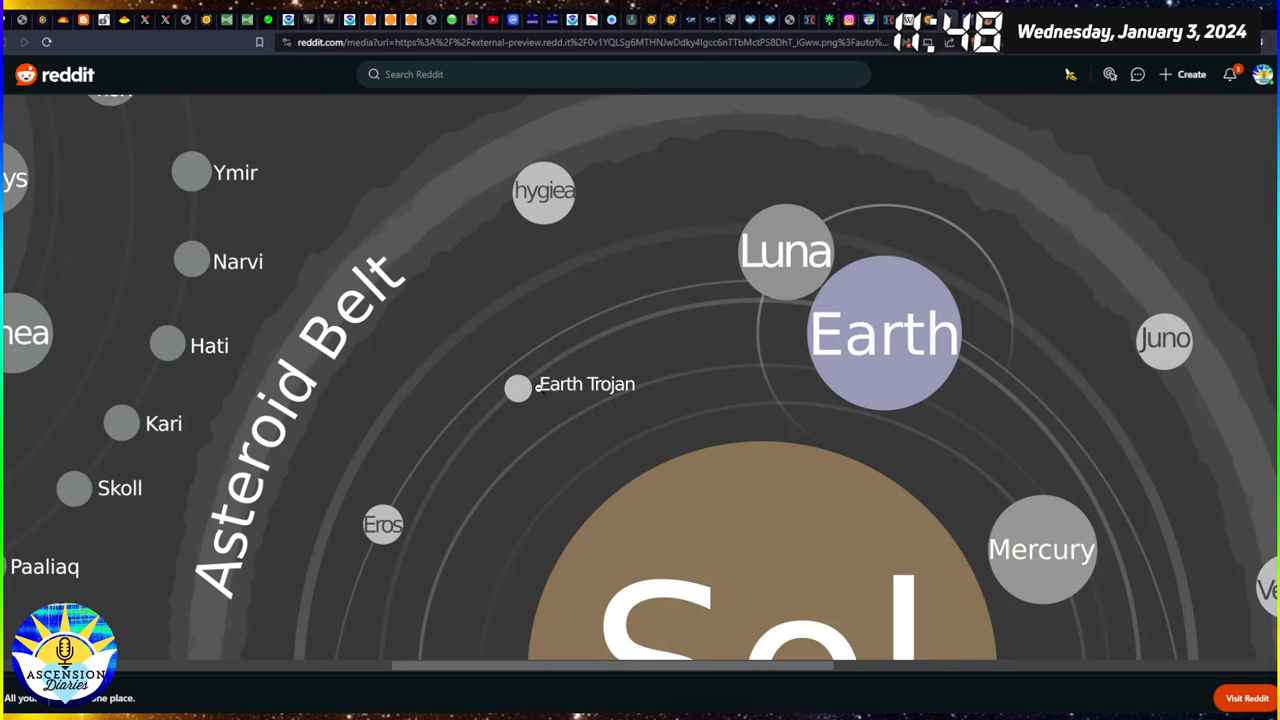
mouse_move(957, 306)
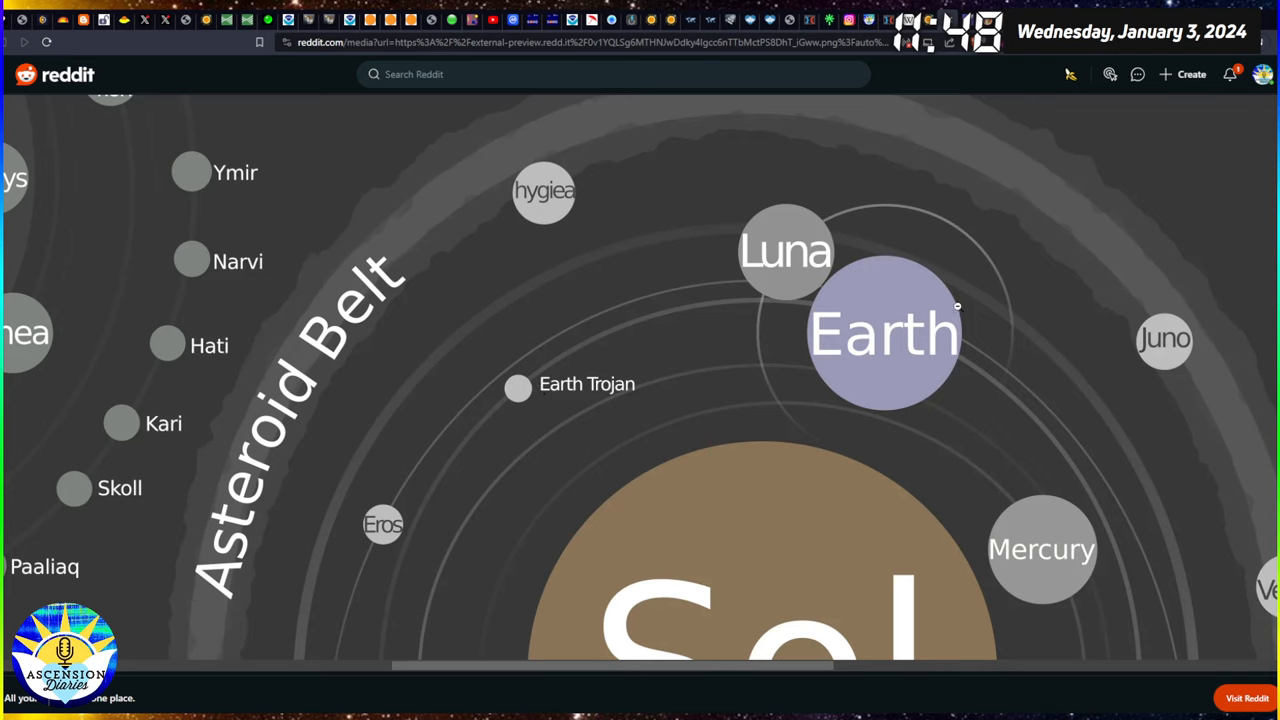
mouse_move(573, 362)
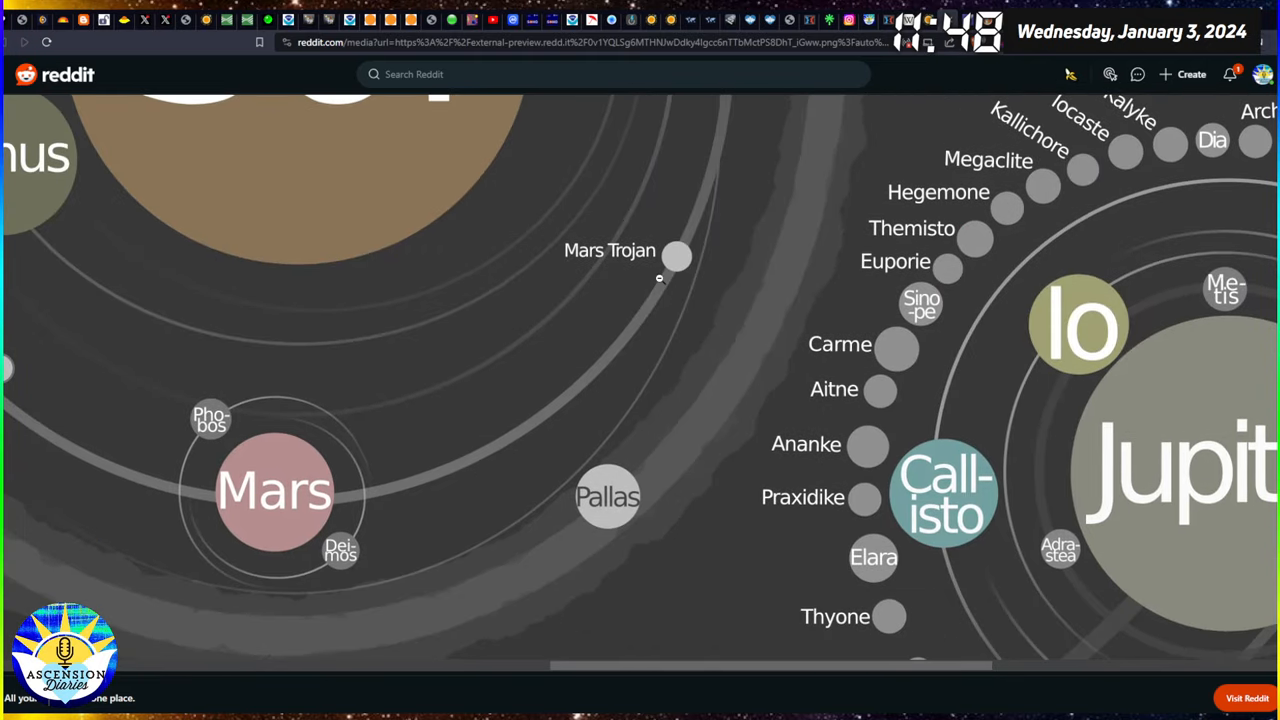
mouse_move(104, 318)
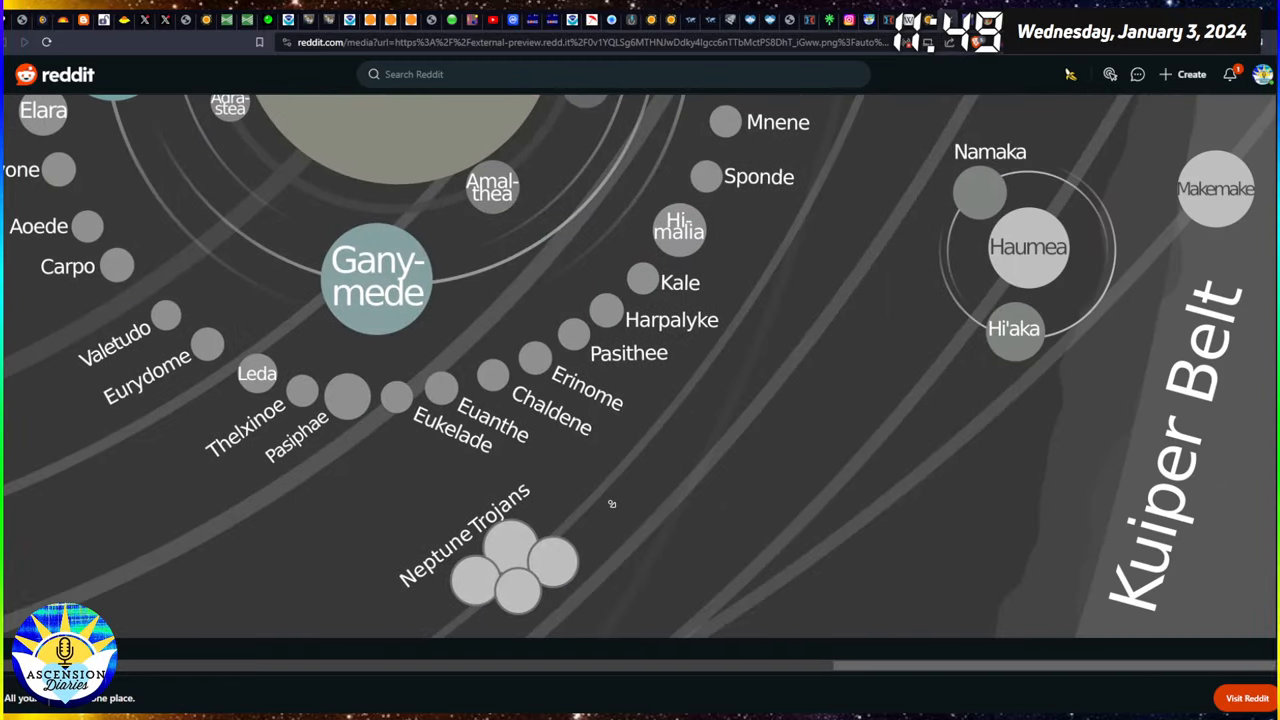
Scroll around the enlarged Reddit solar system diagram past Mars, Jupiter and Neptune.
scroll(up, 3)
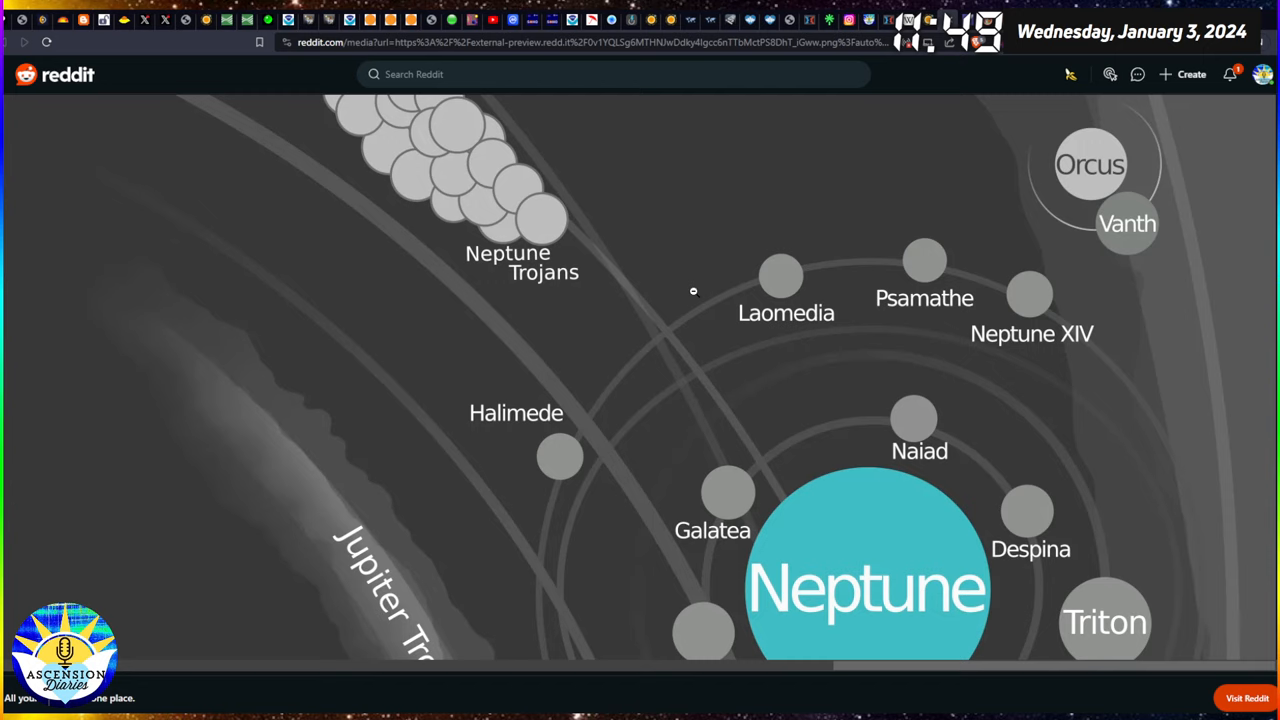
mouse_move(877, 298)
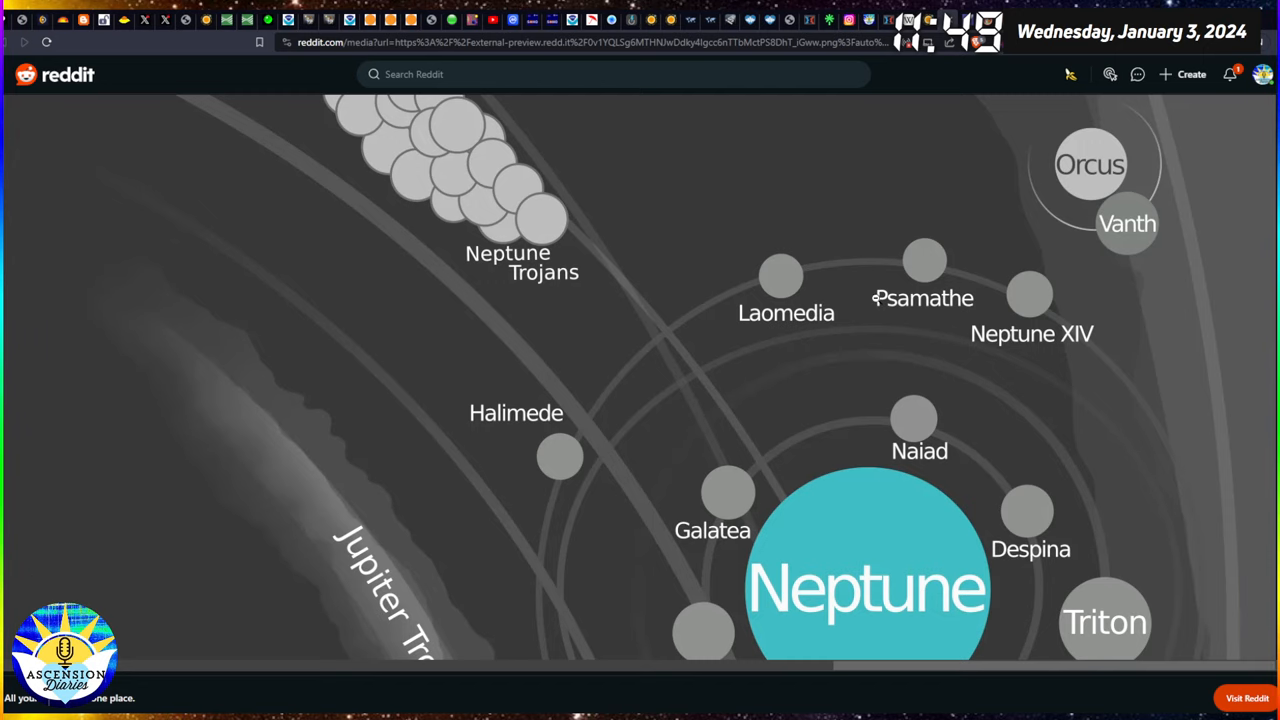
scroll(down, 3)
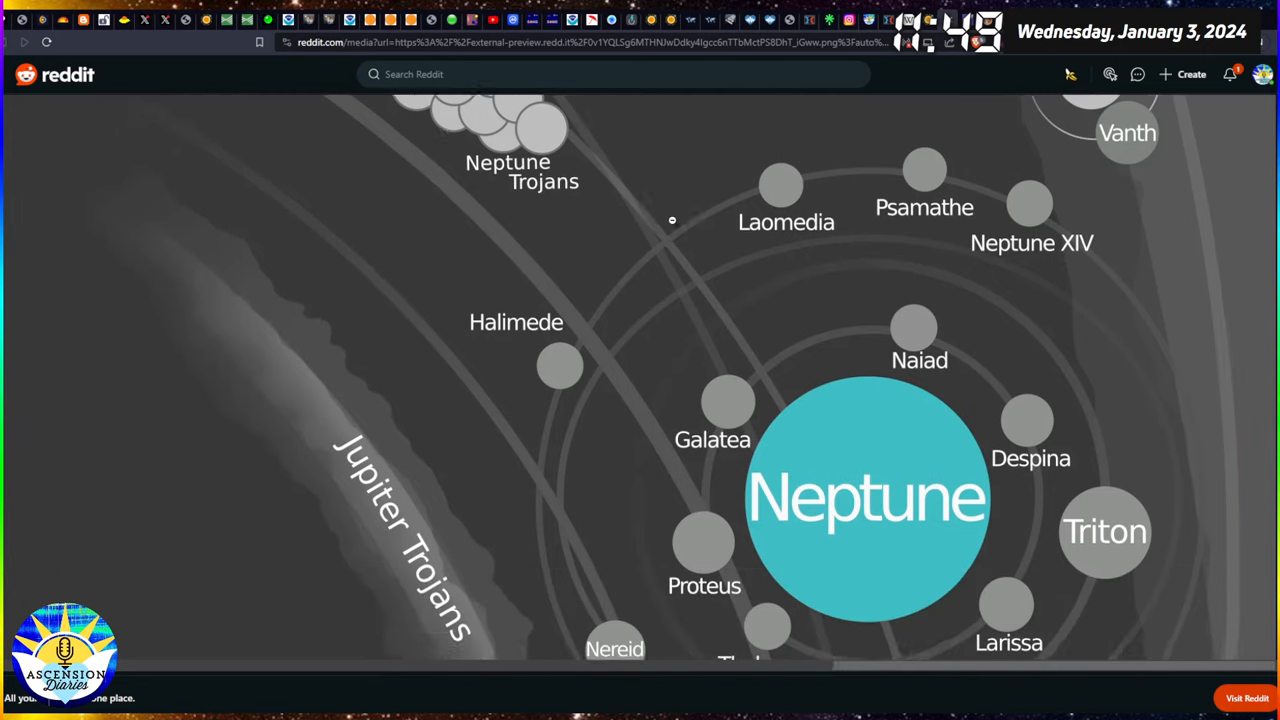
scroll(down, 3)
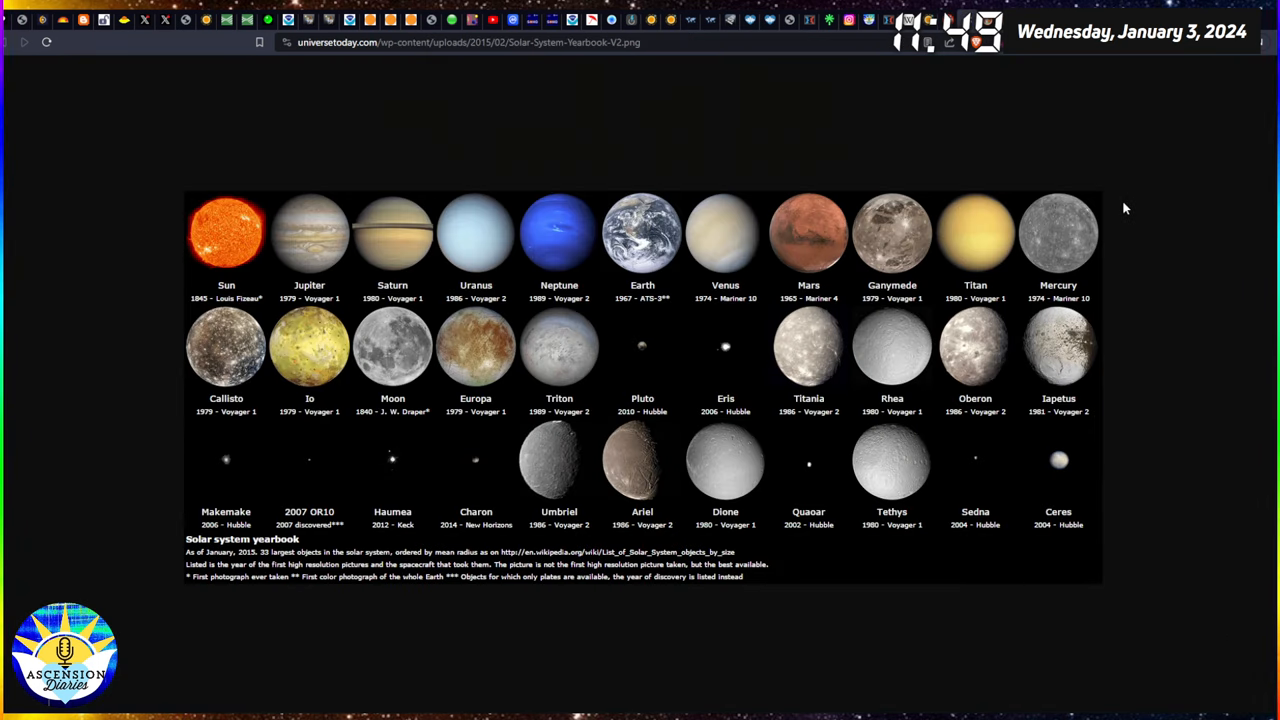
mouse_move(1143, 75)
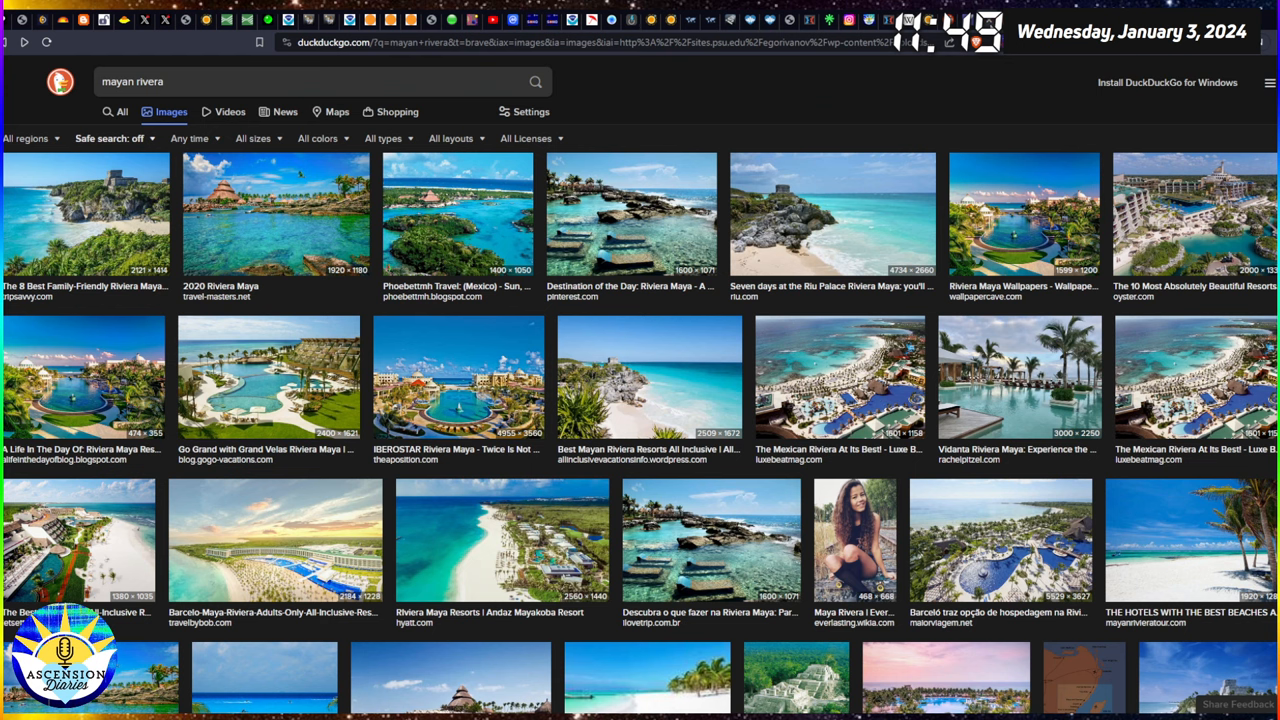
mouse_move(925, 128)
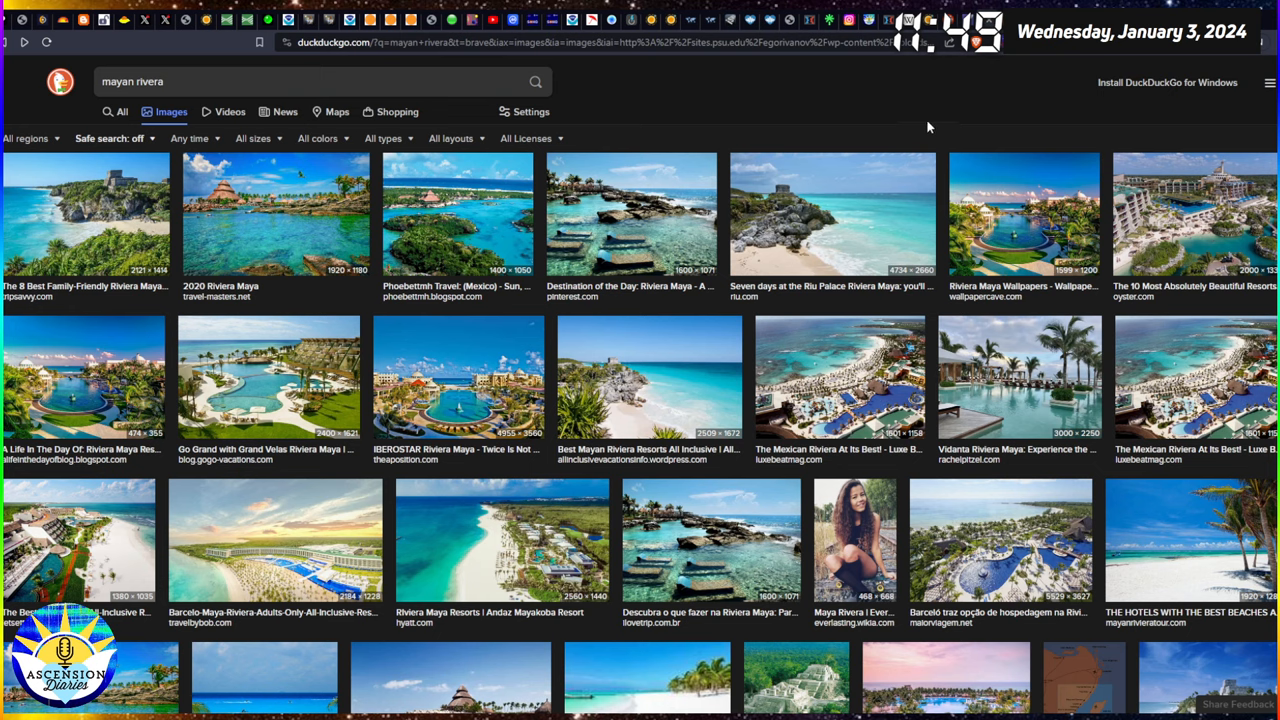
mouse_move(925, 128)
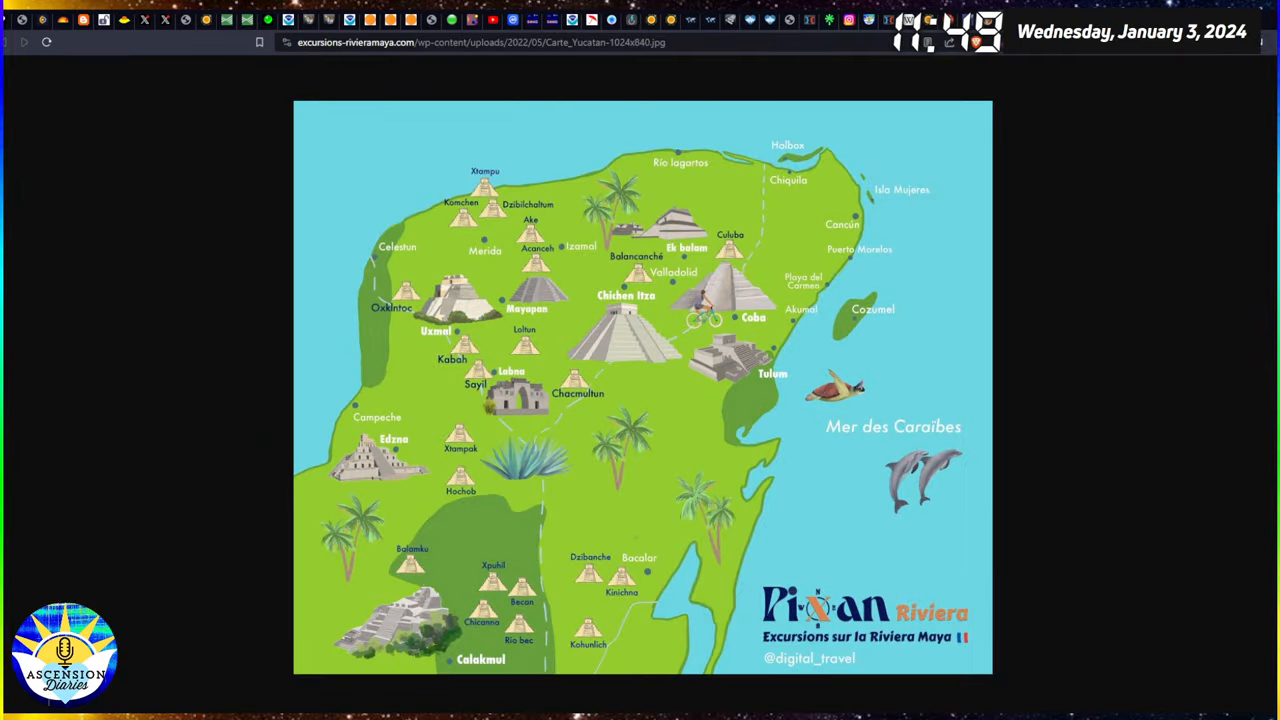
mouse_move(888, 390)
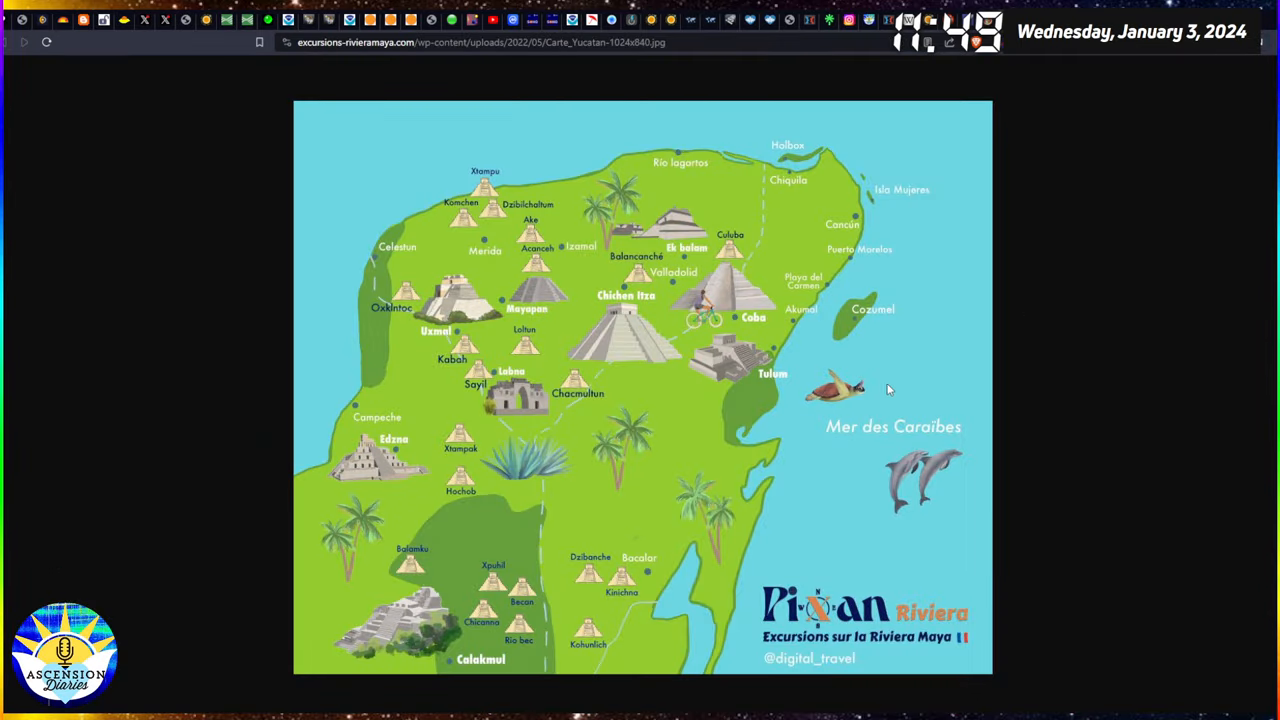
mouse_move(562, 405)
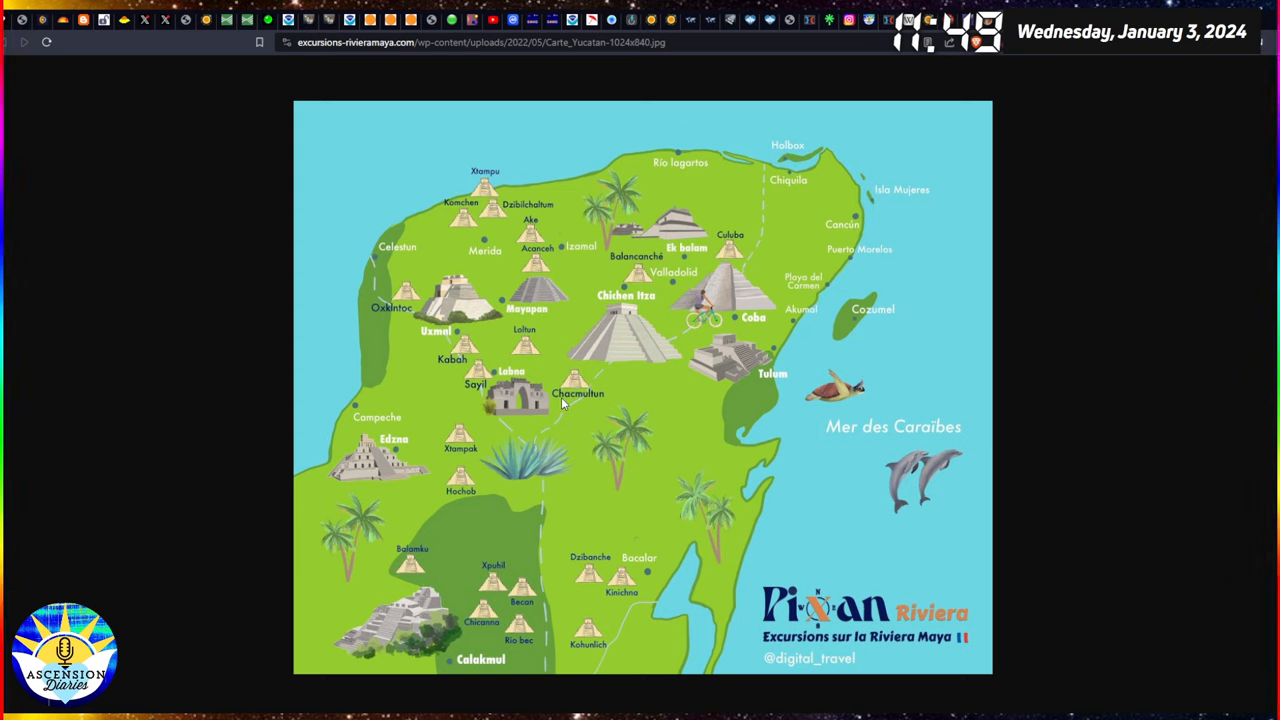
mouse_move(765, 468)
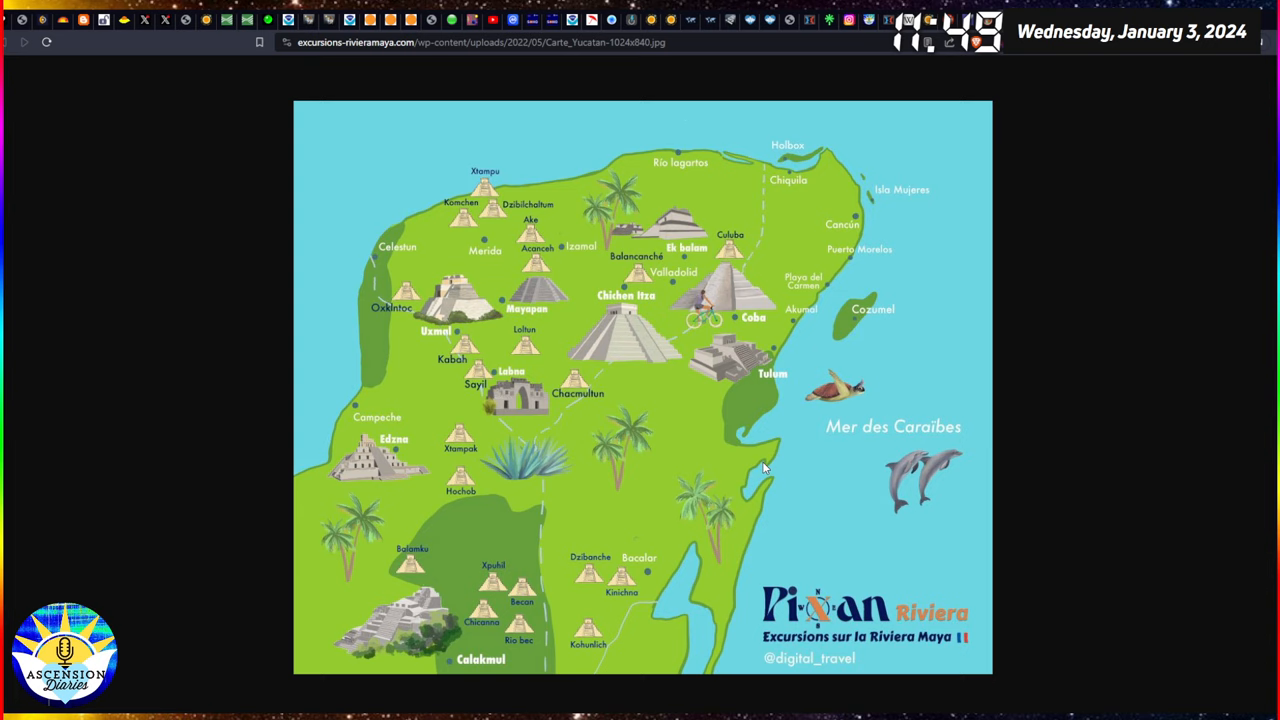
mouse_move(698, 413)
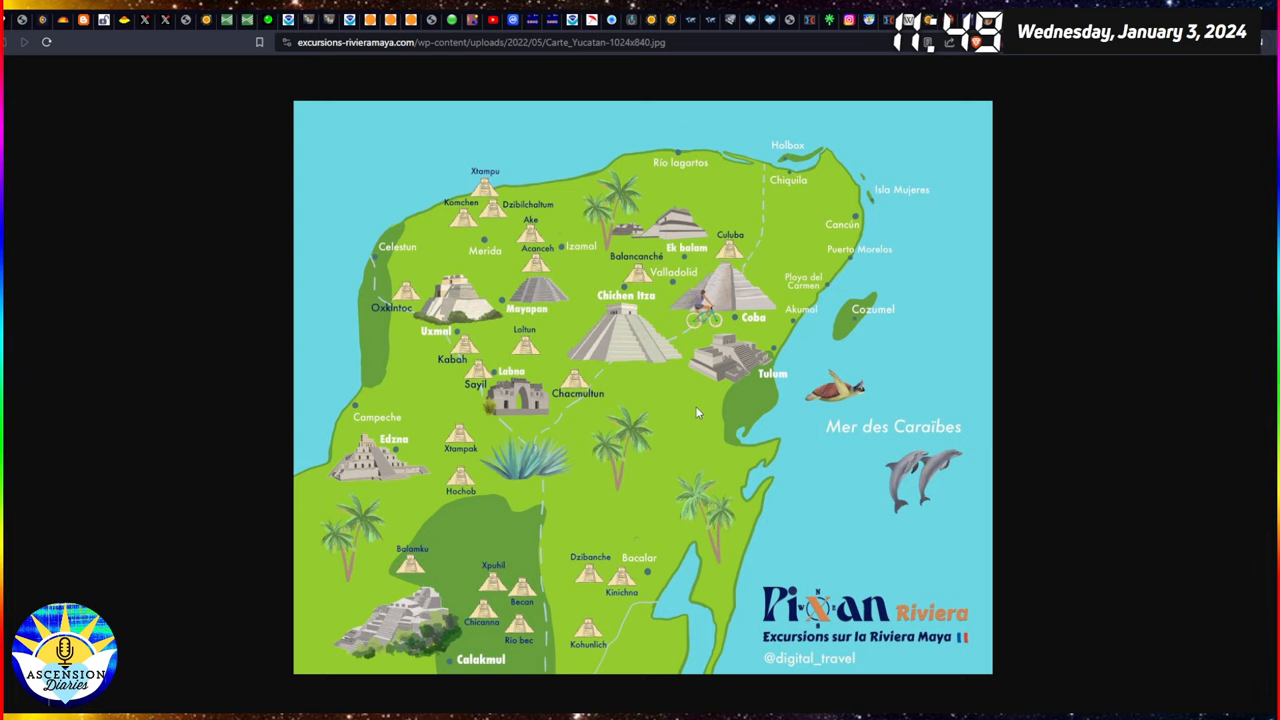
mouse_move(698, 413)
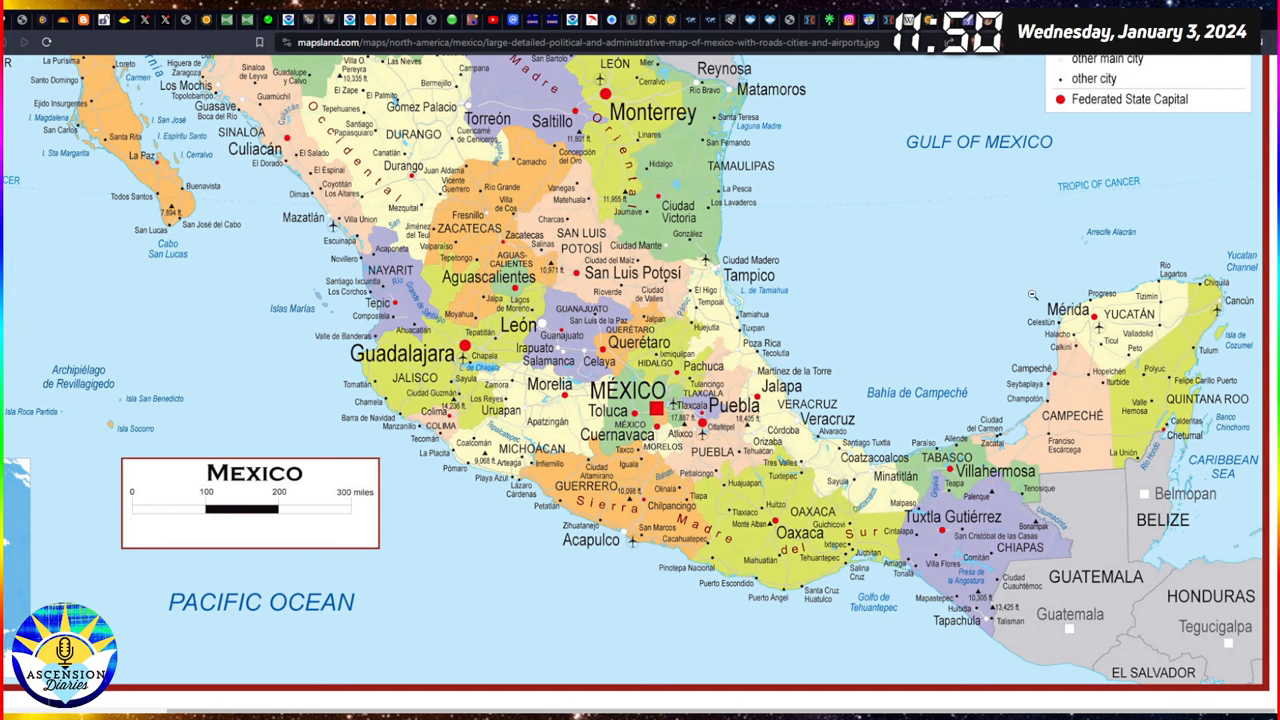
mouse_move(1015, 310)
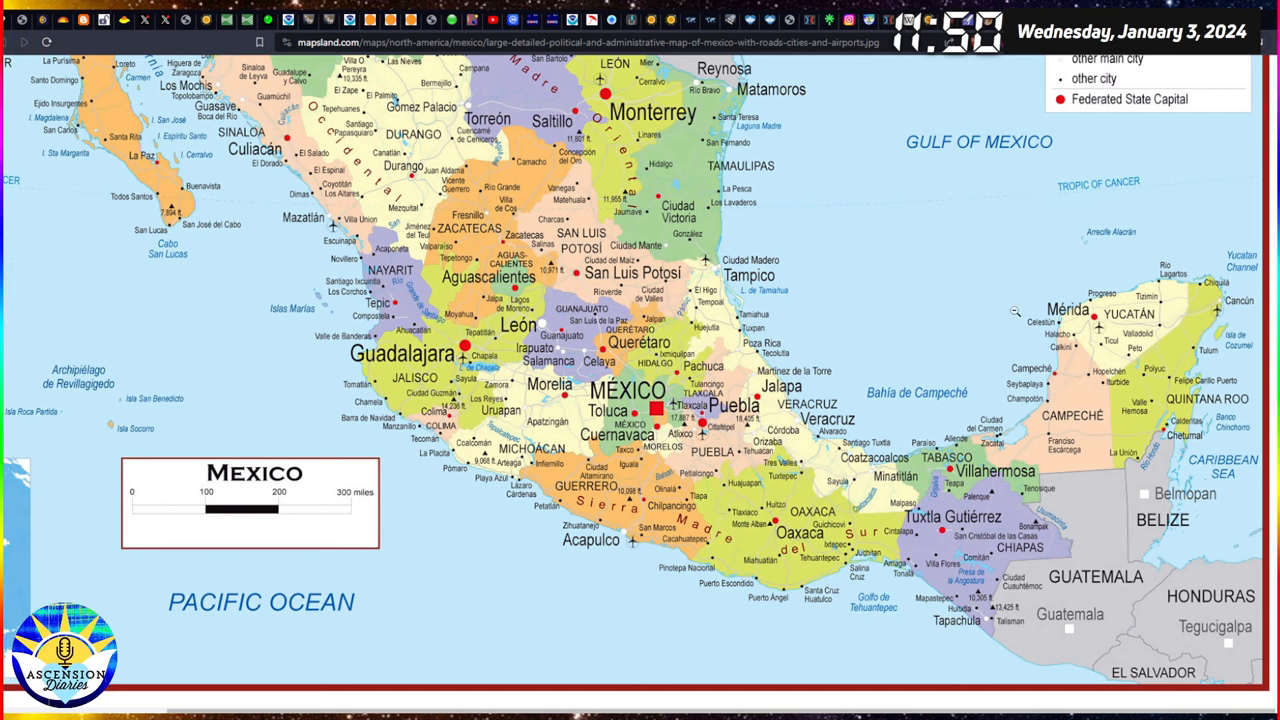
mouse_move(1025, 322)
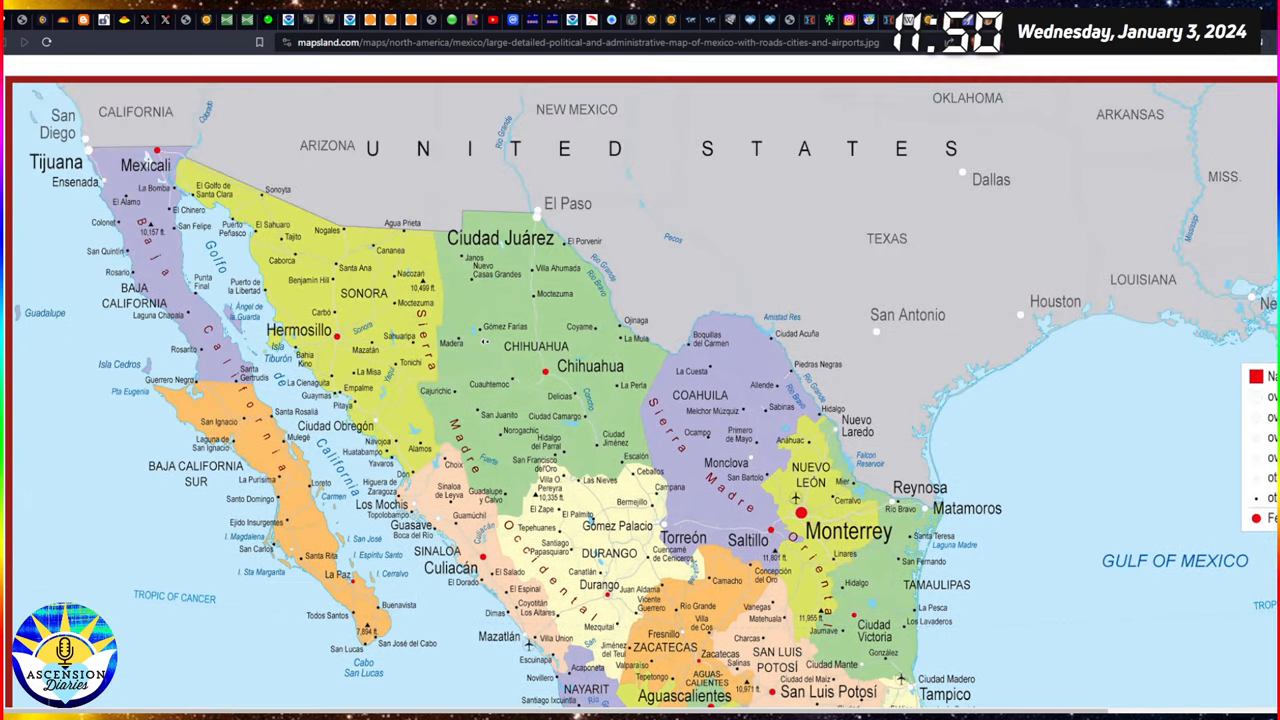
Scroll the Mapsland Mexico map down toward central Mexico and Yucatán.
scroll(down, 3)
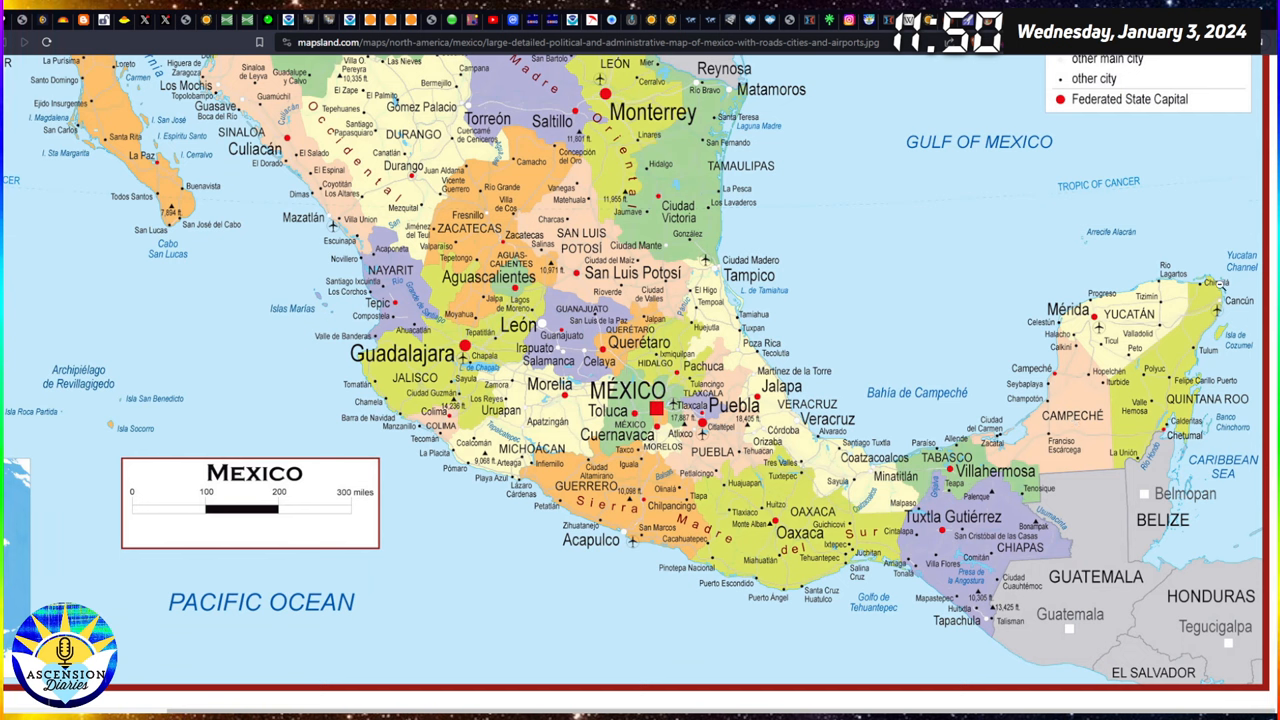
mouse_move(1203, 351)
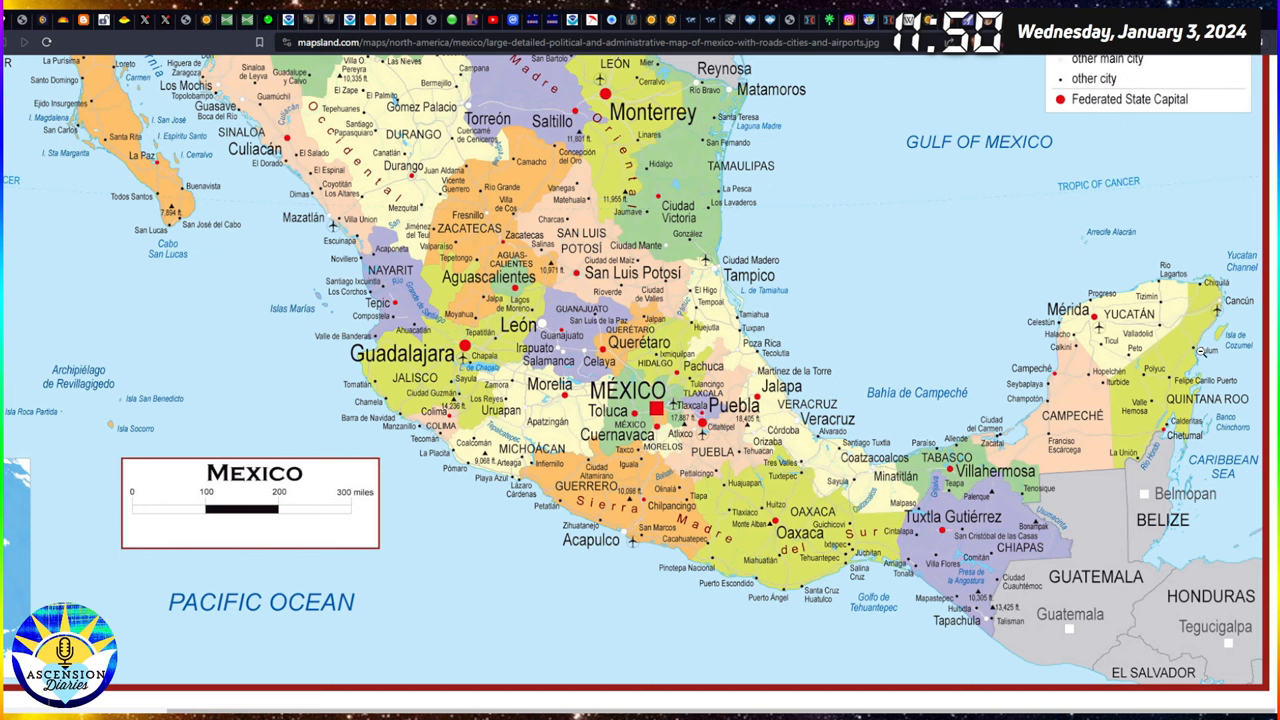
mouse_move(823, 502)
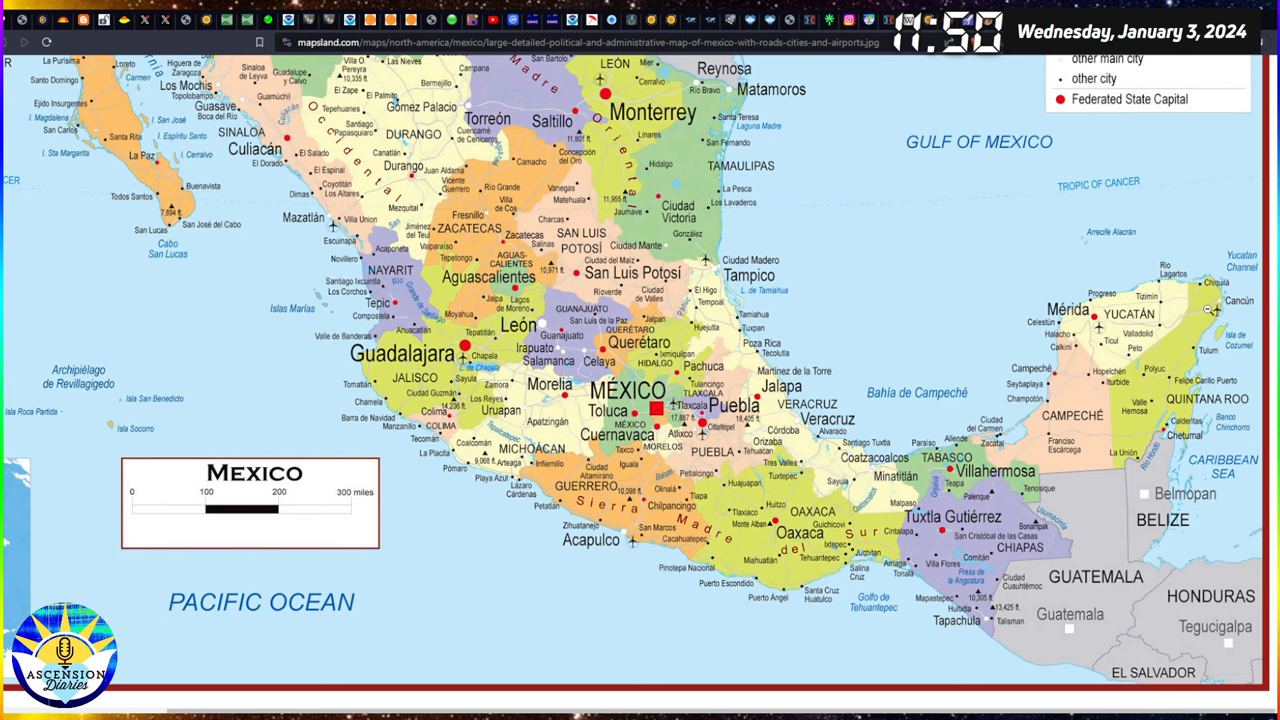
mouse_move(1177, 283)
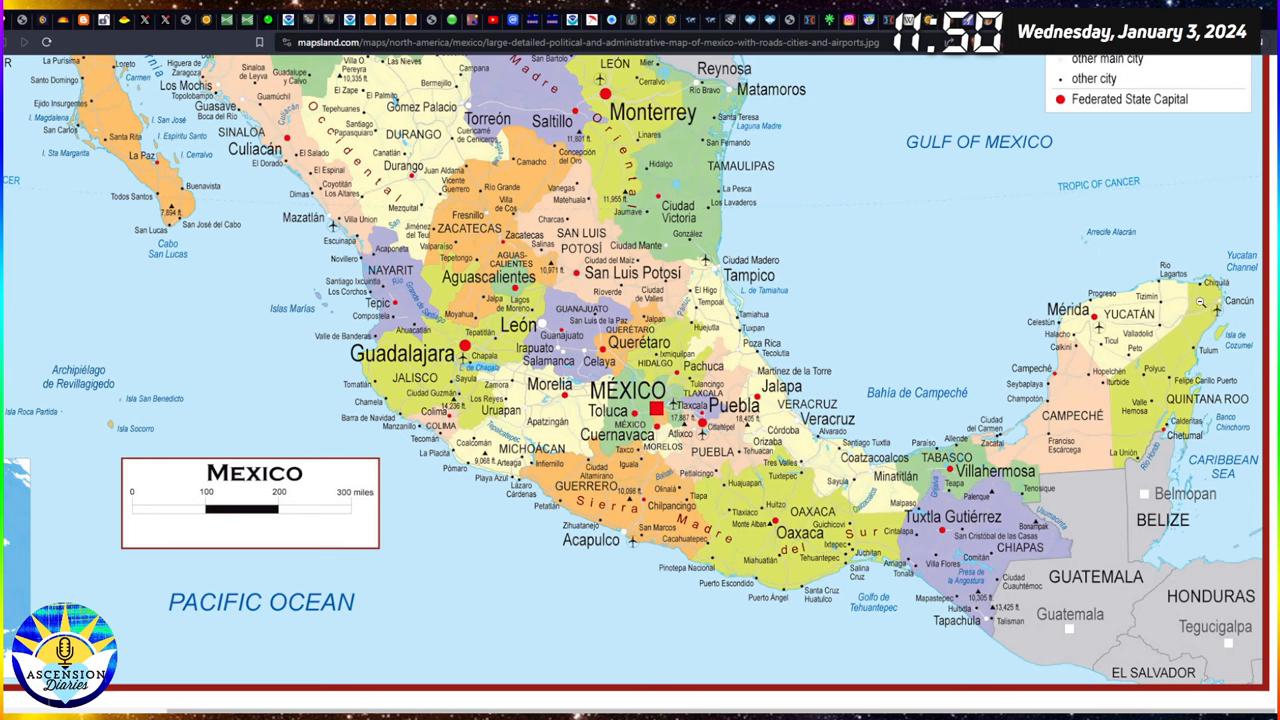
mouse_move(1197, 345)
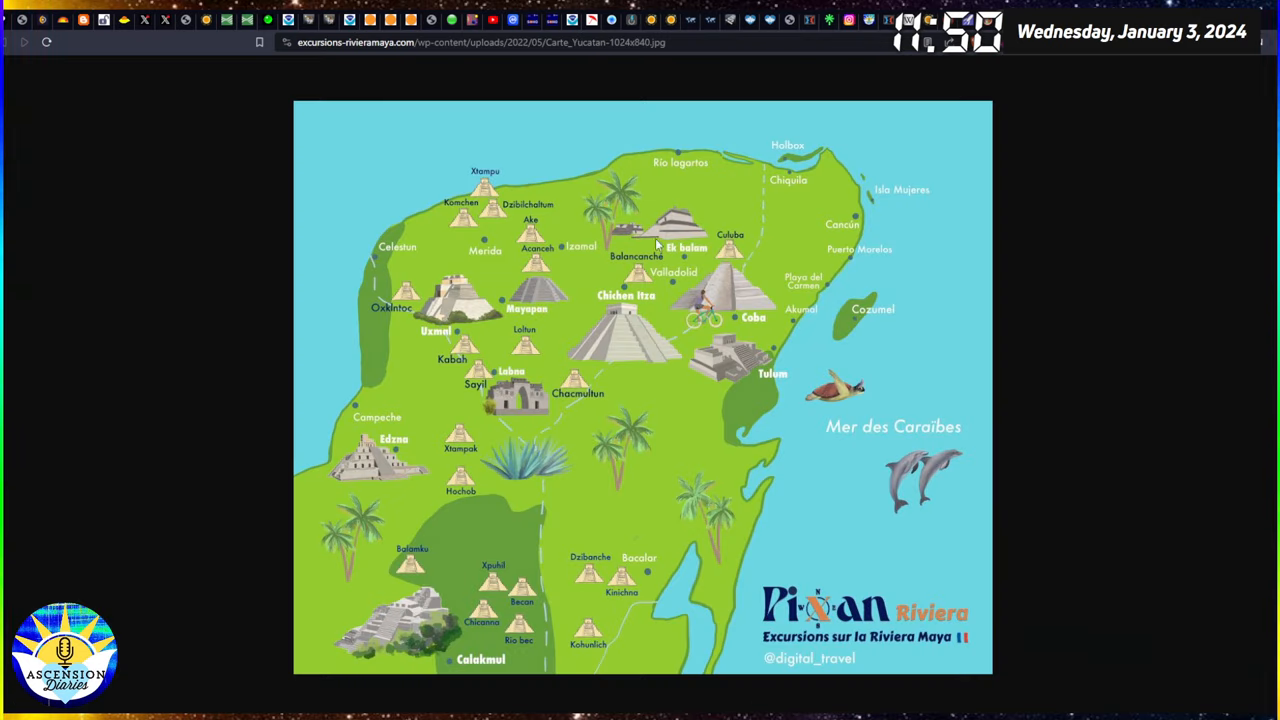
mouse_move(760, 297)
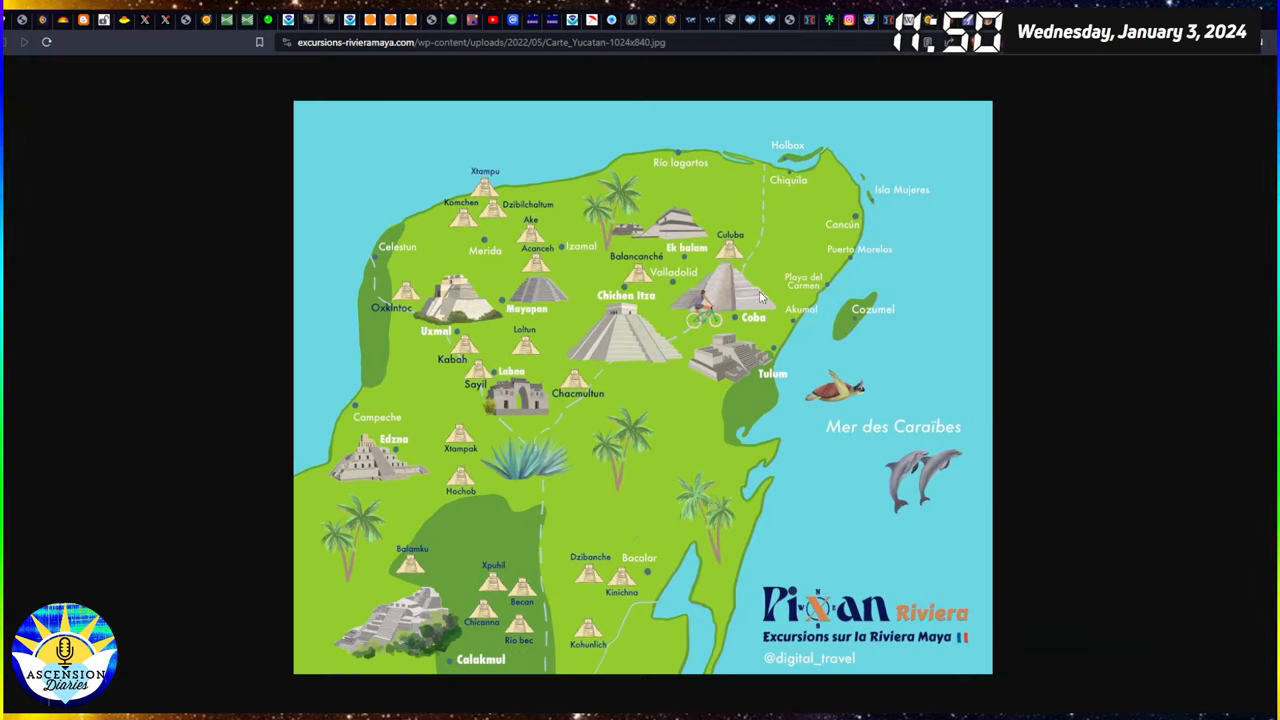
mouse_move(658, 227)
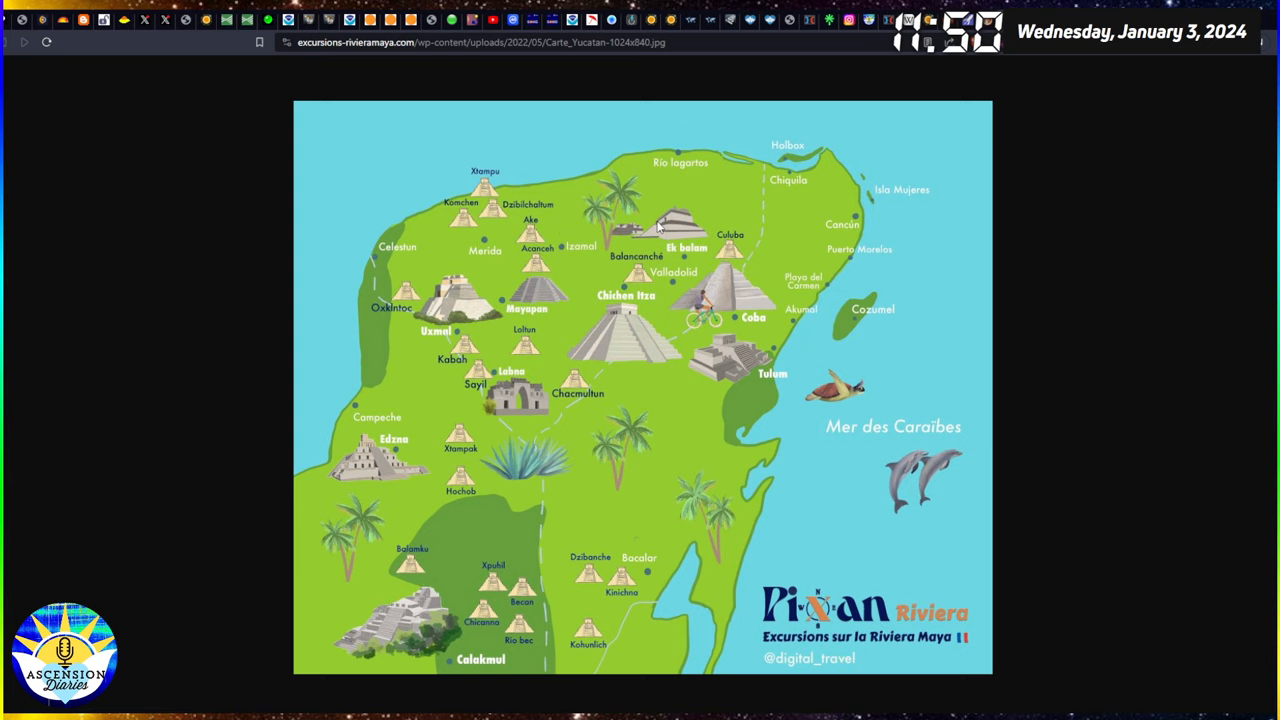
mouse_move(607, 400)
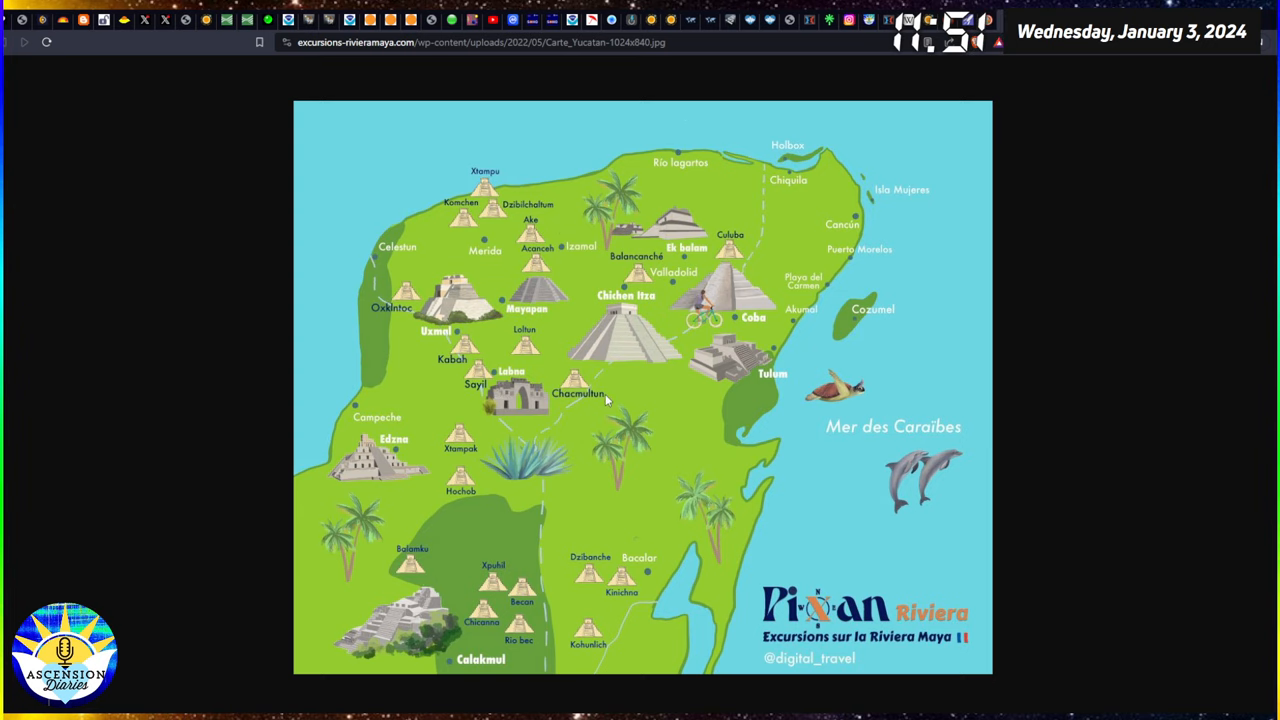
mouse_move(866, 385)
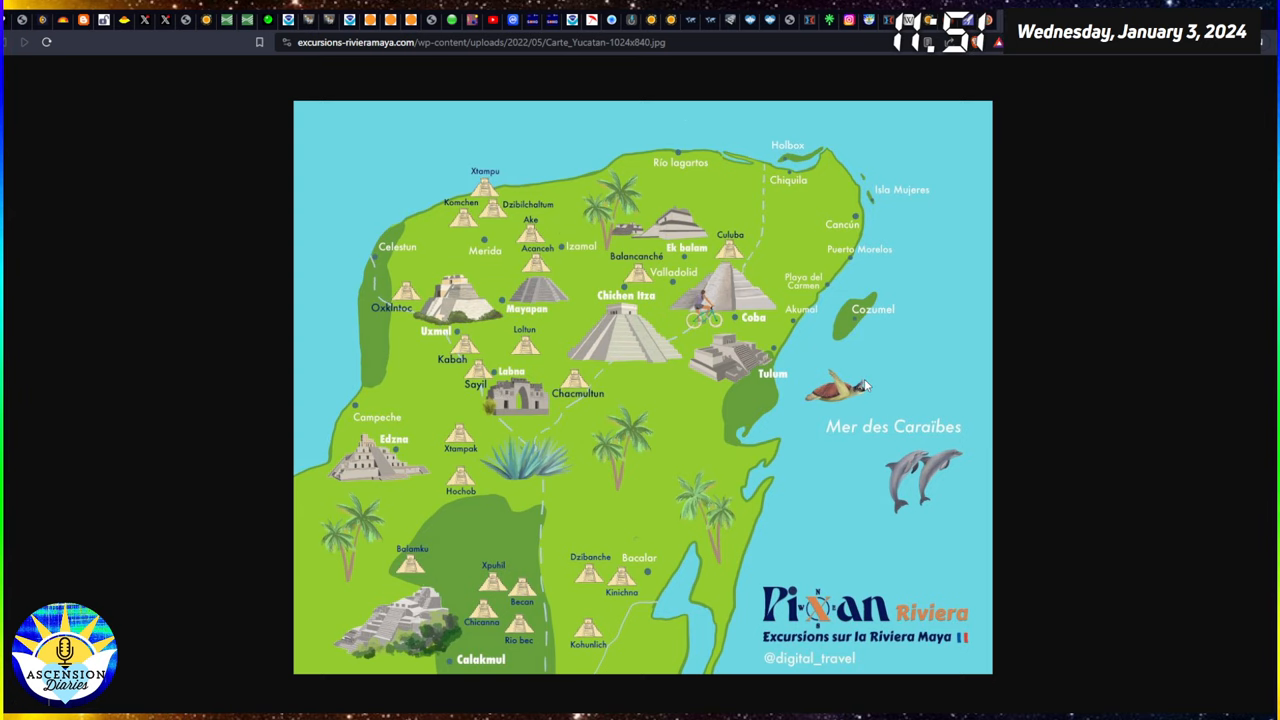
mouse_move(866, 392)
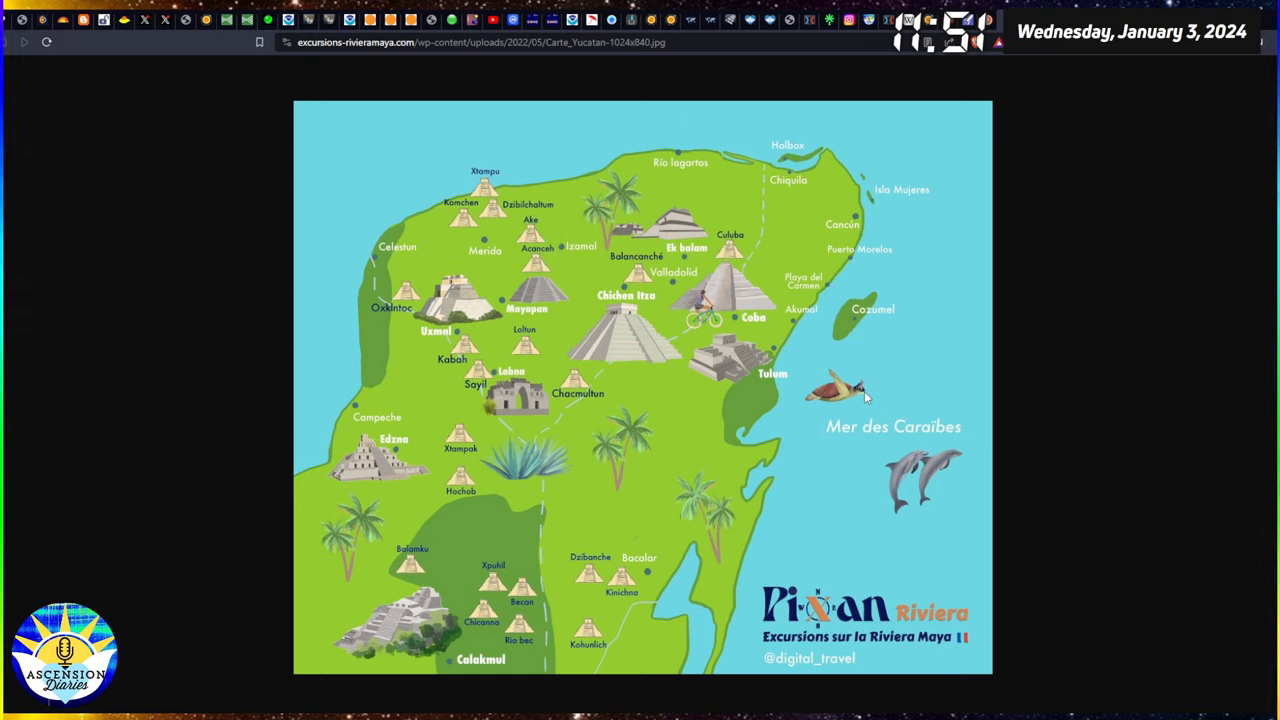
mouse_move(866, 496)
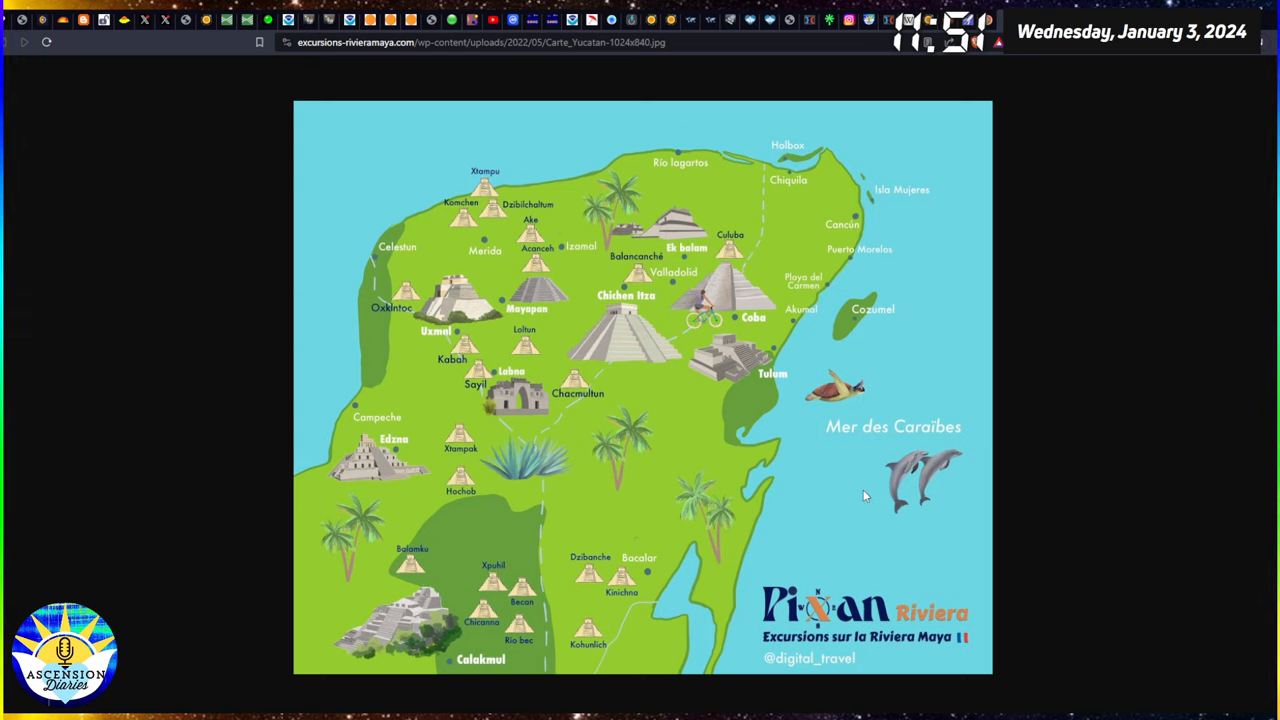
mouse_move(847, 405)
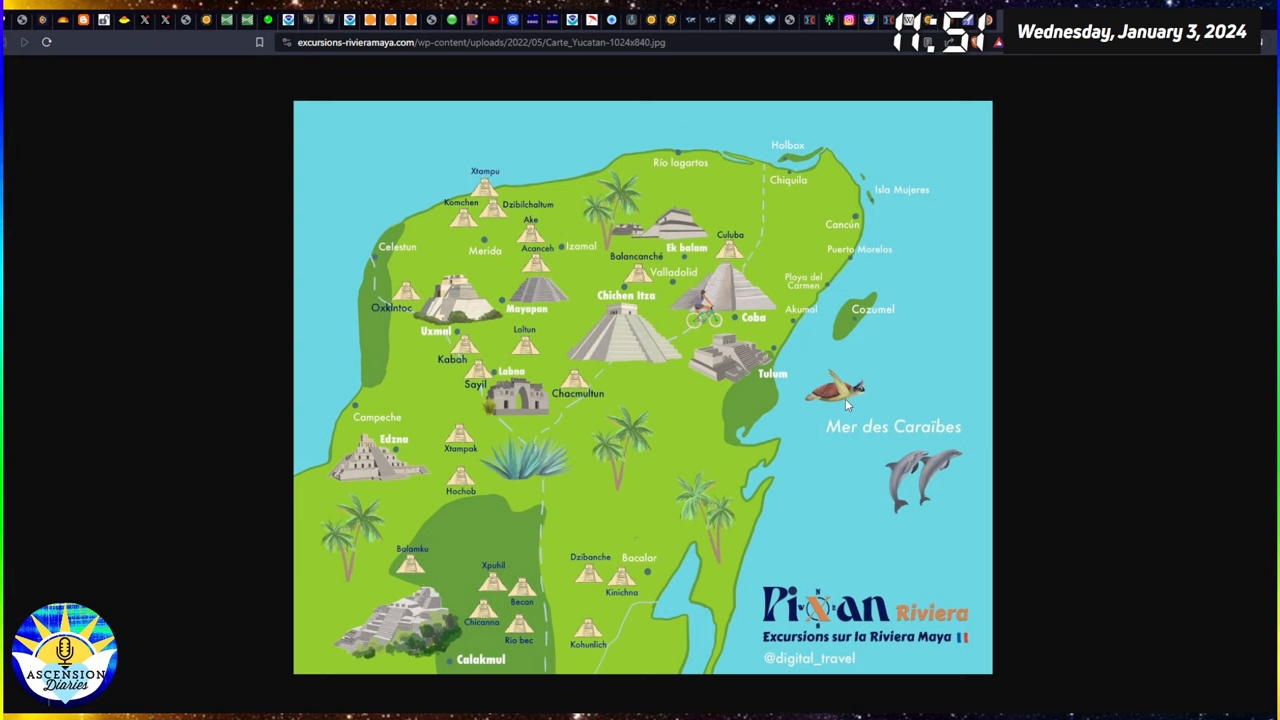
mouse_move(897, 382)
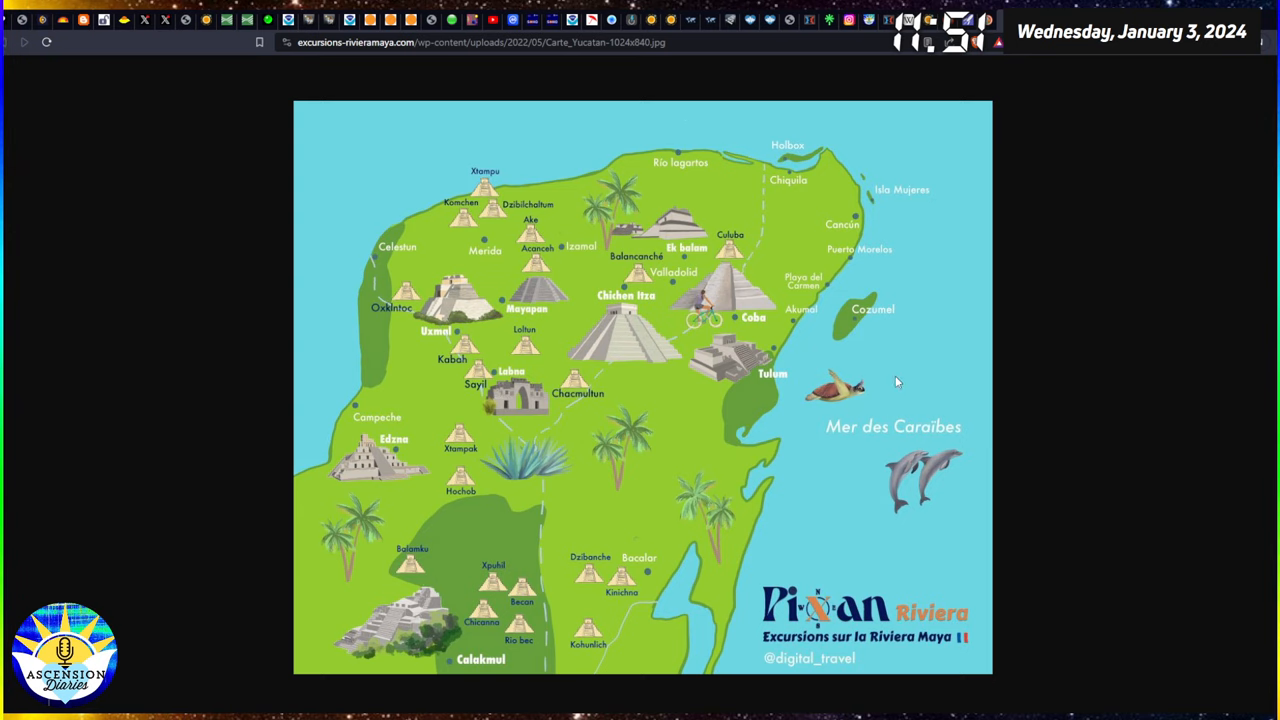
mouse_move(968, 491)
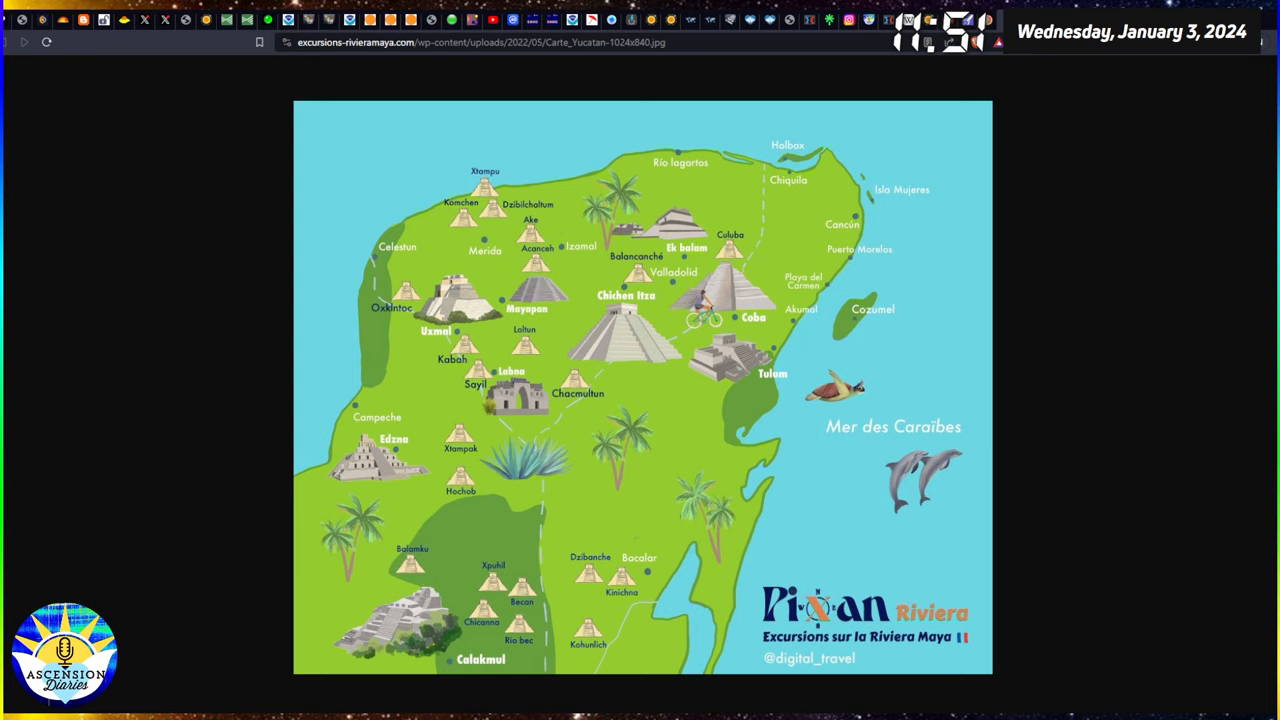
mouse_move(450, 294)
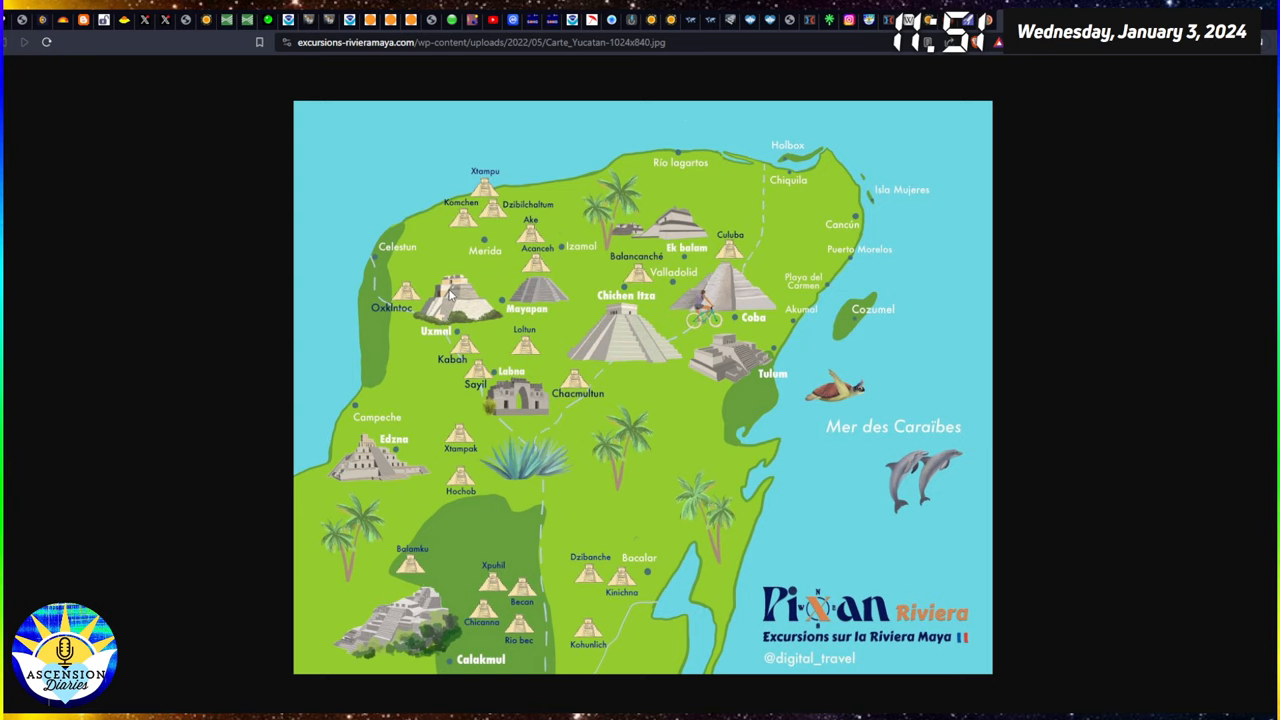
mouse_move(484, 582)
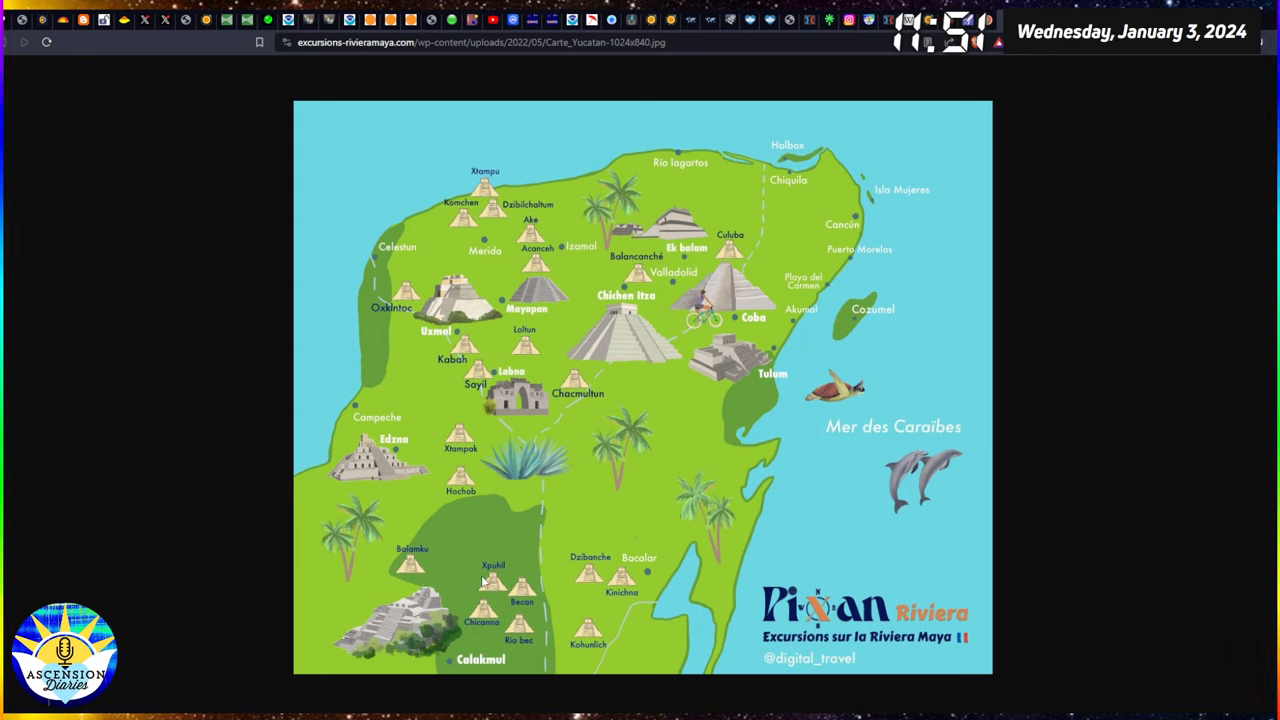
mouse_move(1072, 57)
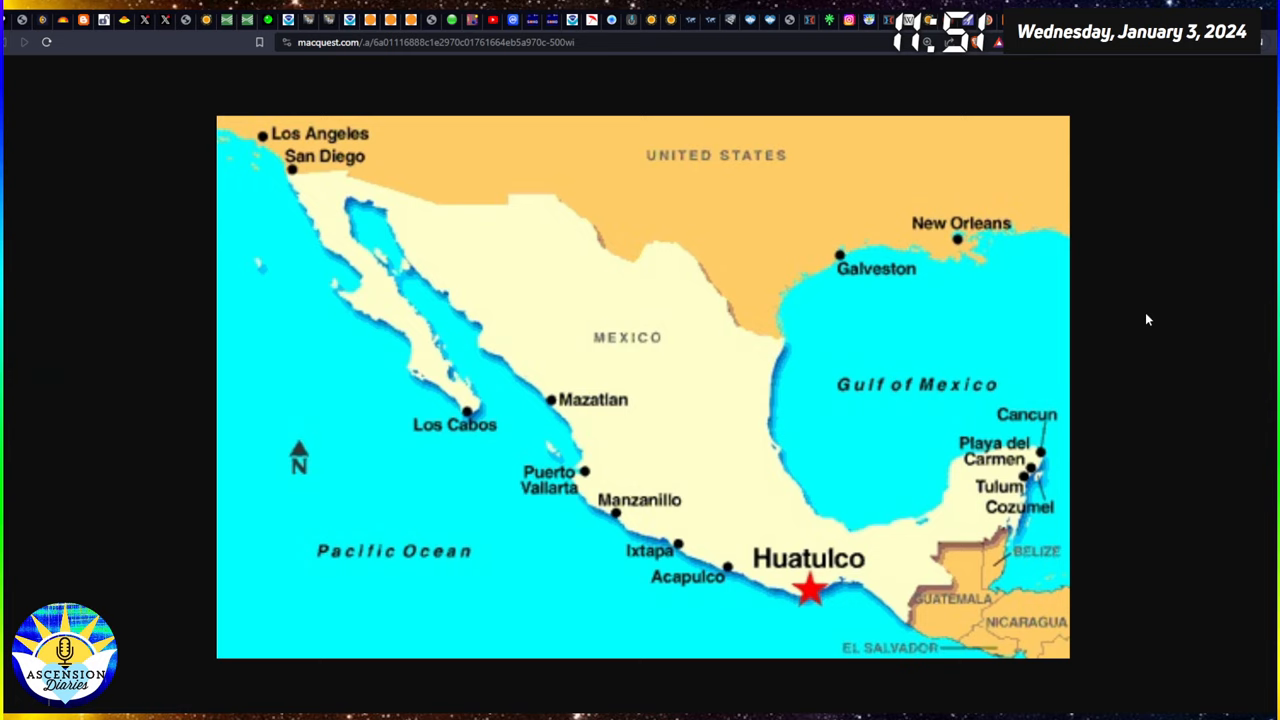
mouse_move(1107, 430)
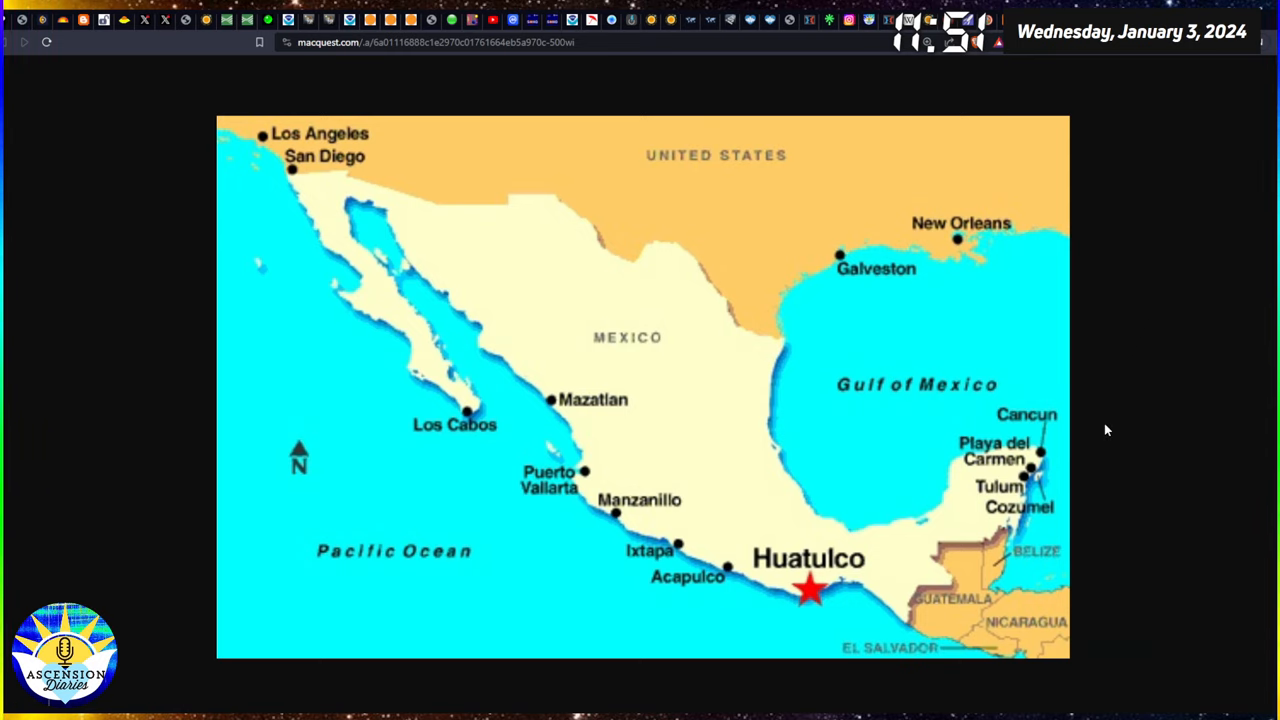
mouse_move(938, 540)
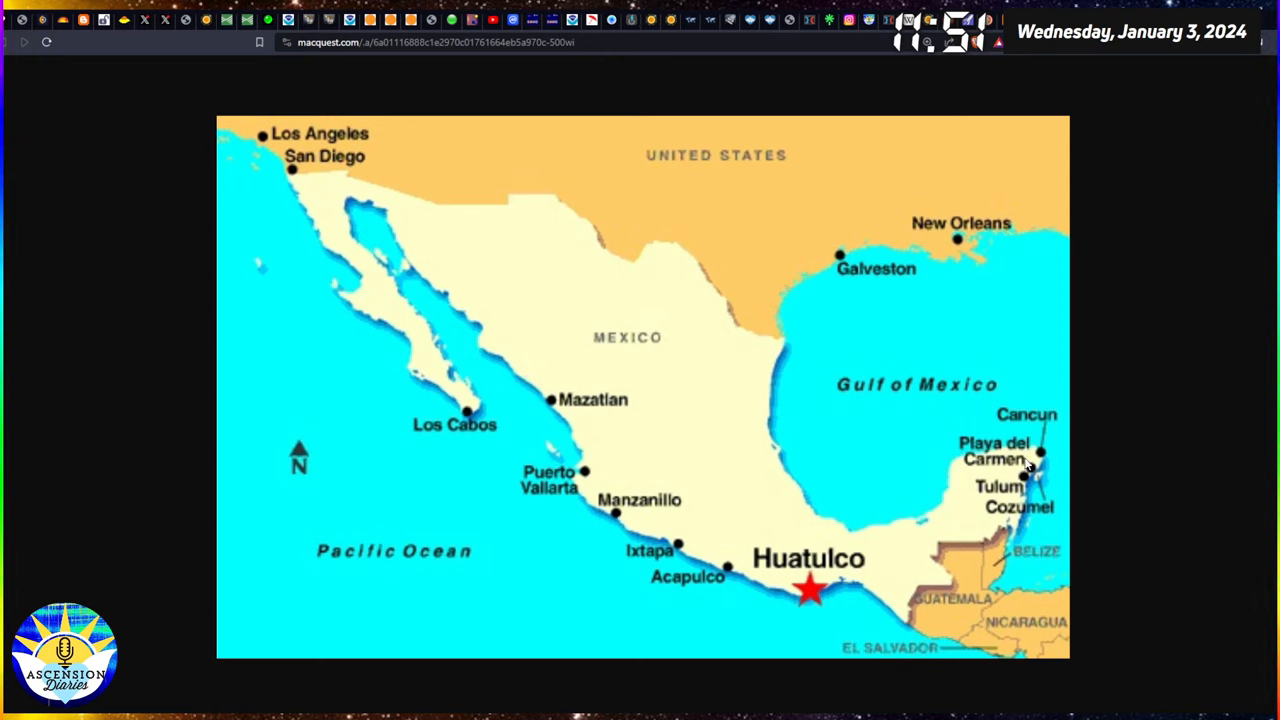
mouse_move(1093, 427)
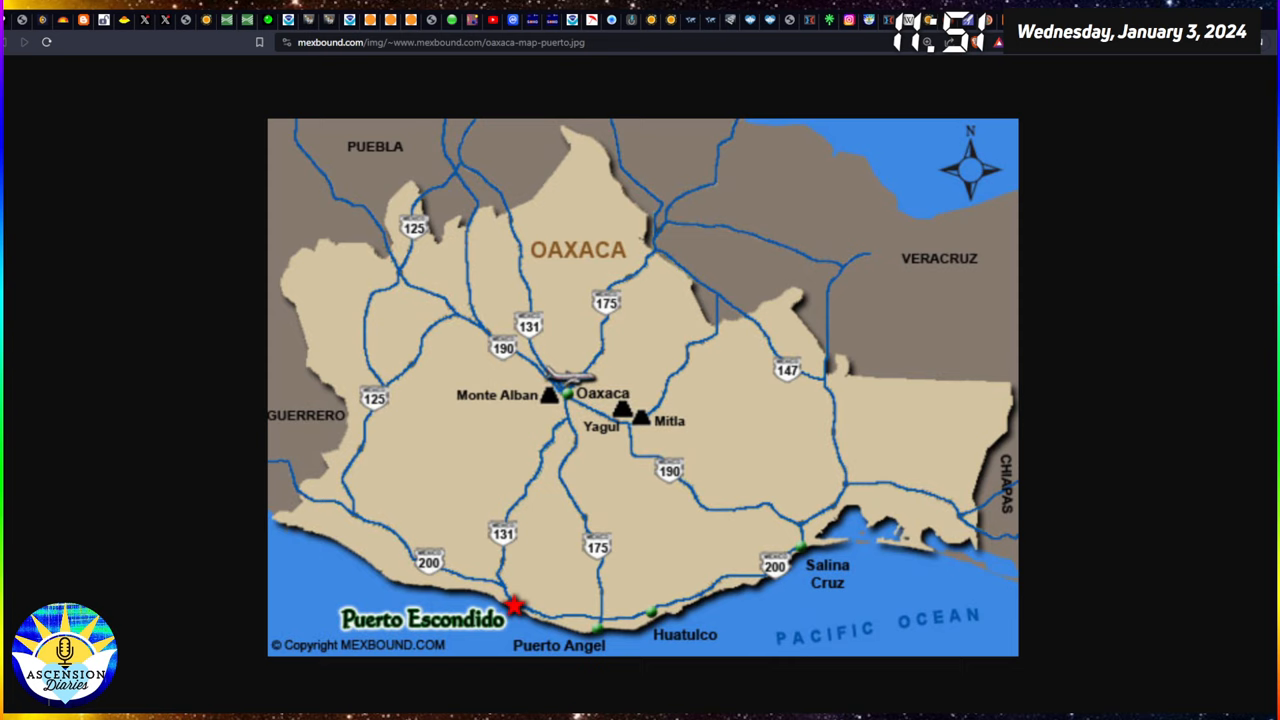
mouse_move(532, 404)
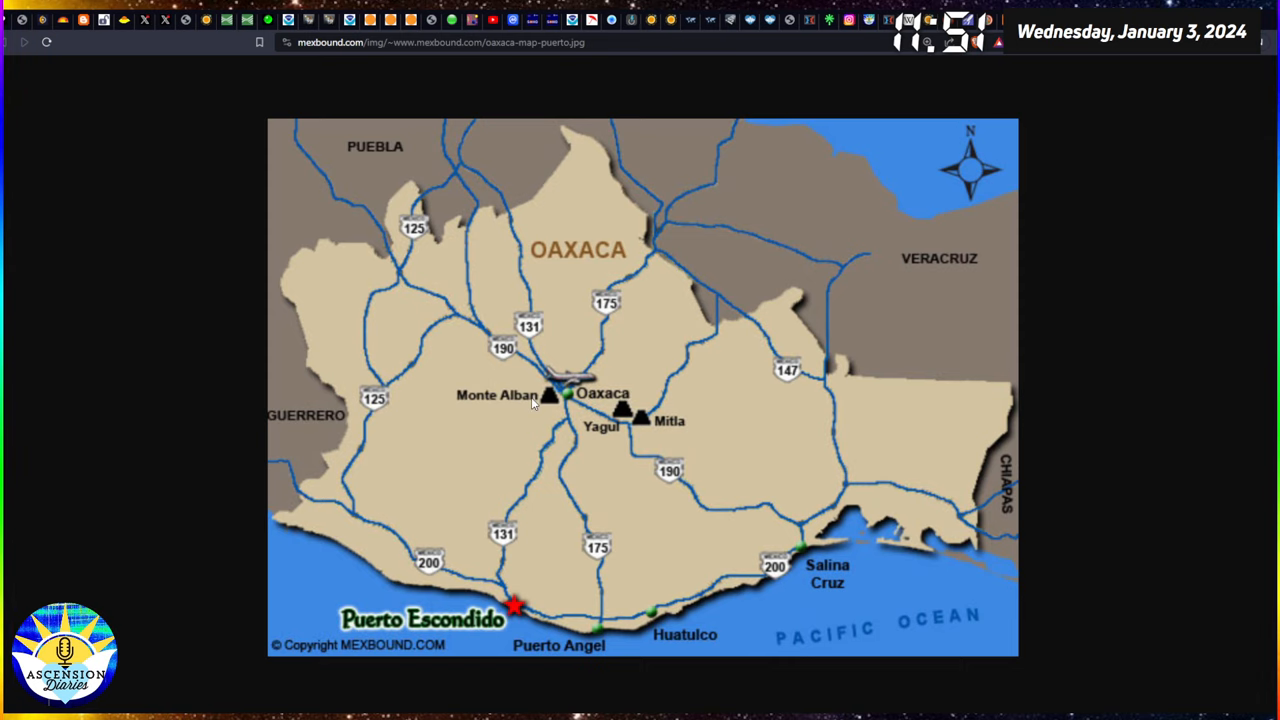
mouse_move(610, 404)
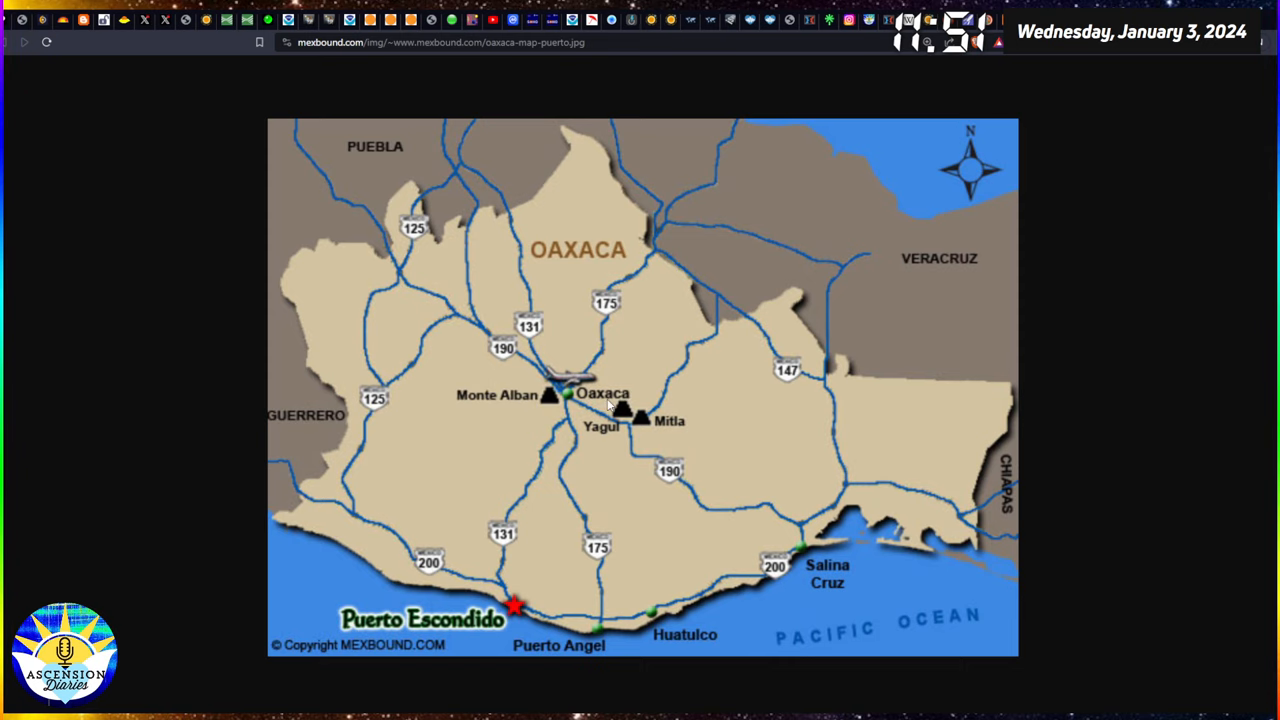
mouse_move(610, 405)
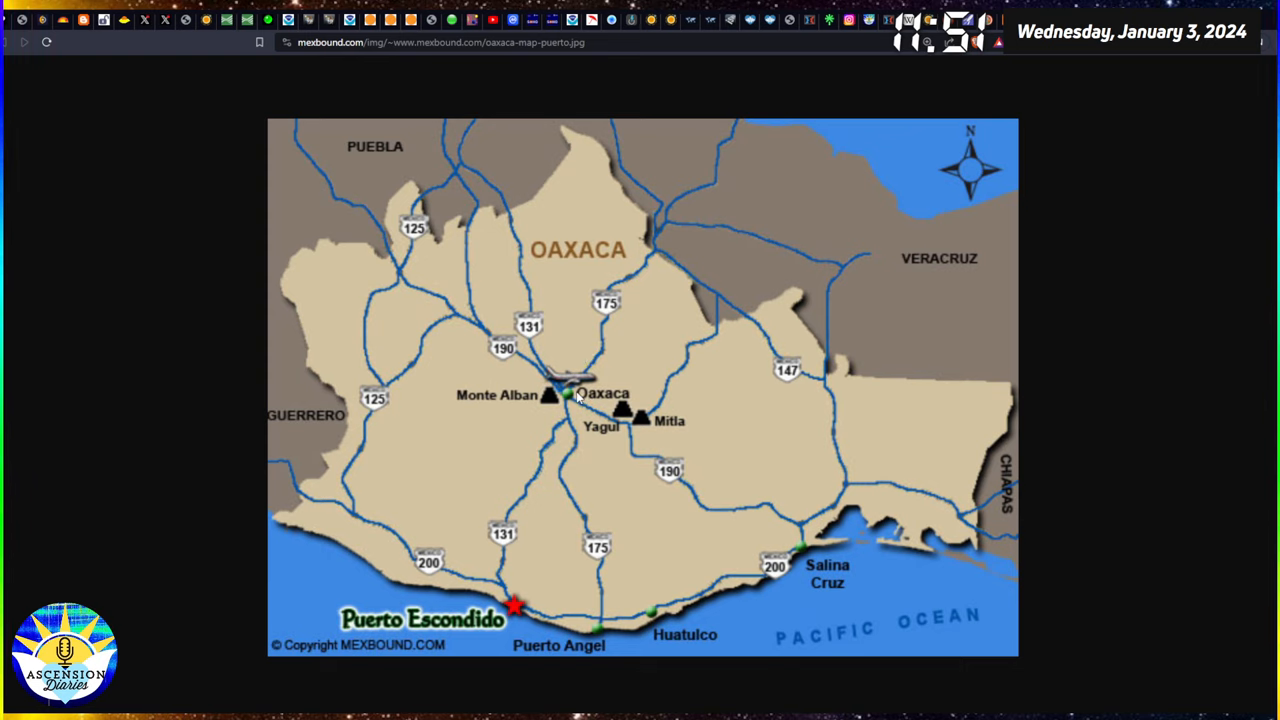
mouse_move(576, 261)
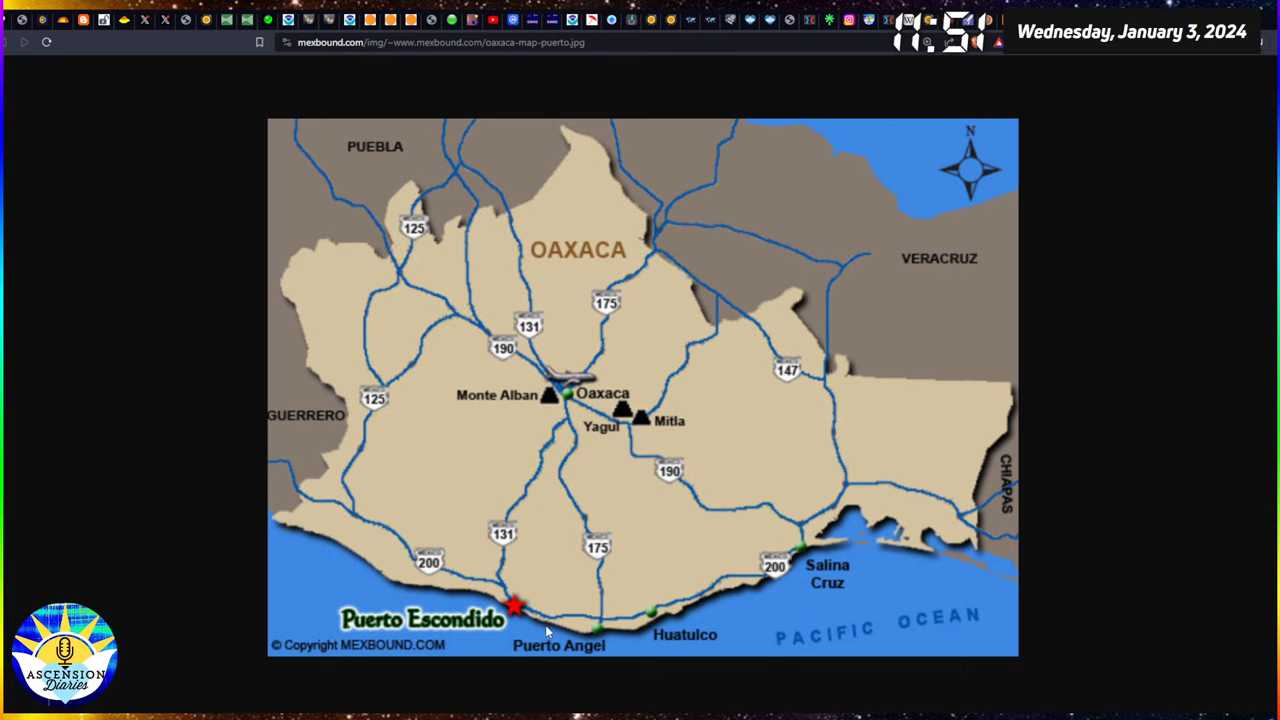
mouse_move(1118, 217)
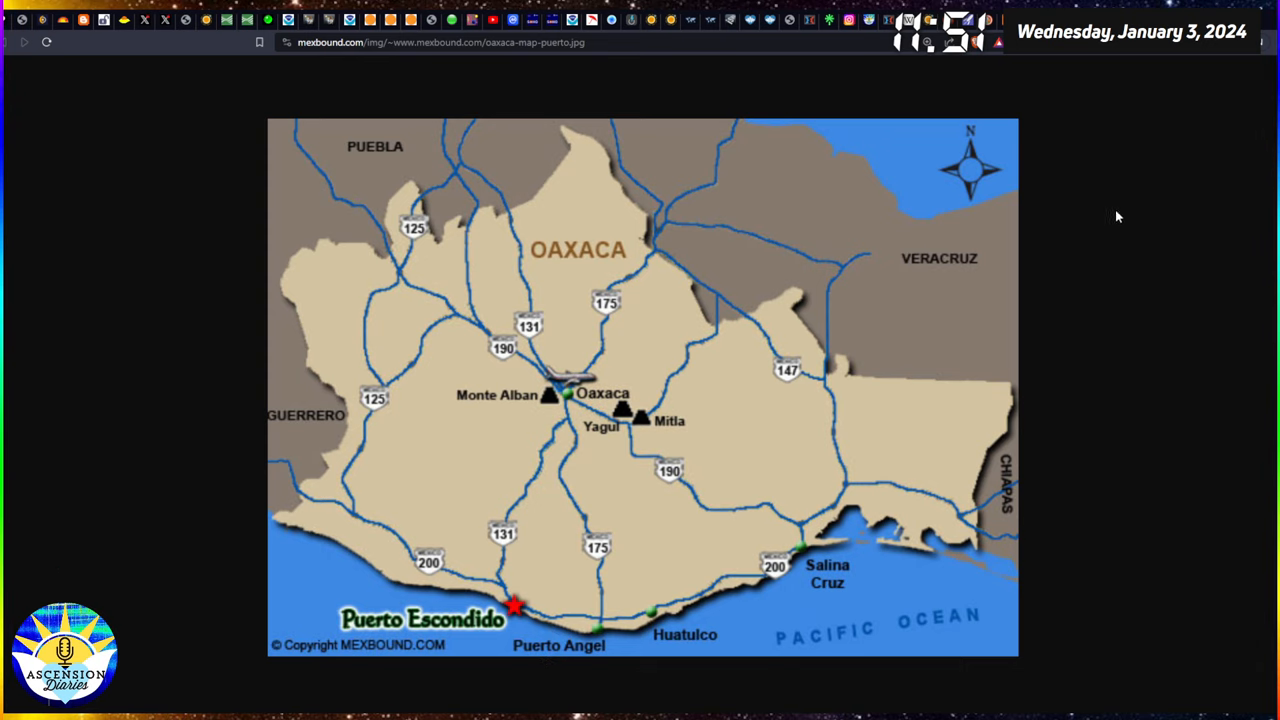
mouse_move(670, 649)
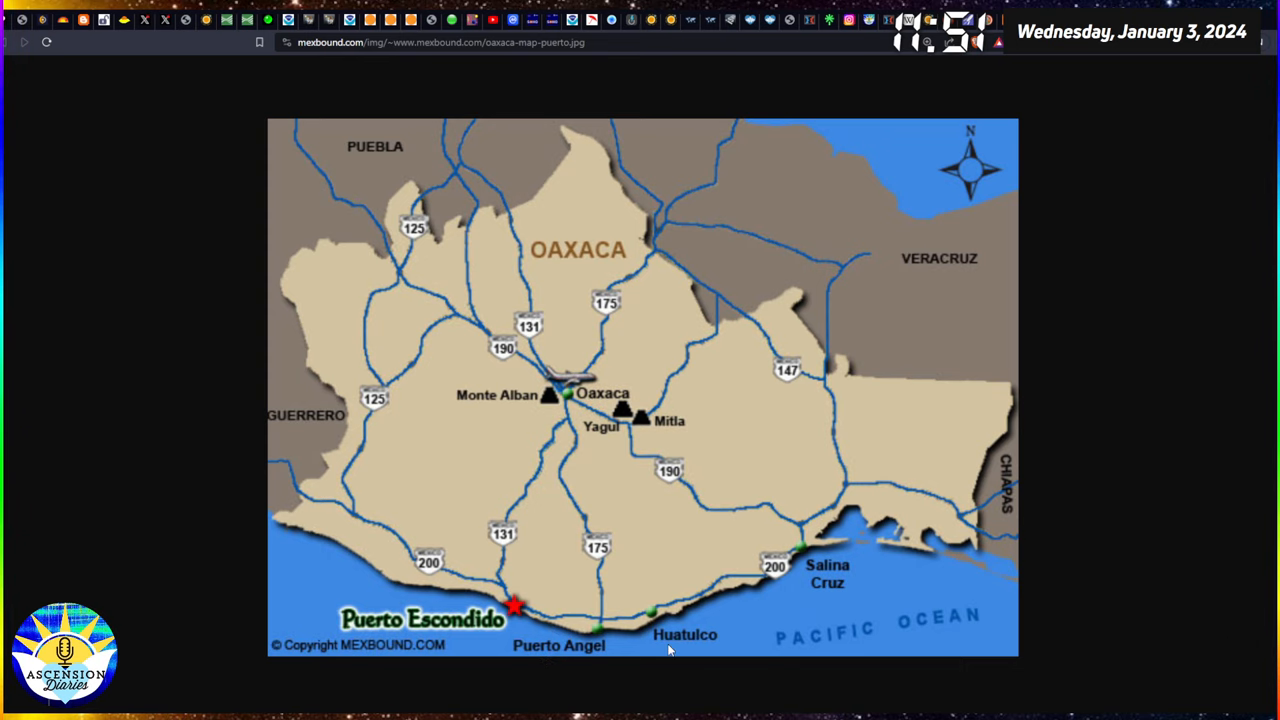
mouse_move(650, 648)
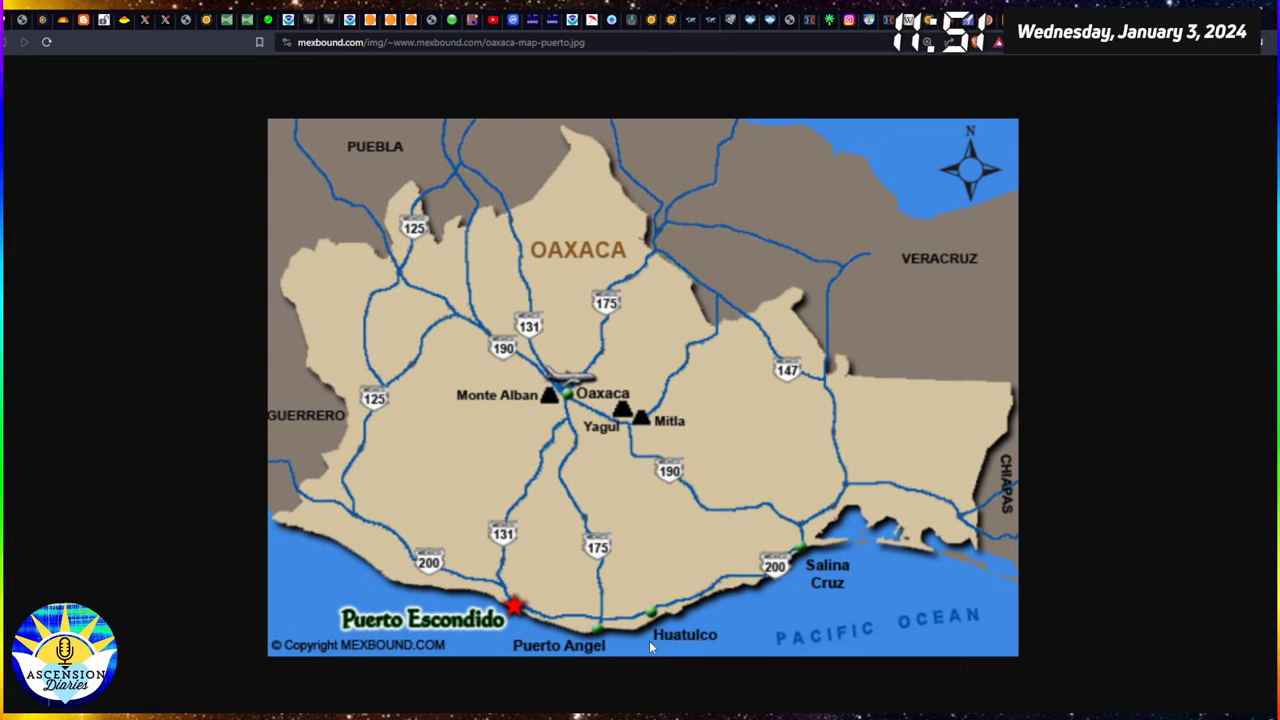
mouse_move(657, 655)
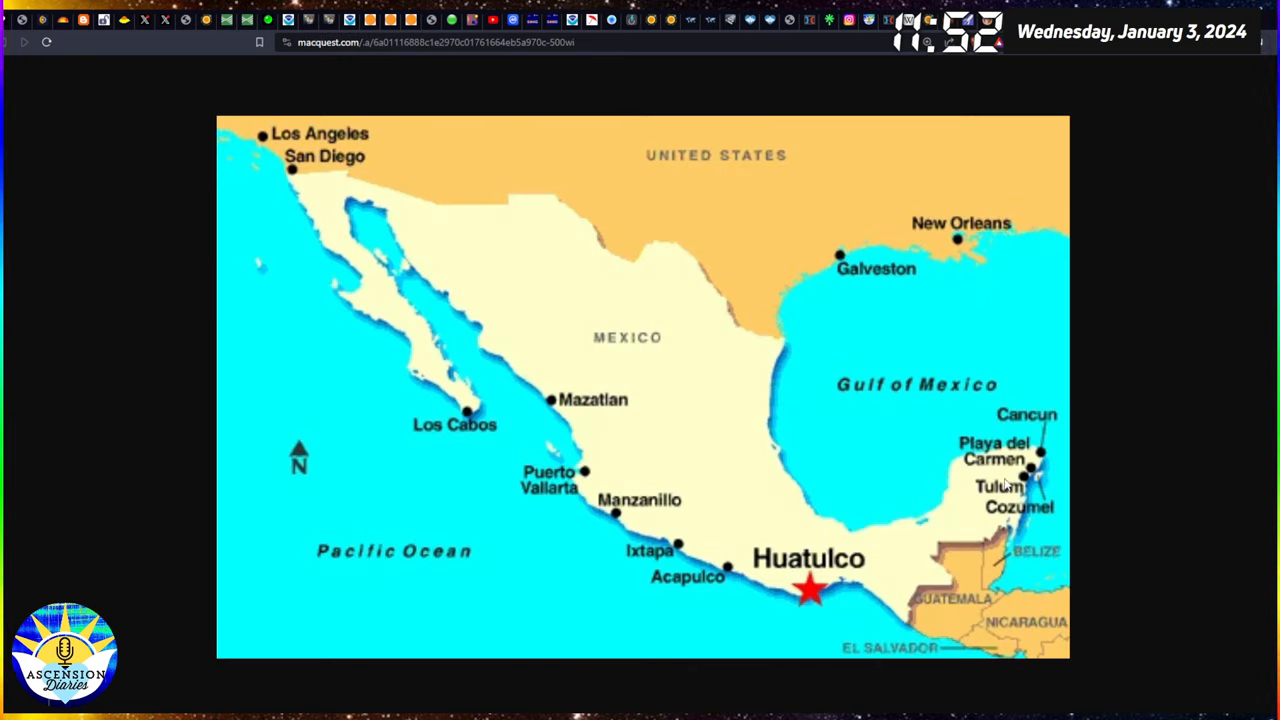
mouse_move(1040, 475)
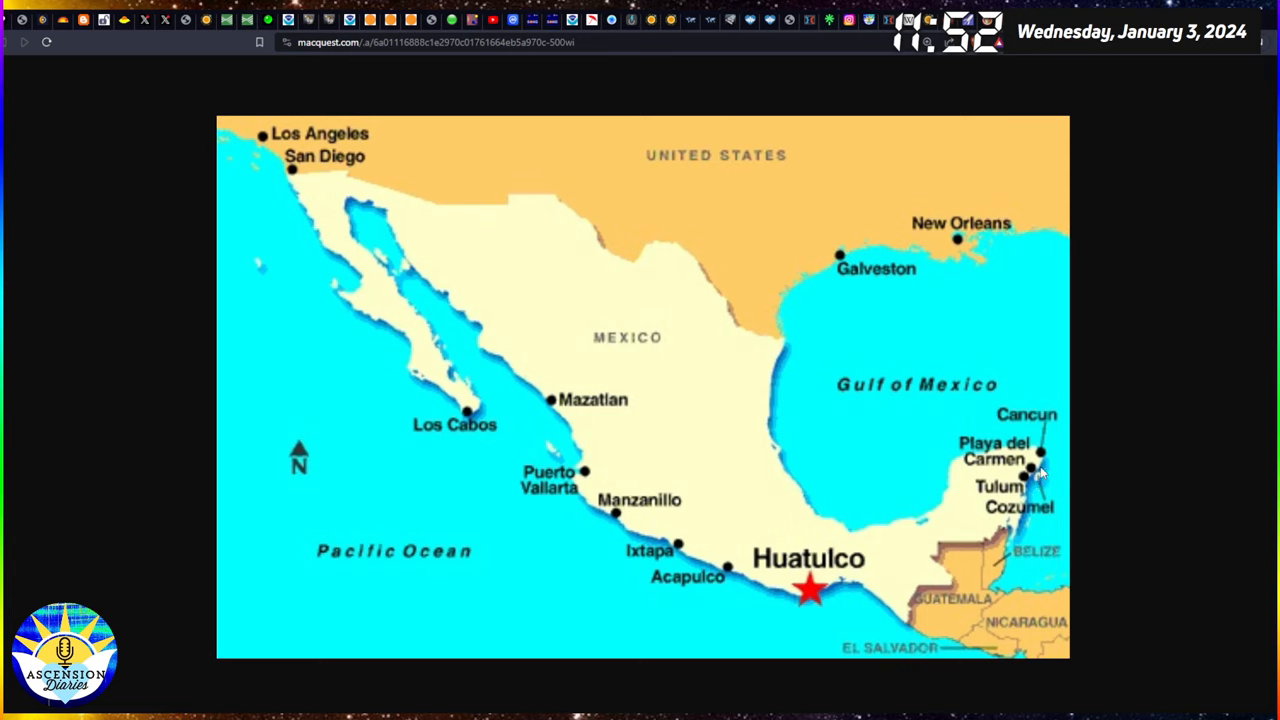
mouse_move(1025, 463)
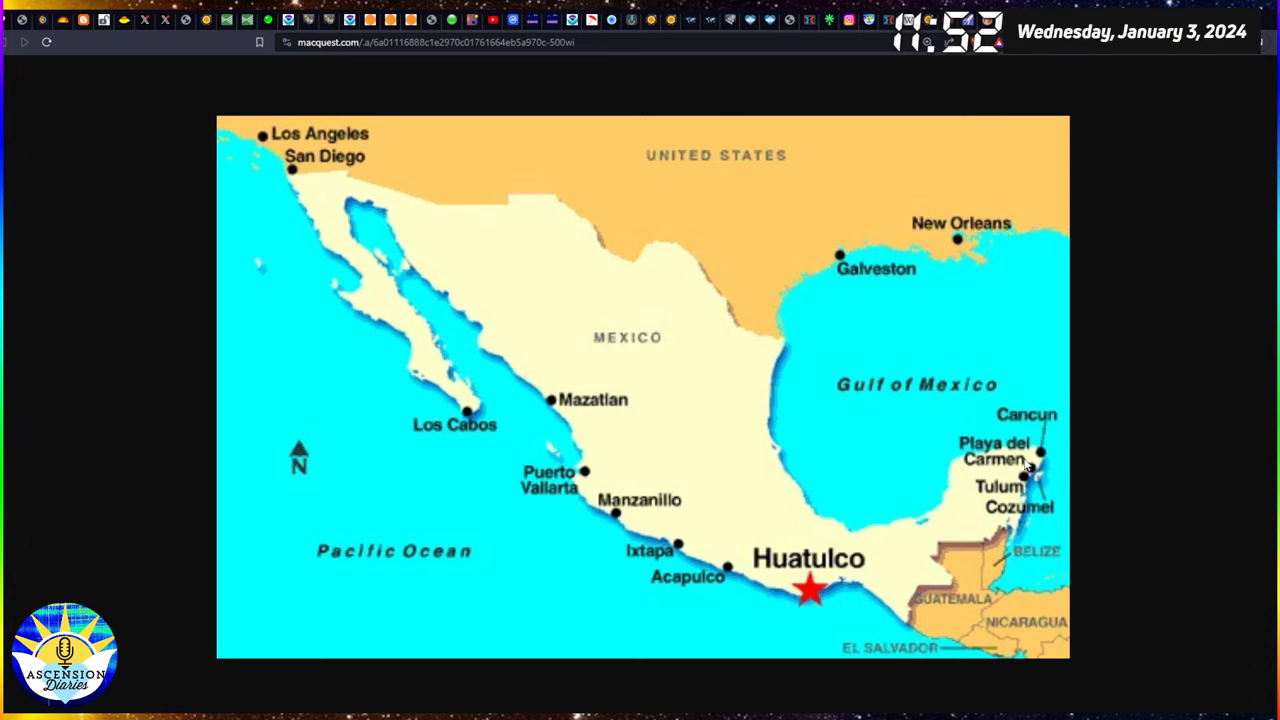
mouse_move(798, 626)
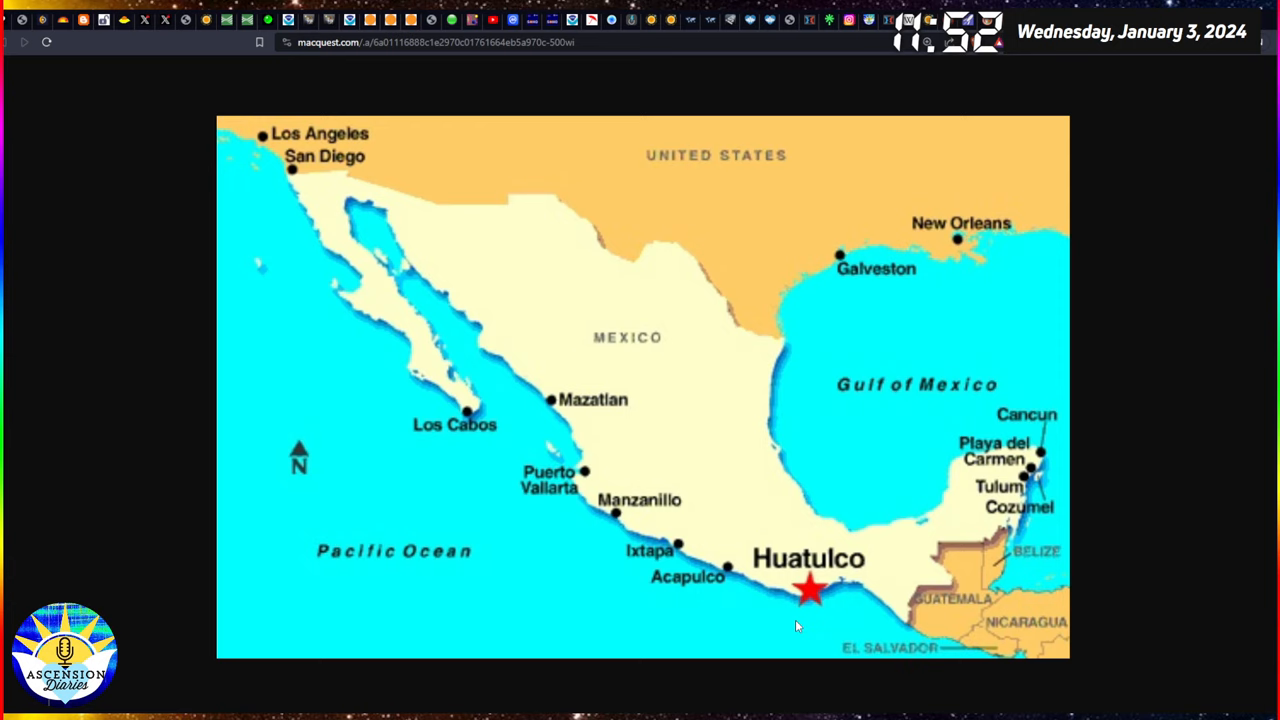
mouse_move(814, 617)
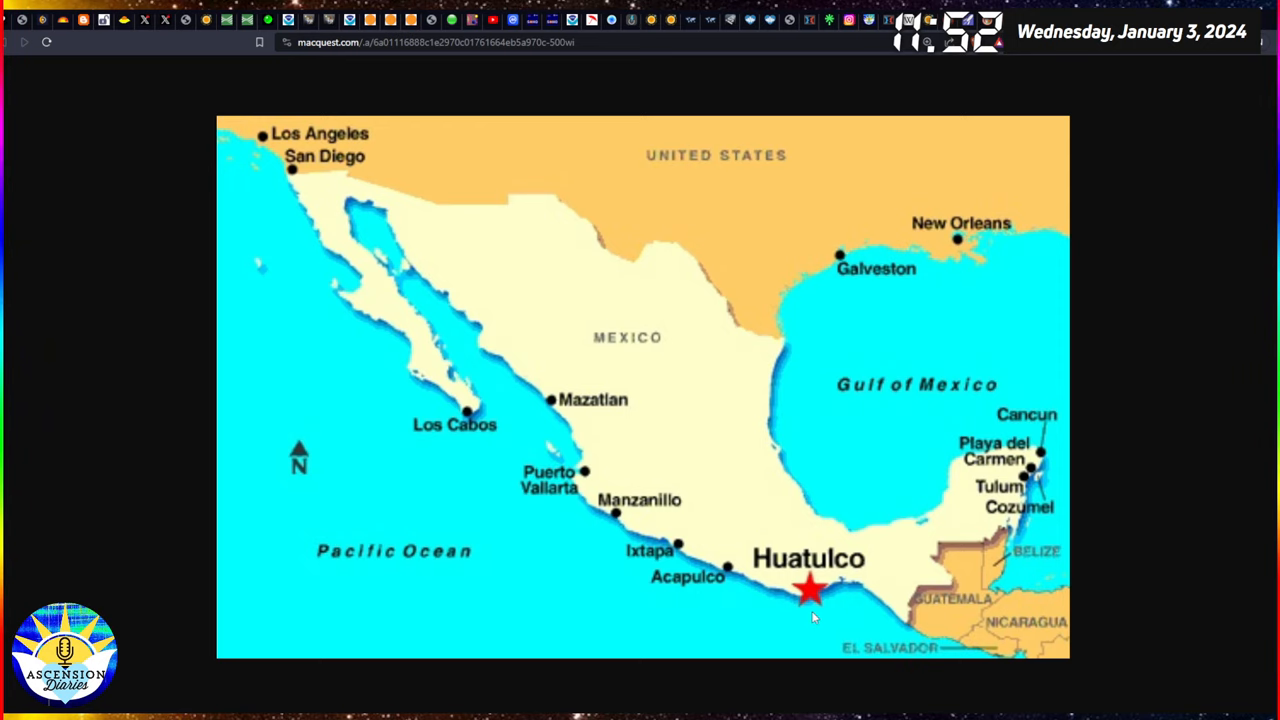
mouse_move(826, 620)
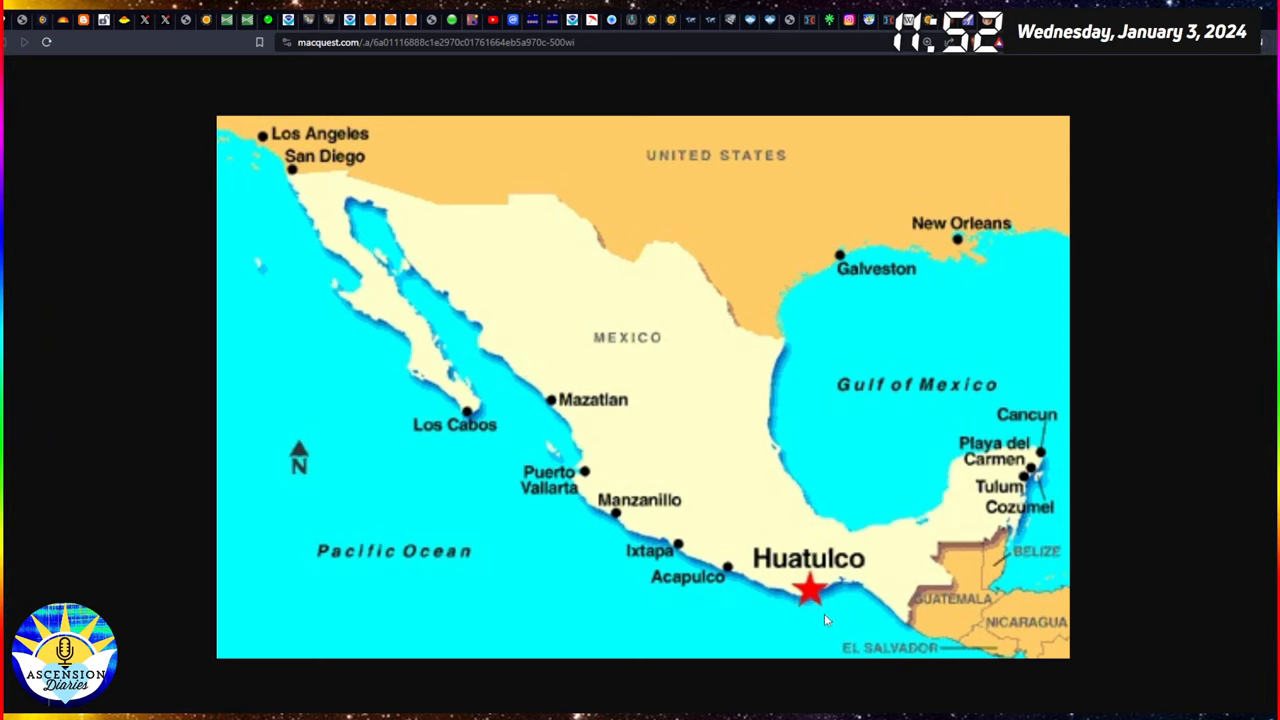
mouse_move(822, 618)
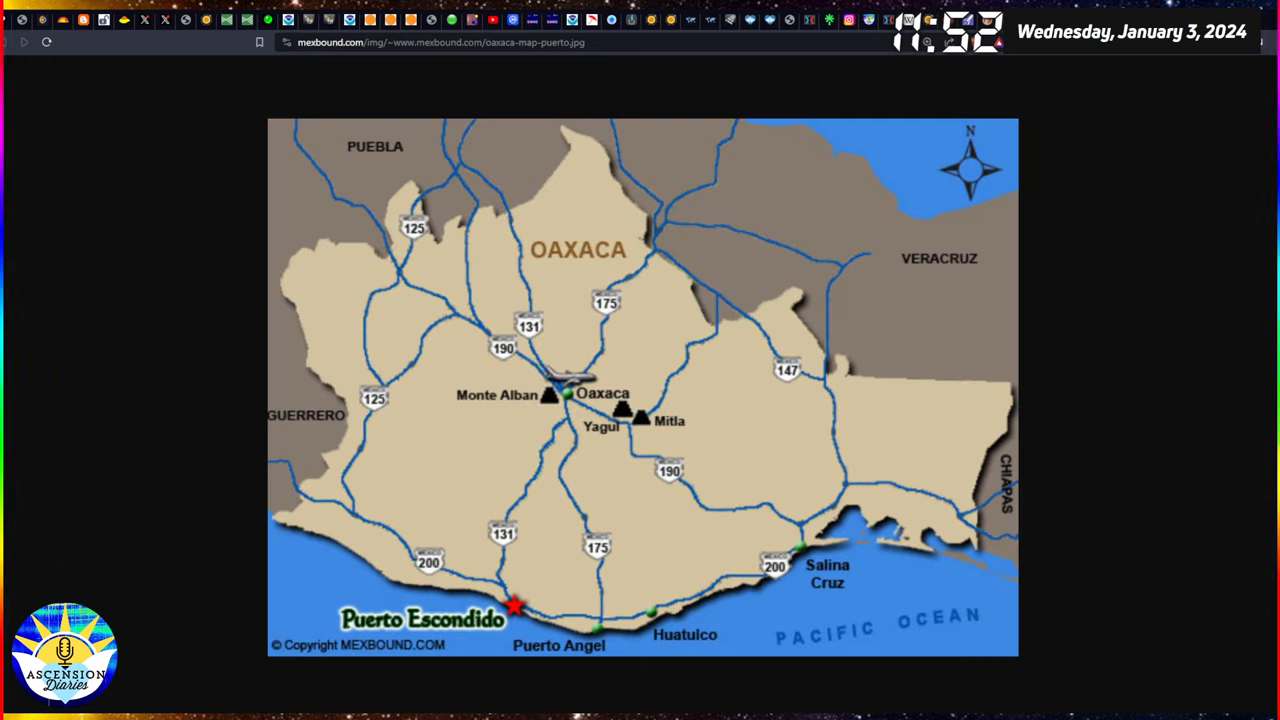
mouse_move(250, 93)
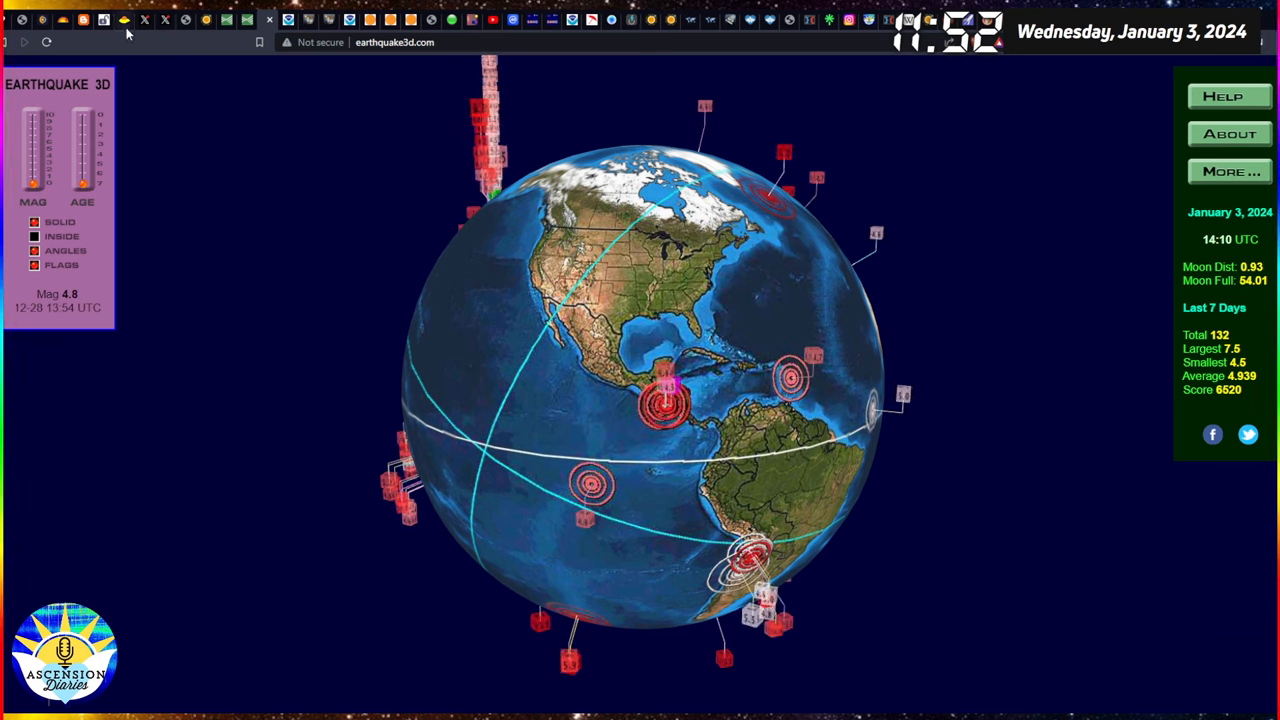
mouse_move(240, 42)
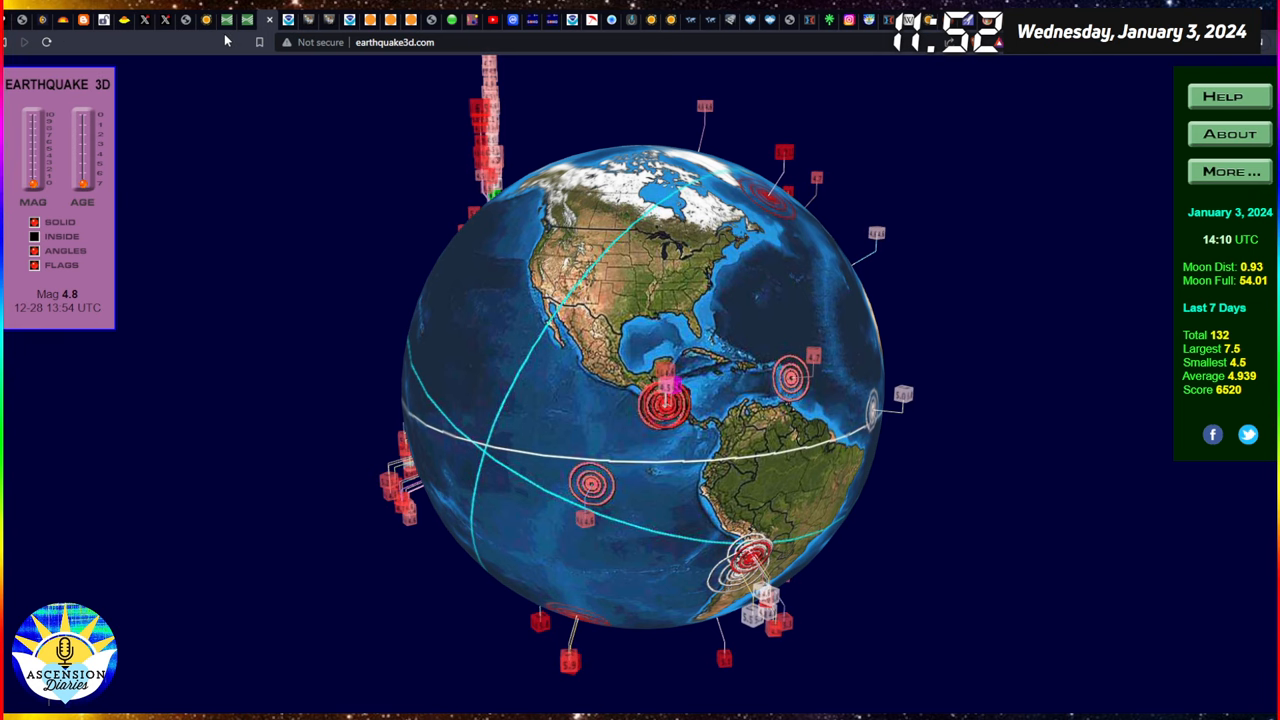
Switch to the soho.nasa.gov tab showing the 2023/12/31 LASCO C3 coronagraph image.
click(551, 19)
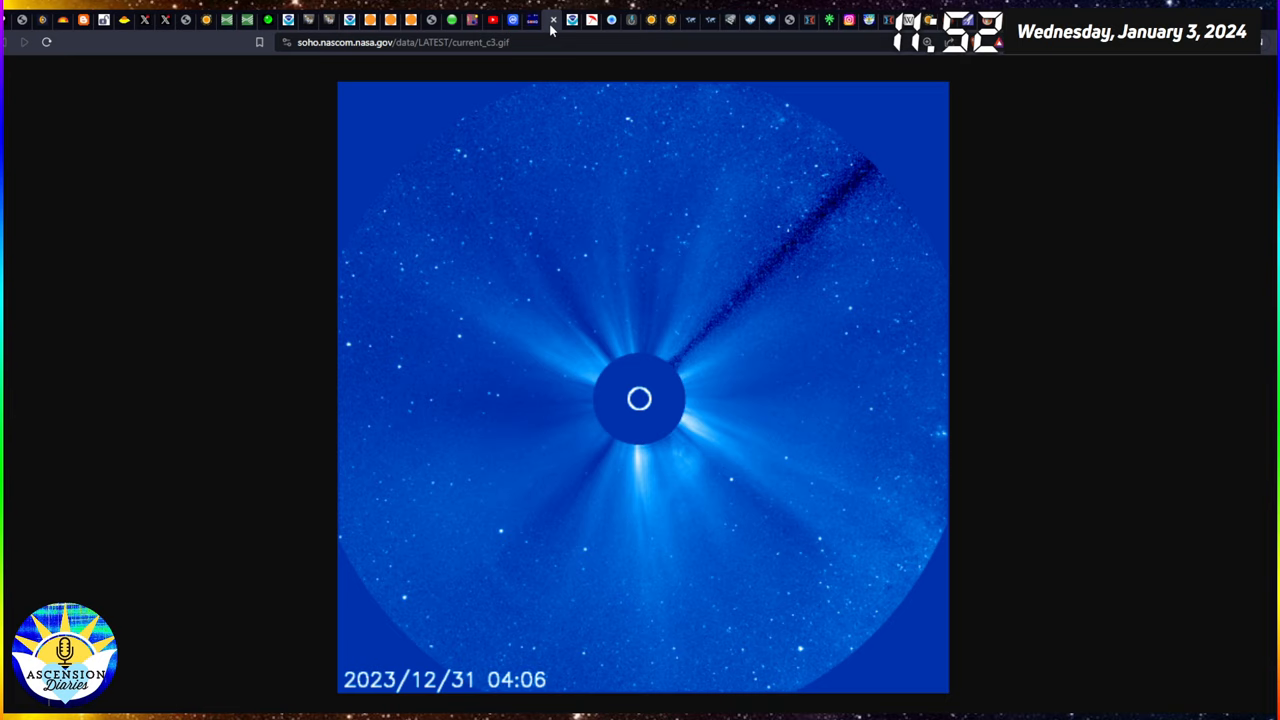